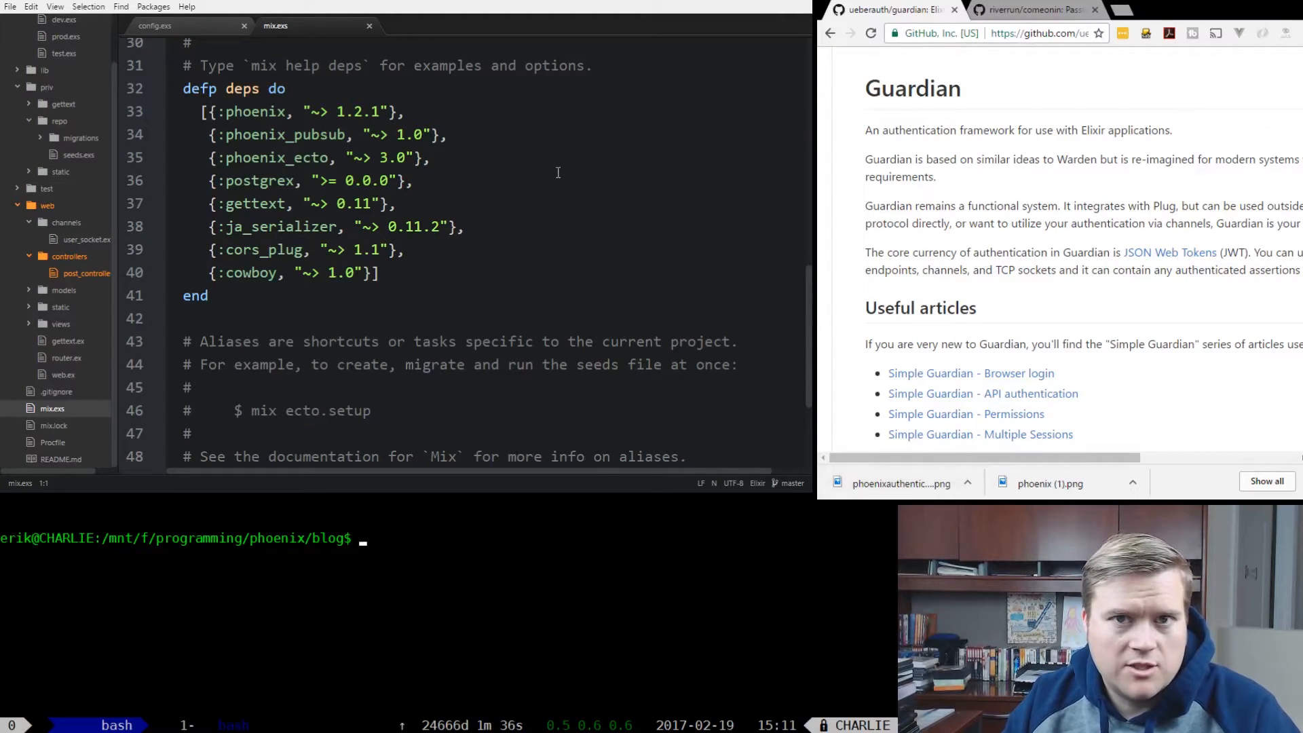
pyautogui.moveTo(500, 213)
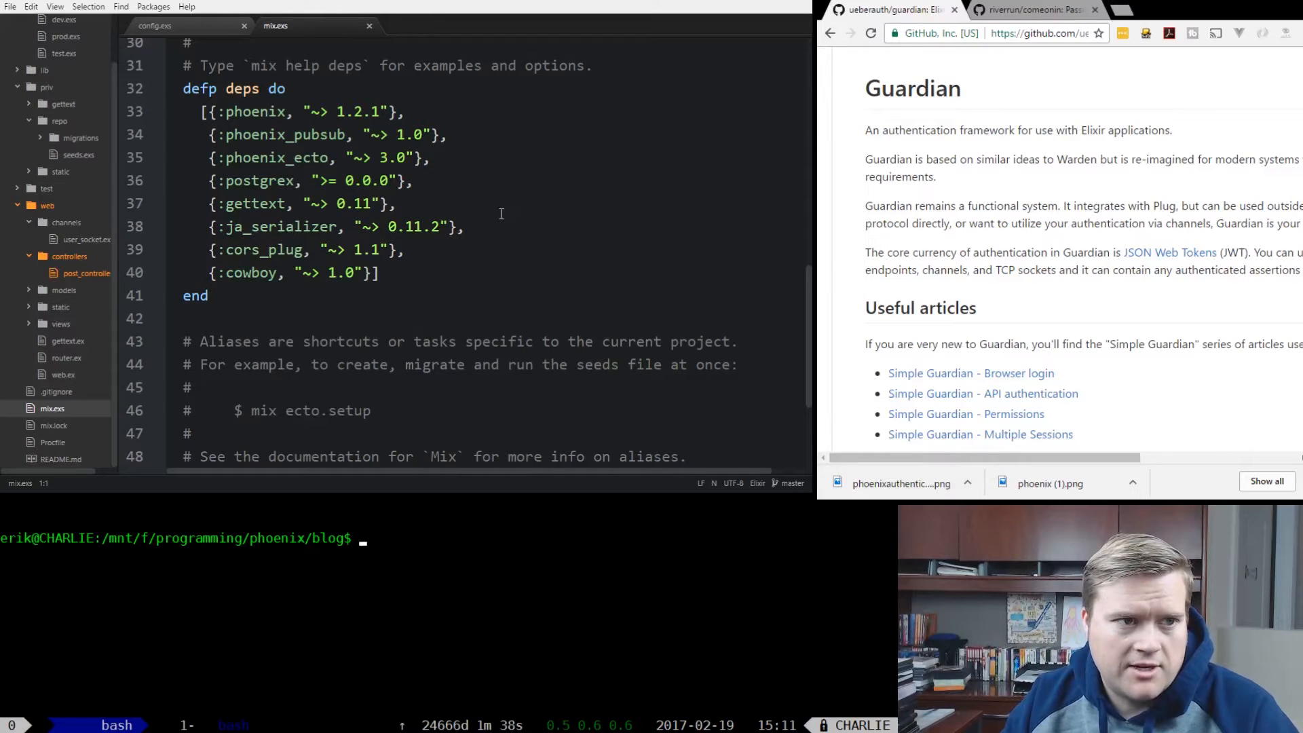
# Read through the Guardian and Comeonin library README pages
pyautogui.scroll(3)
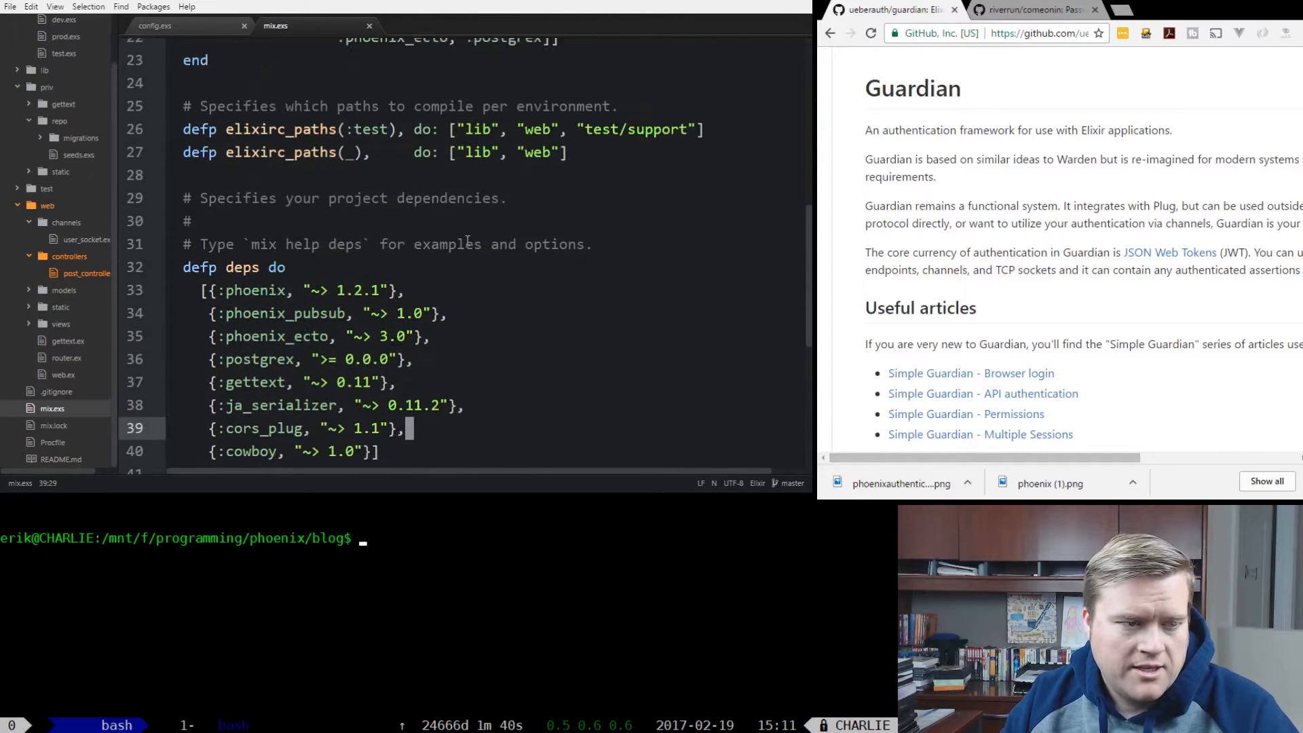
pyautogui.scroll(-3)
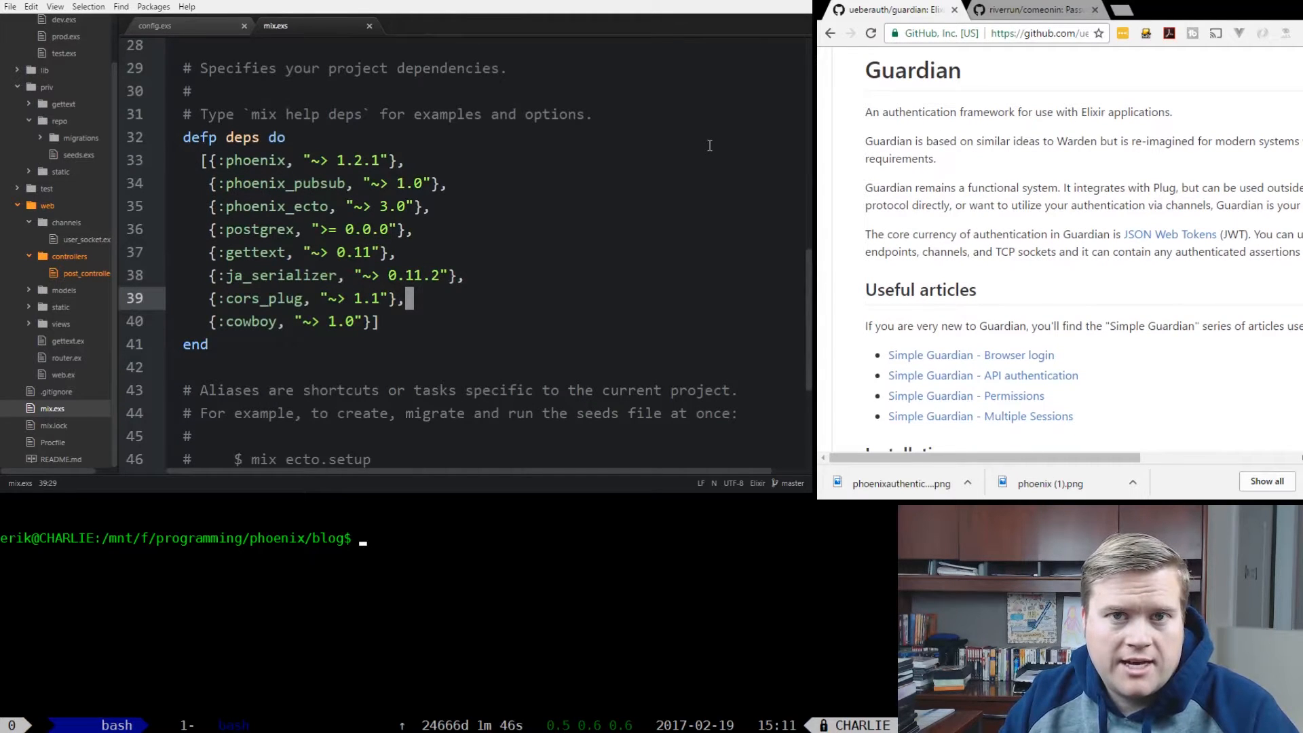
pyautogui.moveTo(906, 95)
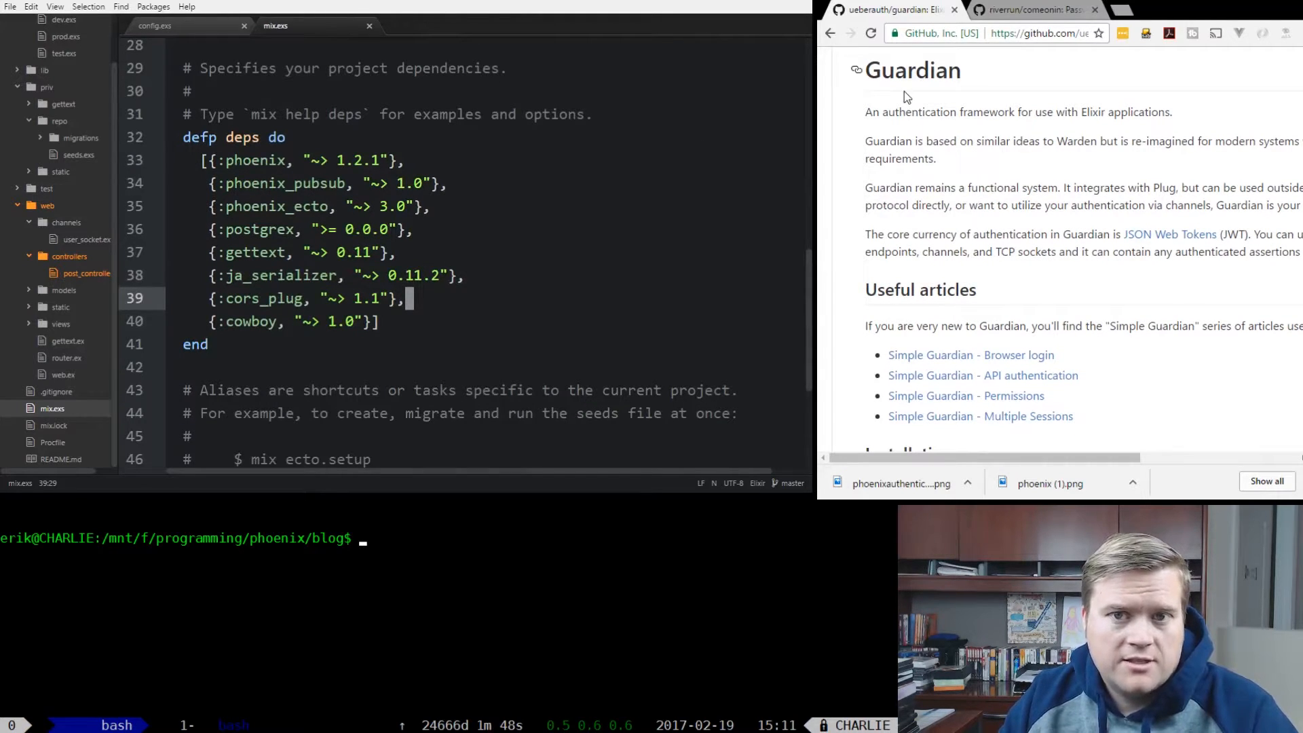
pyautogui.doubleClick(943, 111)
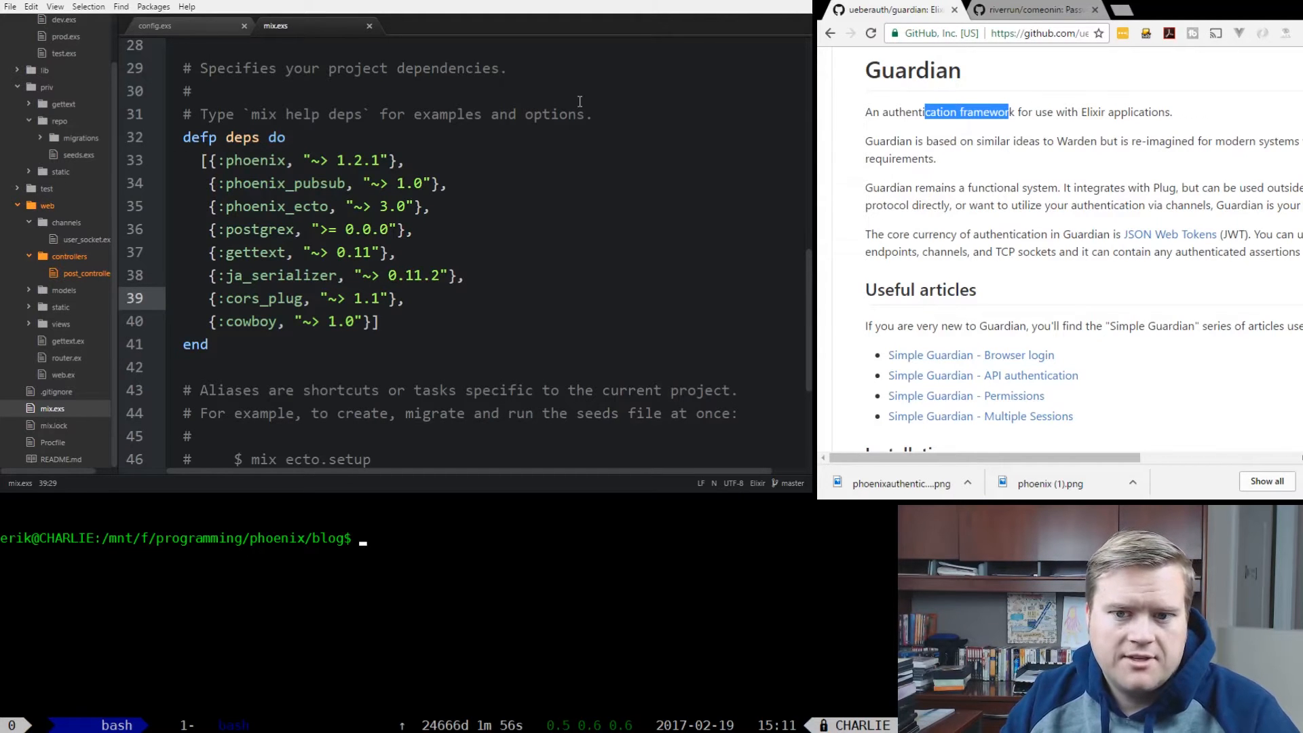
pyautogui.click(1030, 9)
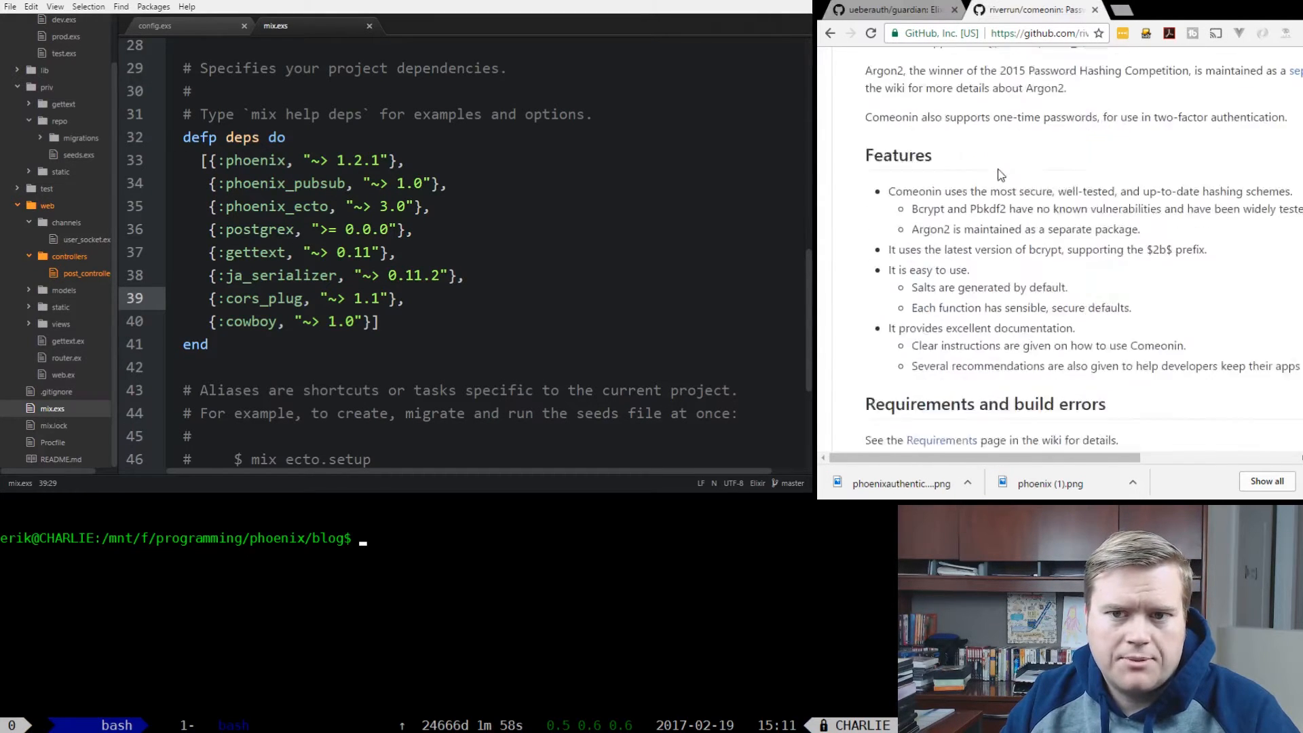
pyautogui.scroll(3)
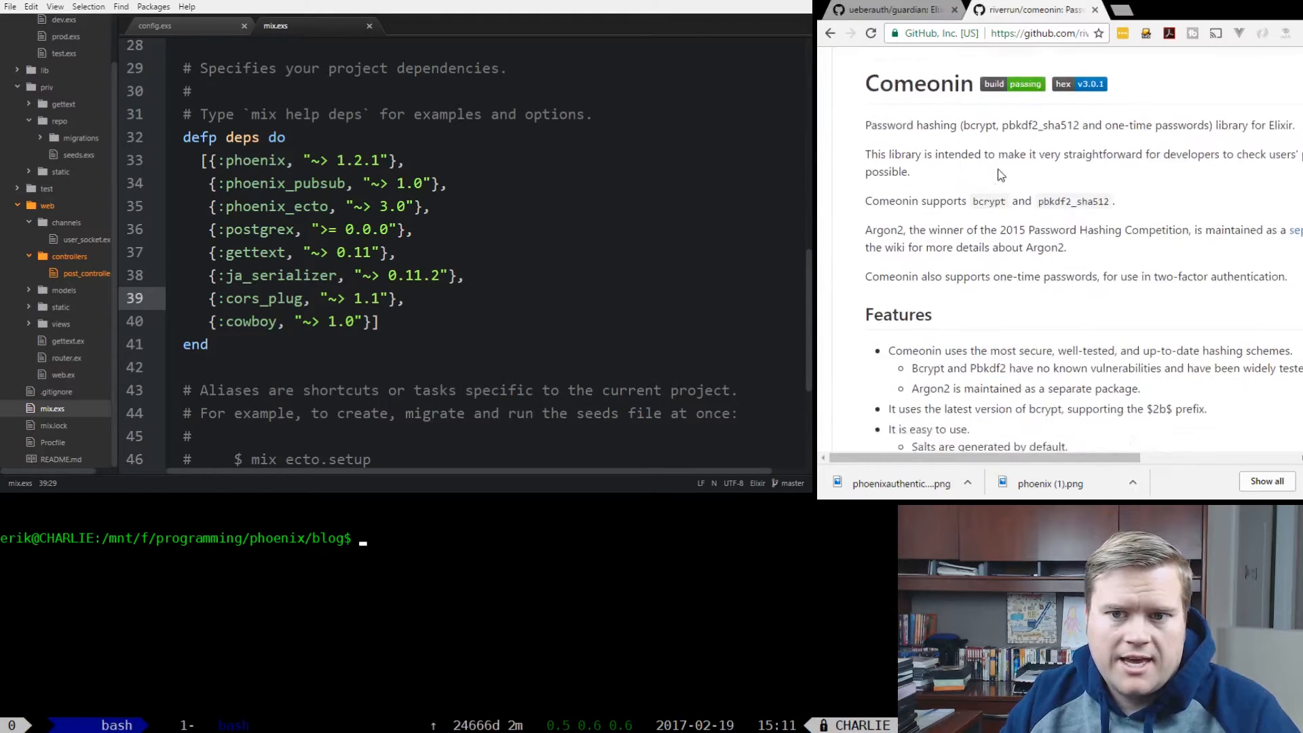
pyautogui.scroll(-3)
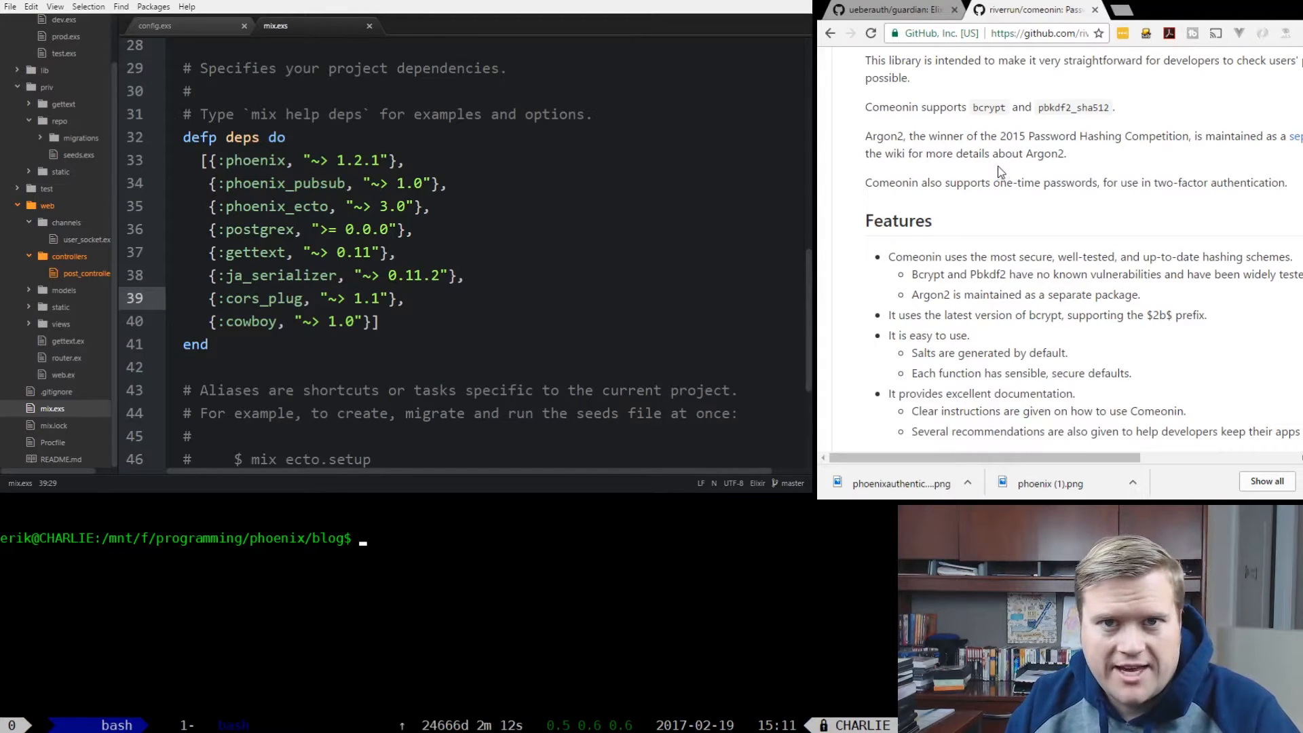
pyautogui.click(889, 8)
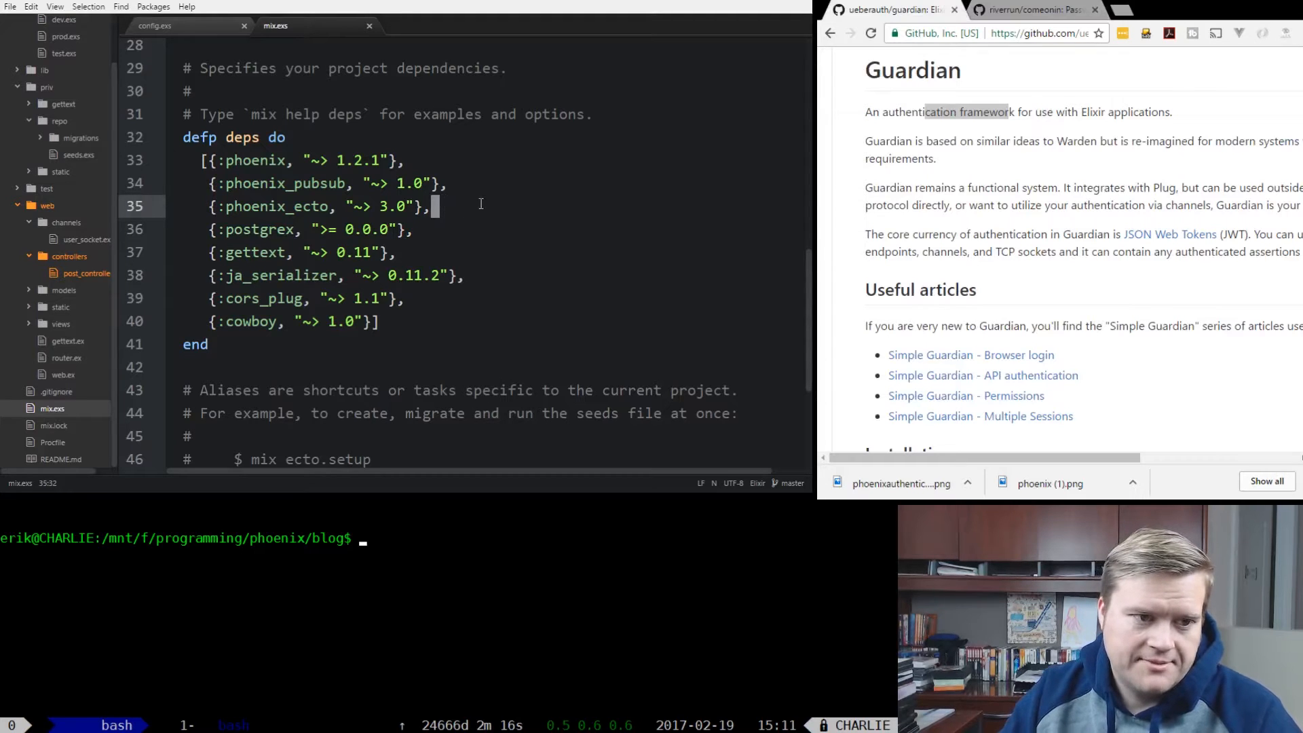
# Paste {:guardian, "~> 0.14"} into the mix.exs deps list between cors_plug and cowboy
pyautogui.scroll(3)
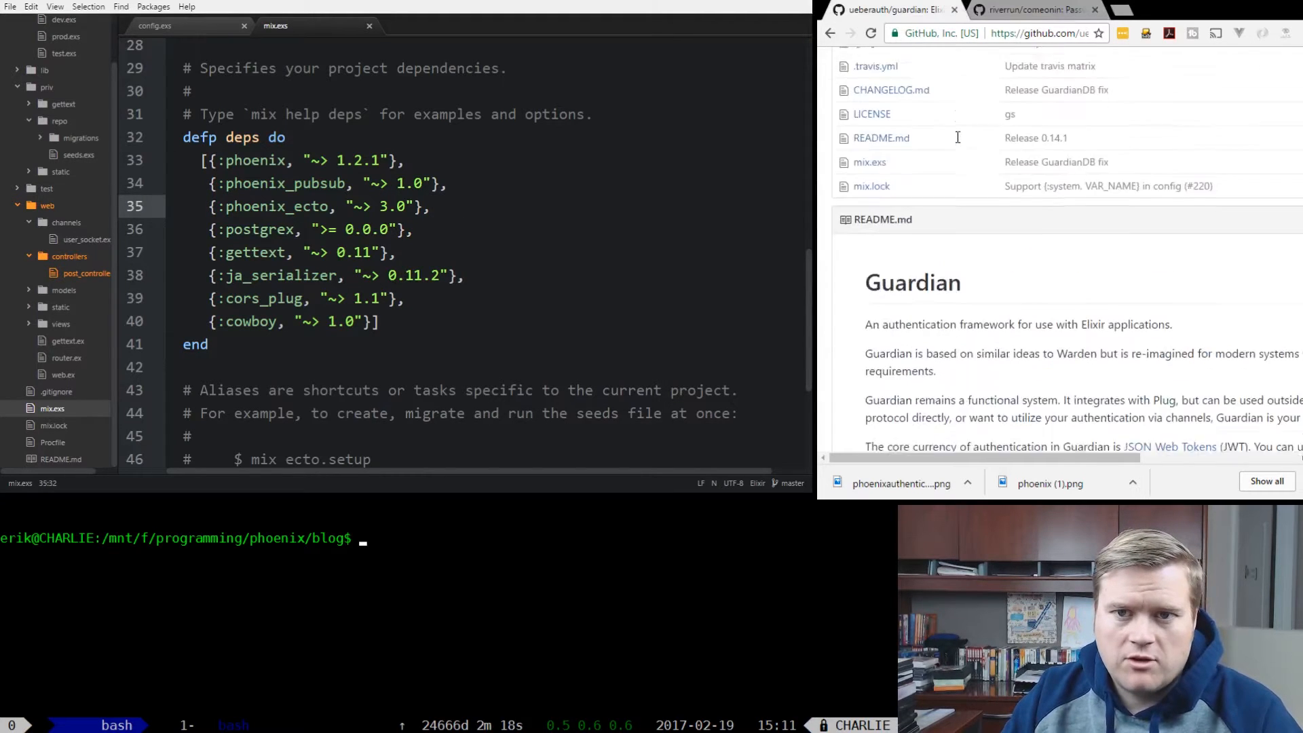
pyautogui.scroll(3)
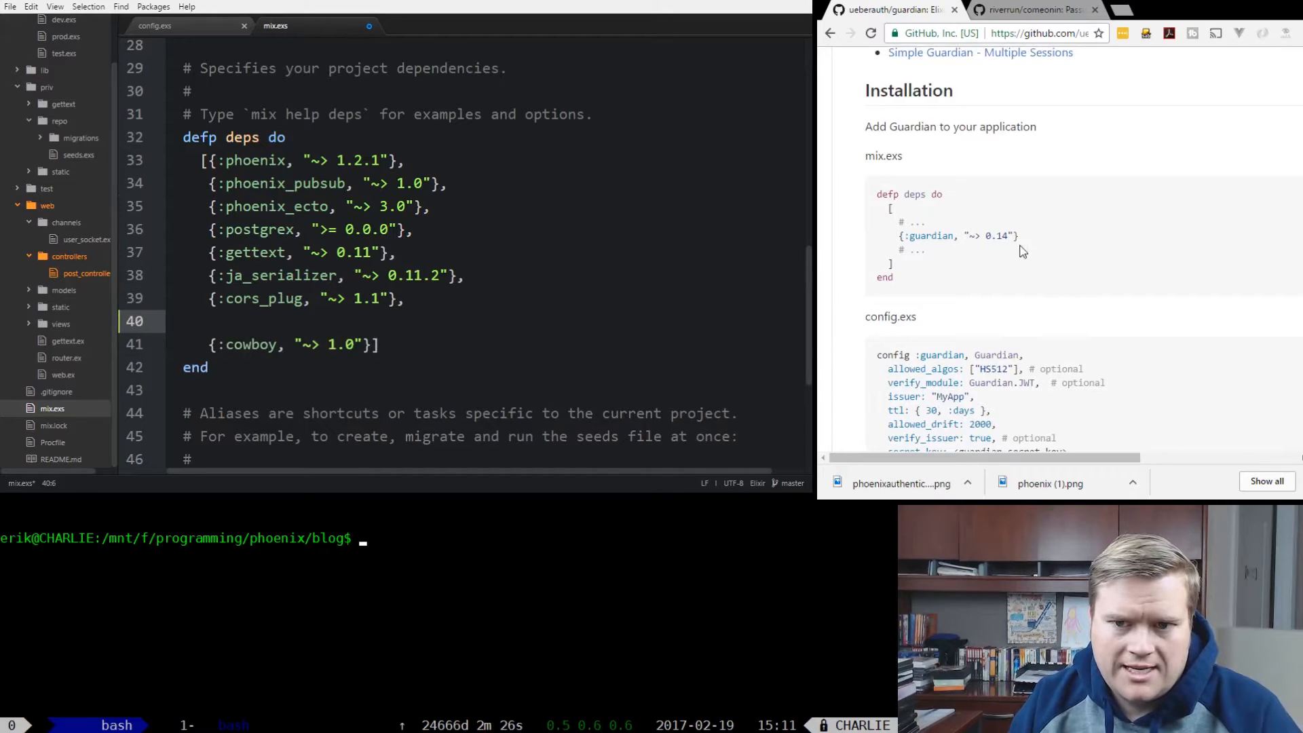
pyautogui.doubleClick(928, 235)
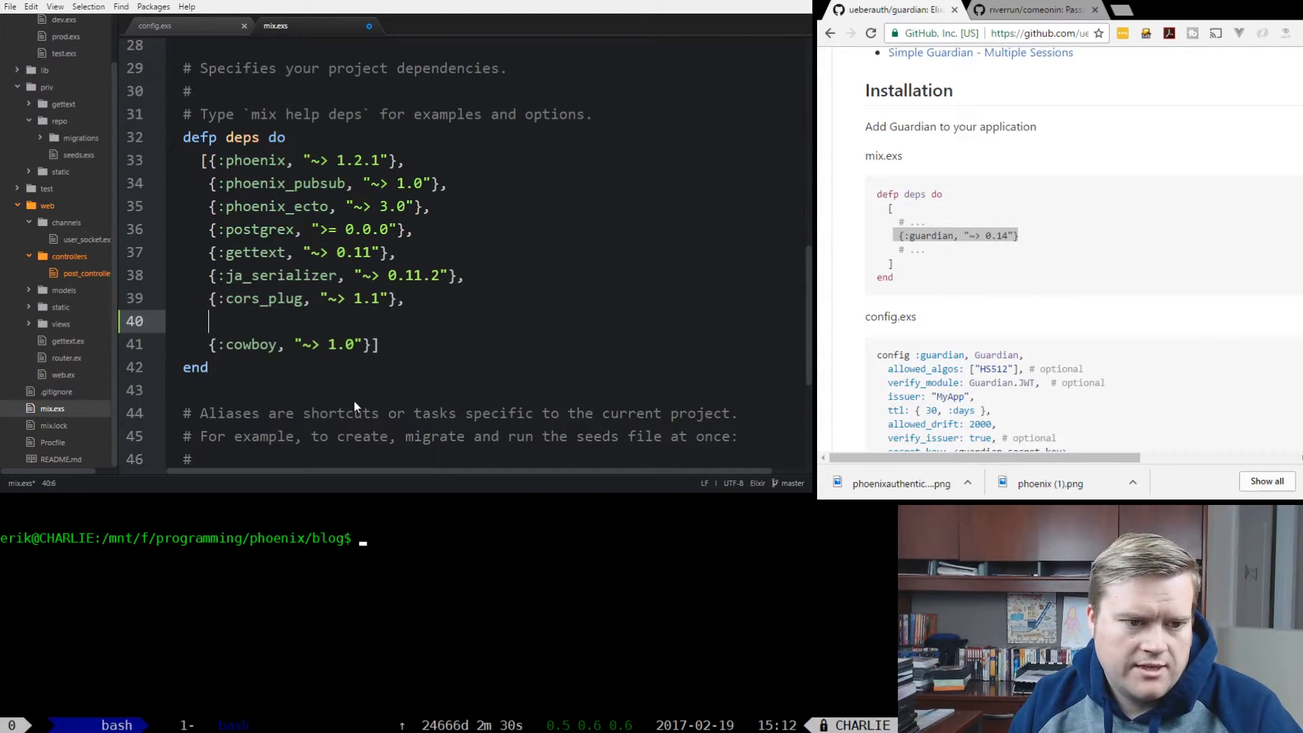
pyautogui.write('{:guardian, "~> 0.14"},')
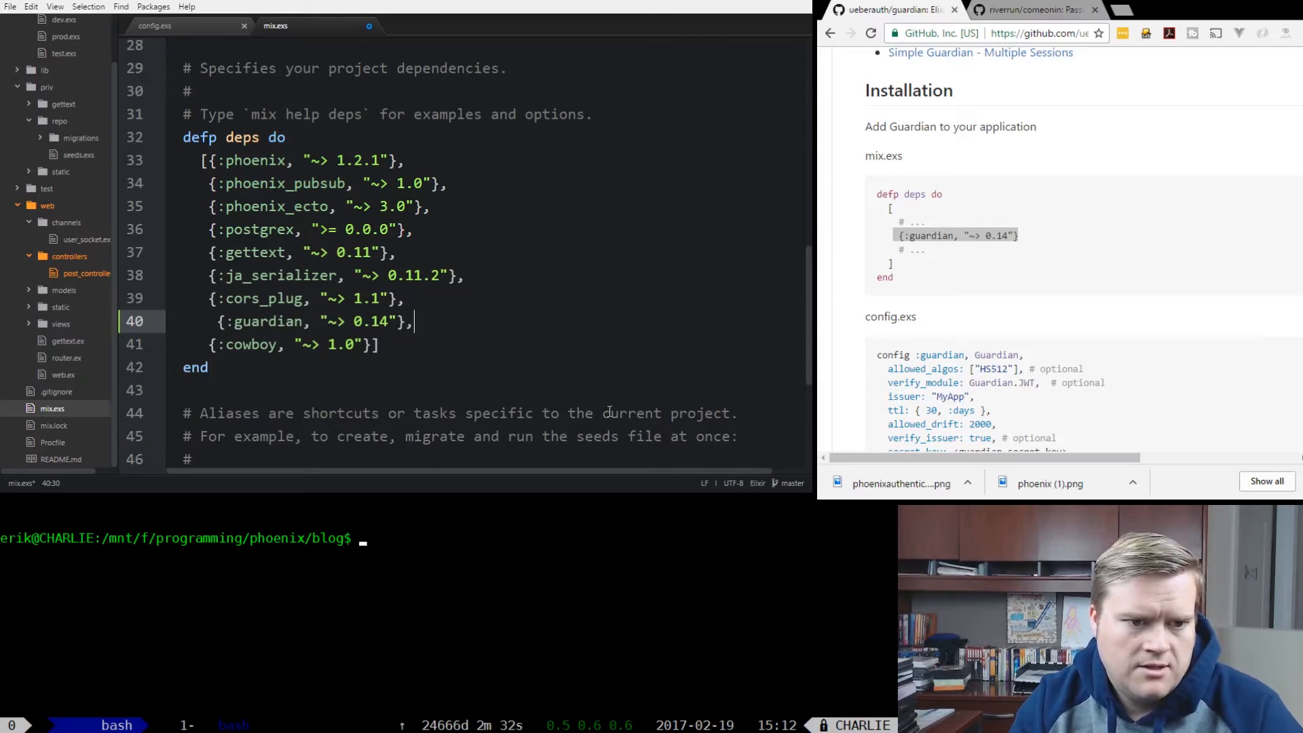
pyautogui.scroll(-3)
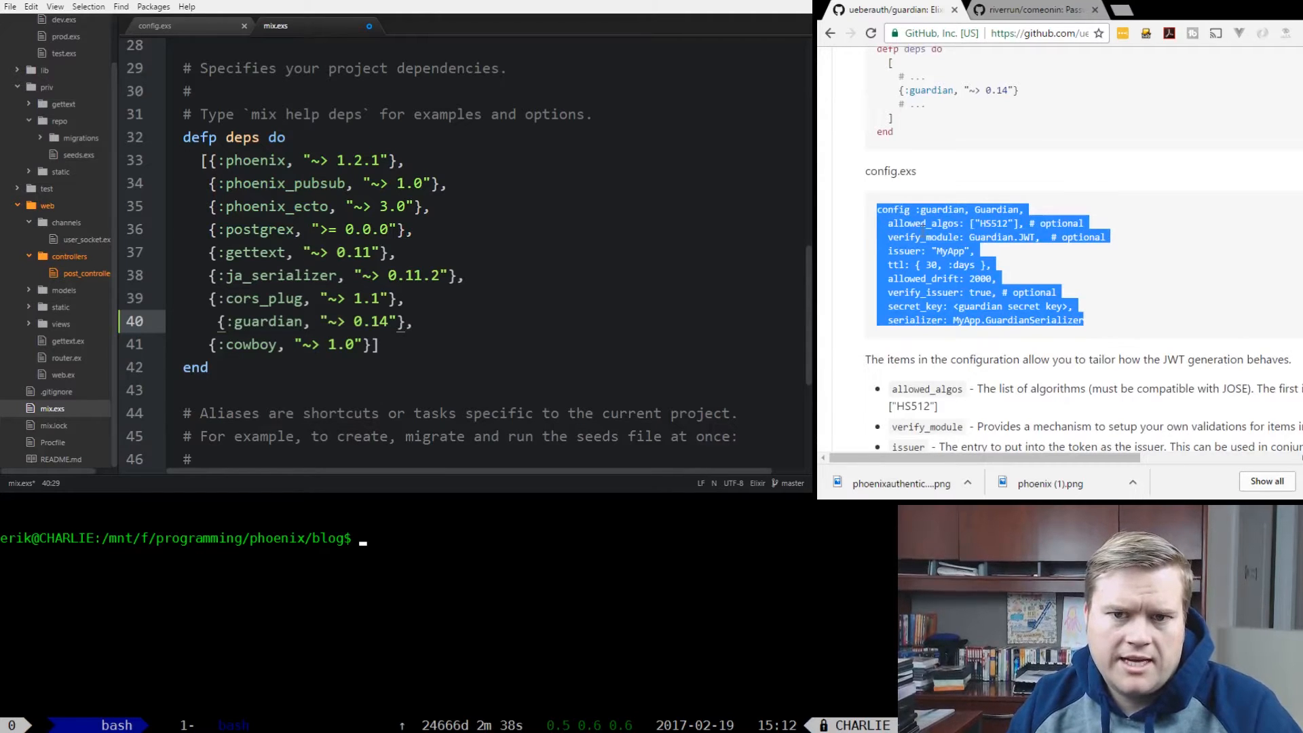
pyautogui.moveTo(854, 384)
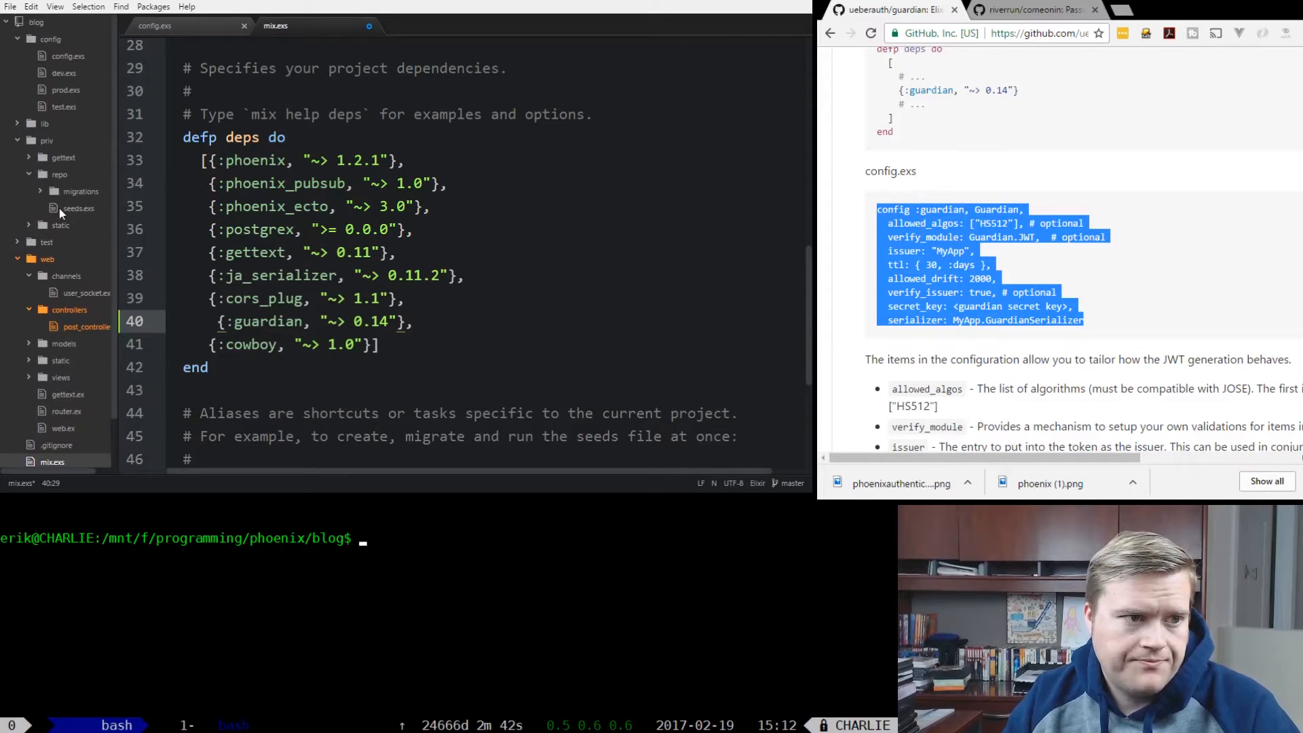
# Paste the config :guardian block into config/config.exs and clear the placeholder secret_key value
pyautogui.click(68, 56)
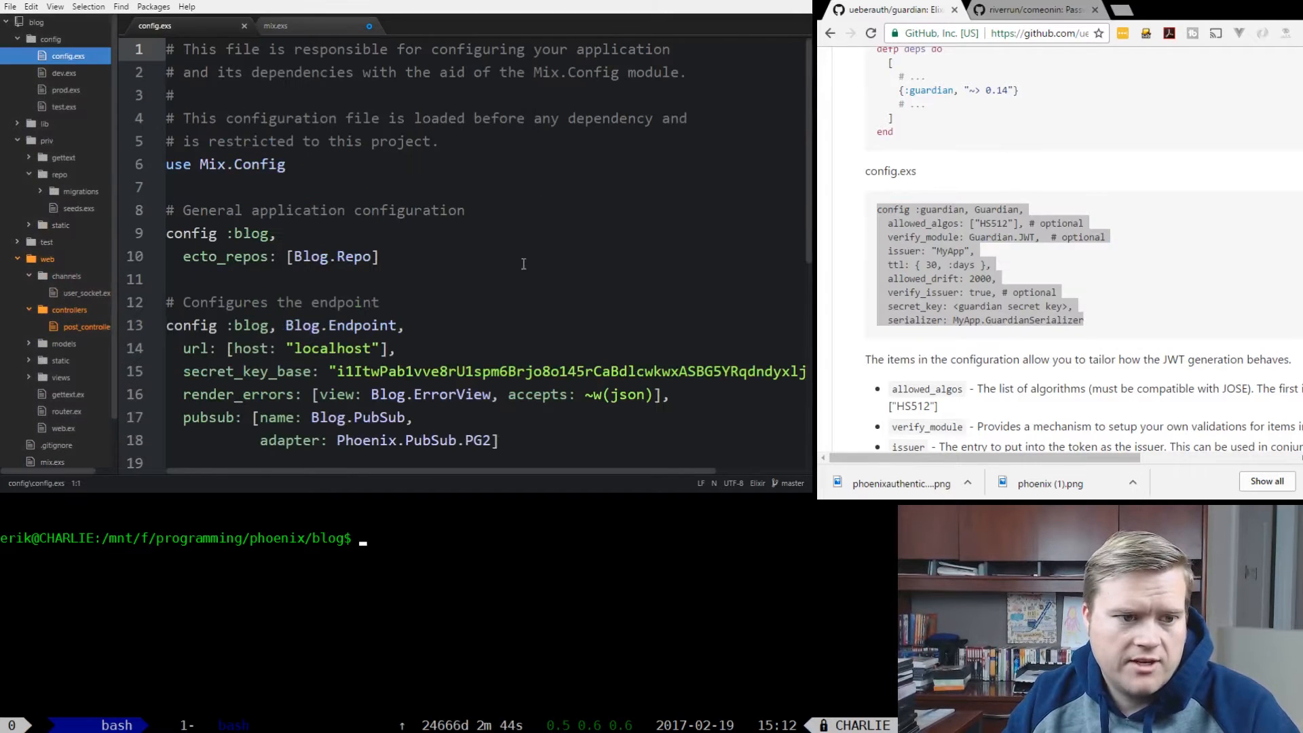
pyautogui.scroll(-3)
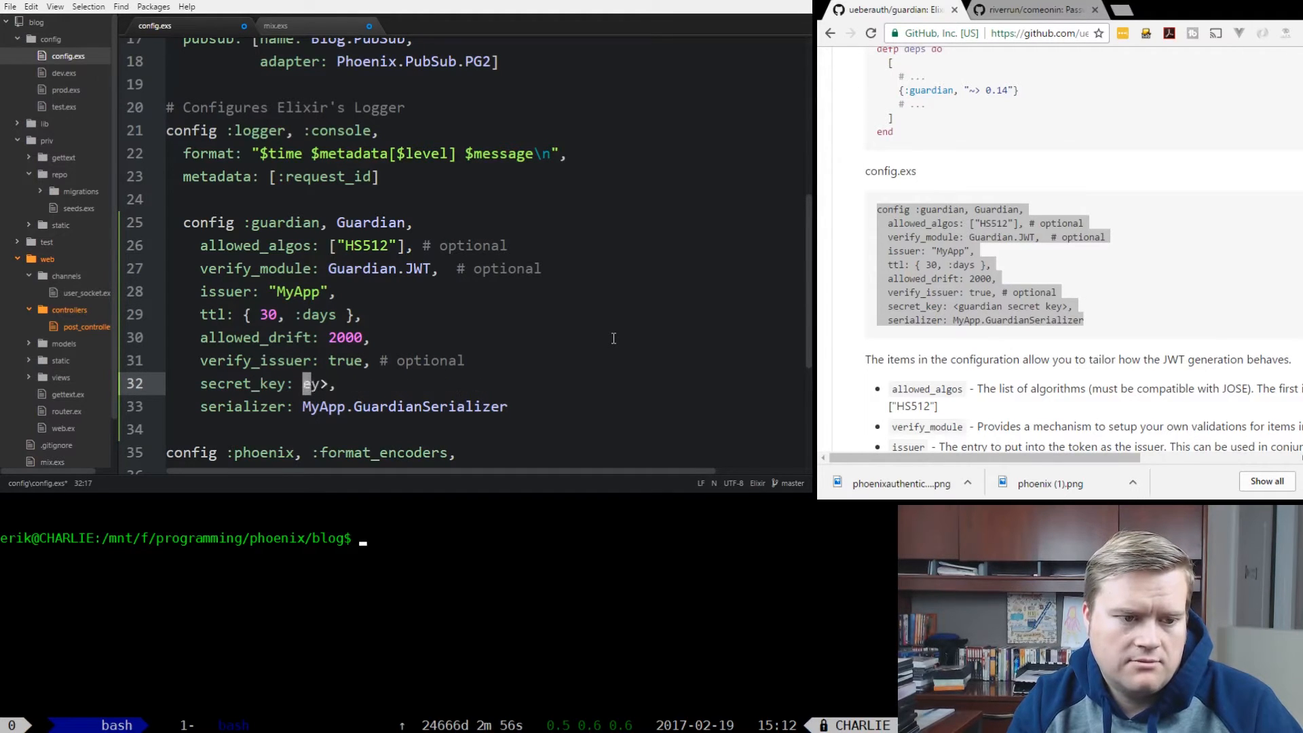
pyautogui.press('Backspace')
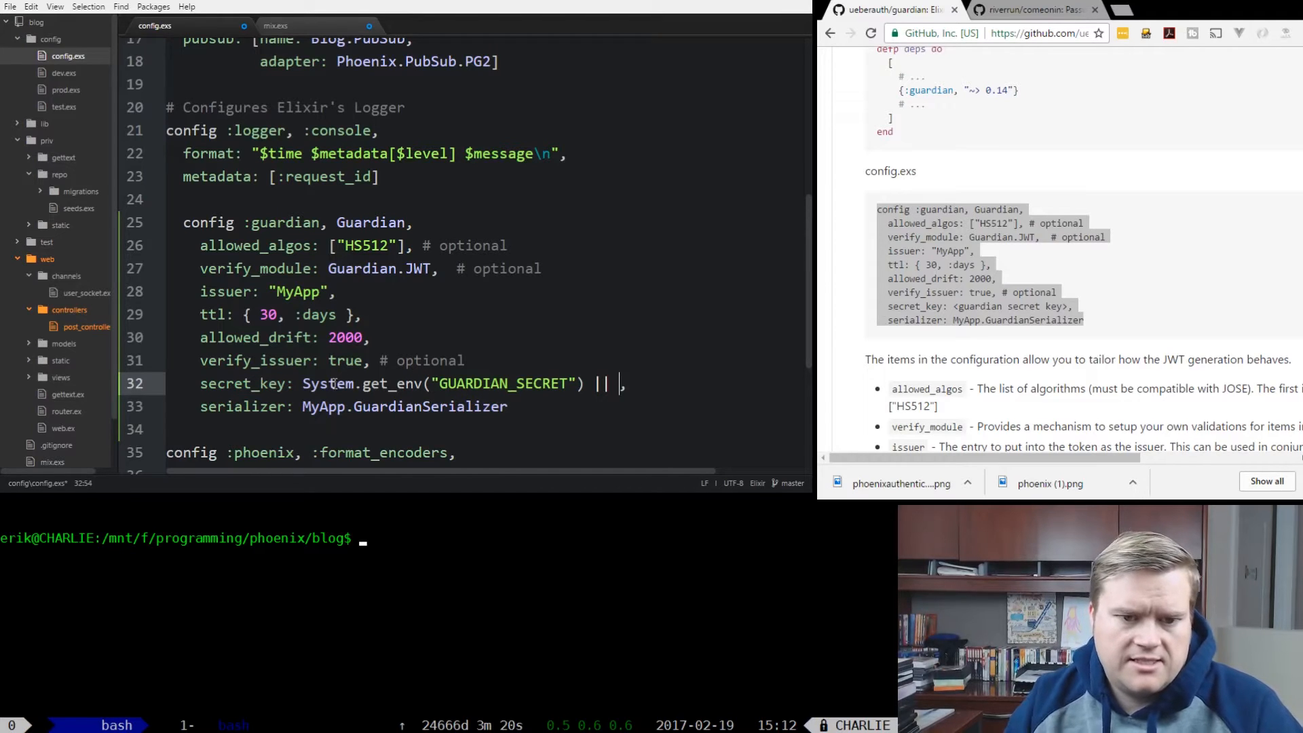
# Generate a secret with mix phoenix.gen.secret and paste it, quoted, after || on secret_key
pyautogui.write('mix')
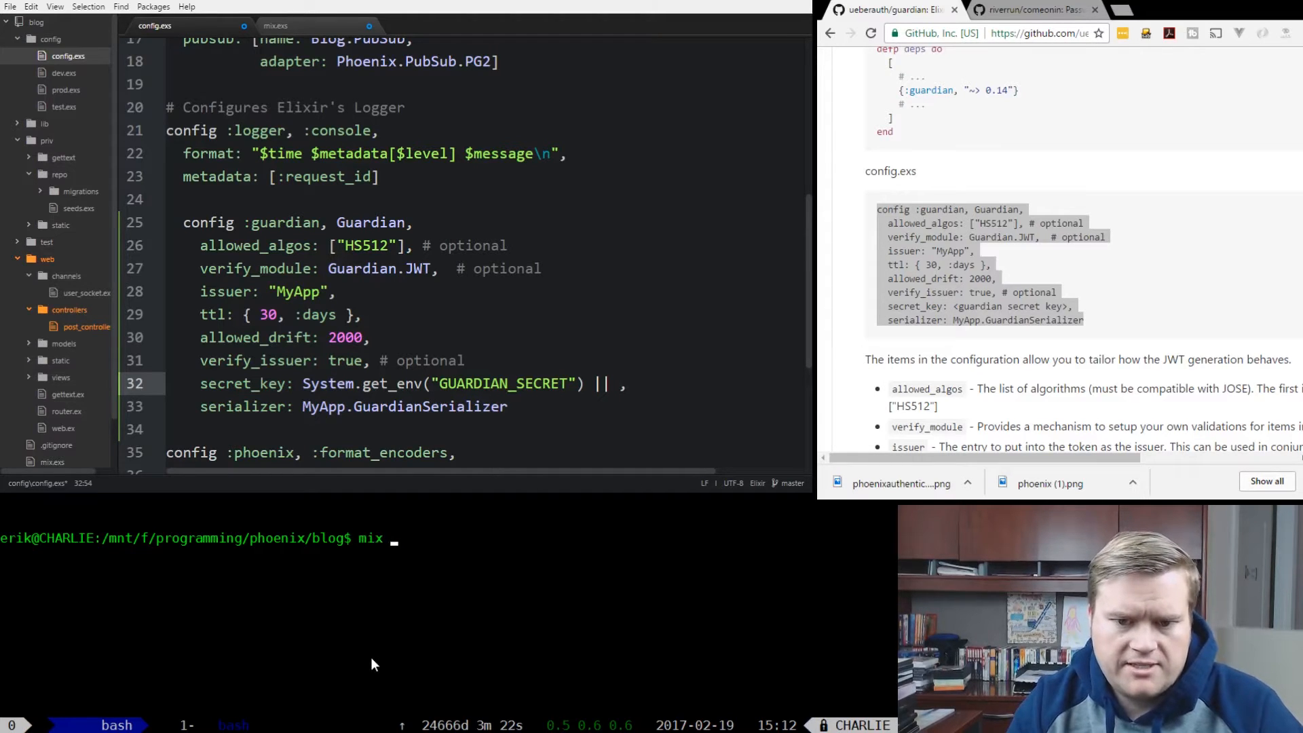
pyautogui.write('phoenix.gen.sec')
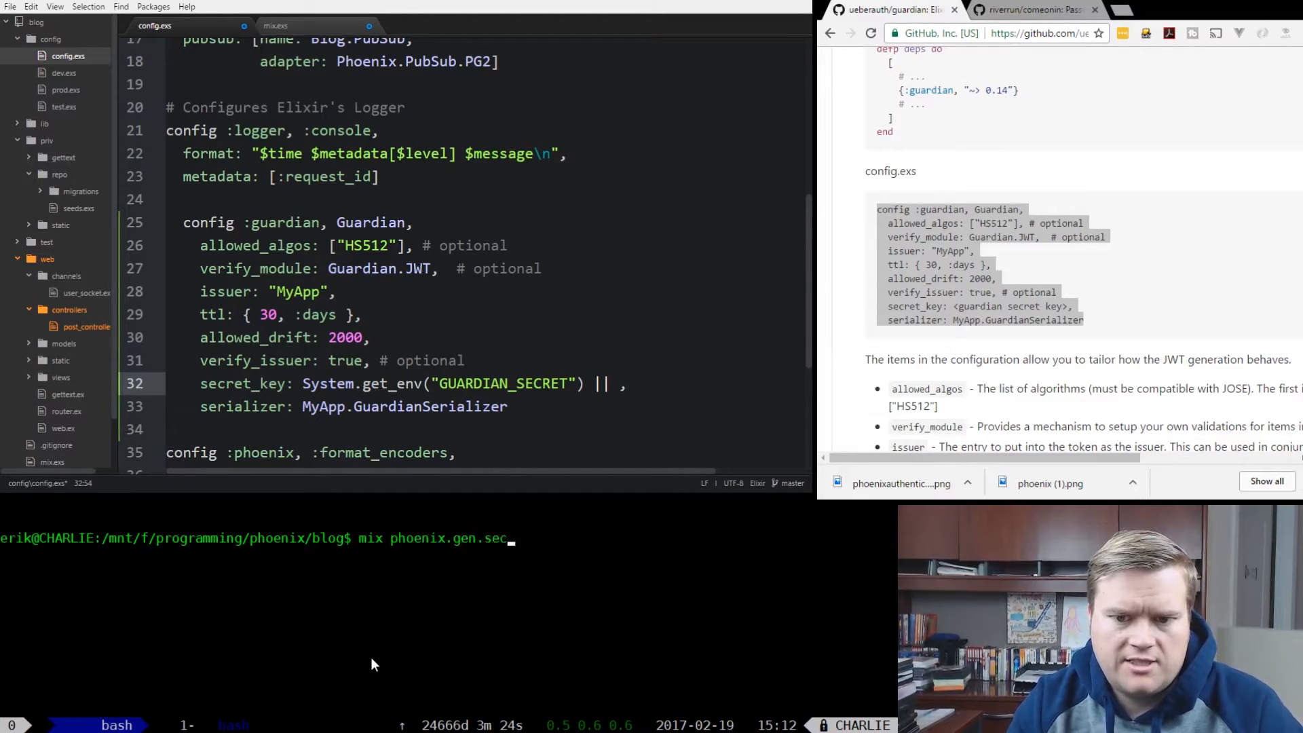
pyautogui.press('Return')
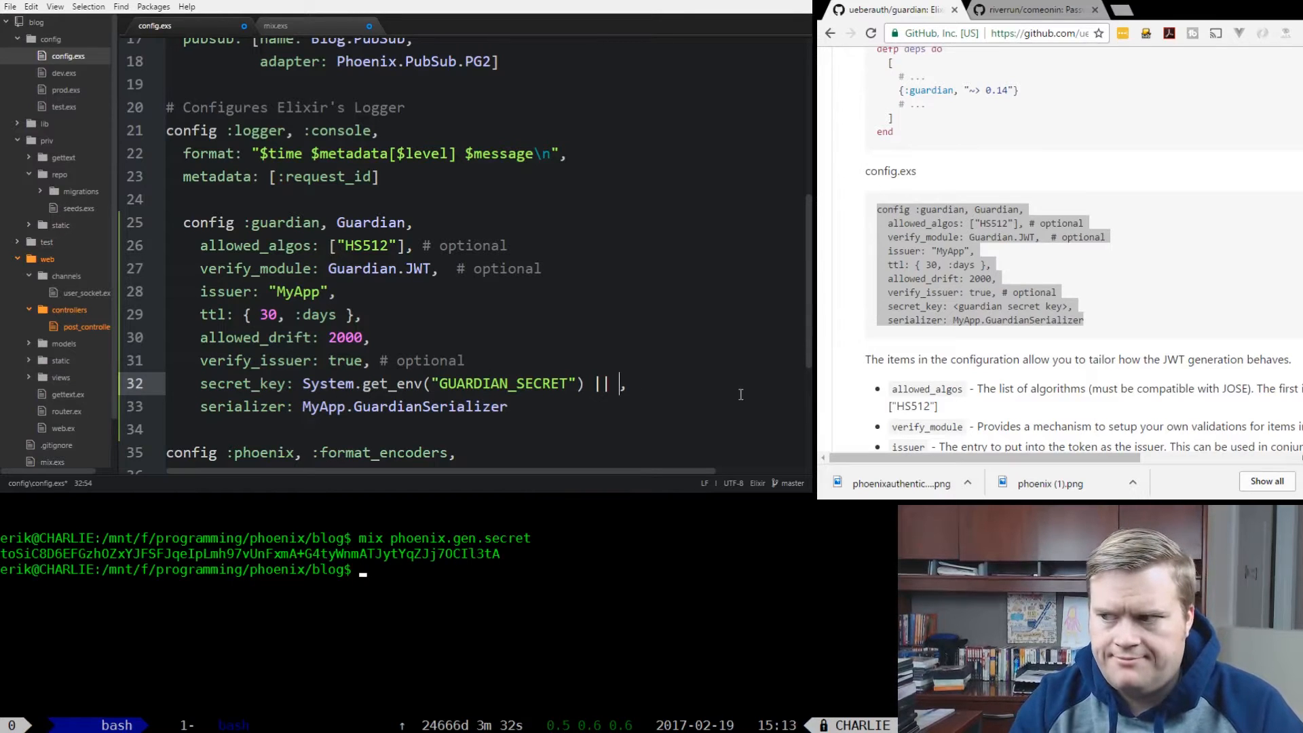
pyautogui.write('""')
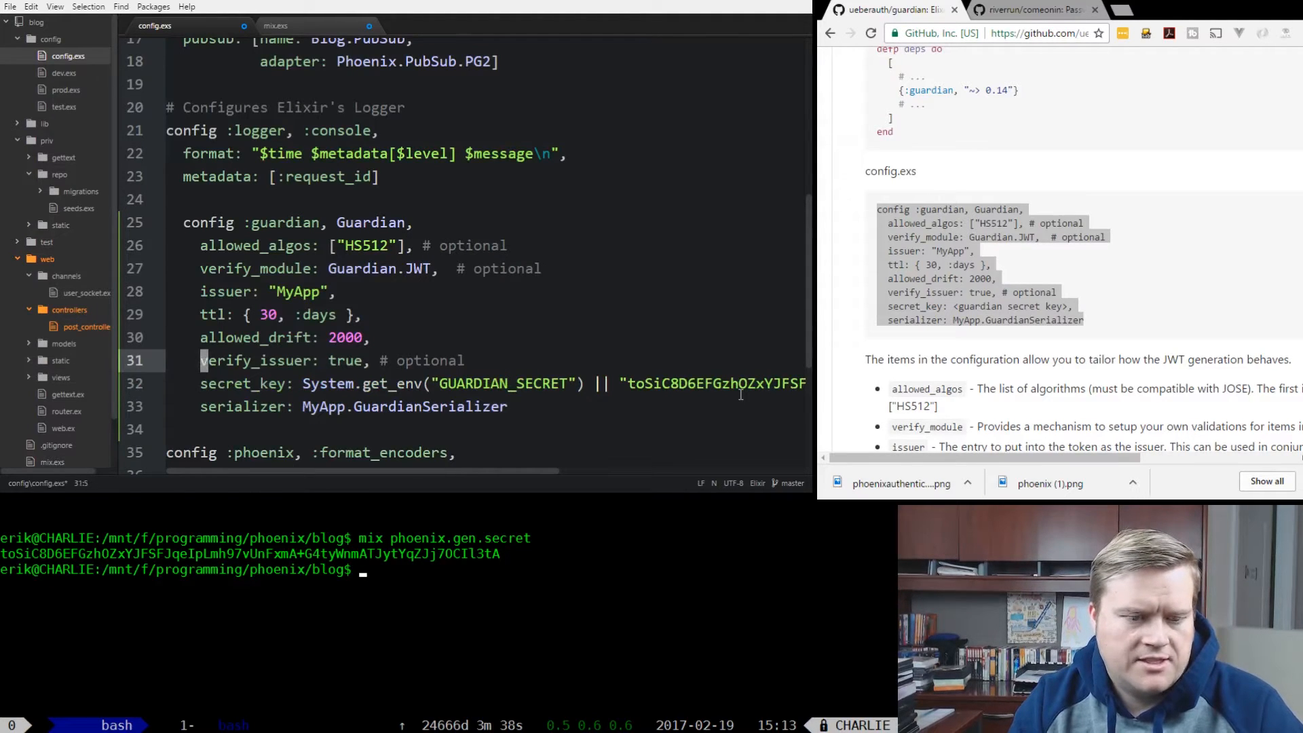
pyautogui.click(202, 245)
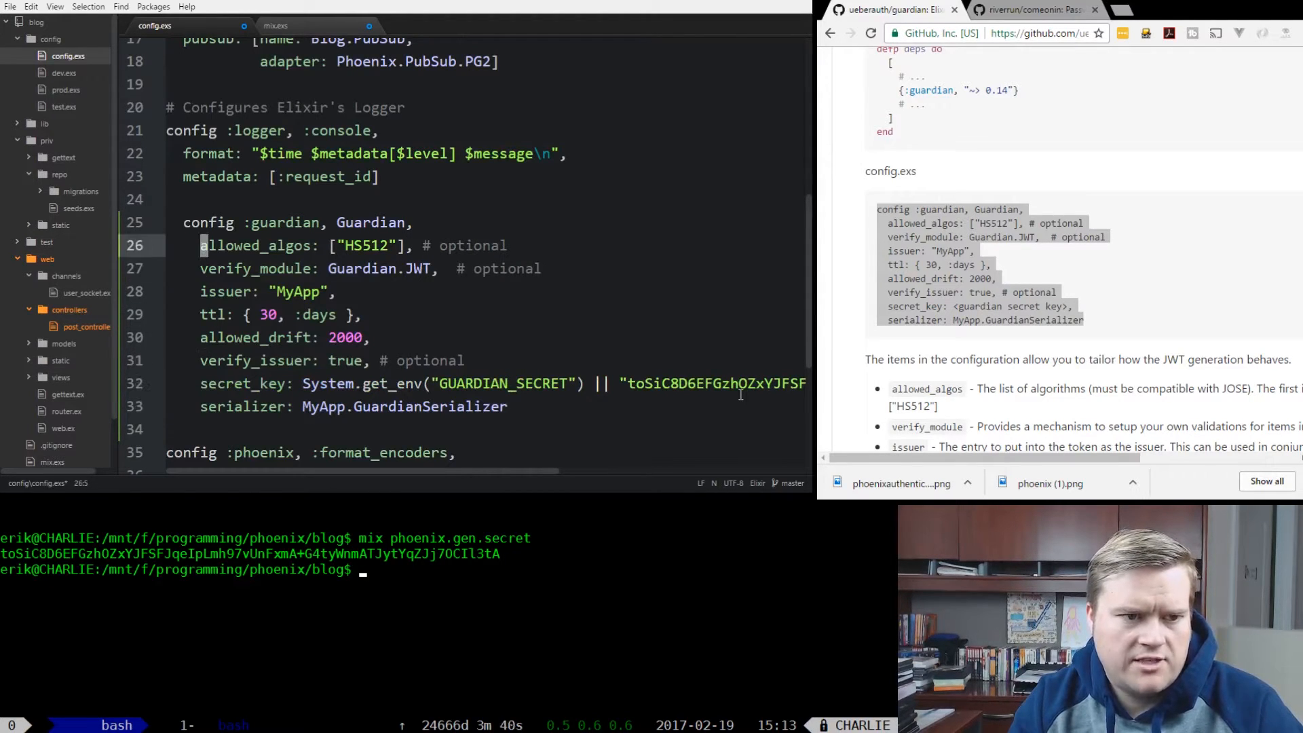
pyautogui.write('w')
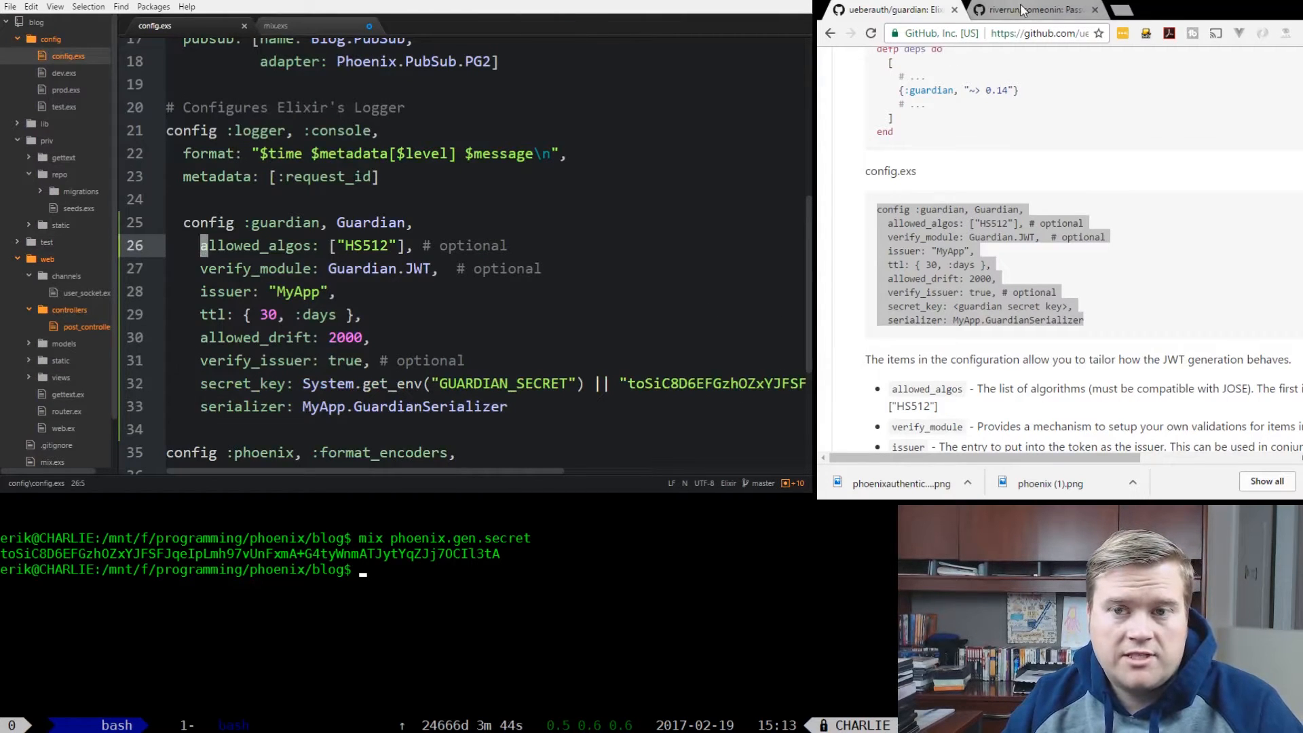
# Copy {:comeonin, "~> 3.0"} from the Comeonin README into mix.exs deps, just before guardian
pyautogui.click(1030, 9)
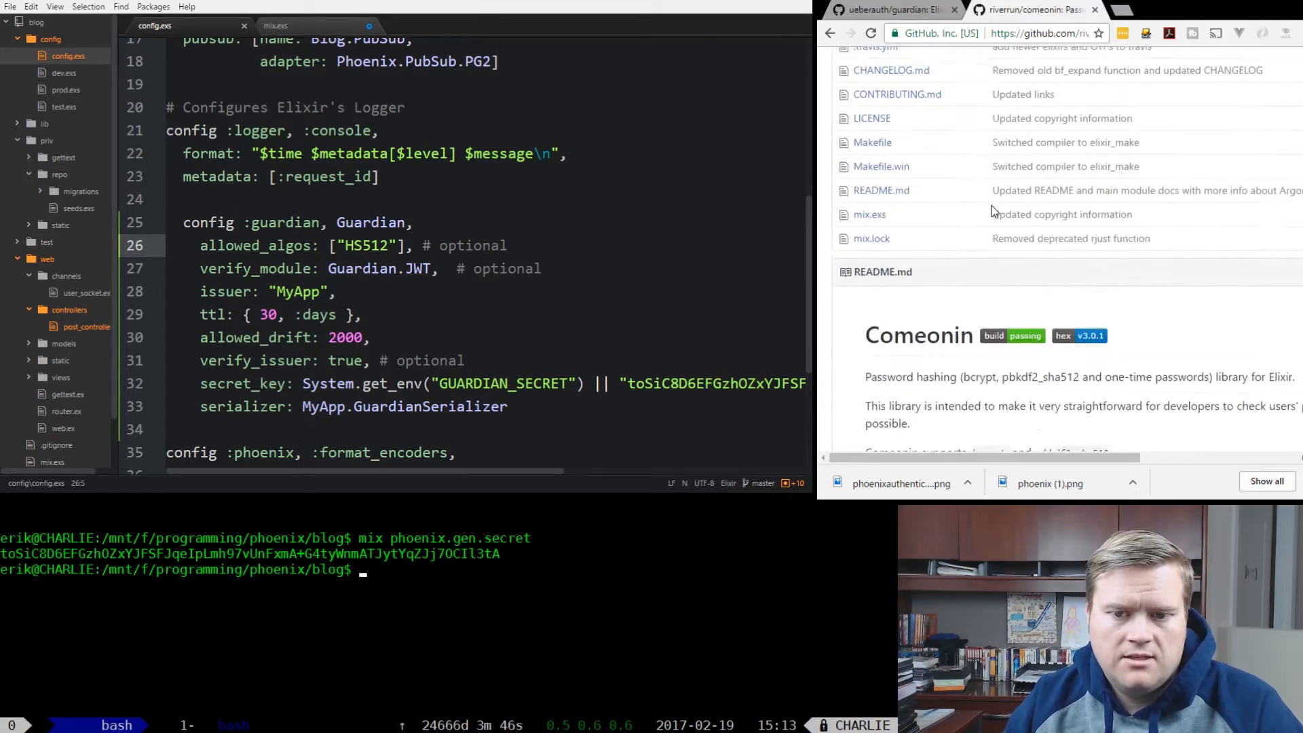
pyautogui.scroll(-3)
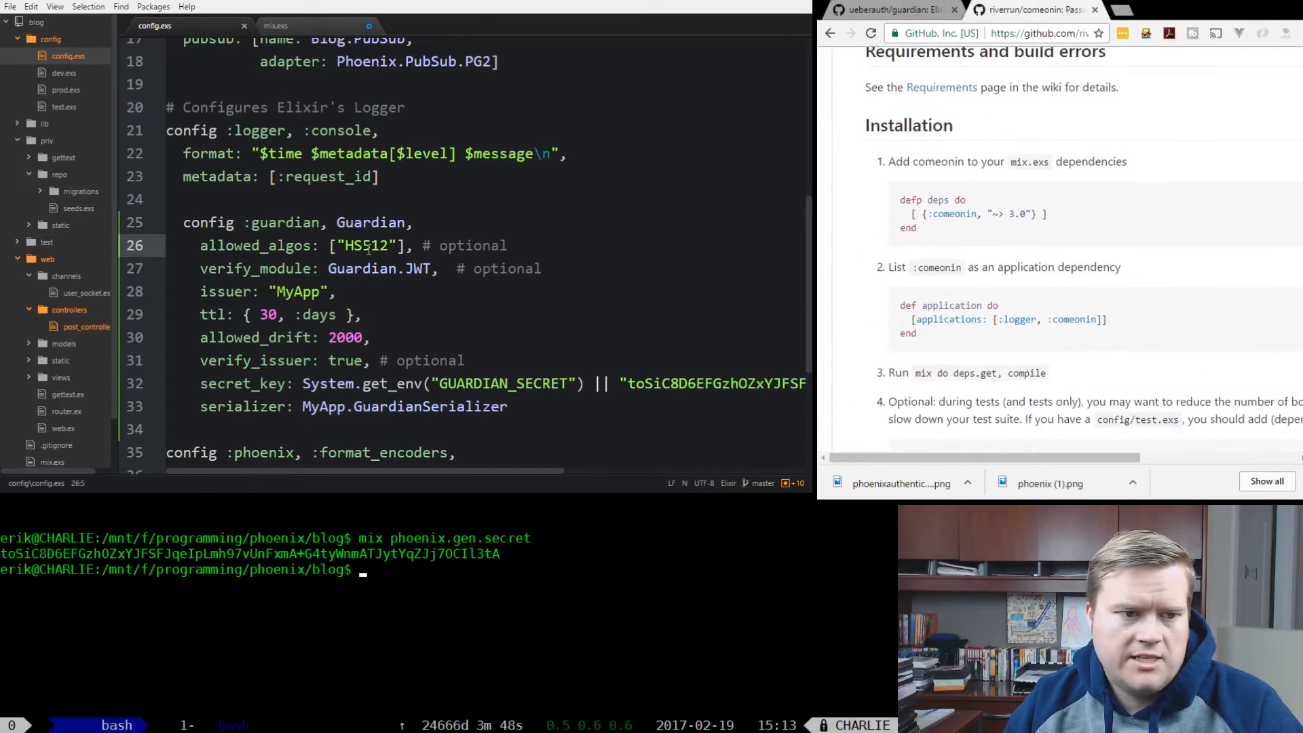
pyautogui.click(275, 26)
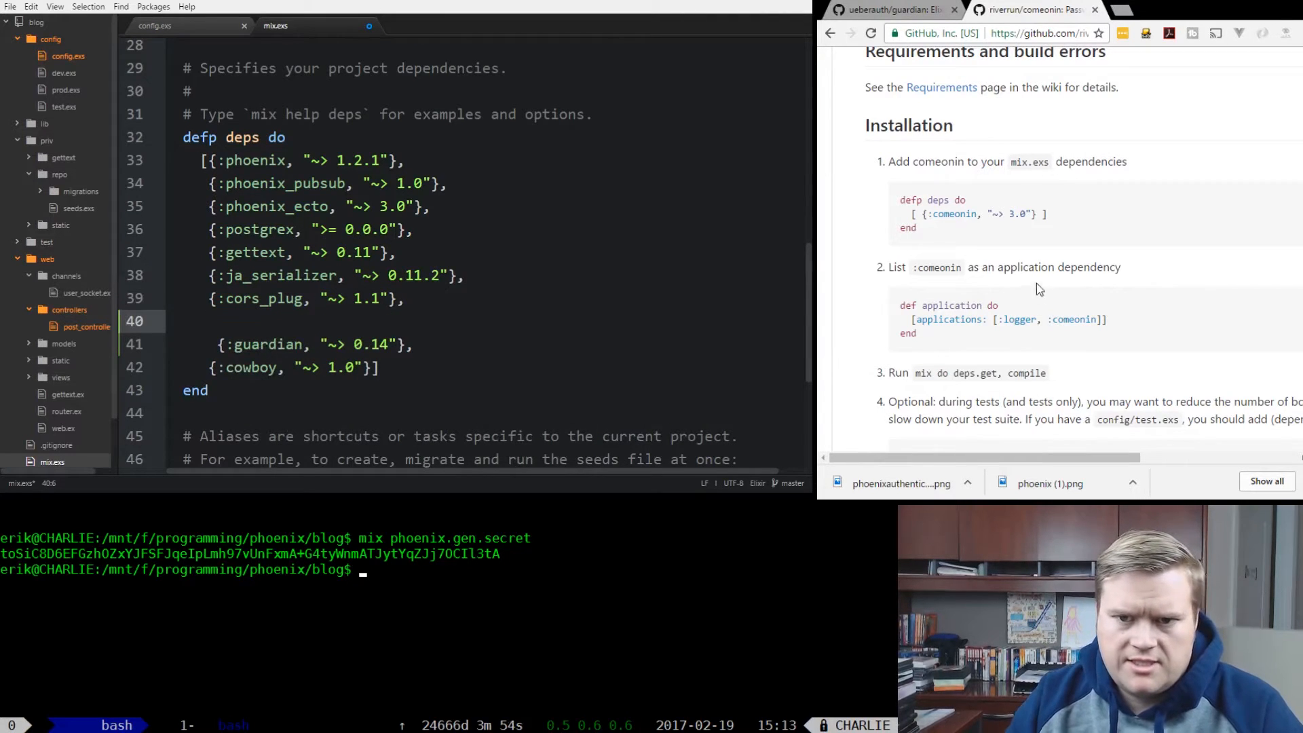
pyautogui.doubleClick(954, 213)
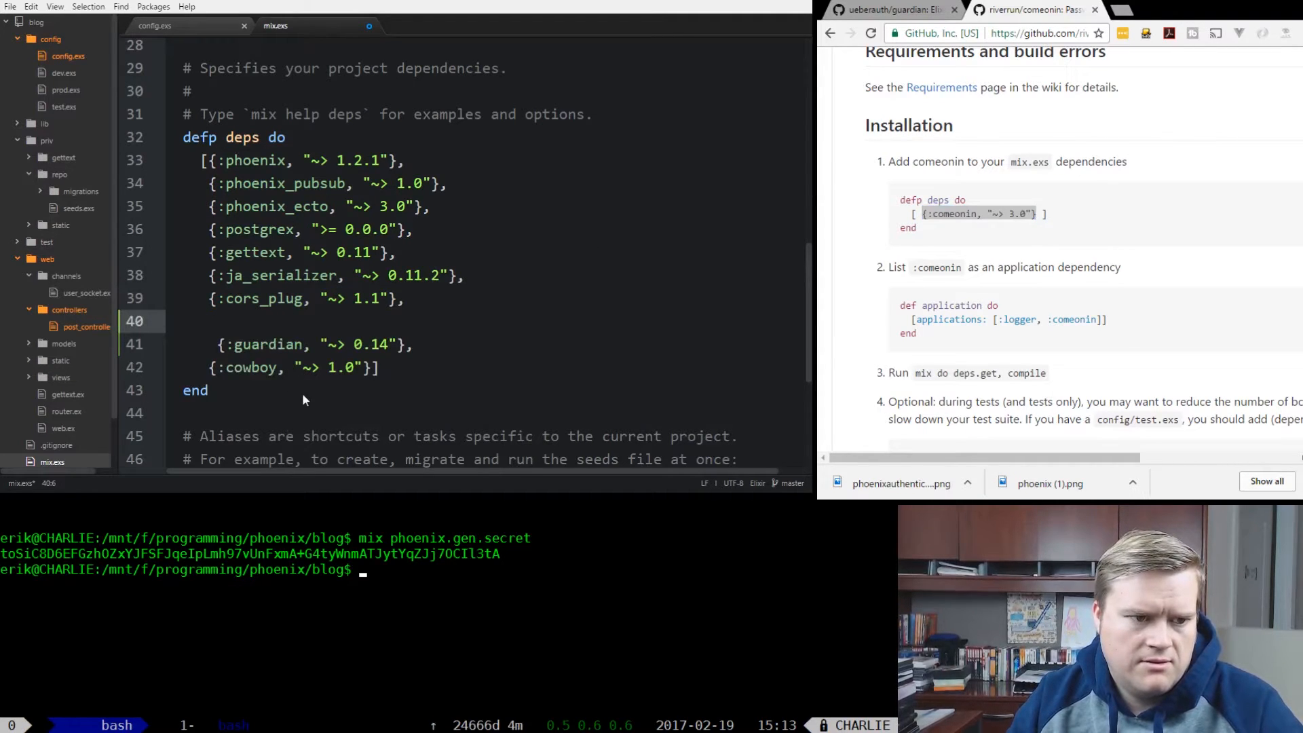
pyautogui.write('{:comeonin, "~> 3.0"},')
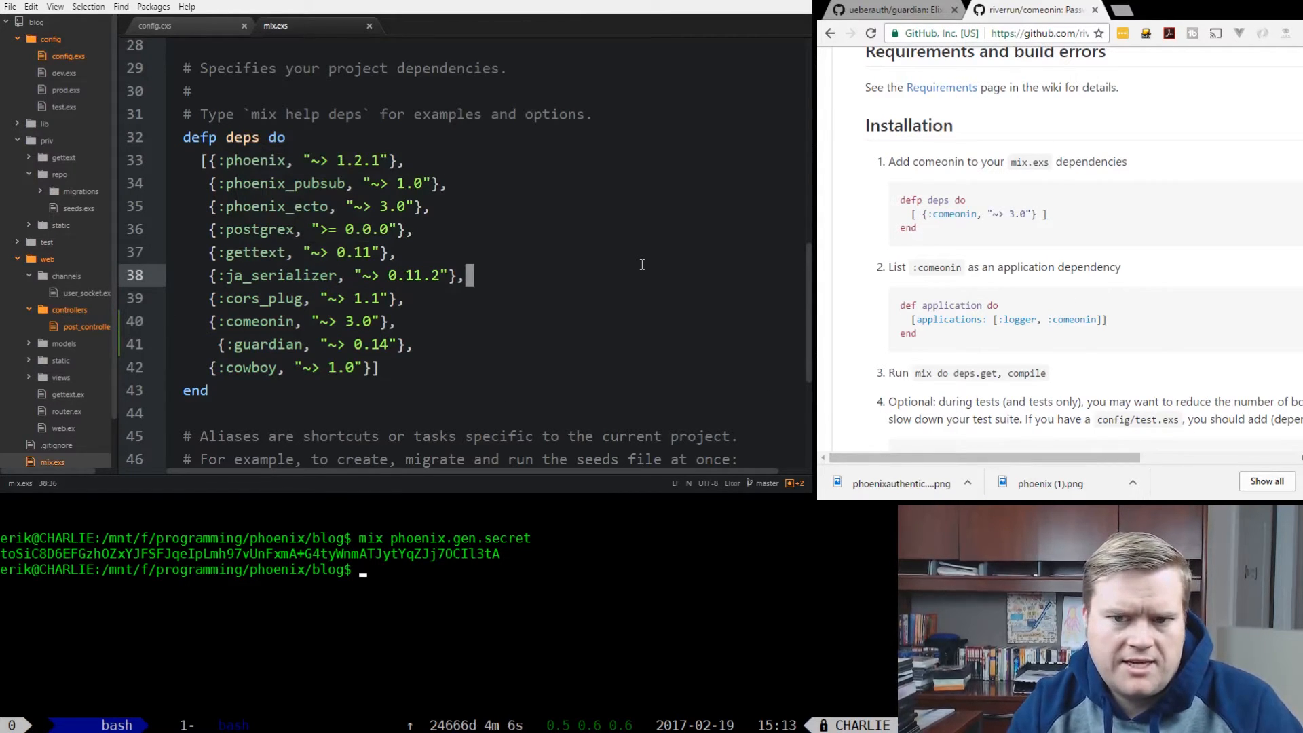
# Insert :comeonin between phoenix_ecto and postgrex in the applications list, then save mix.exs
pyautogui.scroll(3)
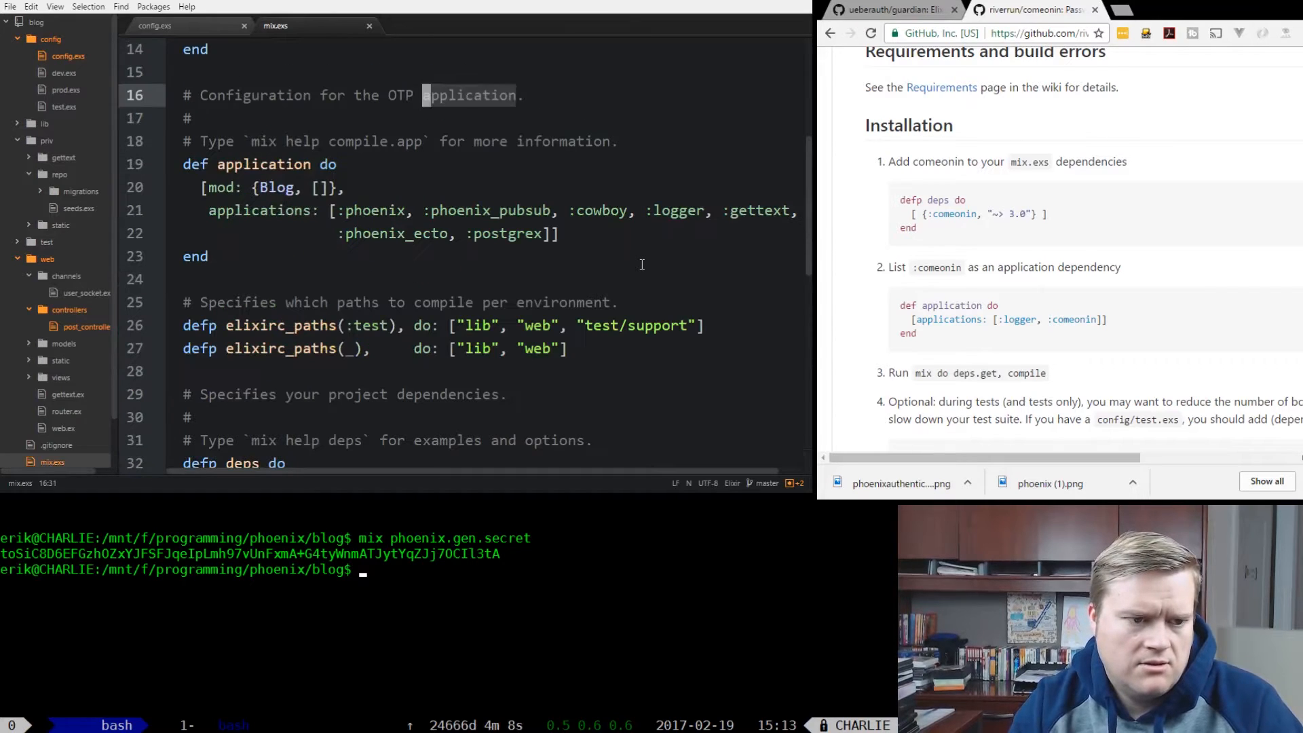
pyautogui.click(218, 210)
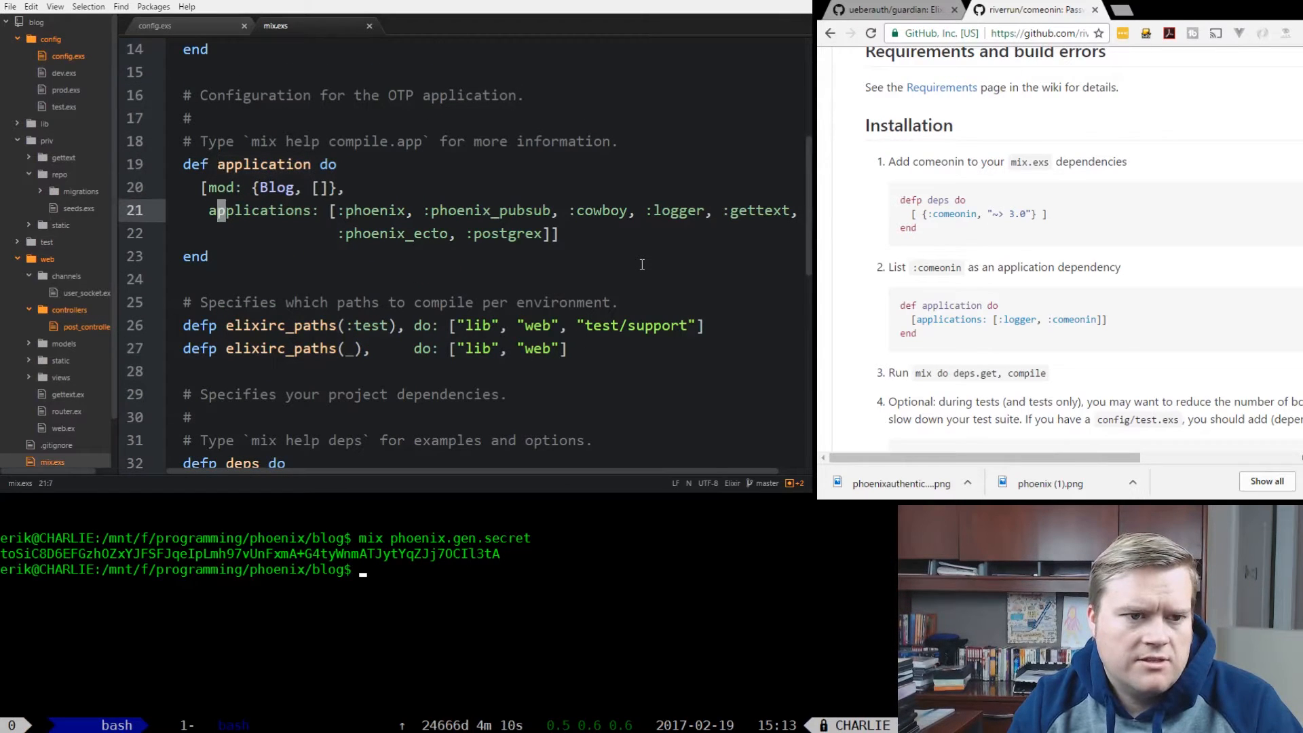
pyautogui.click(452, 233)
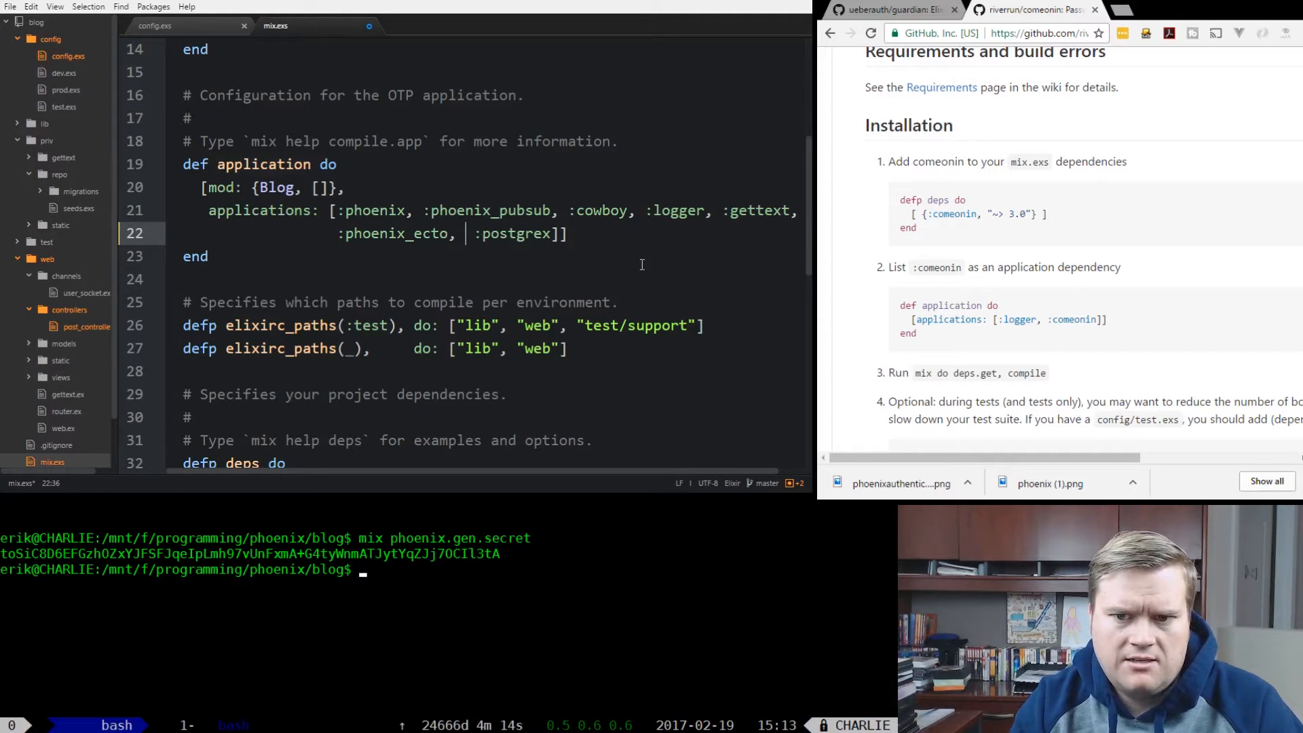
pyautogui.write('[]')
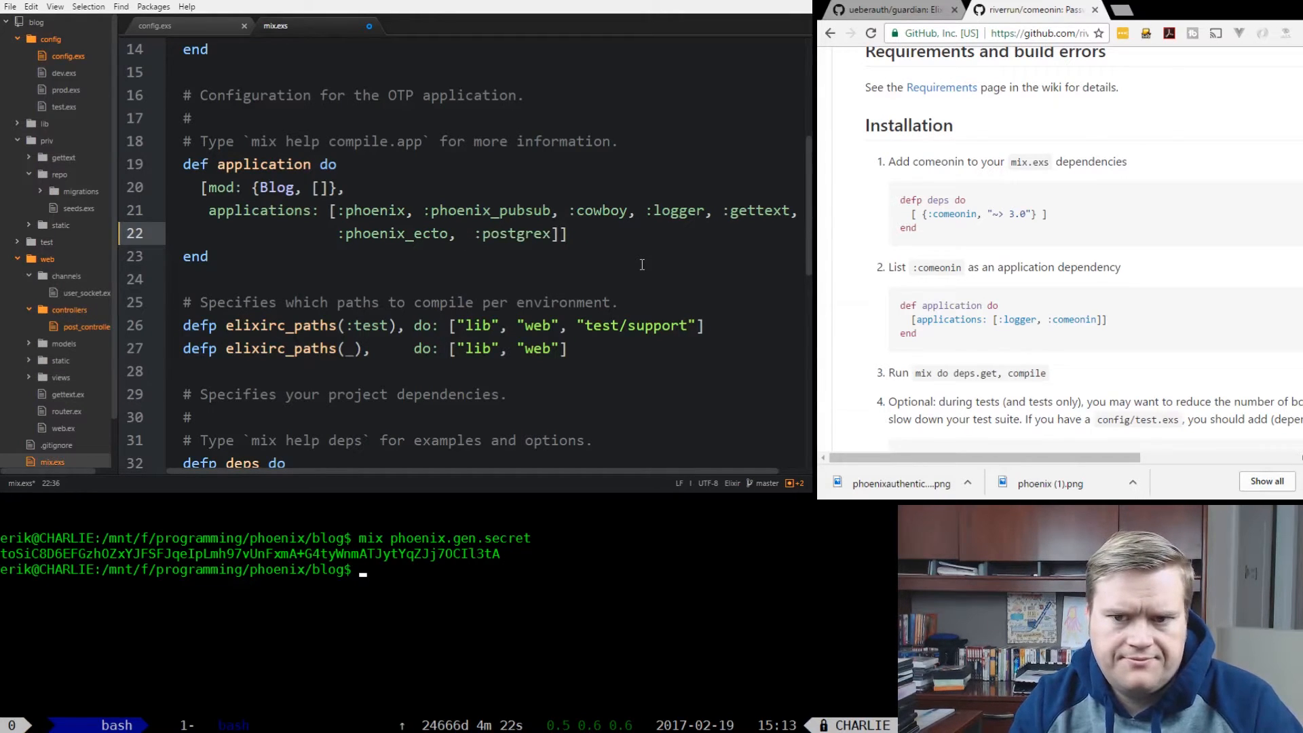
pyautogui.write('comeonin')
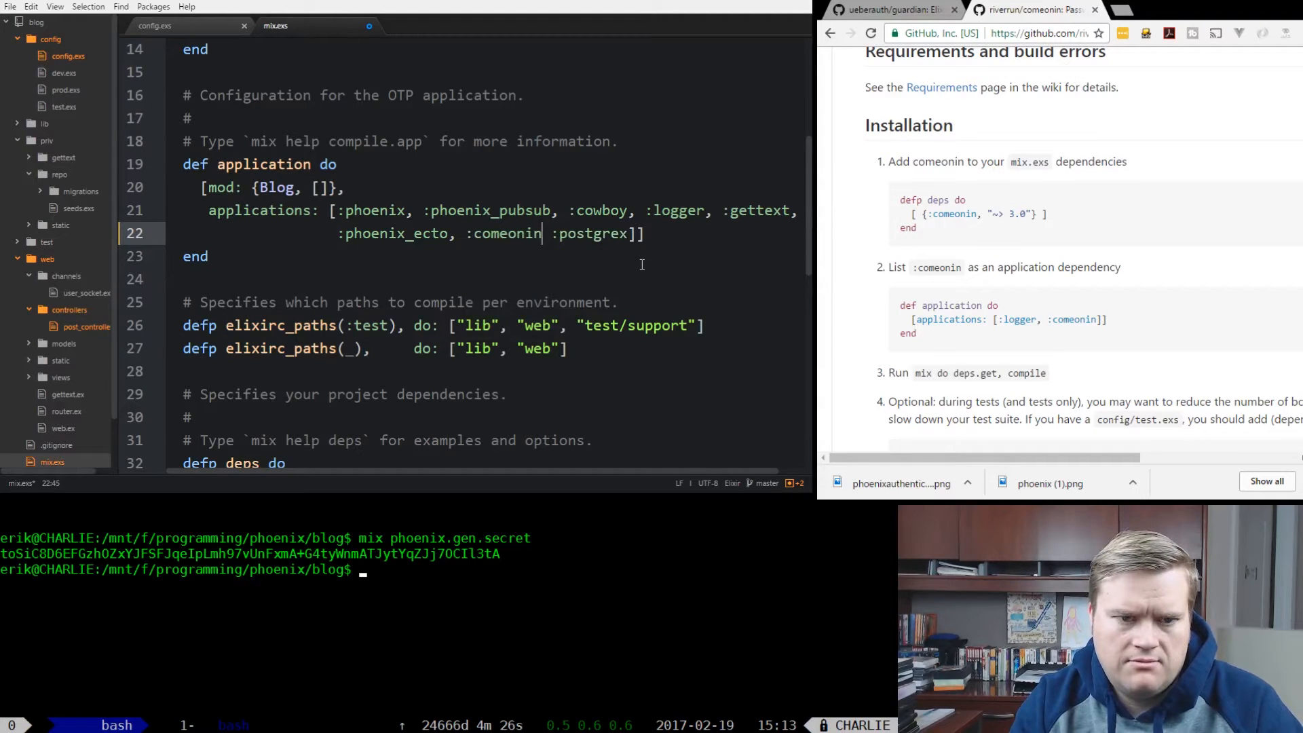
pyautogui.write('w')
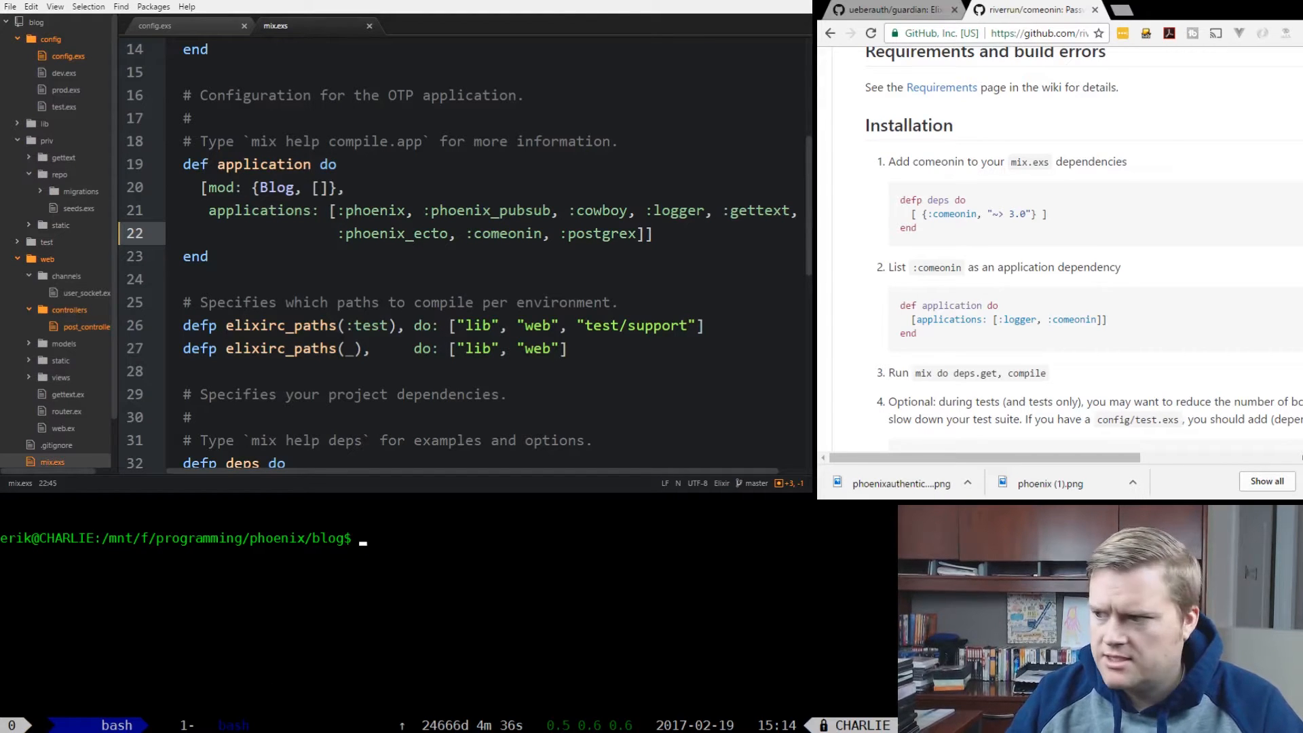
pyautogui.moveTo(241, 634)
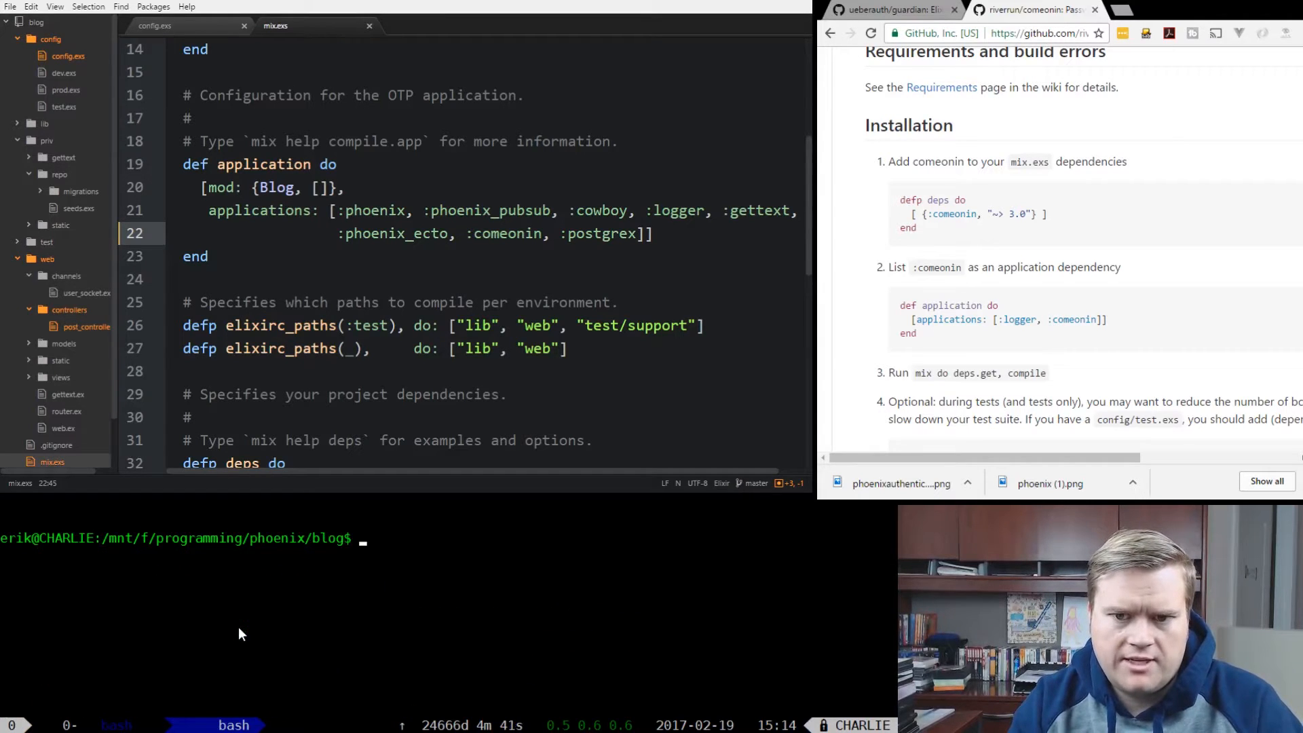
# Run mix do deps.get to download jose, uuid, base64url and elixir_make
pyautogui.write('mix')
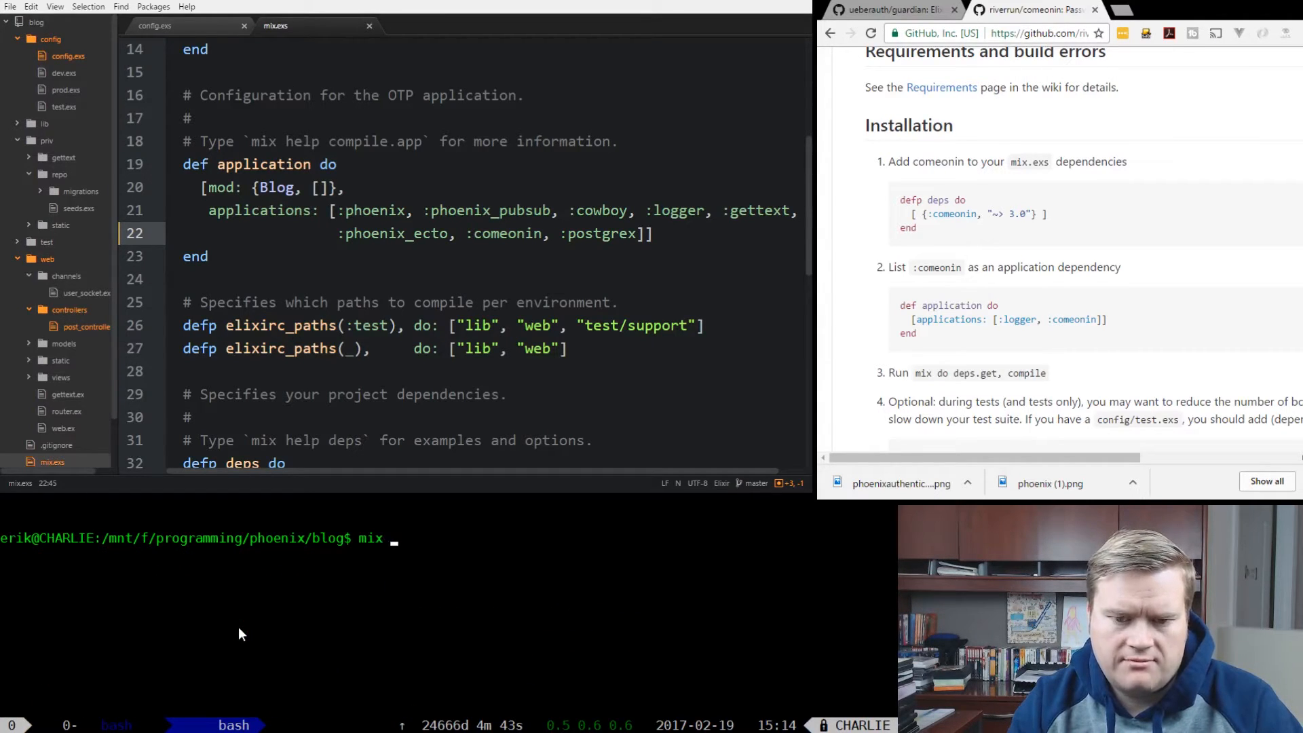
pyautogui.write('do deps.get')
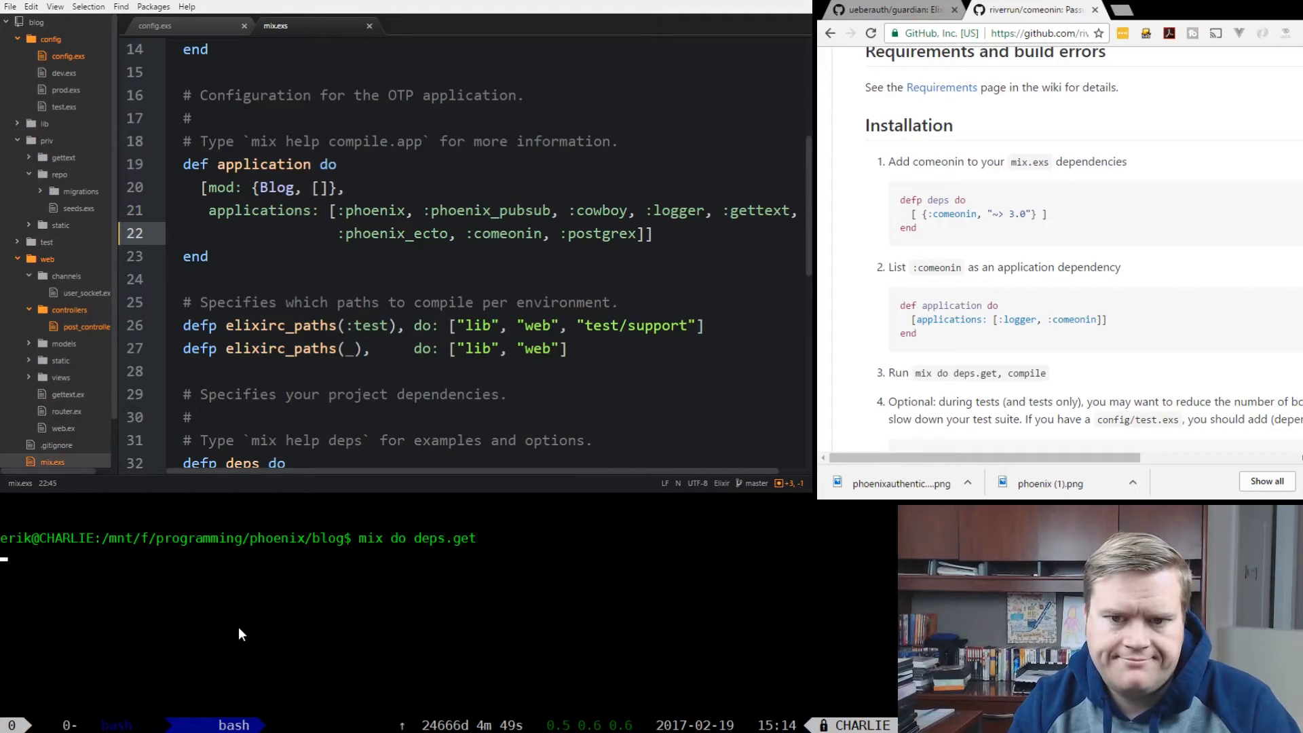
pyautogui.press('Return')
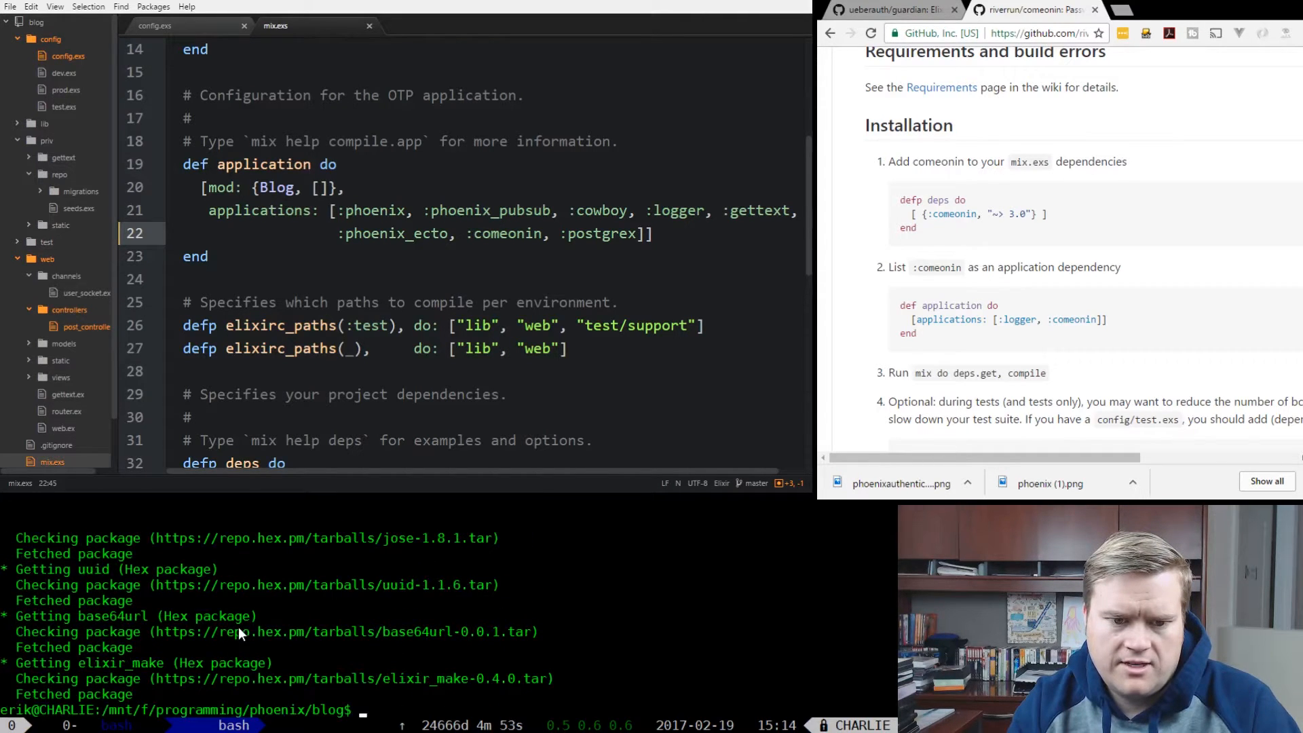
pyautogui.write('com')
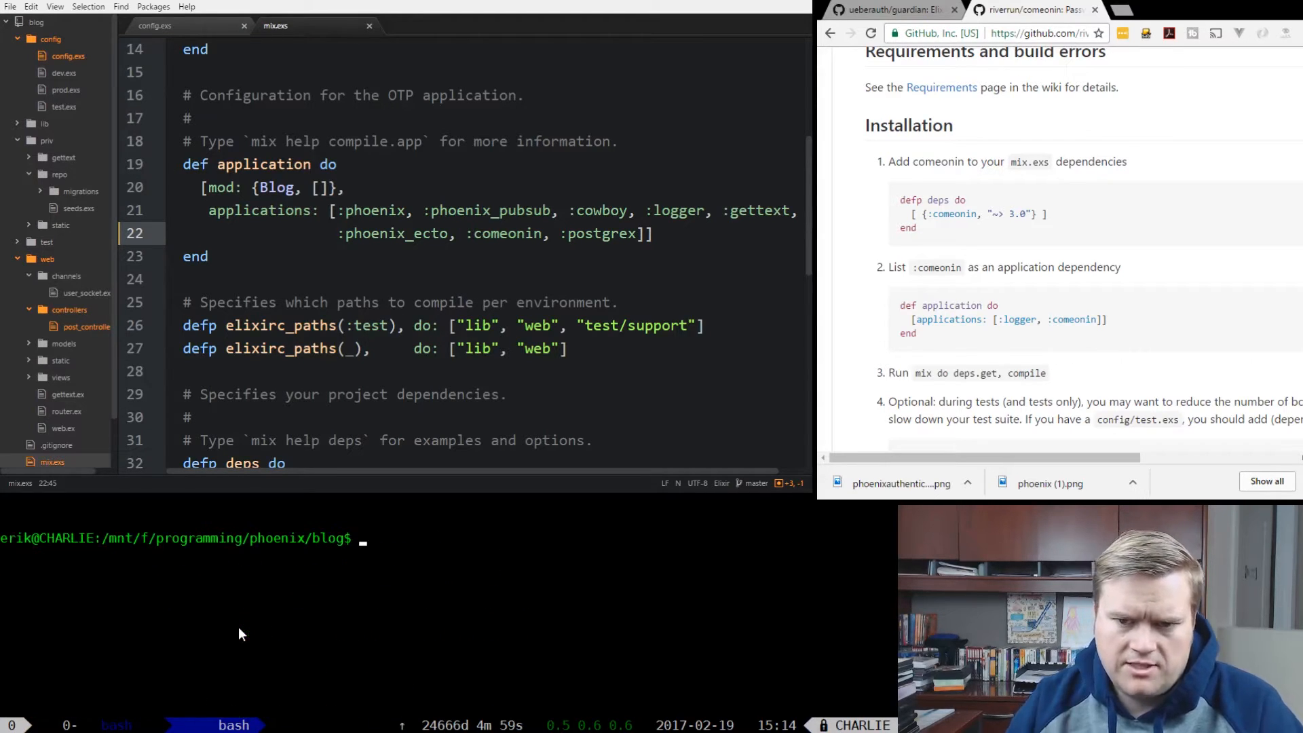
pyautogui.scroll(-3)
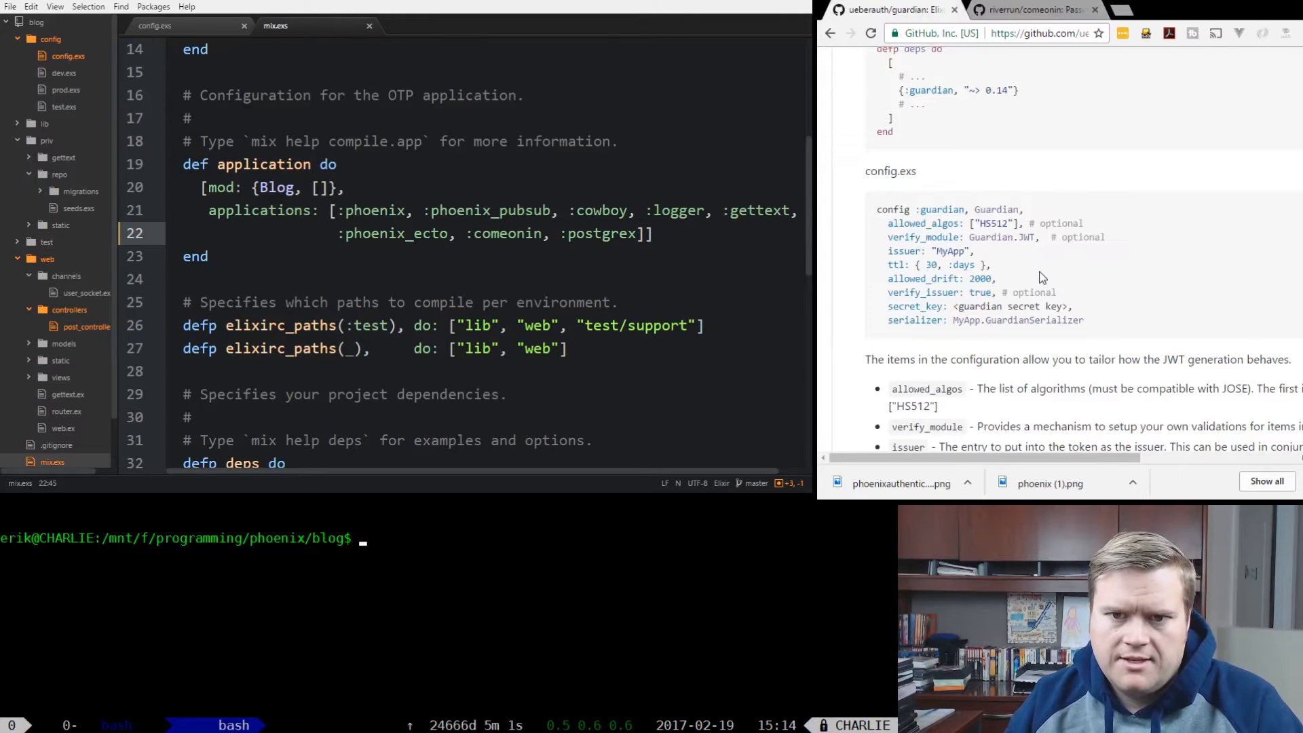
pyautogui.scroll(-3)
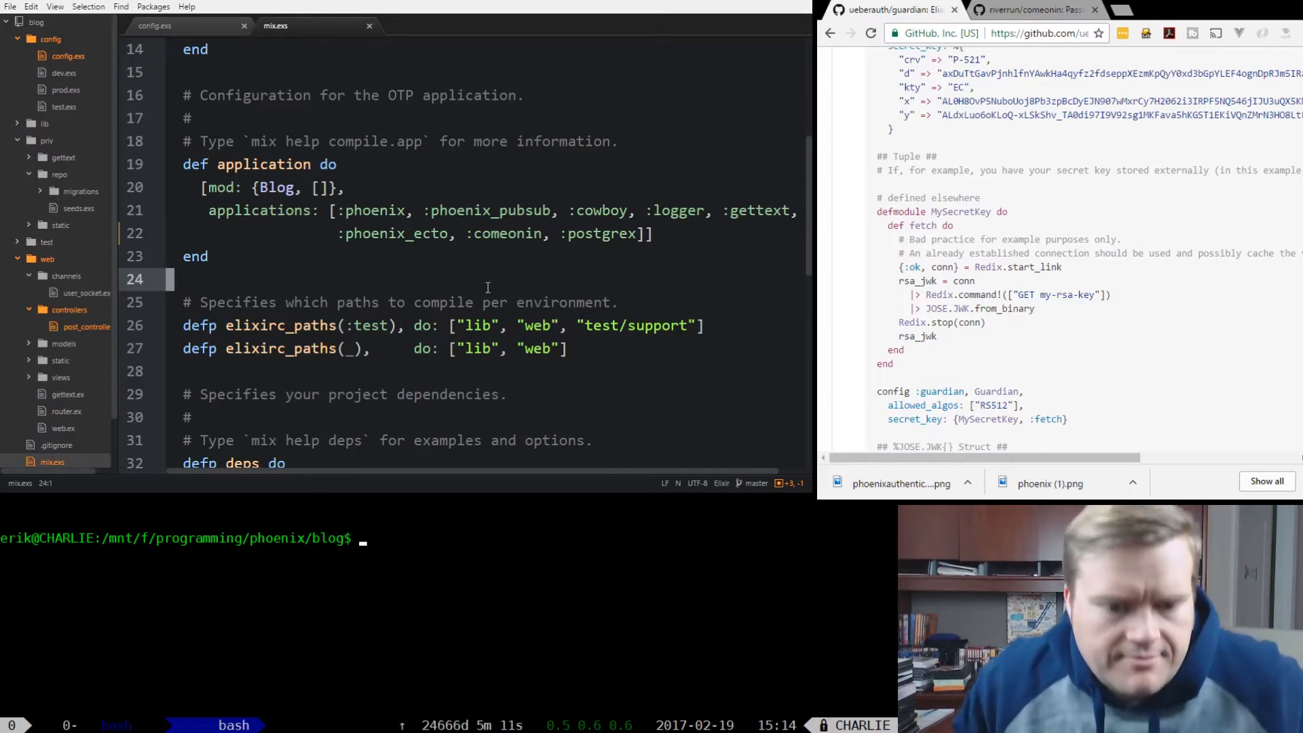
pyautogui.moveTo(353, 619)
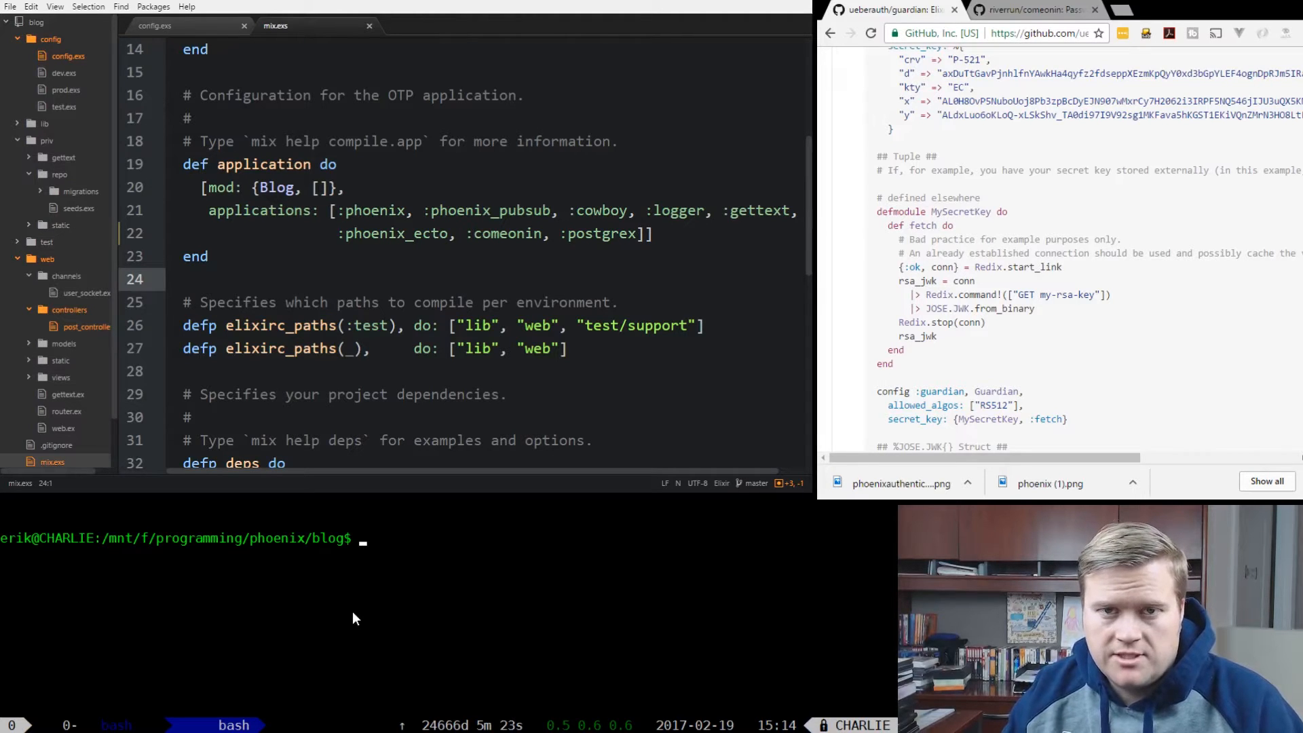
# Run mix phoenix.gen.model User users email:string password_hash:string, which fails with a comeonin enoent error
pyautogui.write('mix phoenix')
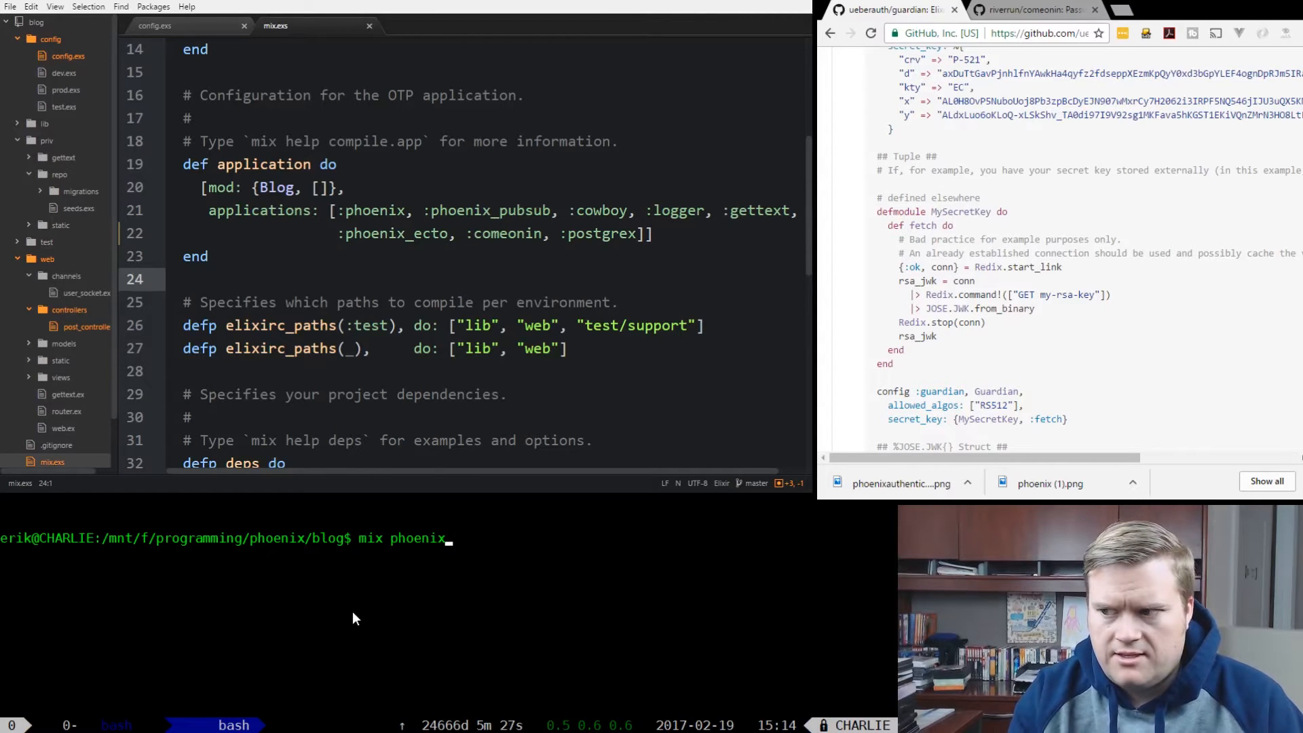
pyautogui.write('.gen.model User')
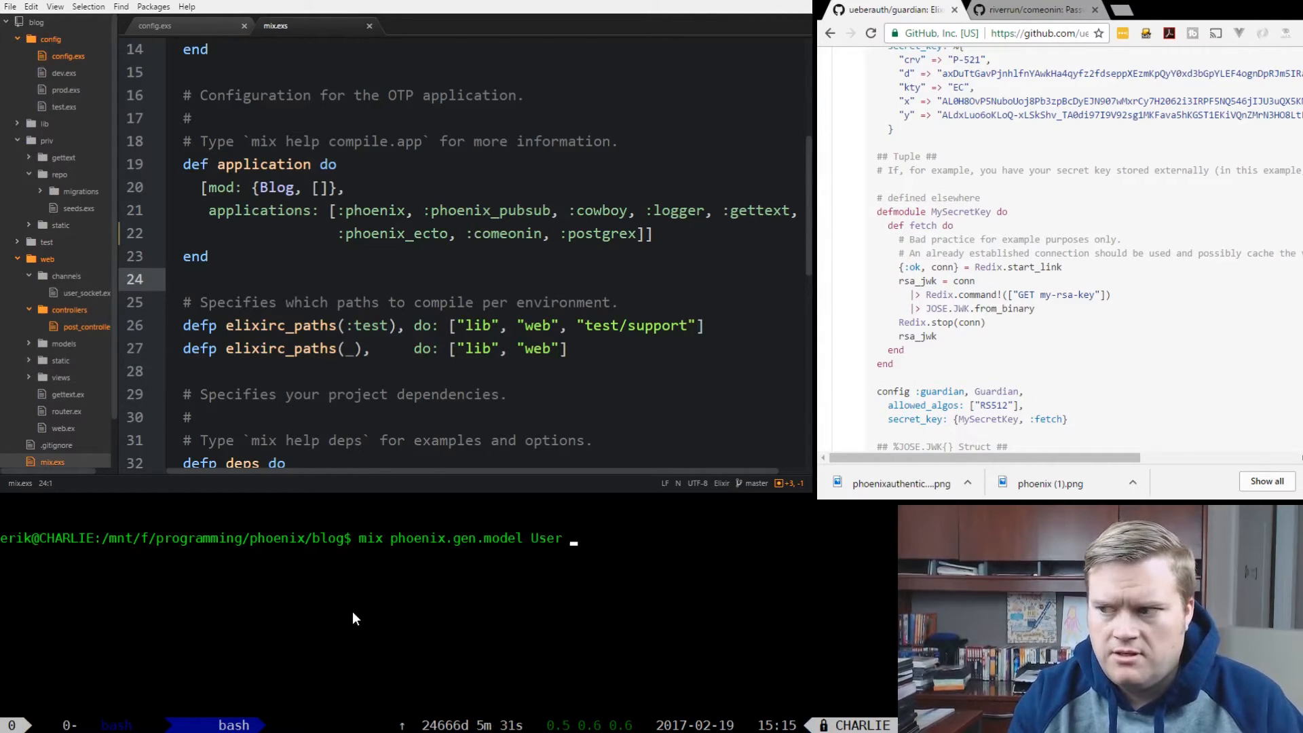
pyautogui.write('users e')
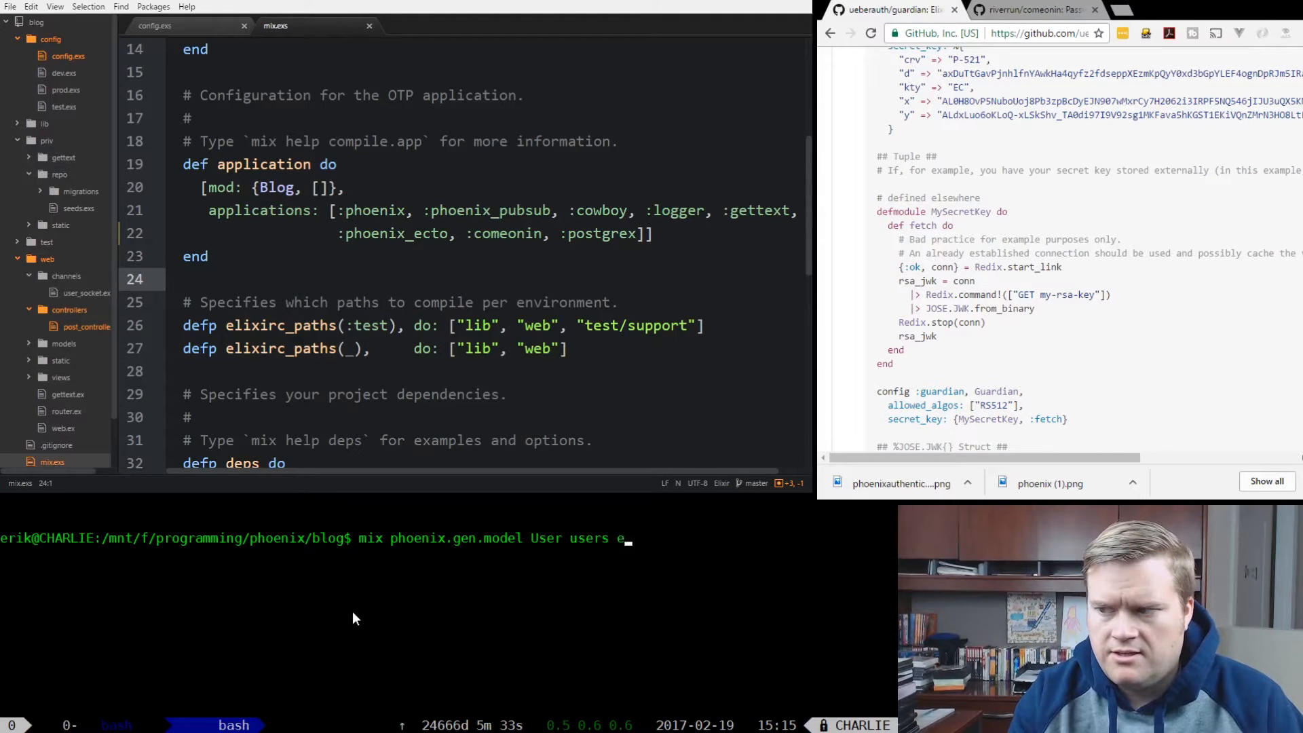
pyautogui.write('mail:string')
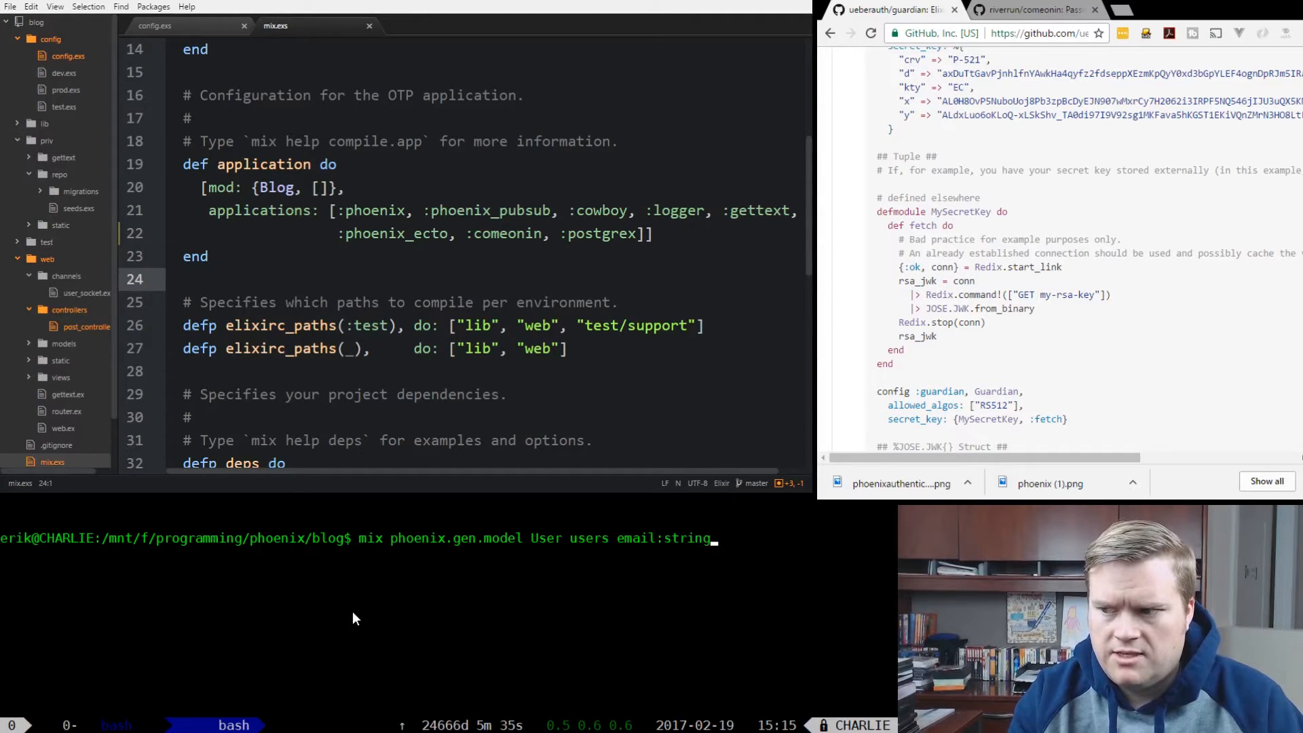
pyautogui.write('pass')
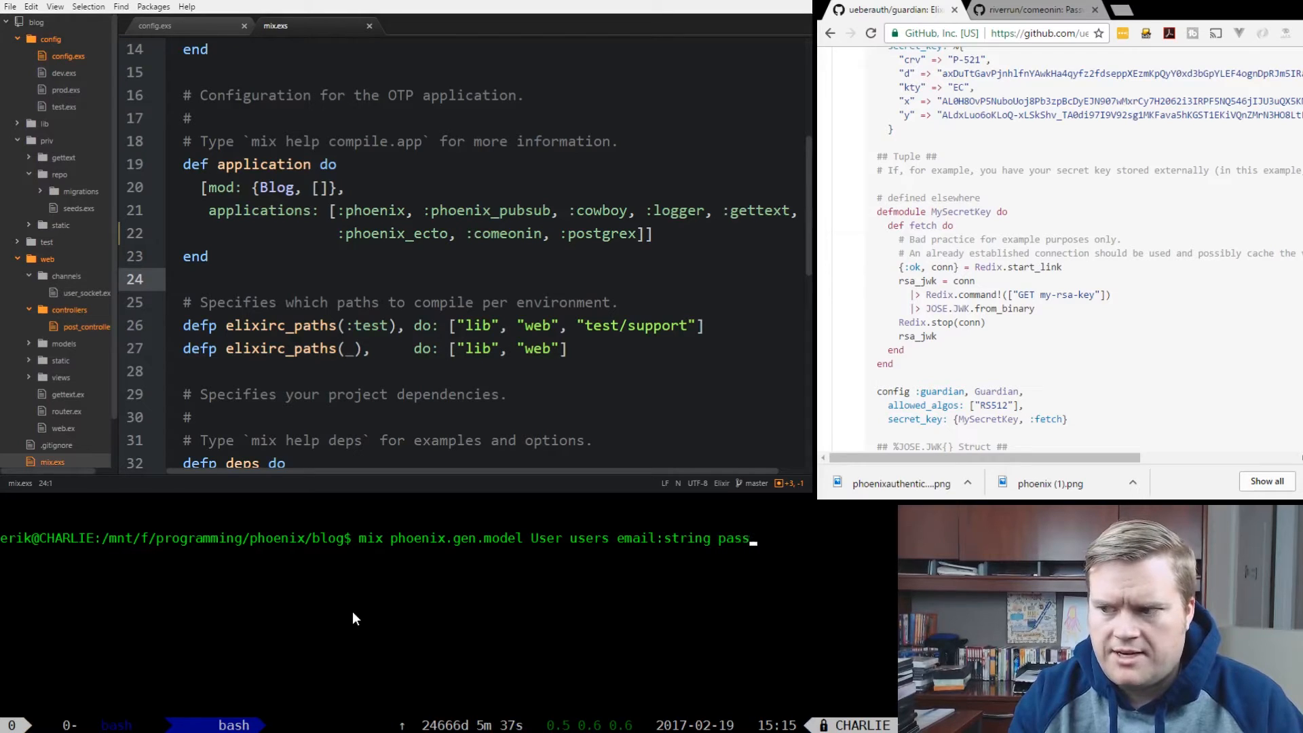
pyautogui.write('word_hash')
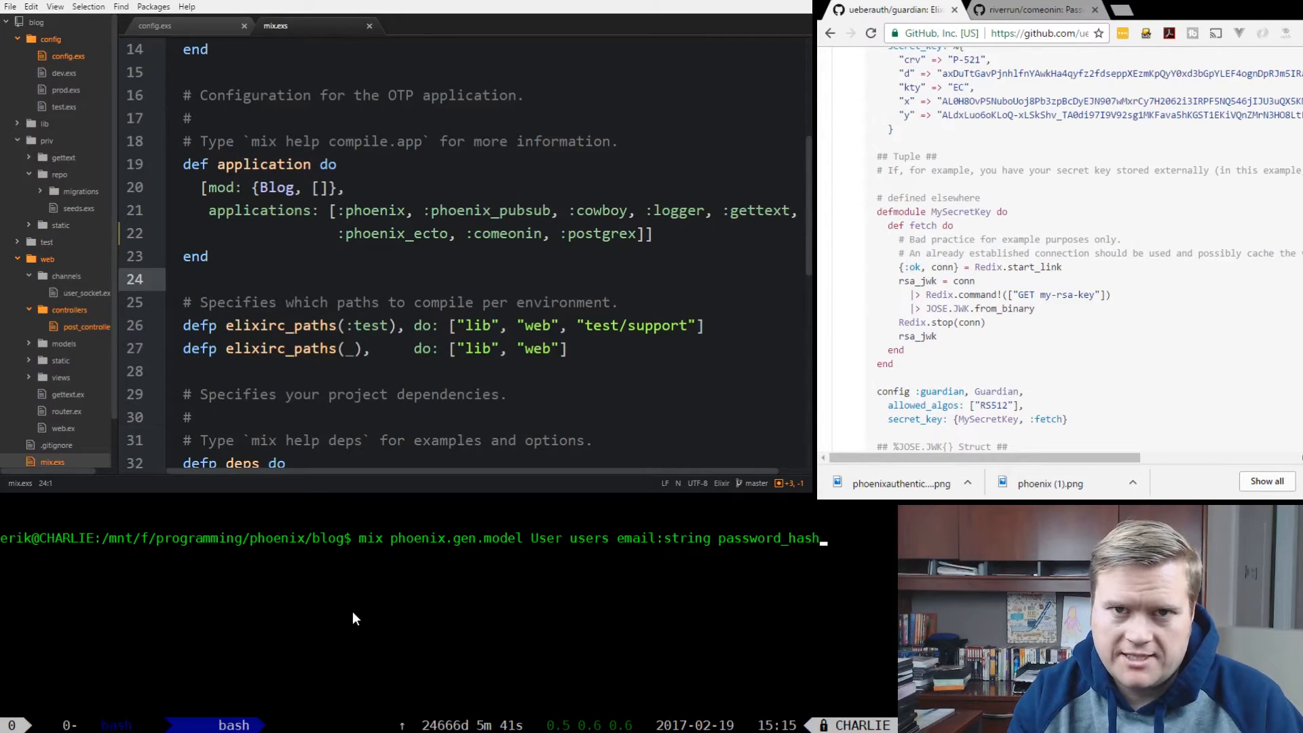
pyautogui.write('st')
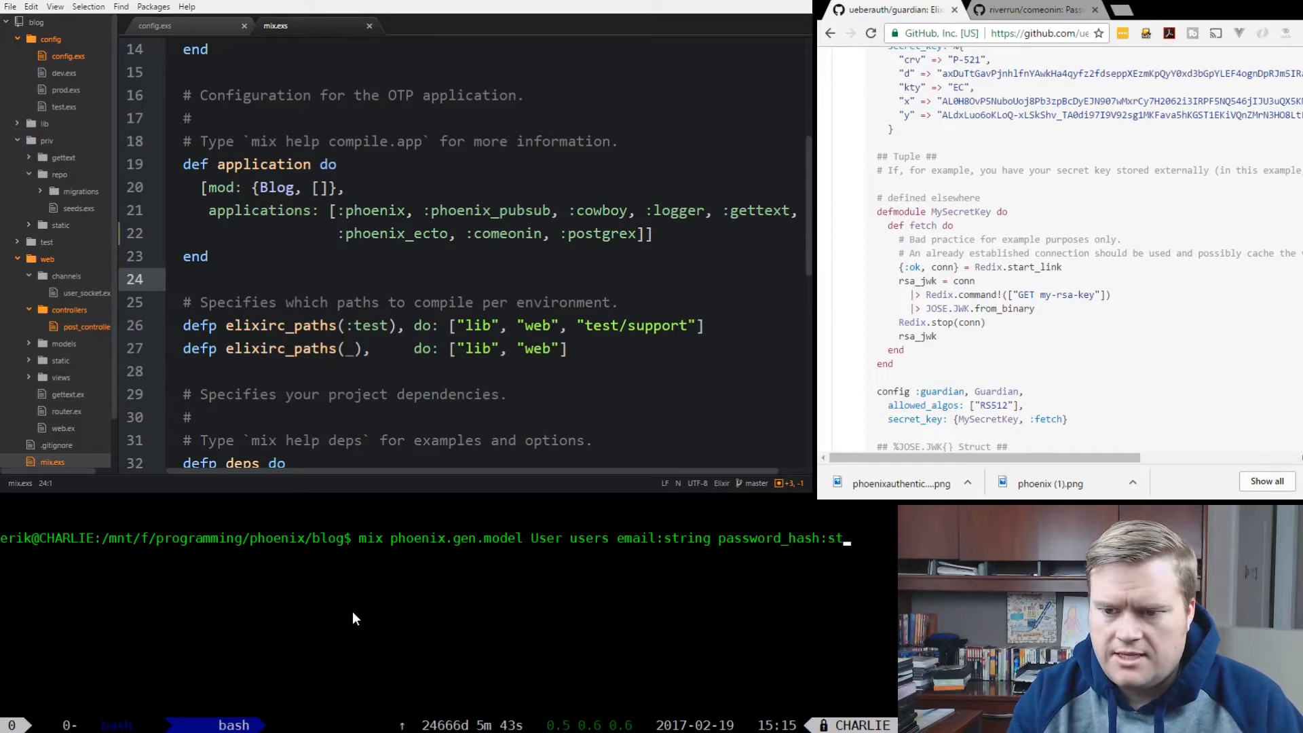
pyautogui.write('ring')
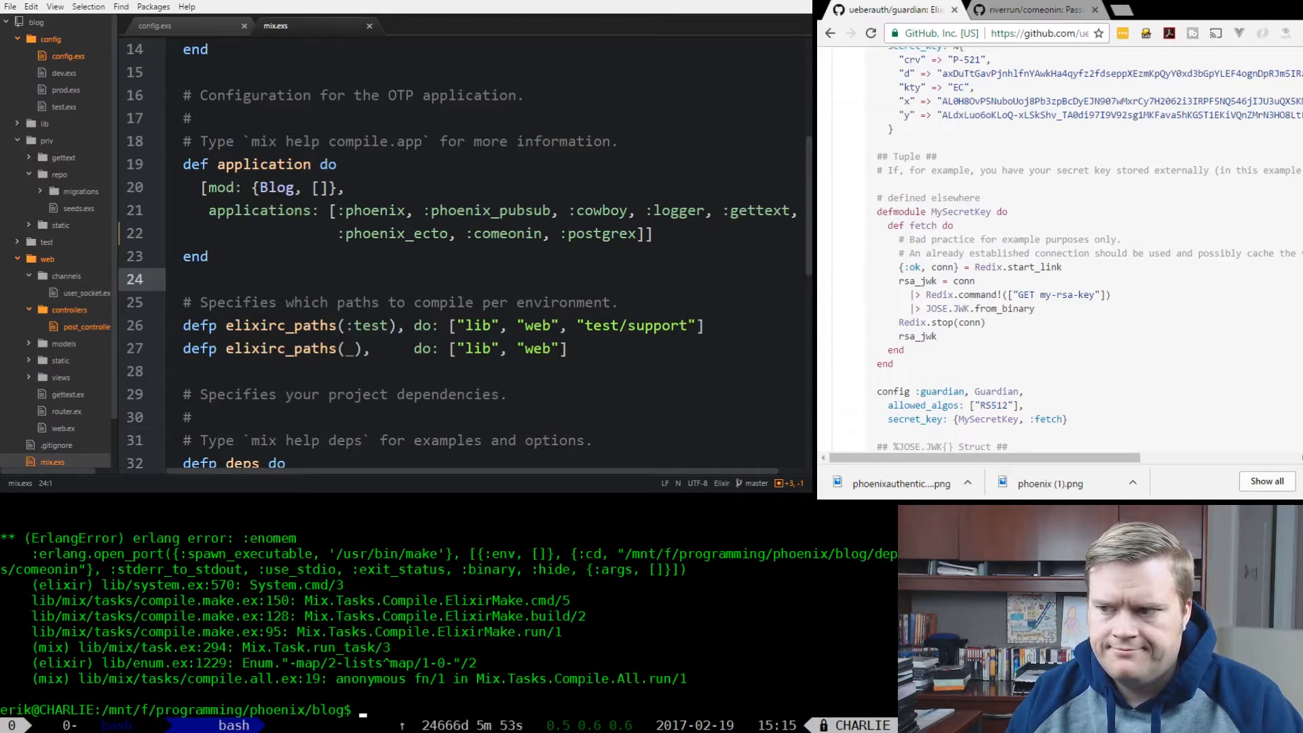
pyautogui.moveTo(407, 641)
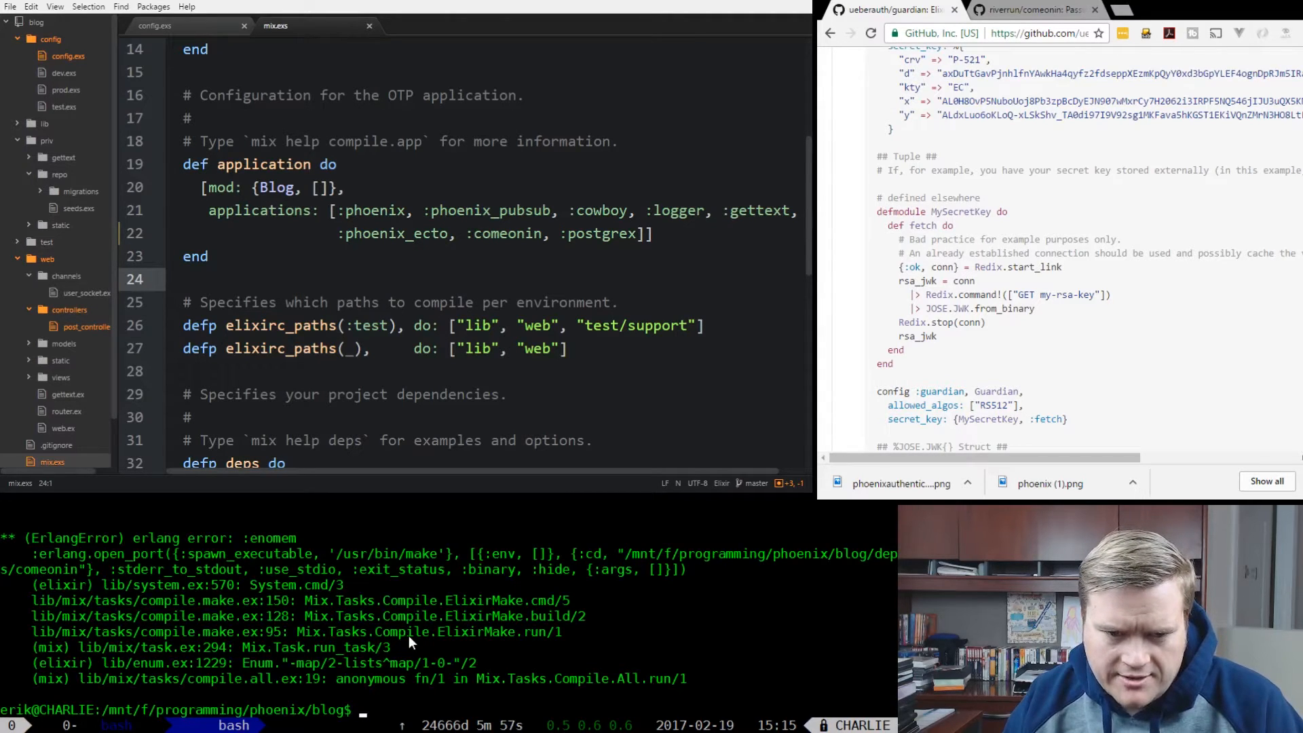
pyautogui.moveTo(244, 683)
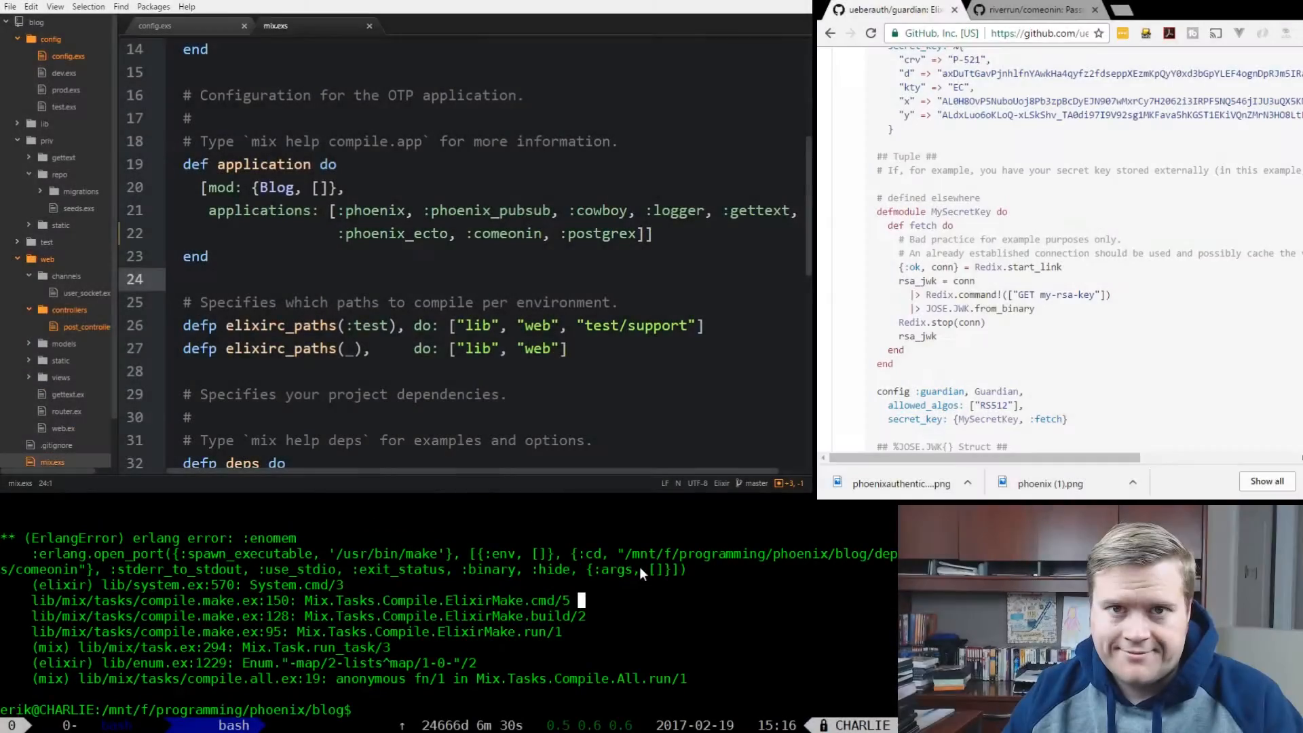
# Rerun mix to compile dependencies, clear the terminal, and rerun the User model generator
pyautogui.write('mix')
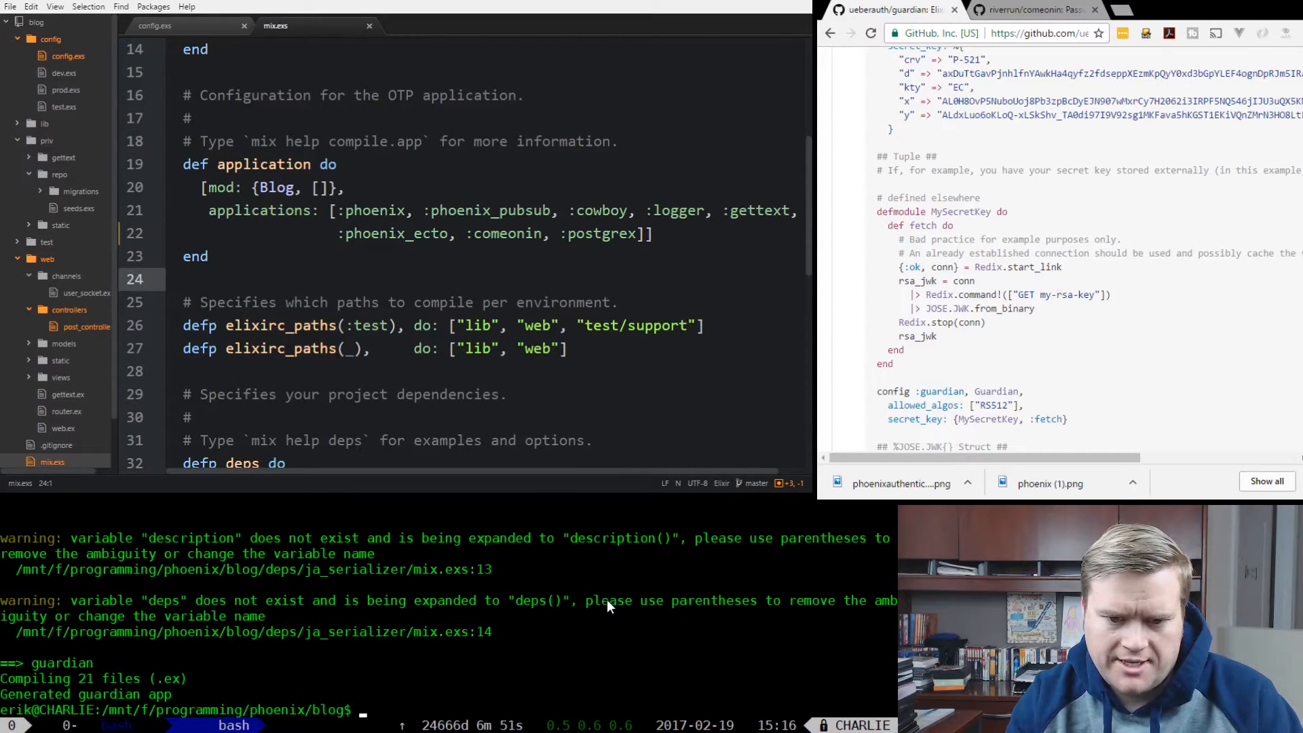
pyautogui.write('mix phoenix.gen.model User users email:string password_hash:string')
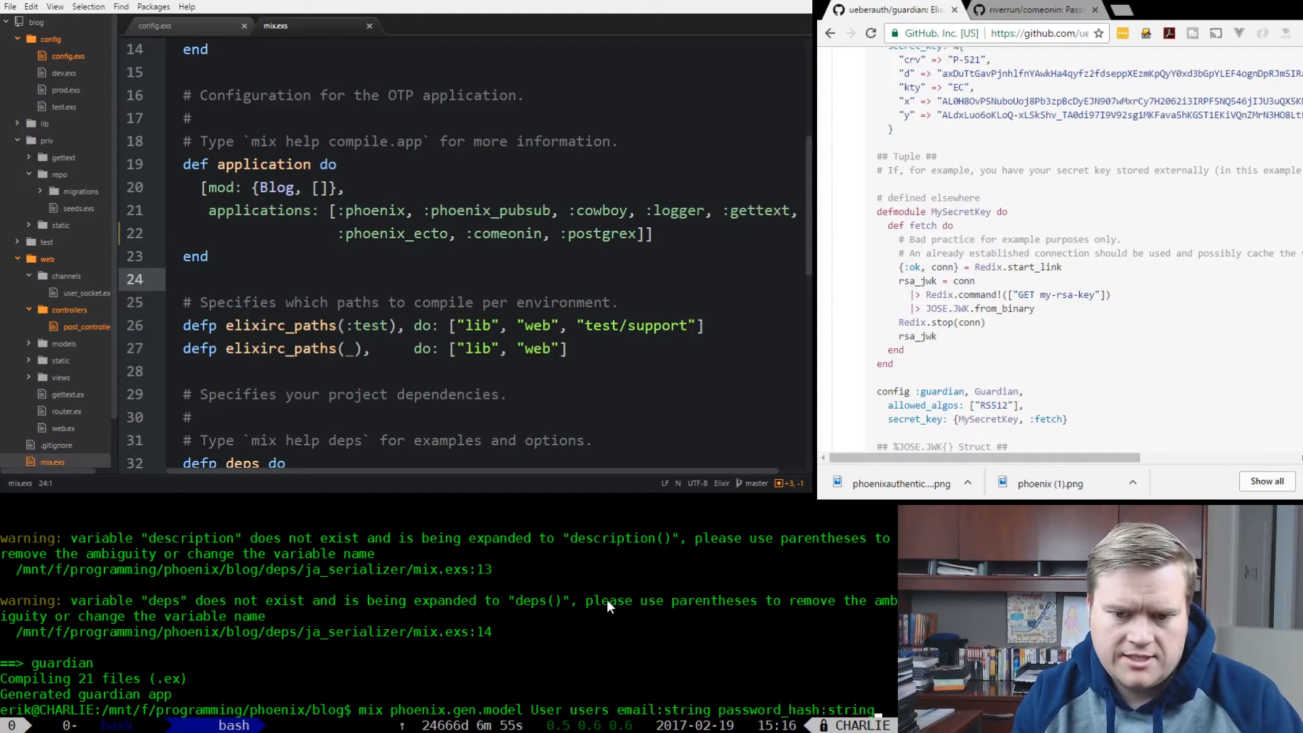
pyautogui.write('clear')
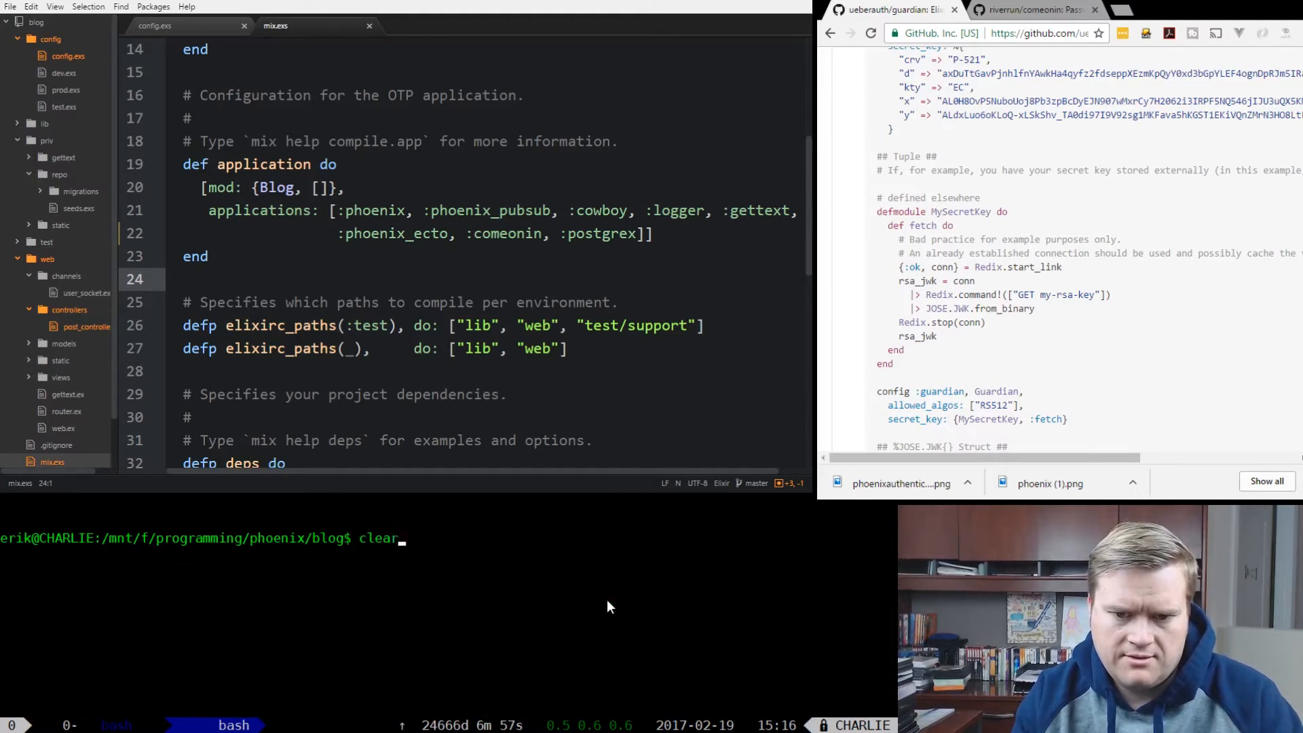
pyautogui.write('mix phoenix.gen.model User users email:string password_hash:string')
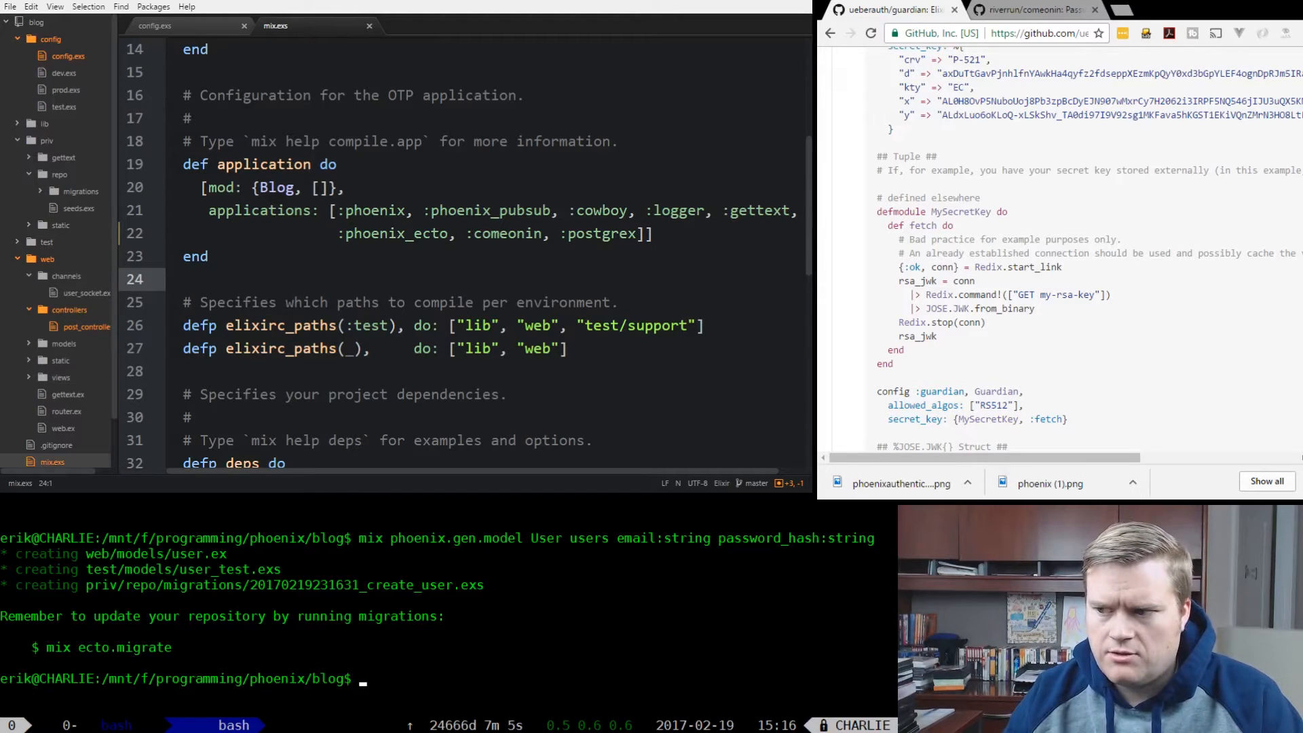
pyautogui.moveTo(751, 600)
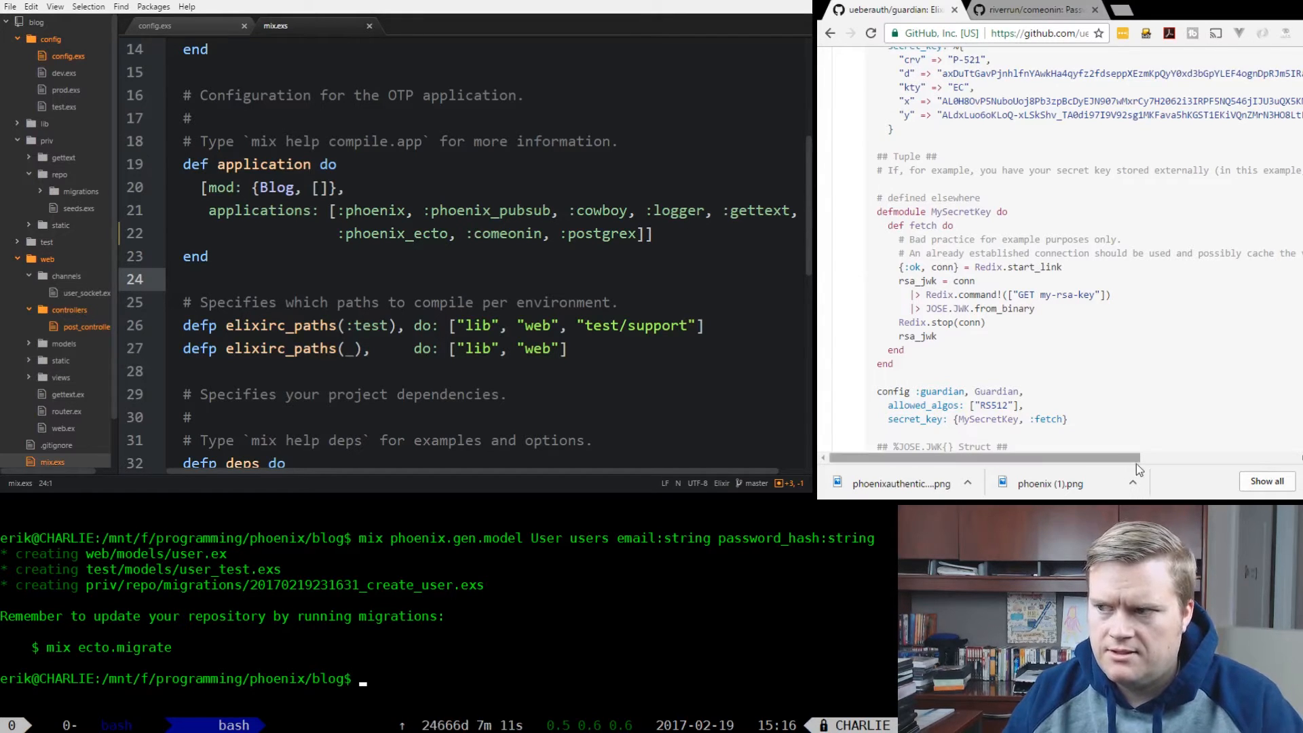
# Run mix do ecto.create, ecto.migrate for both the dev and MIX_ENV=test databases
pyautogui.write('mix do ecto.create, ecto.migrate')
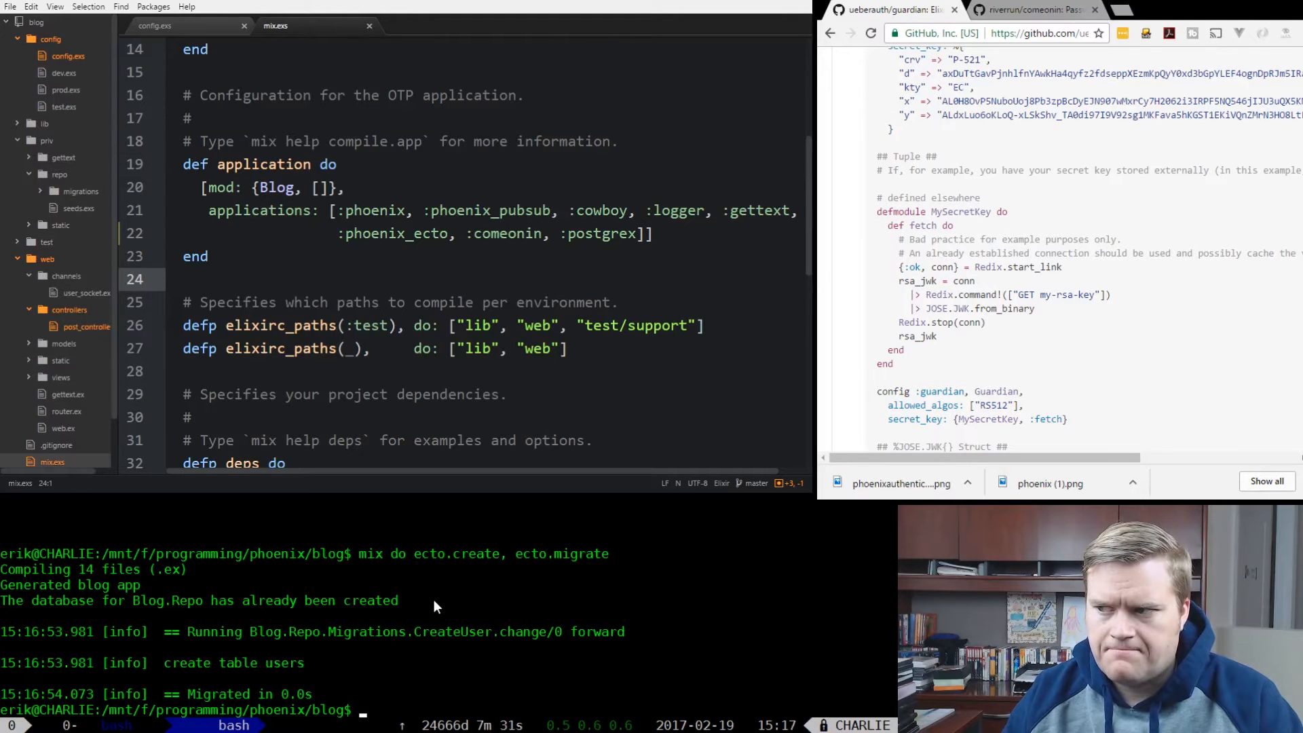
pyautogui.write('MIX_ENV=test mix do ecto.create, ecto.migrate')
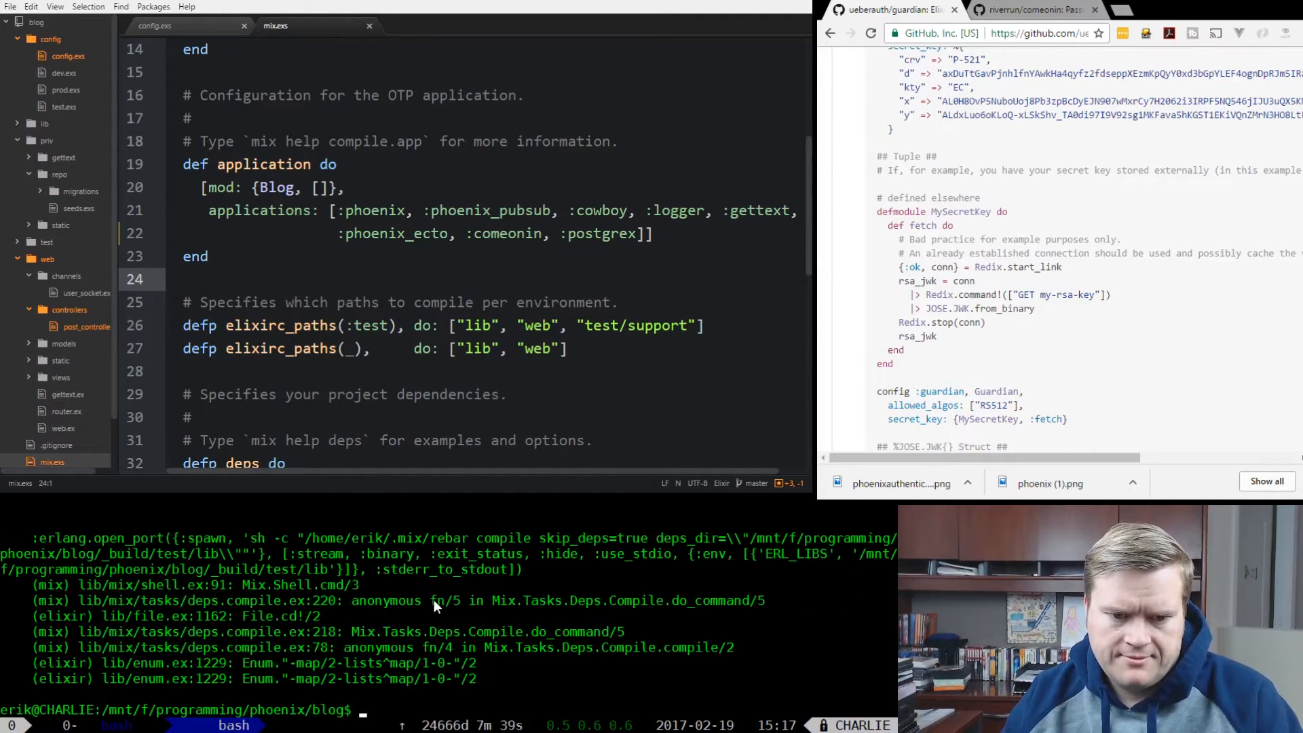
pyautogui.moveTo(485, 660)
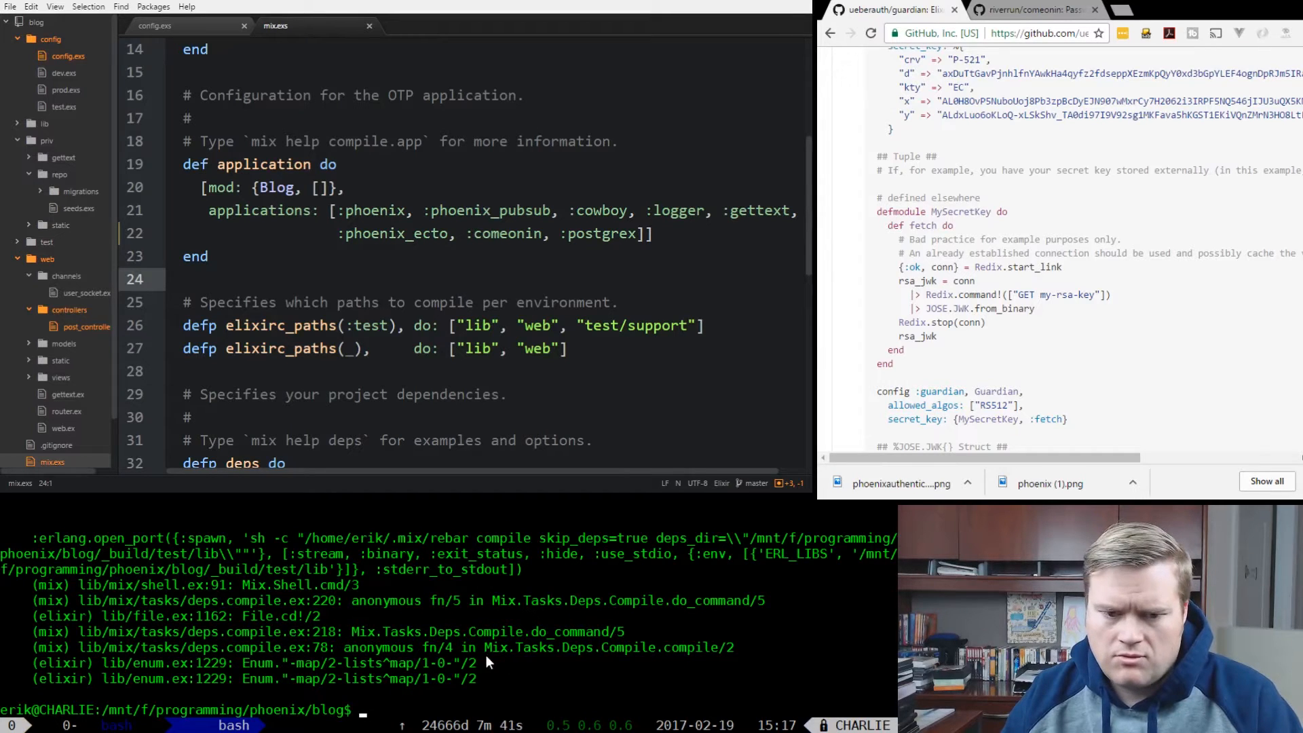
pyautogui.moveTo(486, 659)
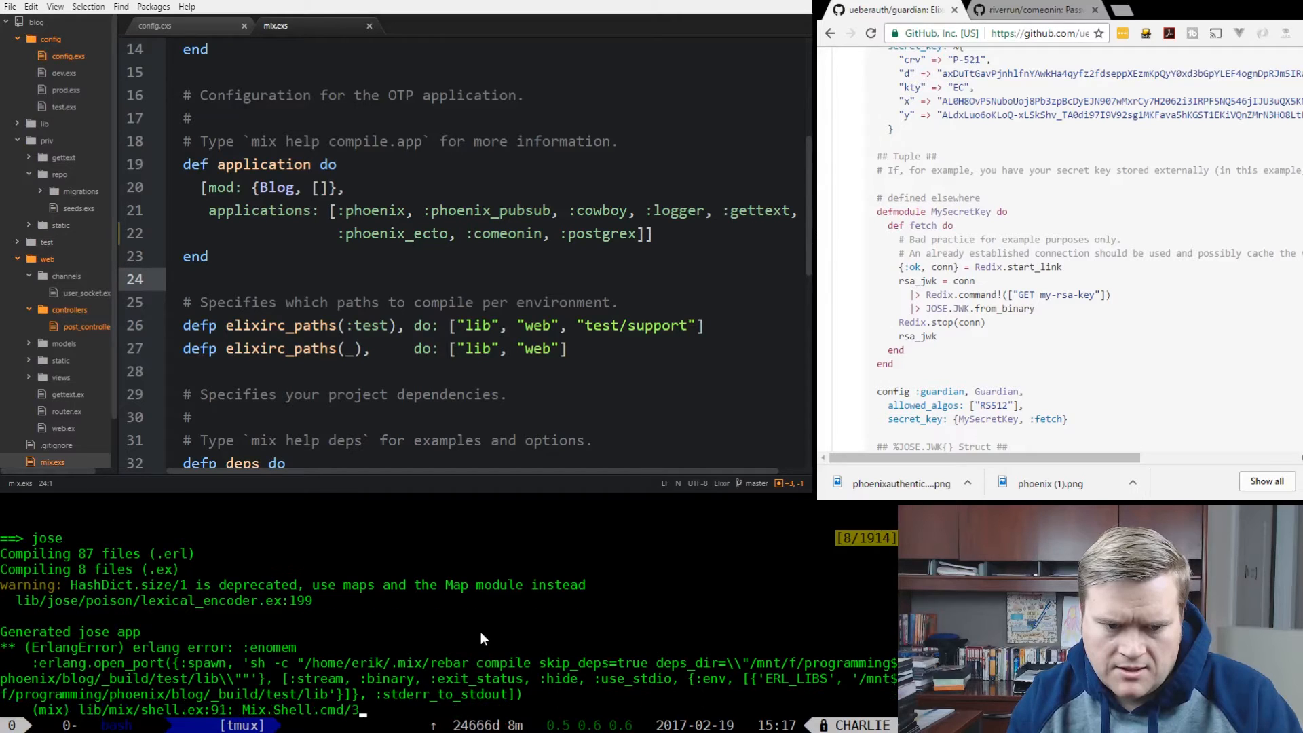
pyautogui.scroll(-3)
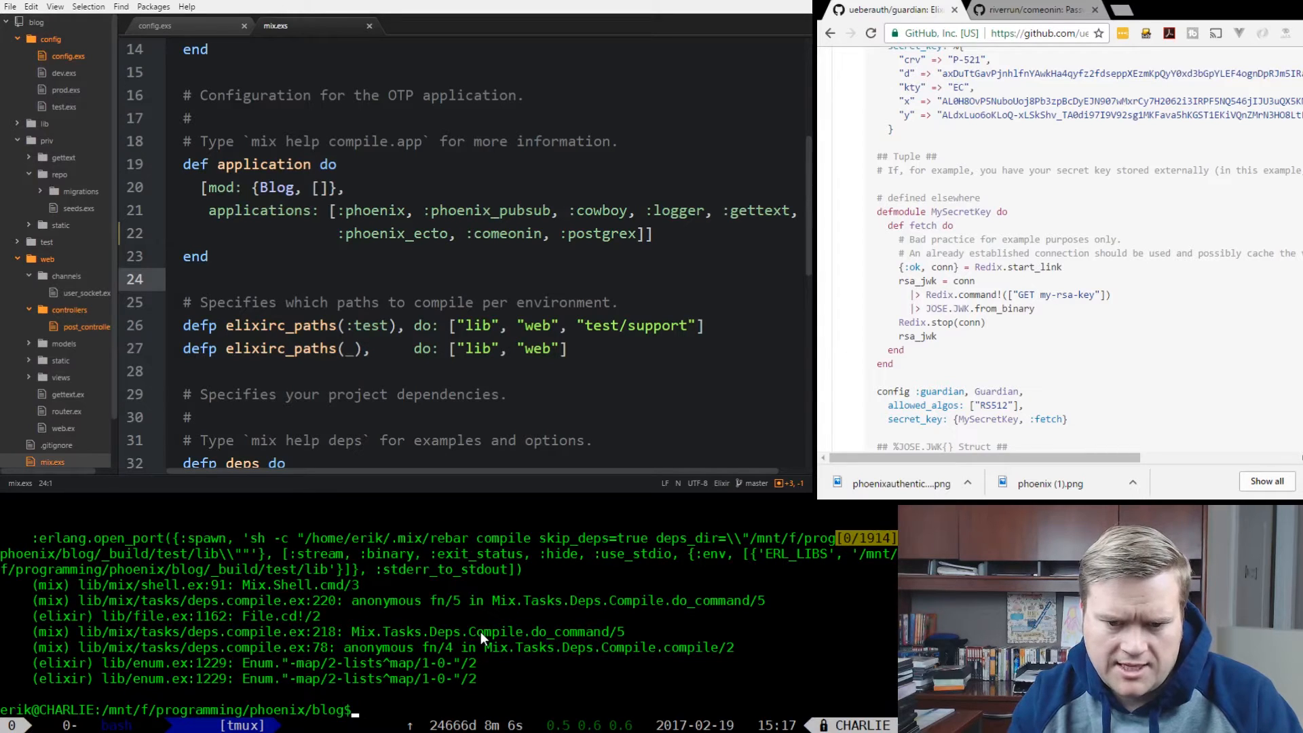
pyautogui.write('c')
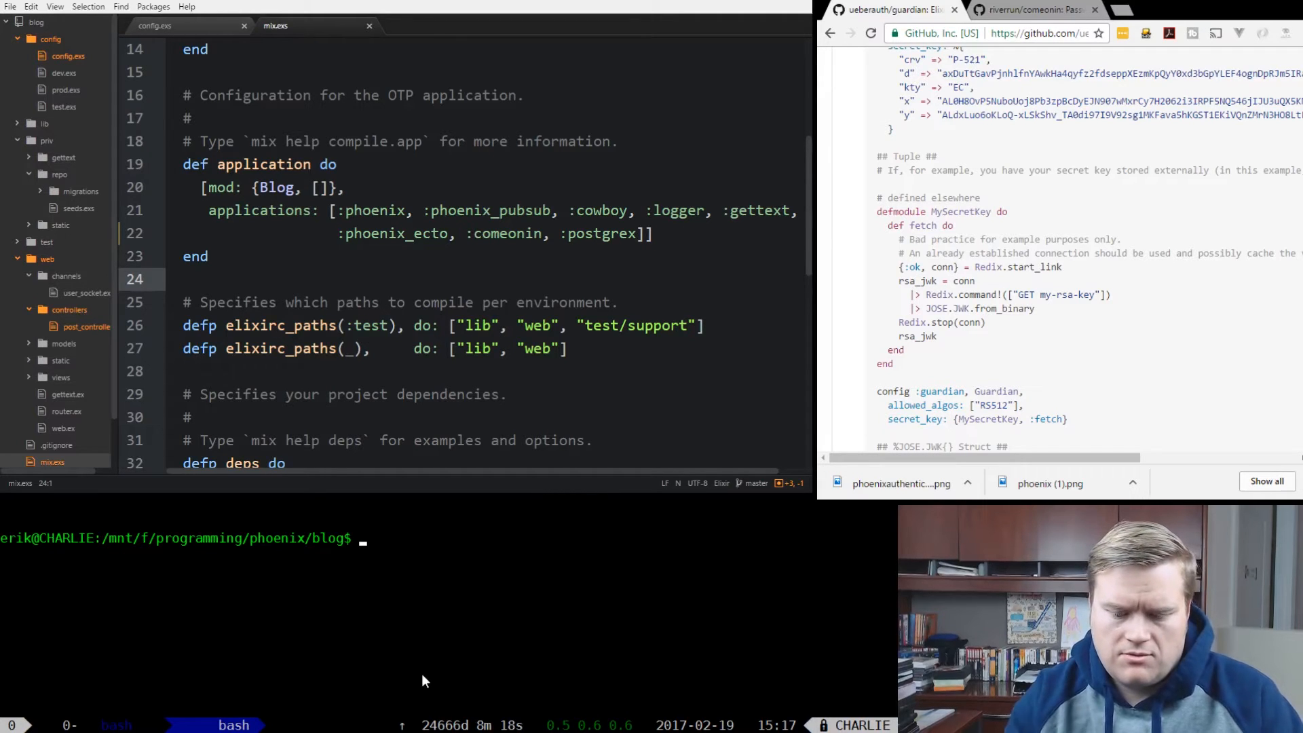
# Run mix deps.get, confirming all dependencies are up to date, and scroll to the web folder
pyautogui.write('mix deps.get')
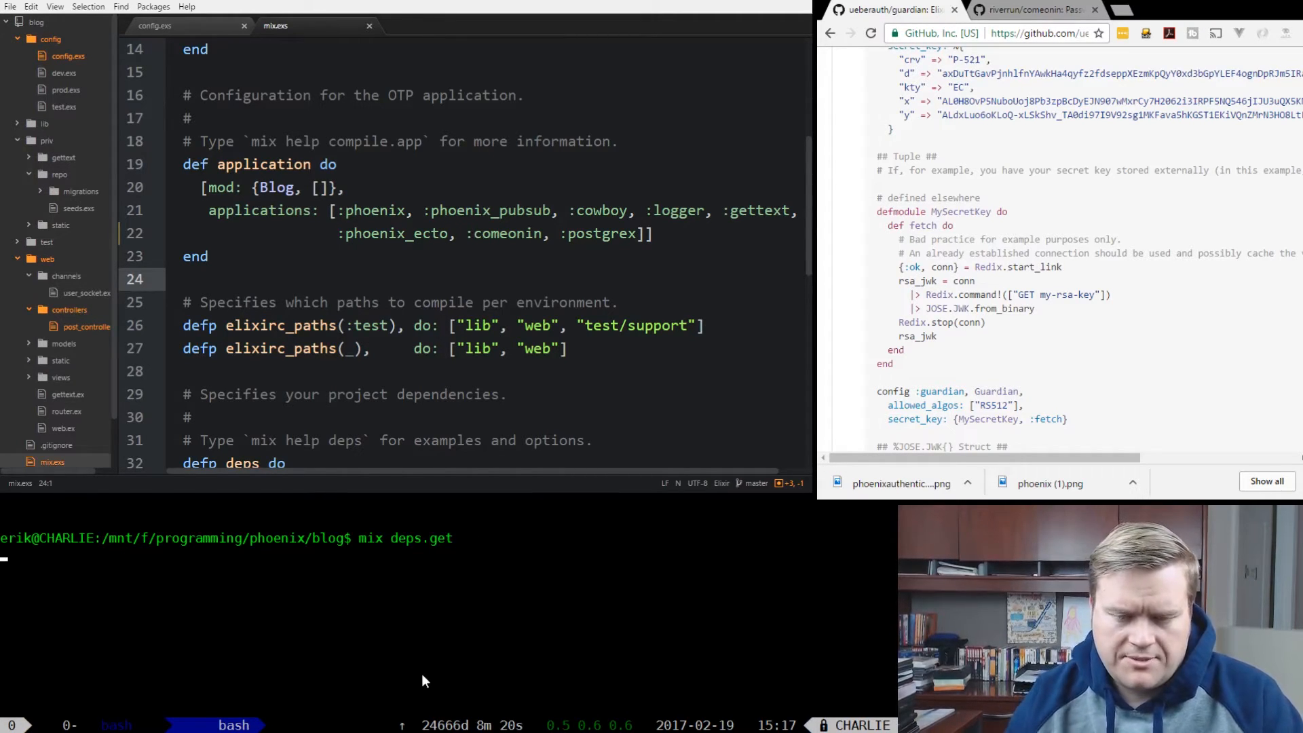
pyautogui.moveTo(447, 638)
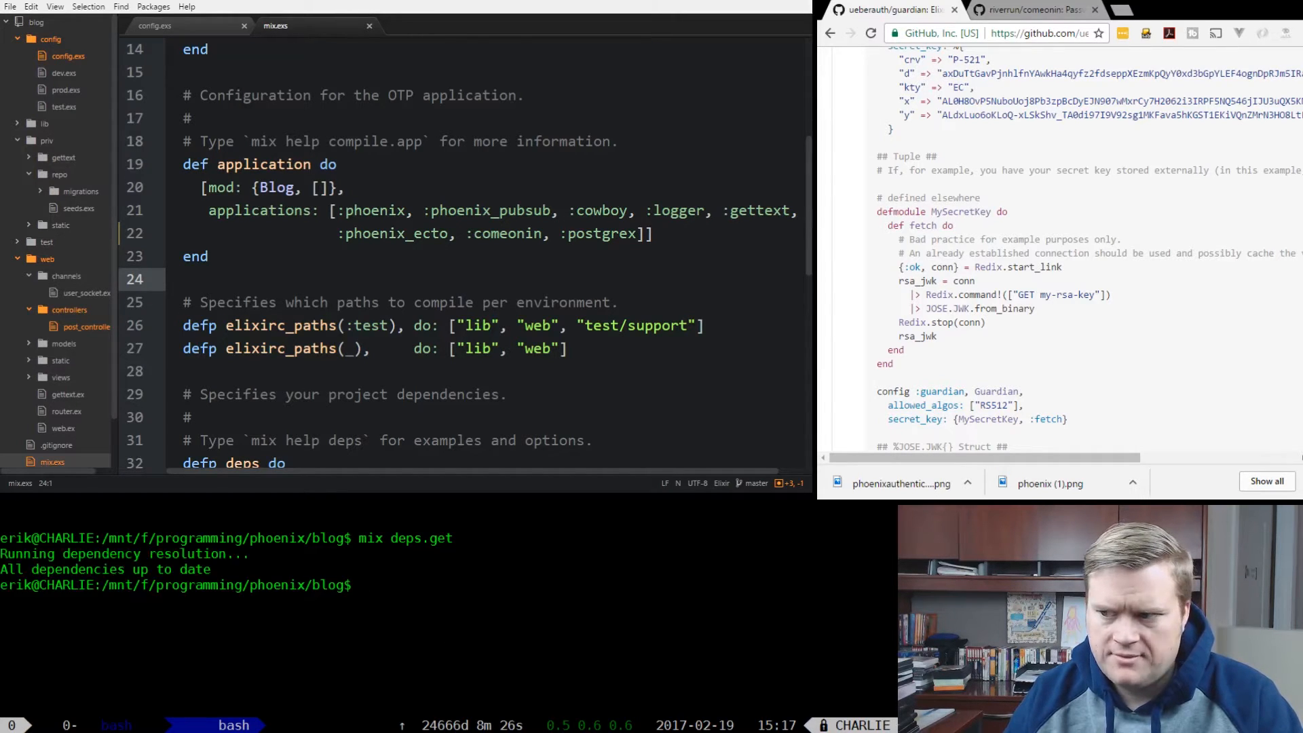
pyautogui.moveTo(739, 318)
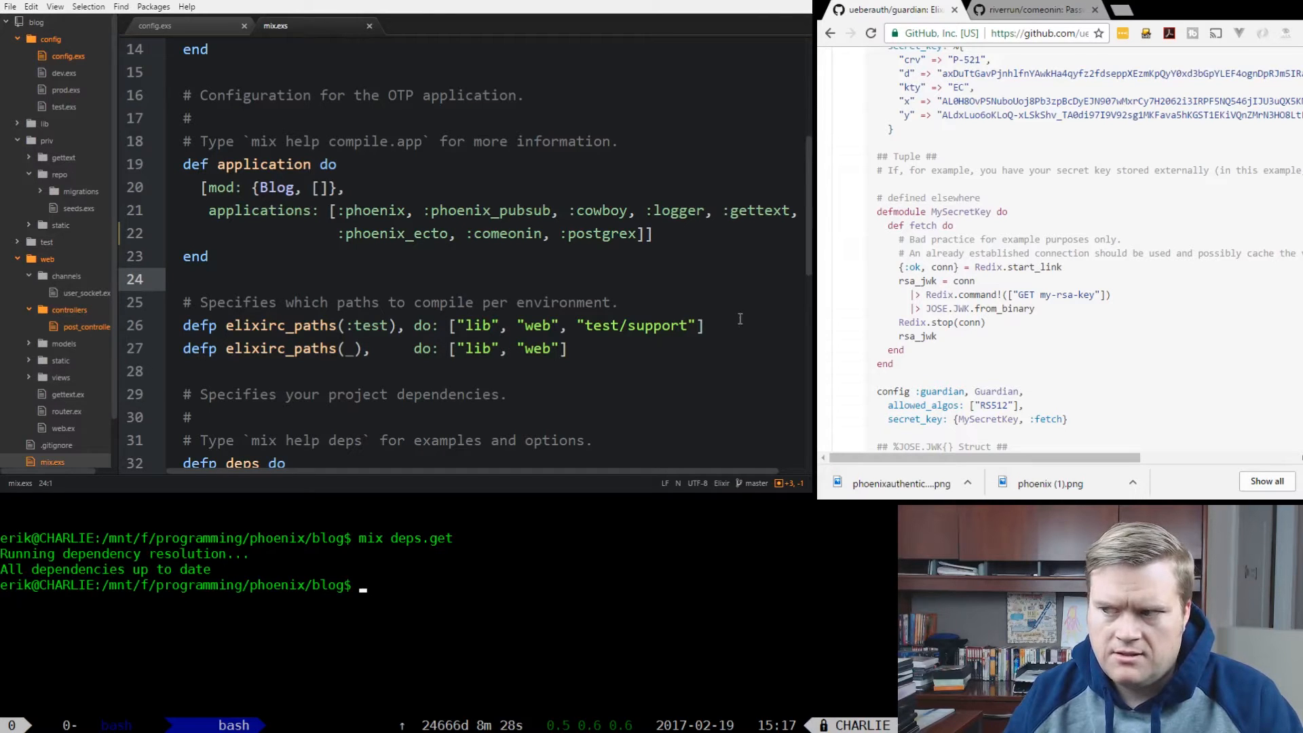
pyautogui.moveTo(74, 123)
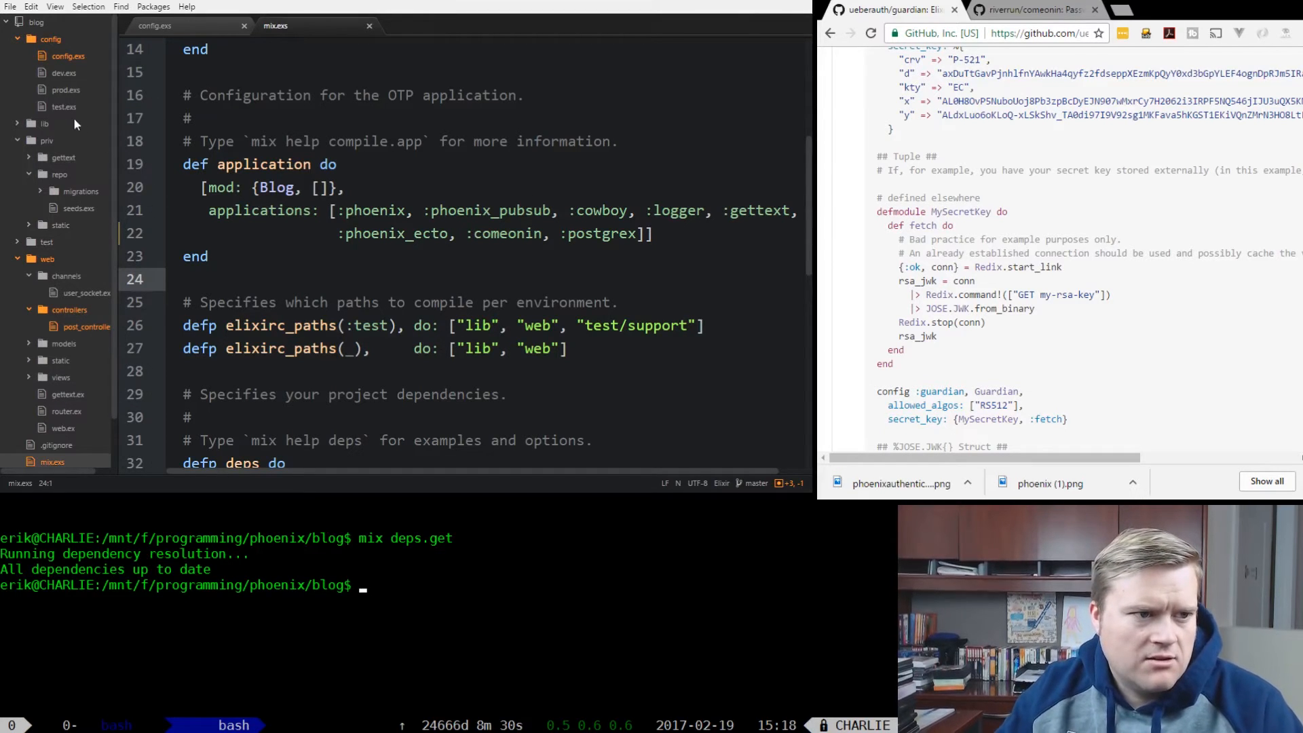
pyautogui.scroll(-3)
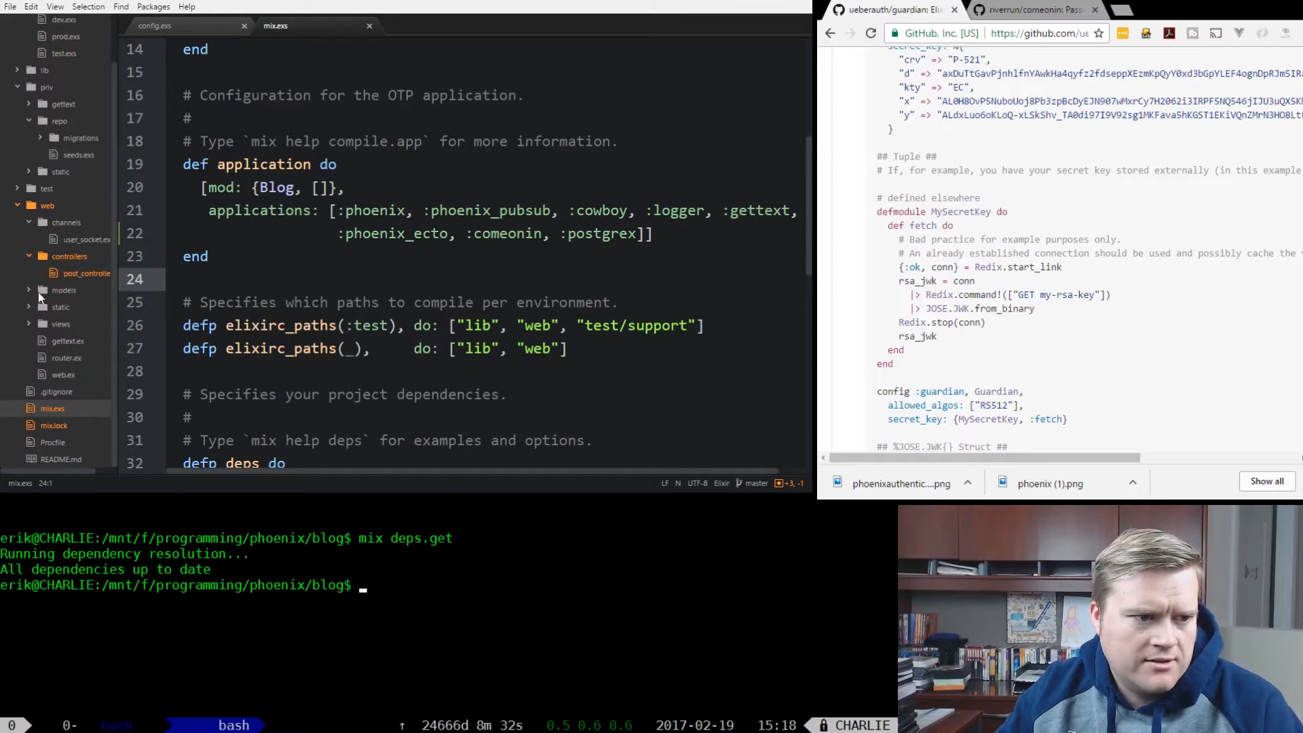
# Open web/models/user.ex and review its email and password_hash schema and changeset cast
pyautogui.click(74, 323)
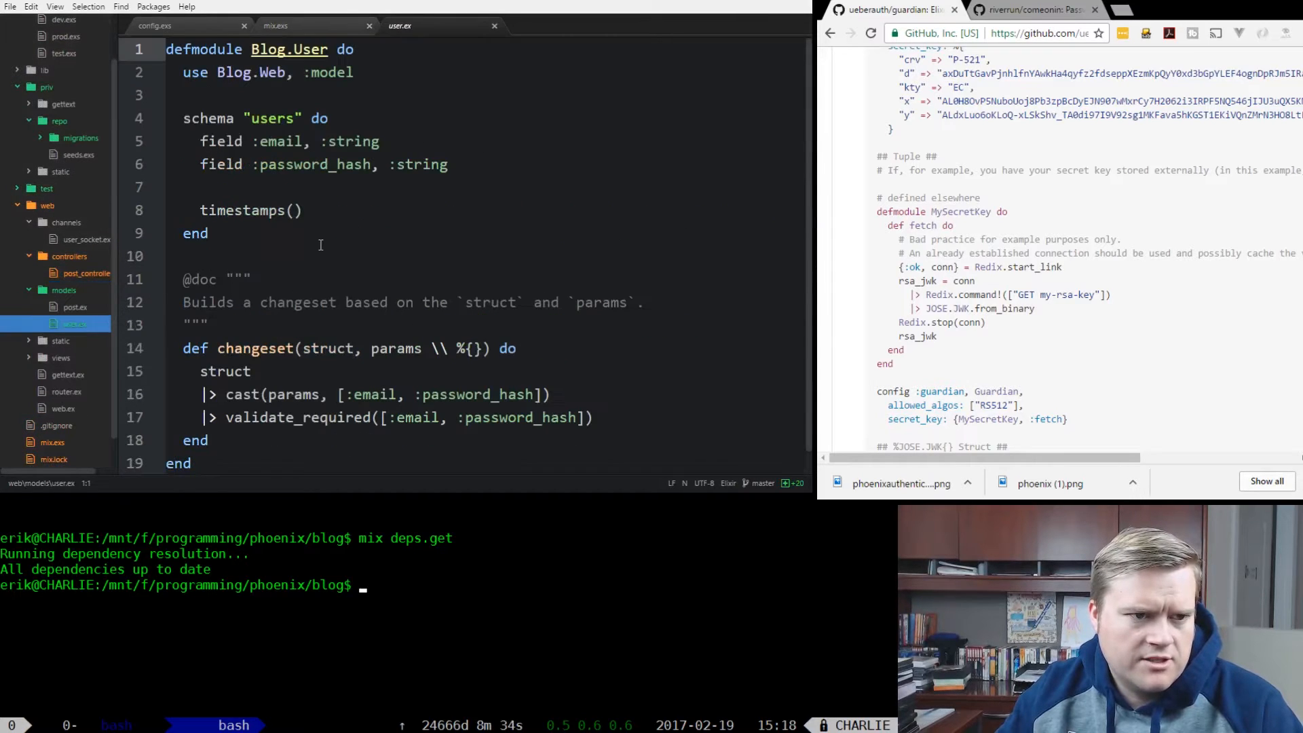
pyautogui.click(443, 256)
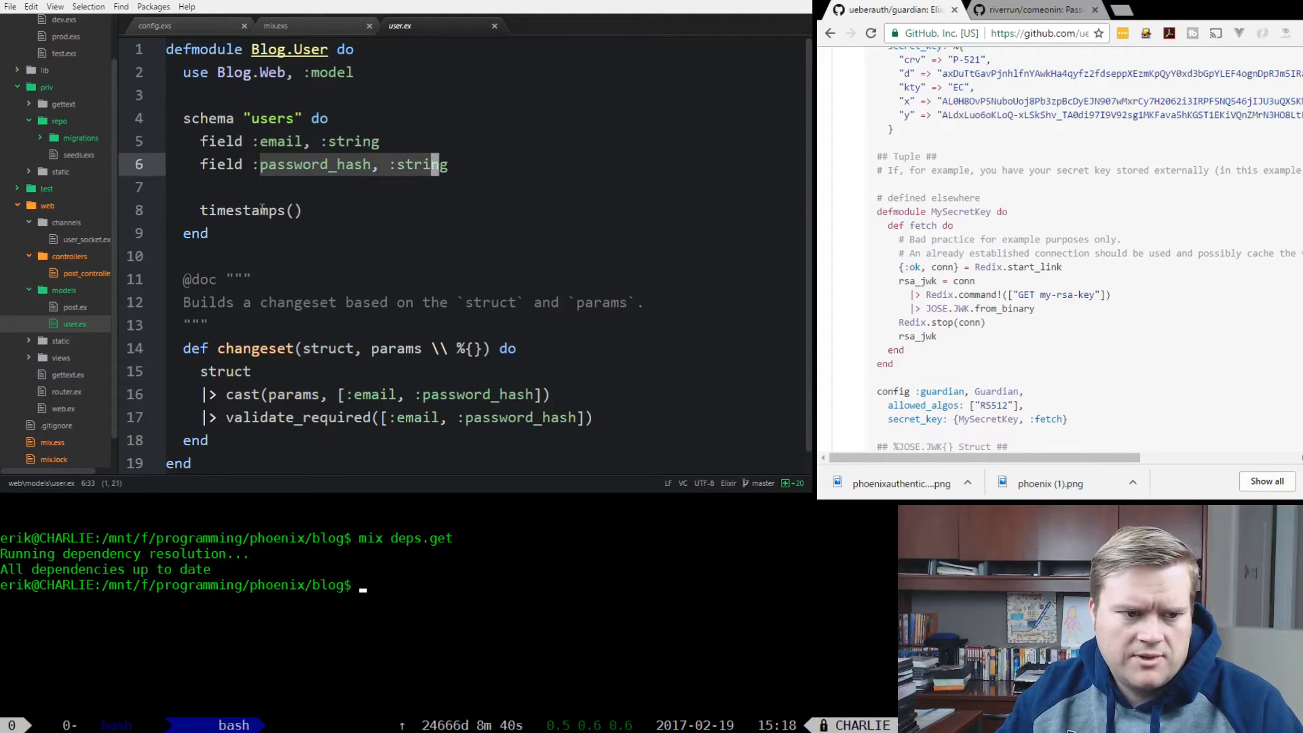
pyautogui.scroll(-3)
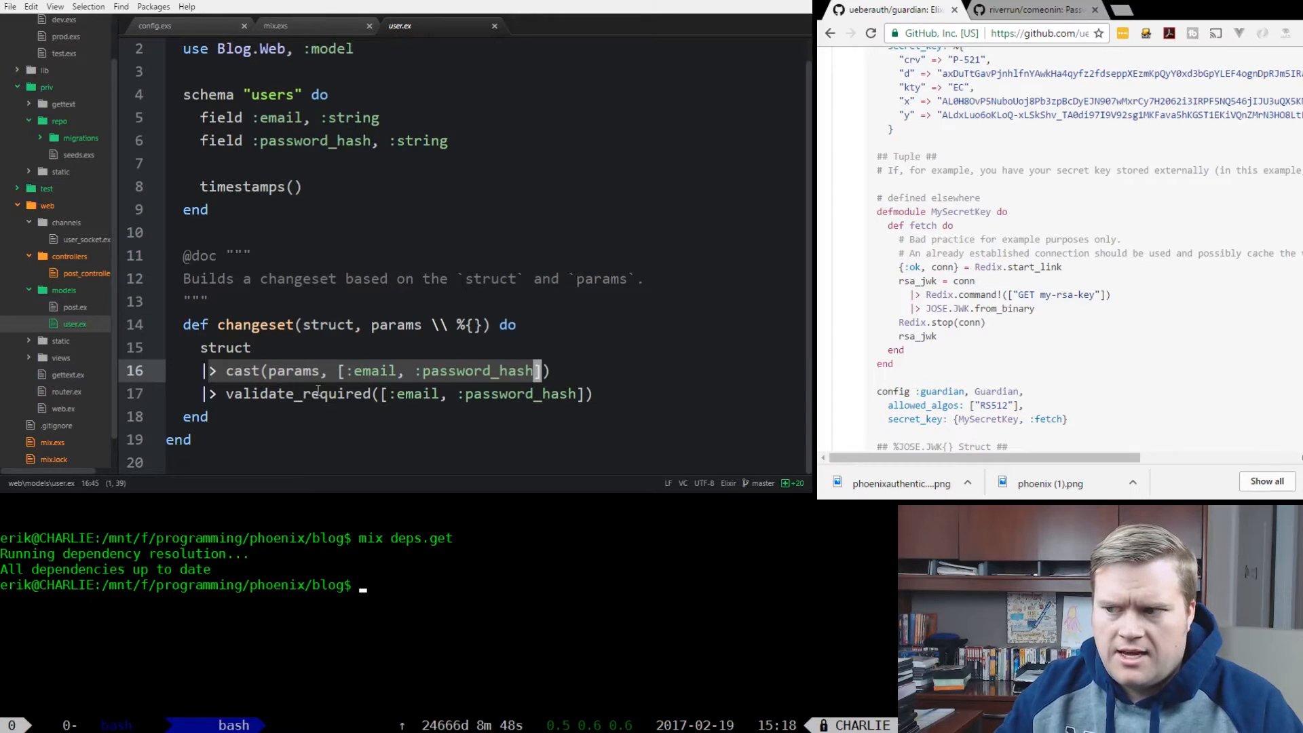
pyautogui.click(307, 117)
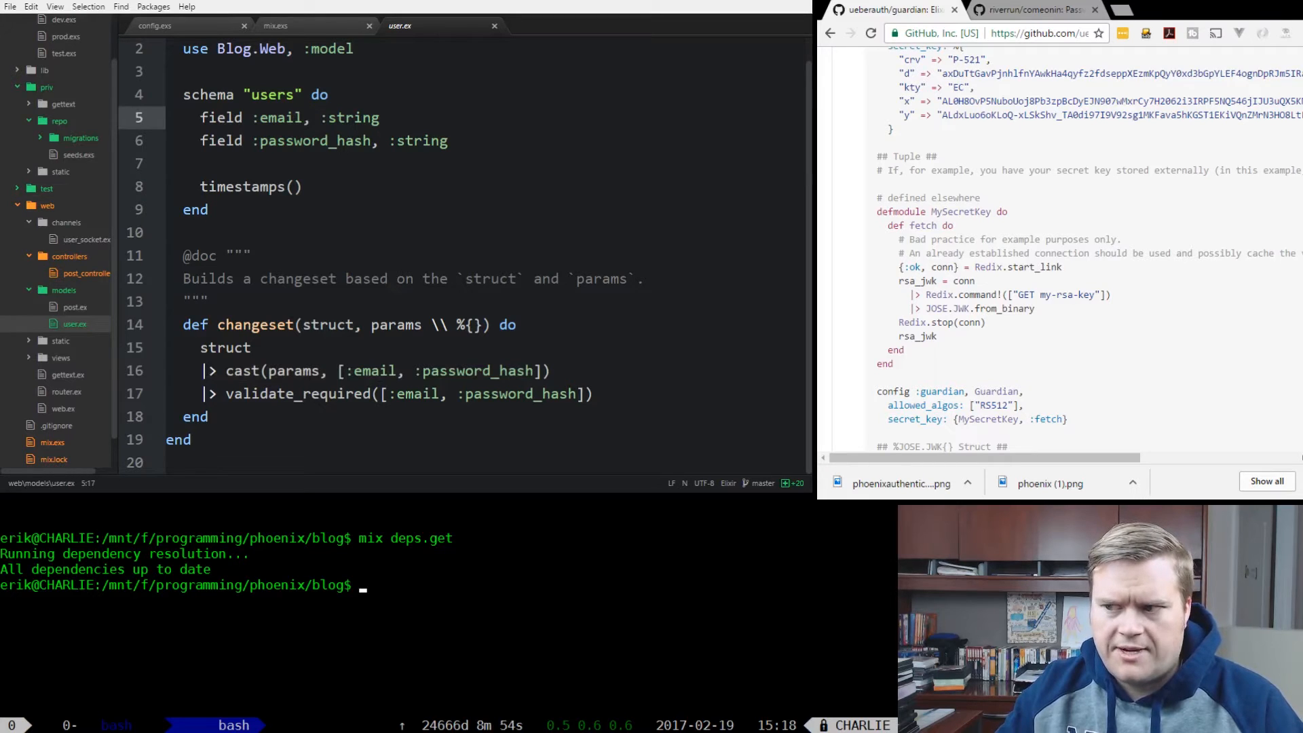
# Add virtual :password and :password_confirmation fields to the User schema
pyautogui.click(314, 141)
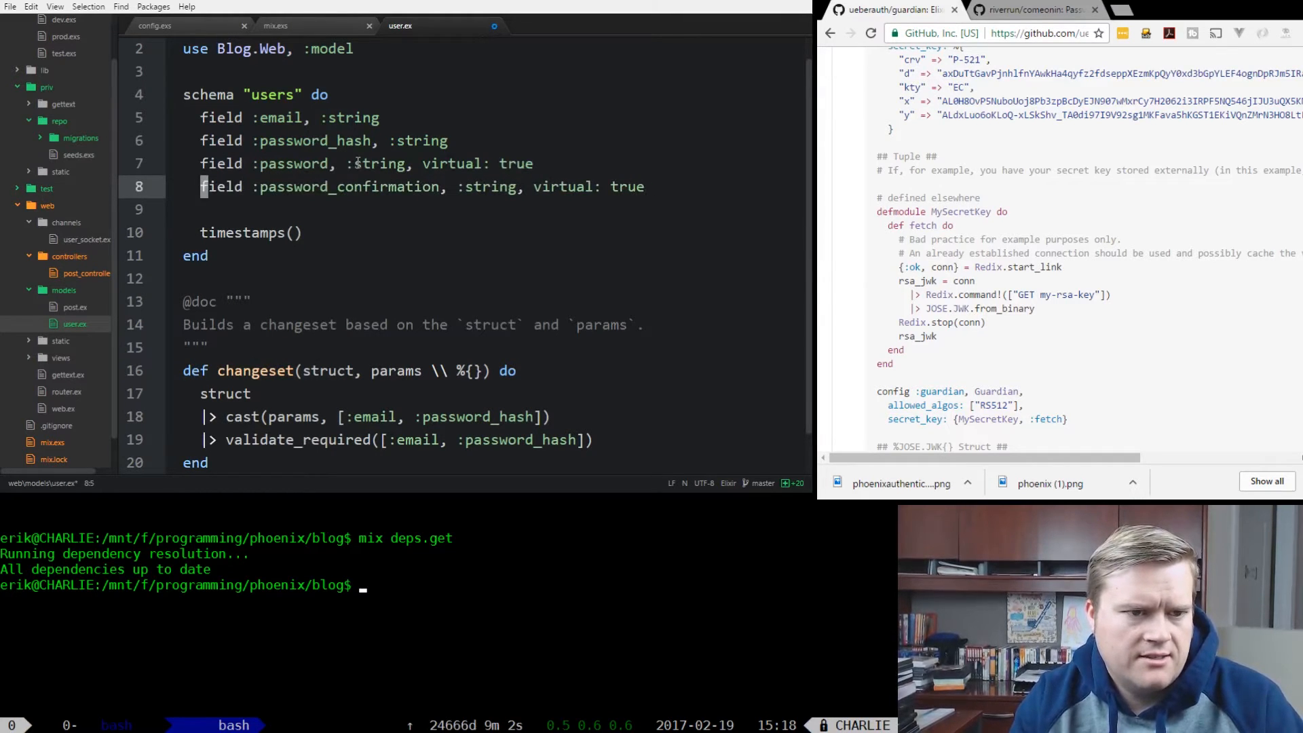
pyautogui.click(373, 163)
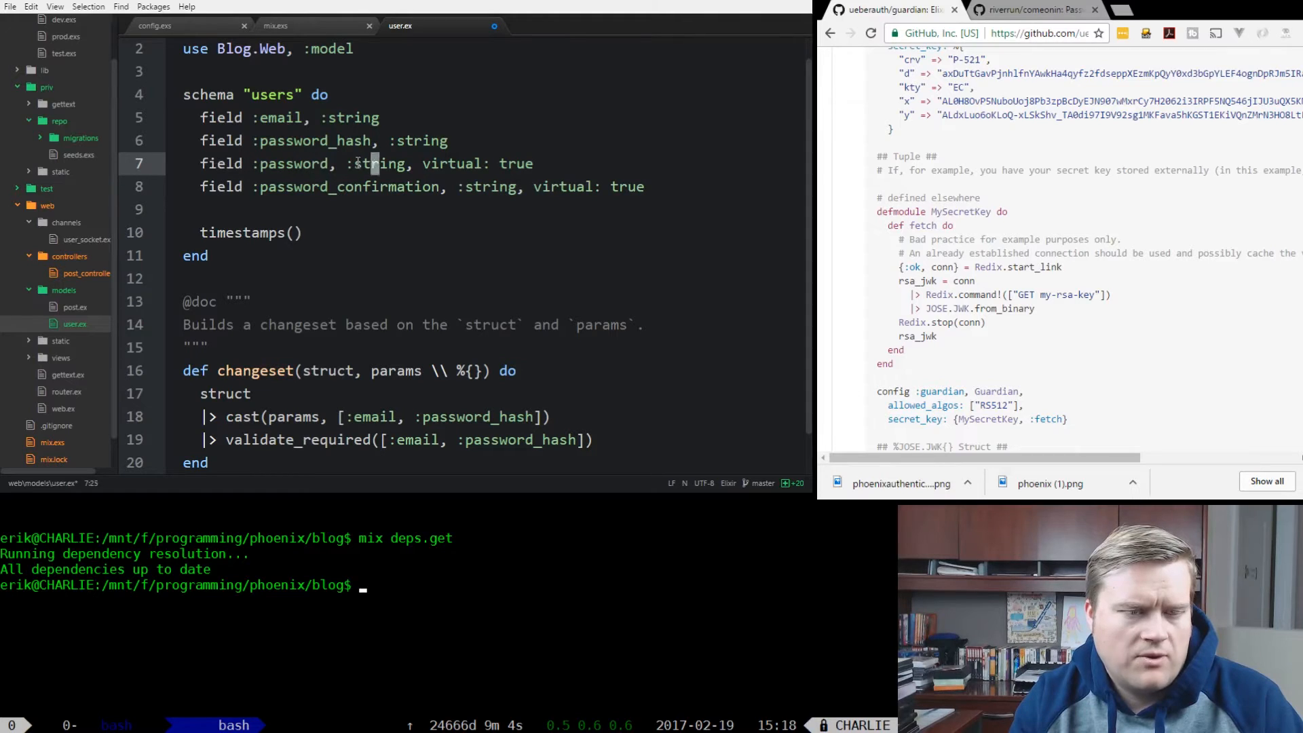
pyautogui.click(448, 186)
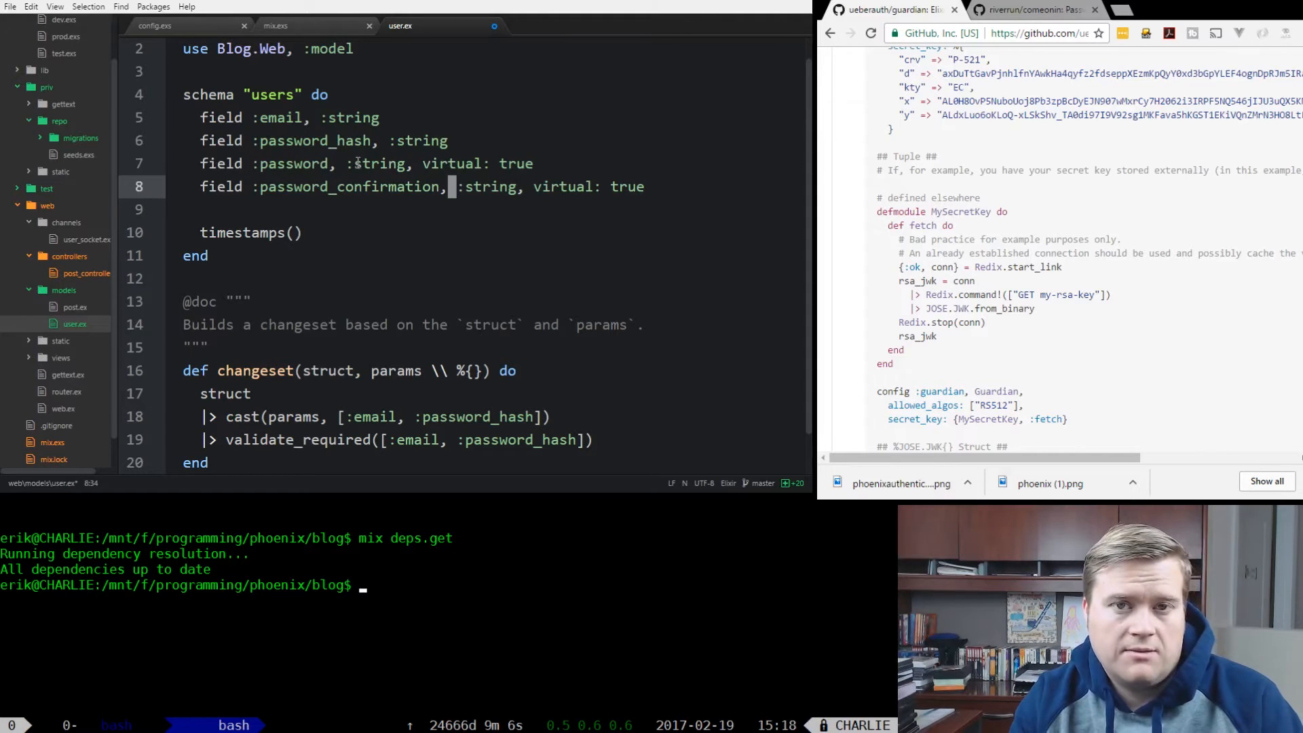
pyautogui.click(444, 164)
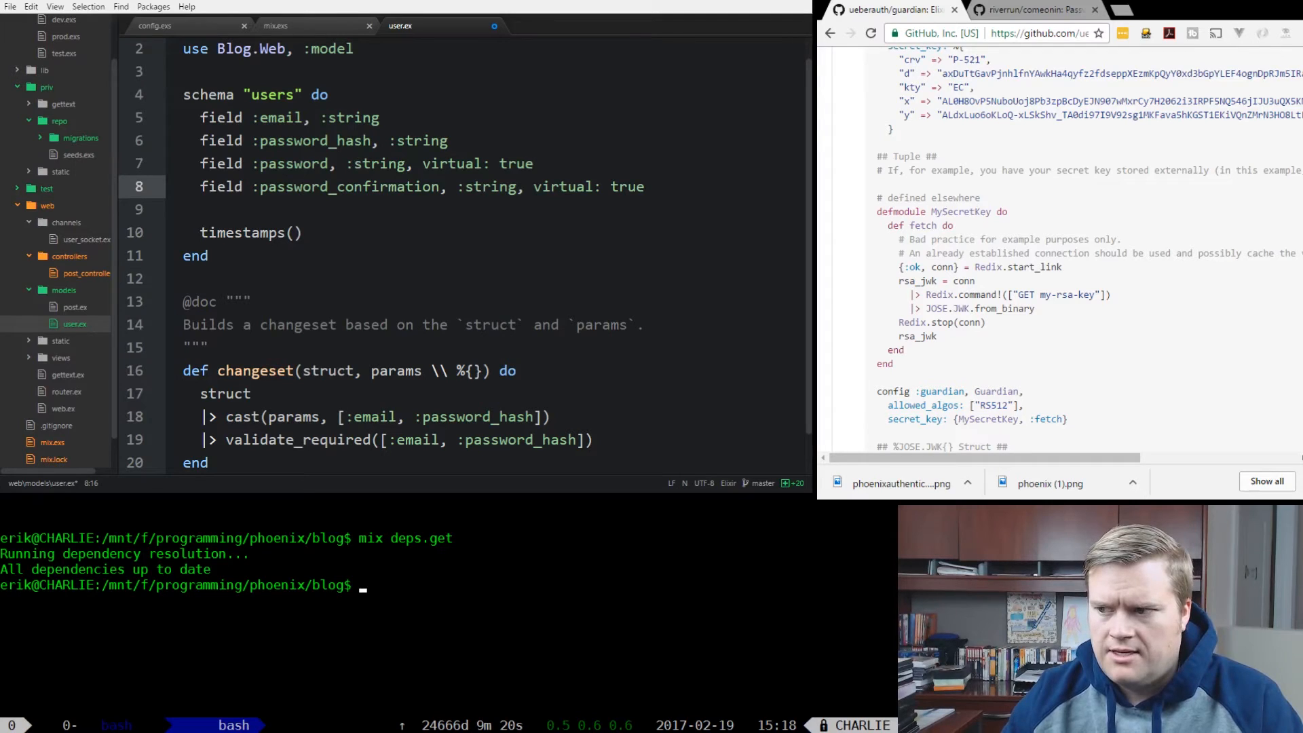
pyautogui.click(212, 348)
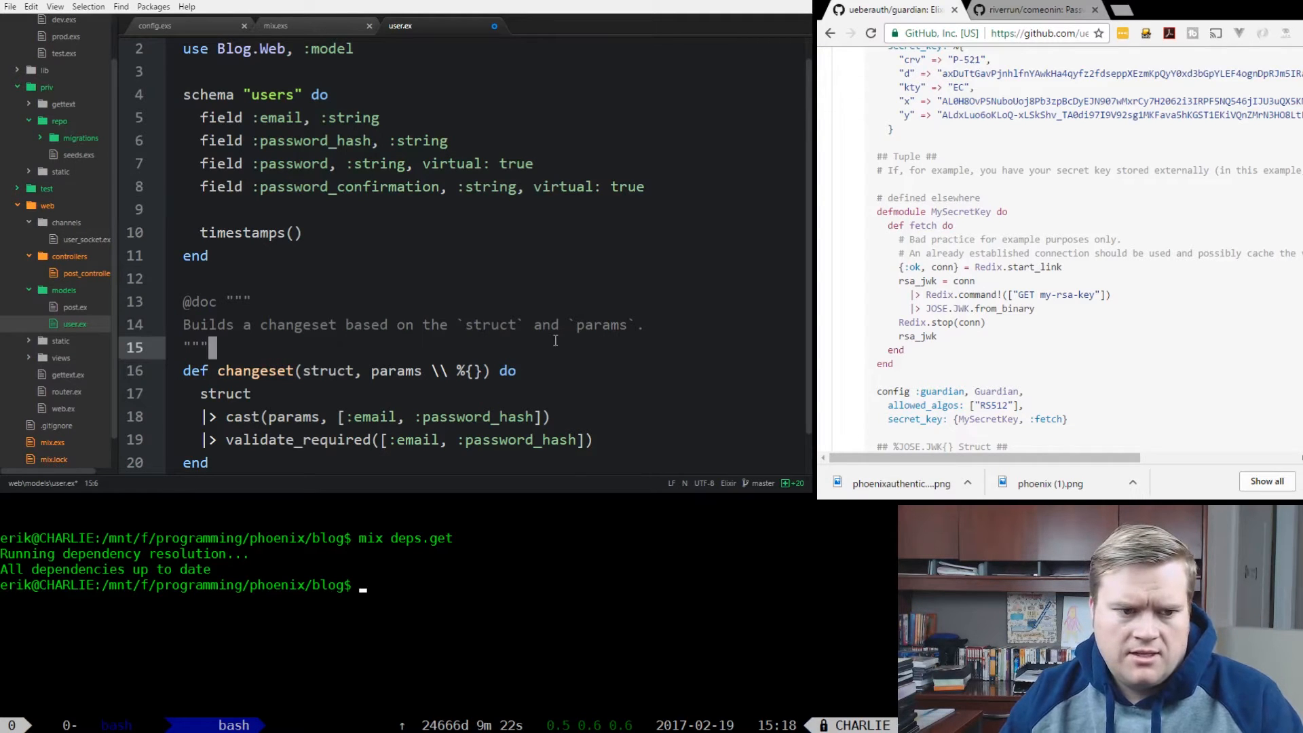
pyautogui.scroll(-3)
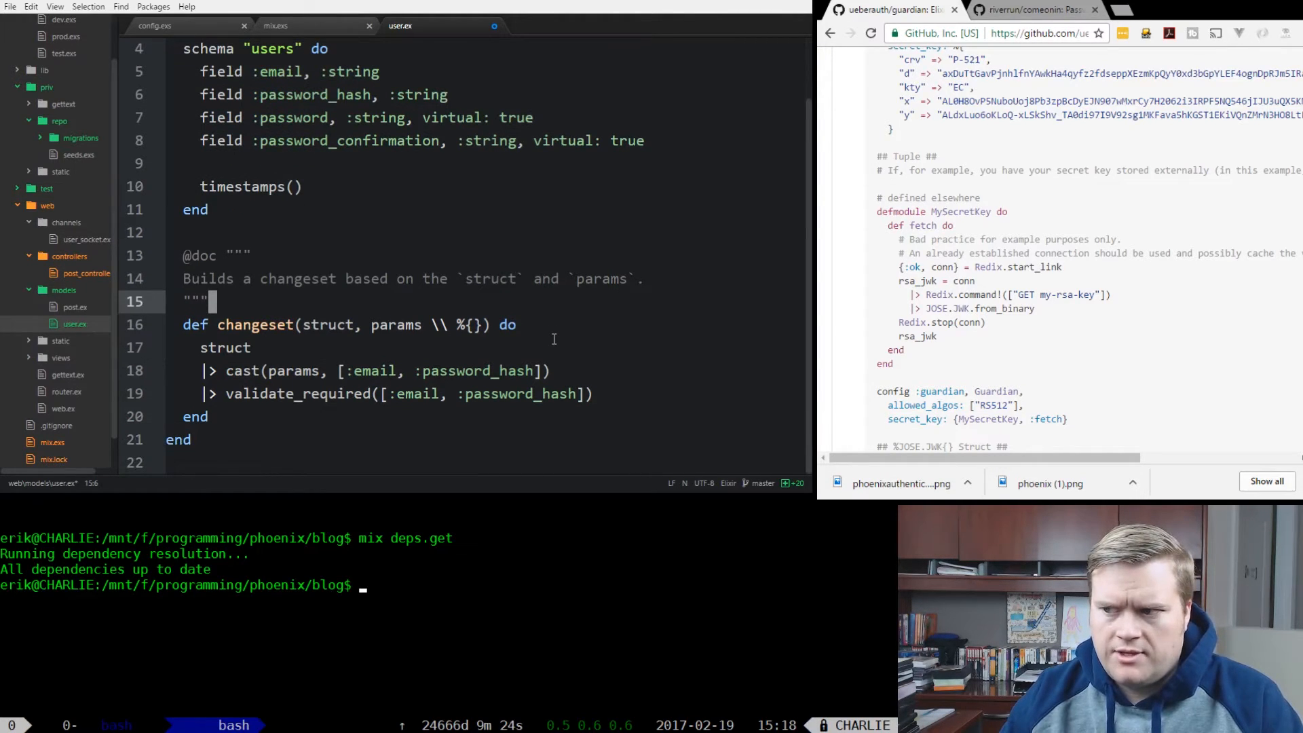
pyautogui.click(486, 325)
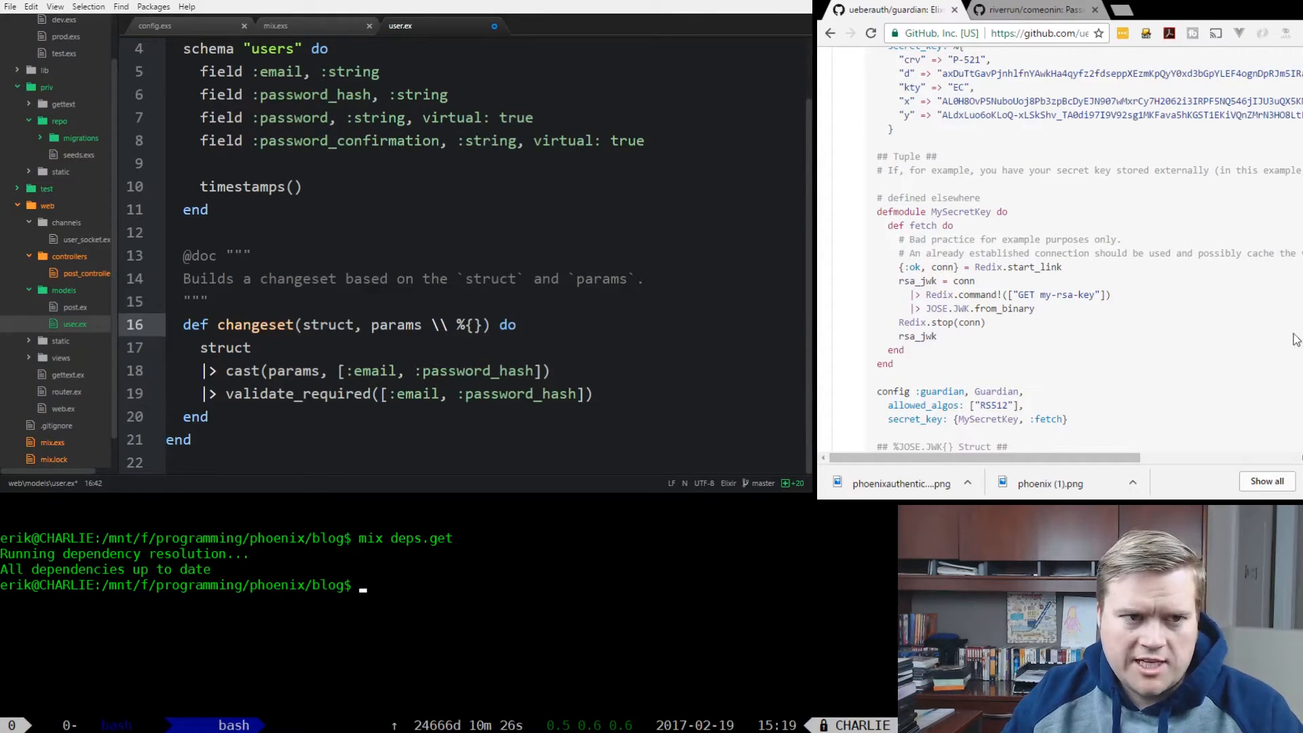
pyautogui.scroll(3)
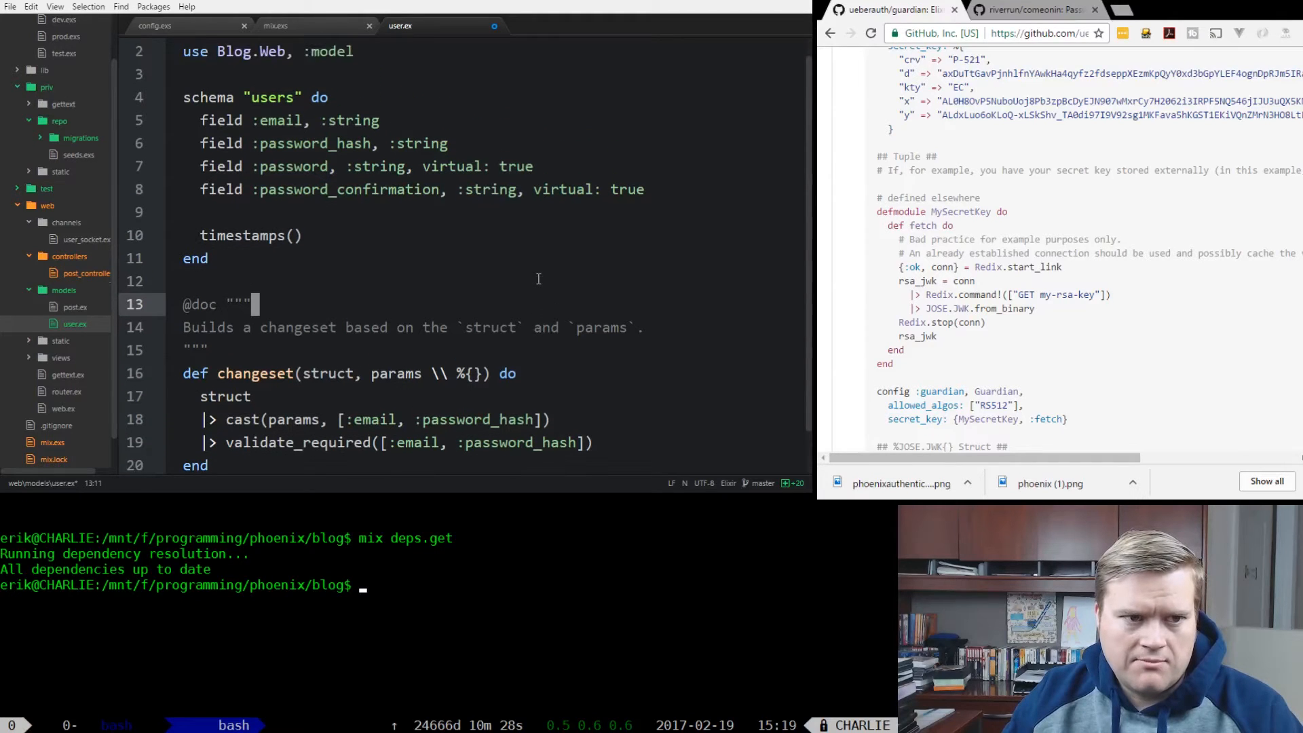
pyautogui.scroll(-3)
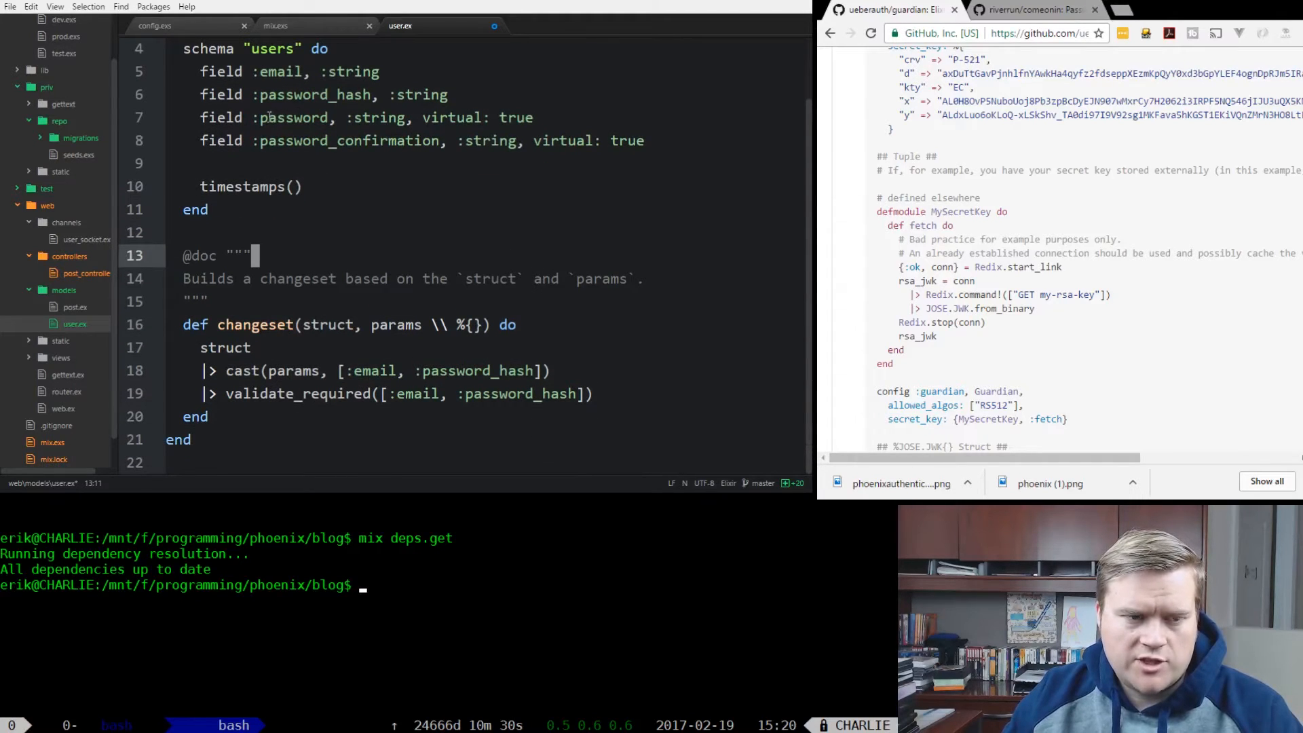
pyautogui.click(293, 117)
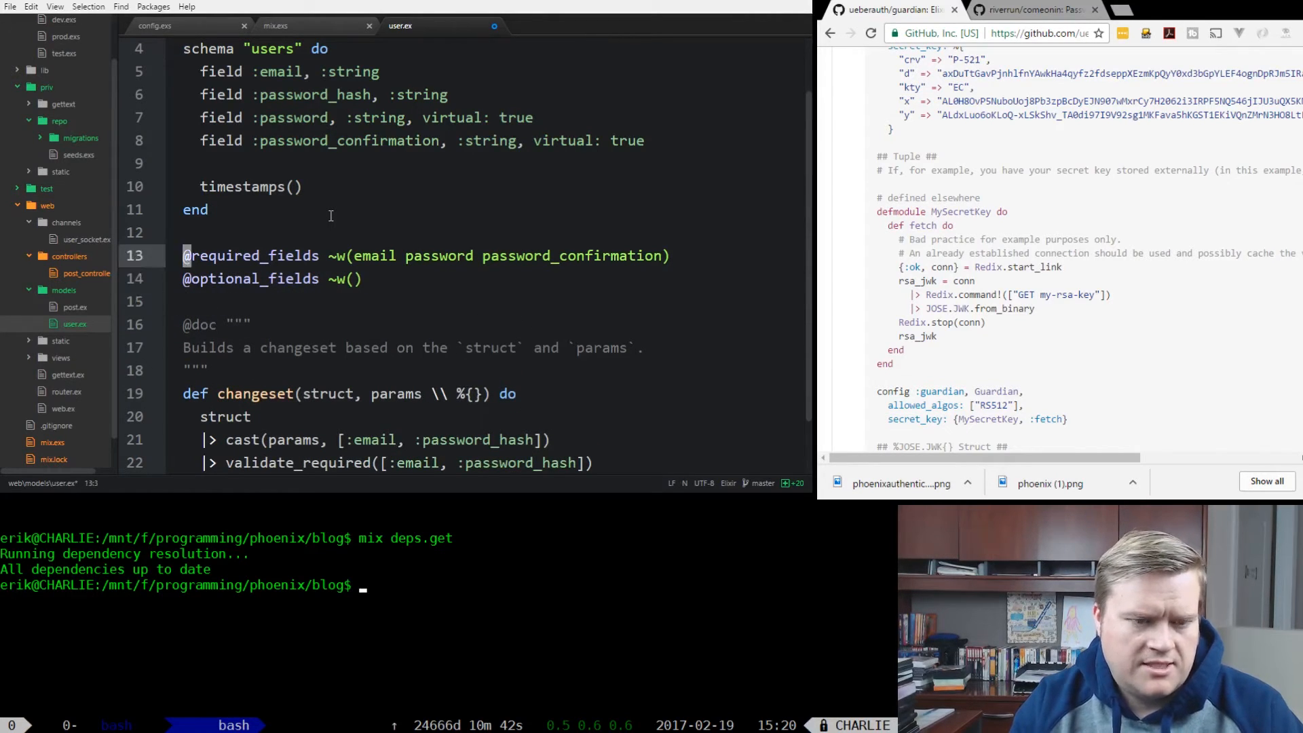
pyautogui.click(374, 255)
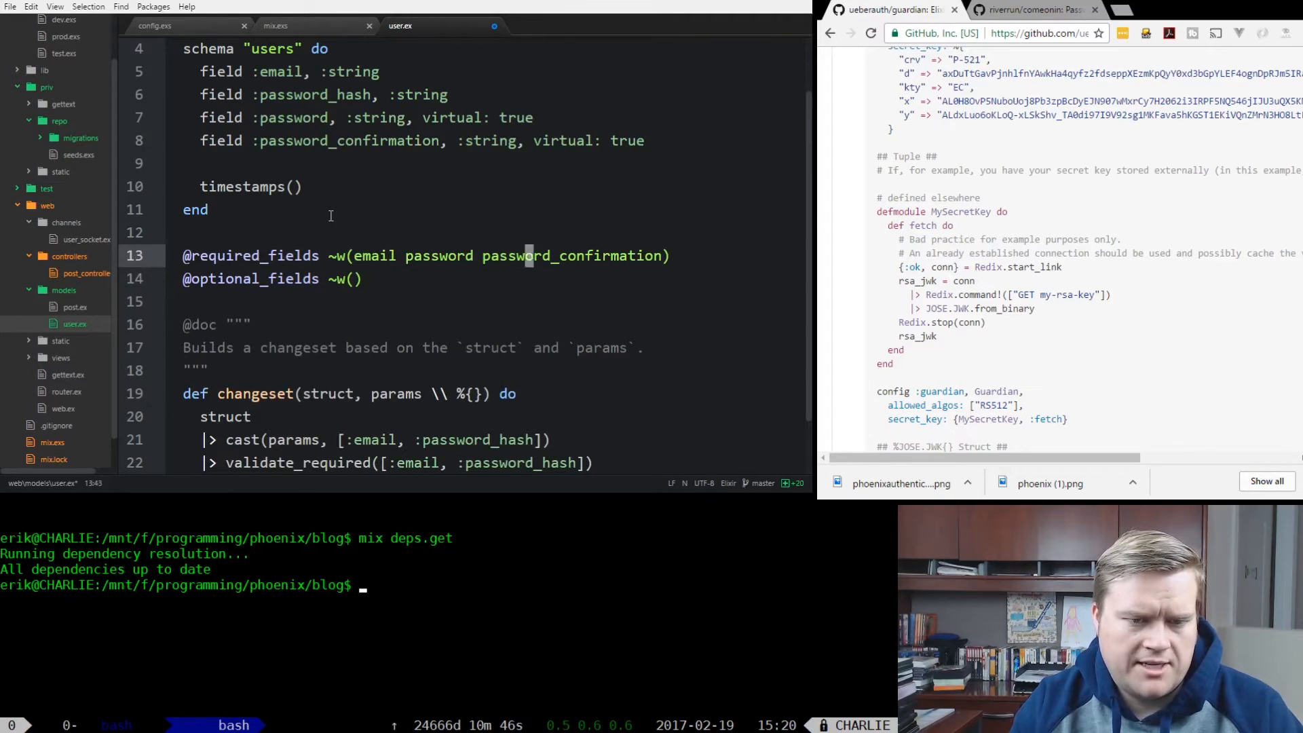
pyautogui.write('w')
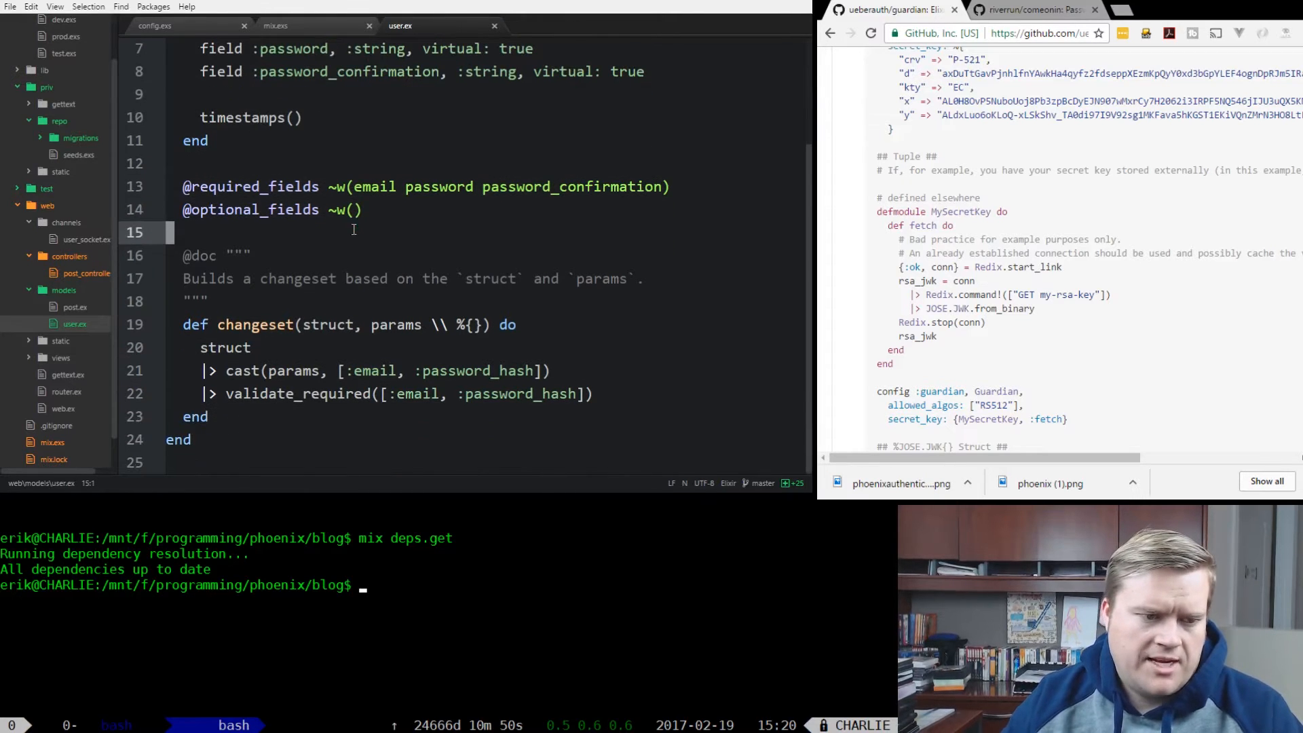
# Make changeset cast field lists, validate email, password min 8, confirmation, hash, unique email
pyautogui.click(250, 347)
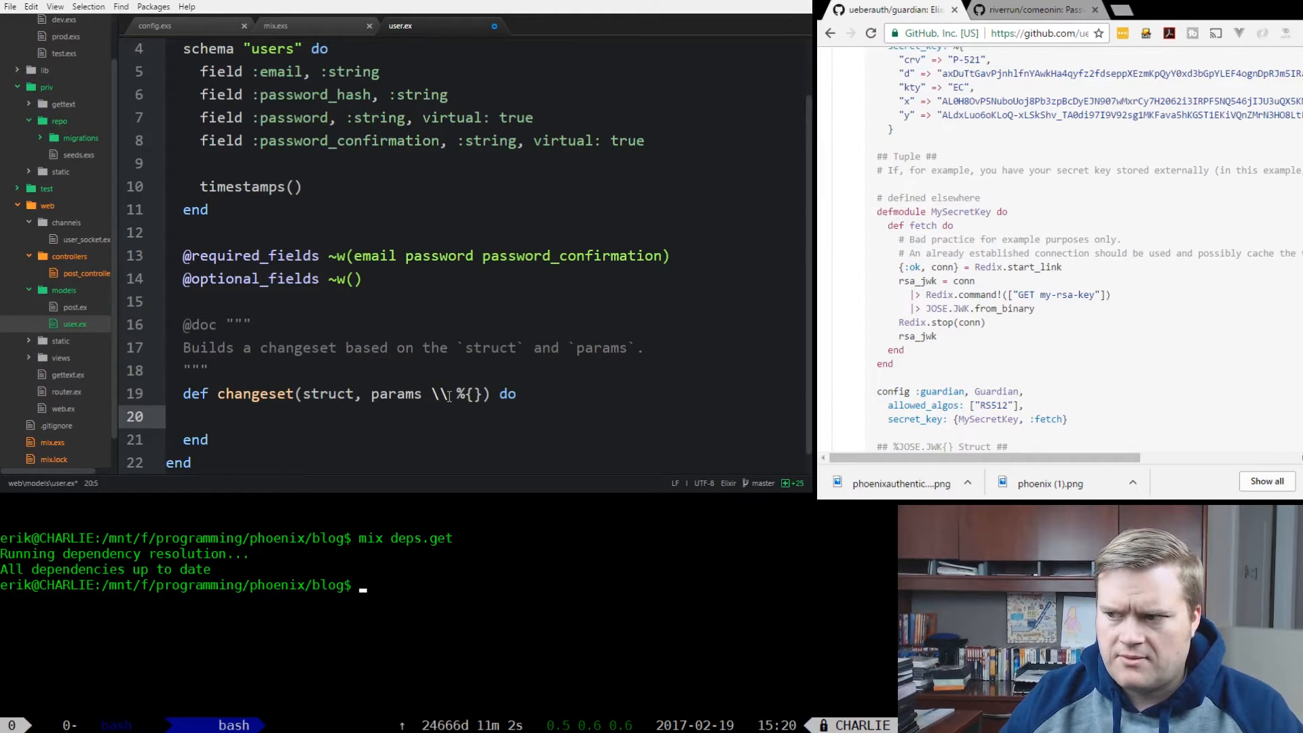
pyautogui.write('u')
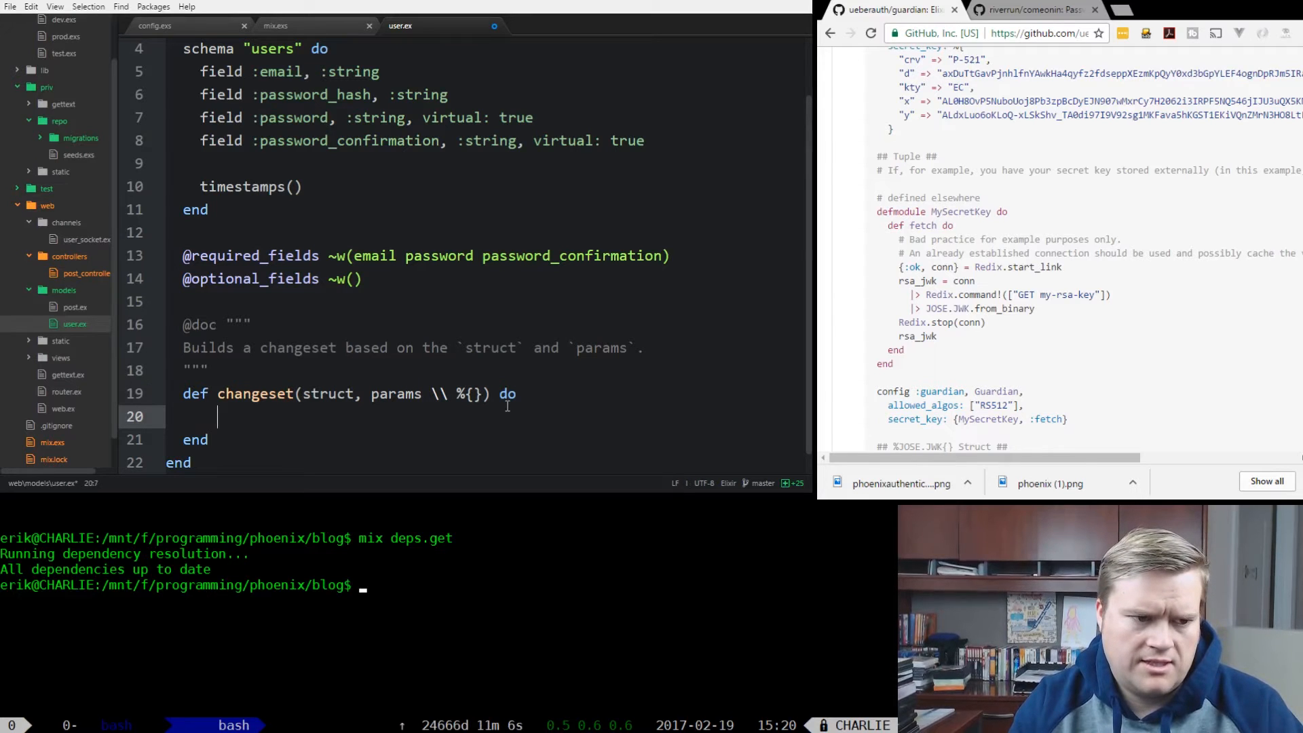
pyautogui.write('struct')
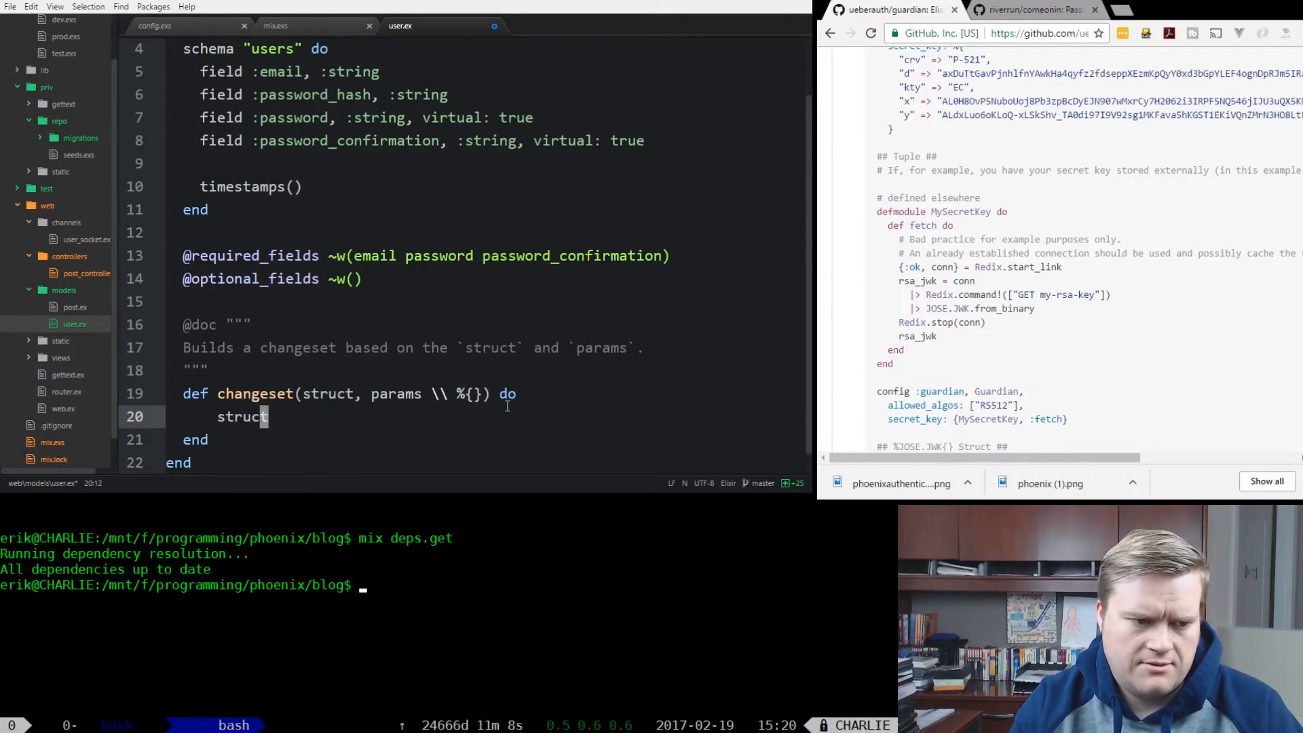
pyautogui.press('enter')
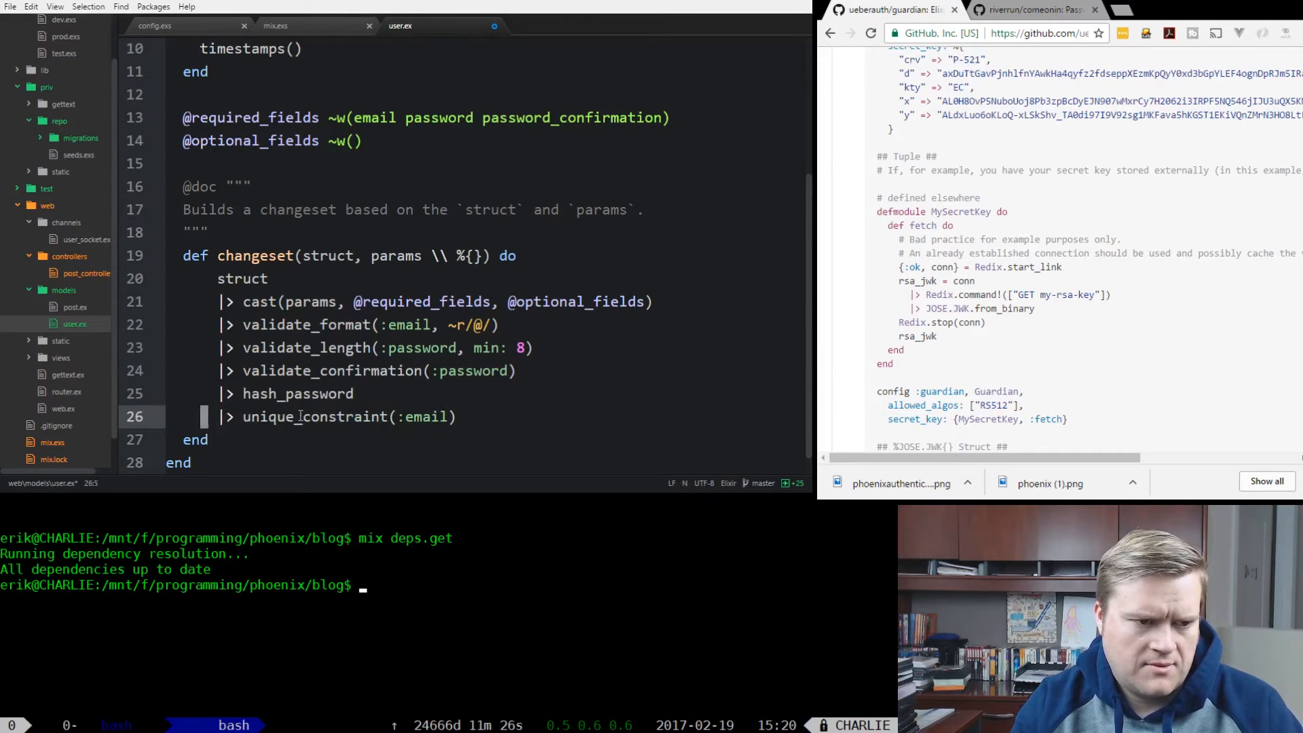
pyautogui.click(266, 302)
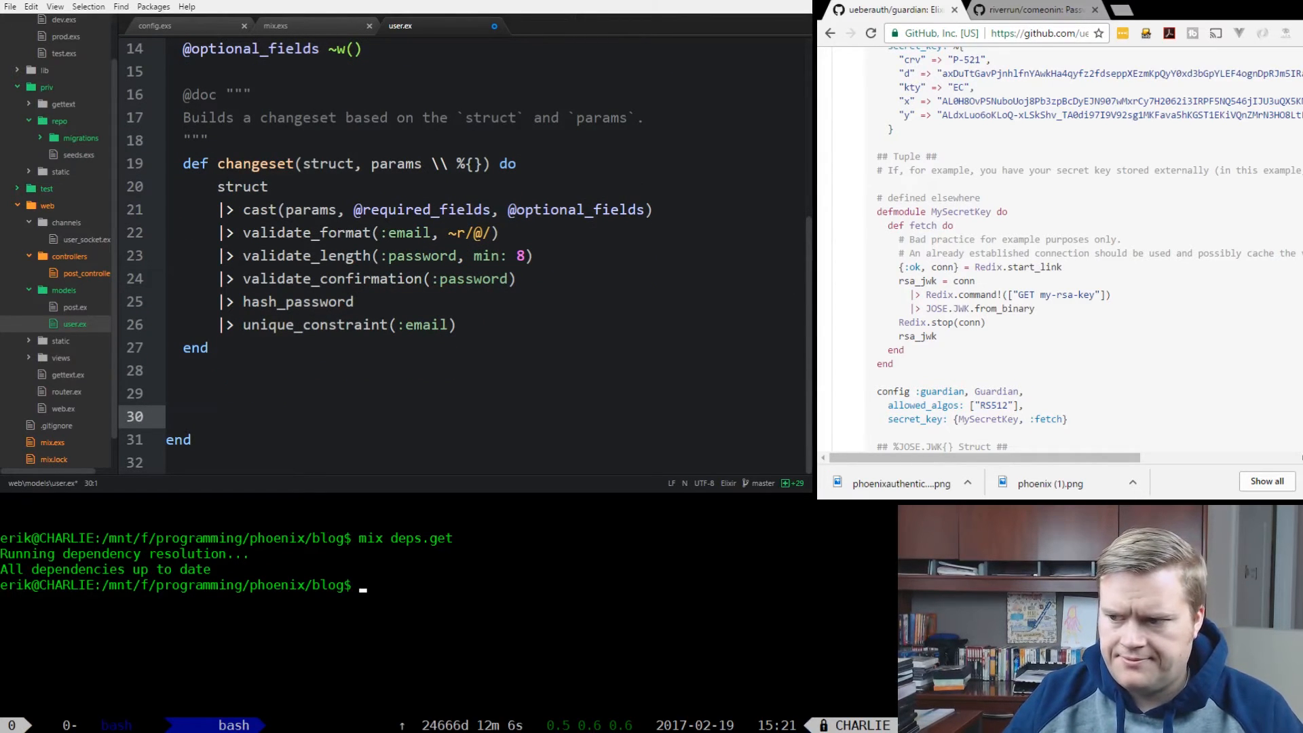
# Add two private hash_password clauses storing a Comeonin Bcrypt hash as password_hash
pyautogui.click(359, 370)
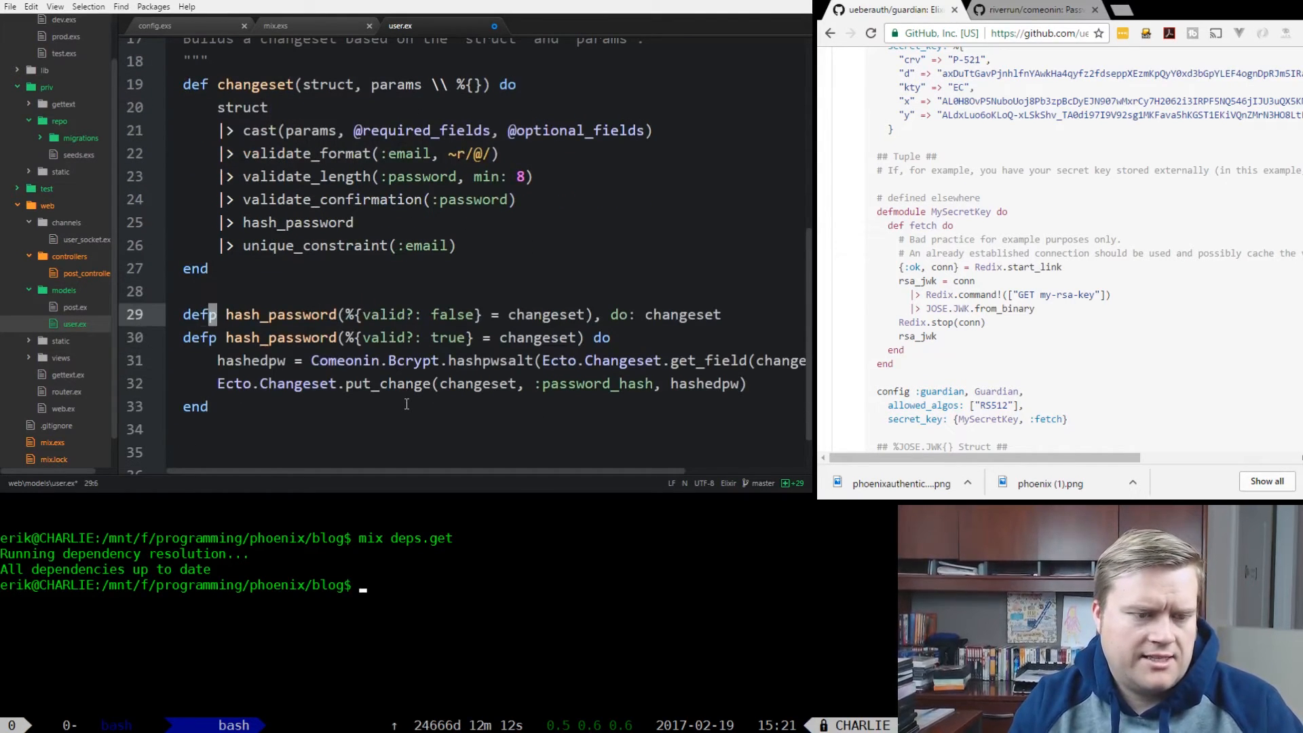
pyautogui.click(297, 314)
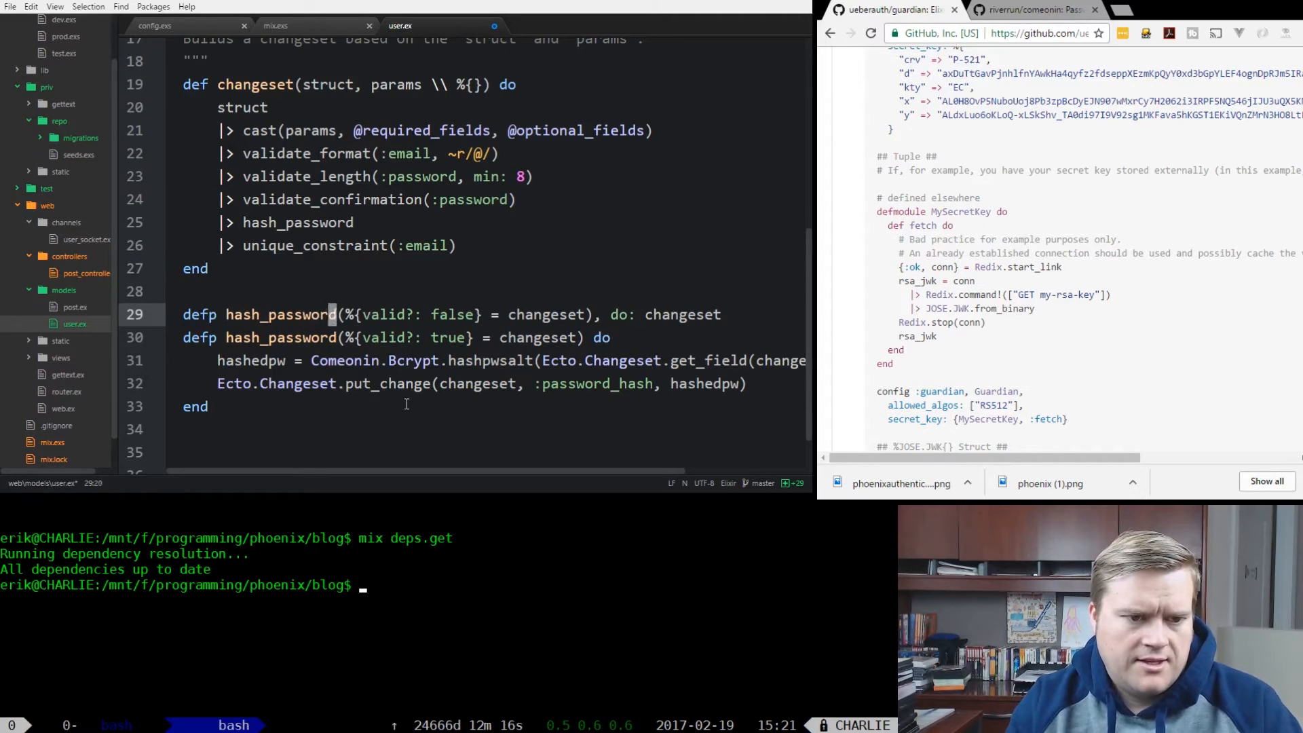
pyautogui.click(444, 314)
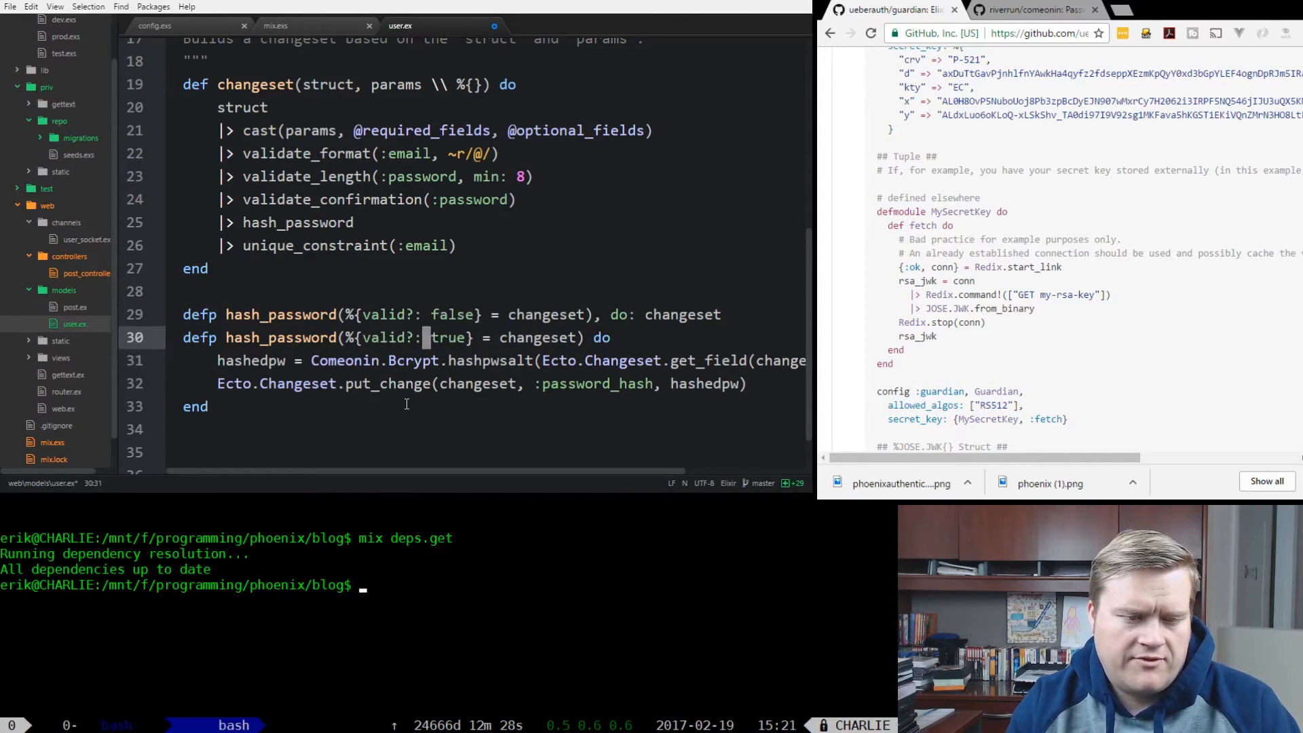
pyautogui.click(178, 291)
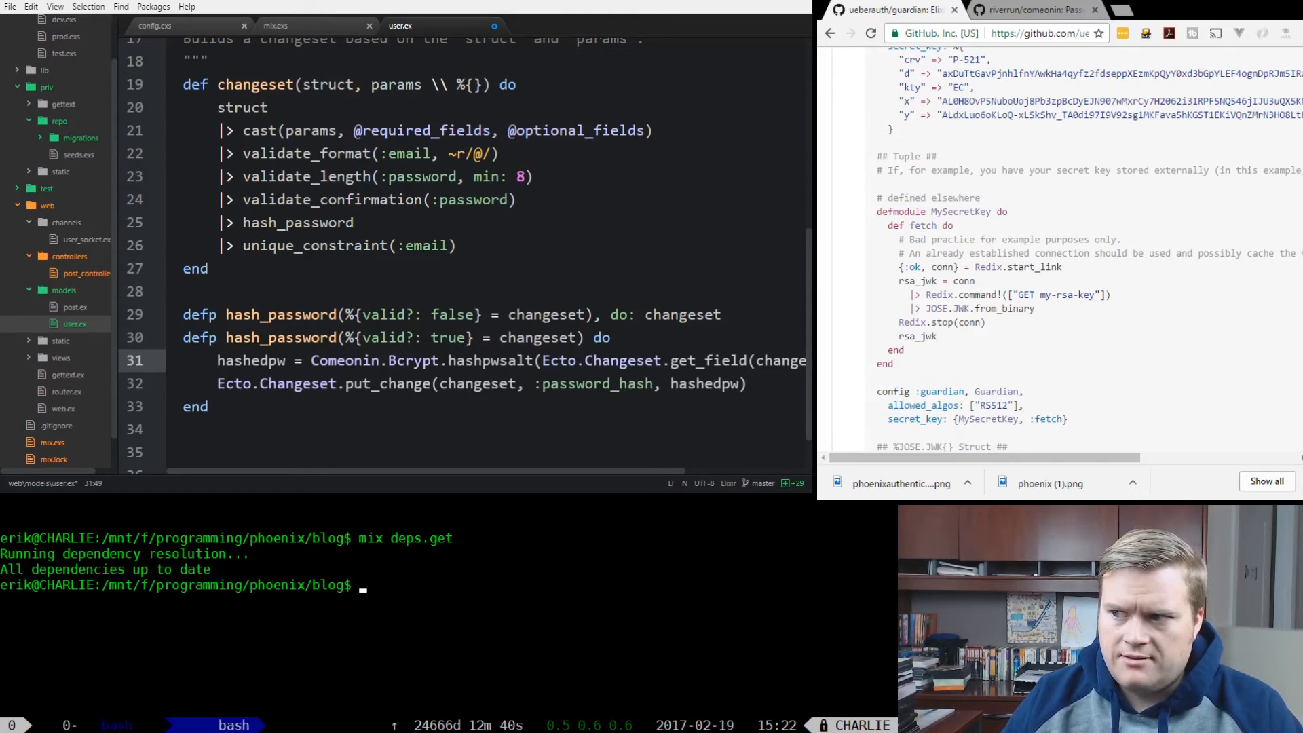
pyautogui.click(621, 382)
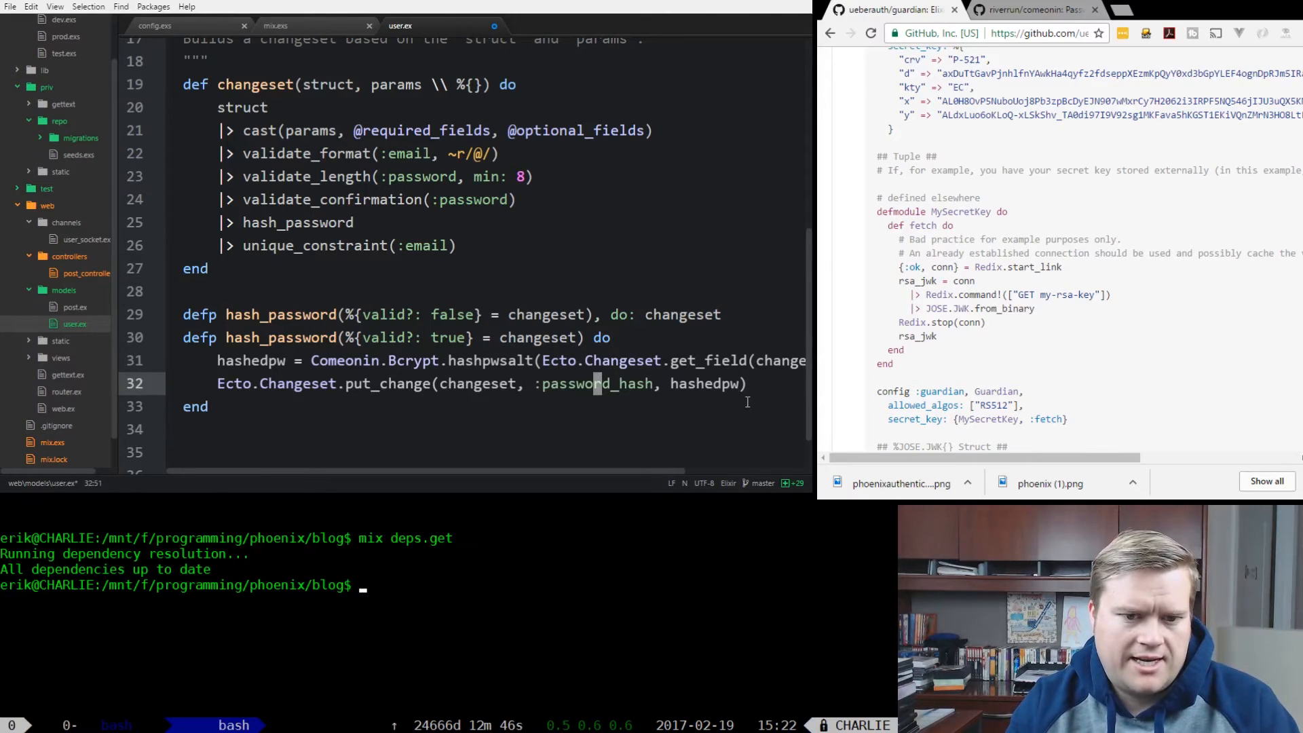
pyautogui.click(389, 359)
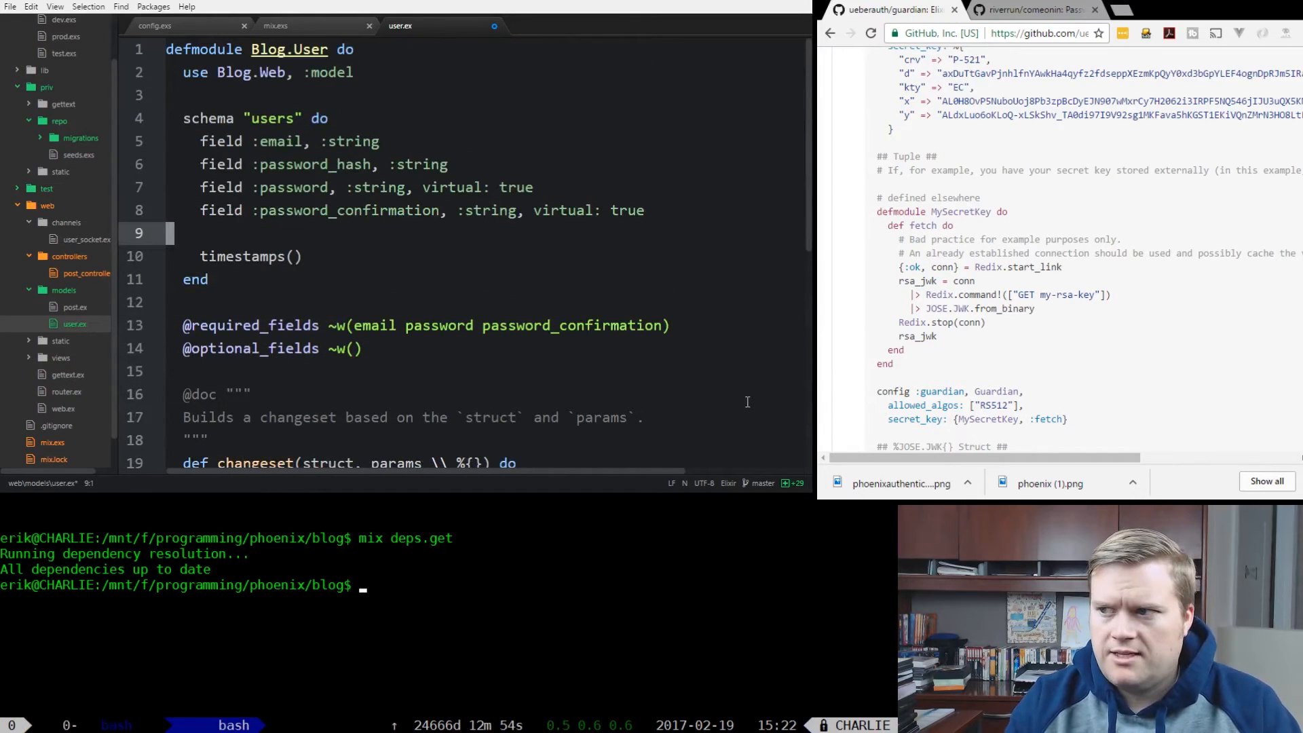
# Replace the changeset's 'struct' parameter and first pipeline line with 'model'
pyautogui.scroll(-3)
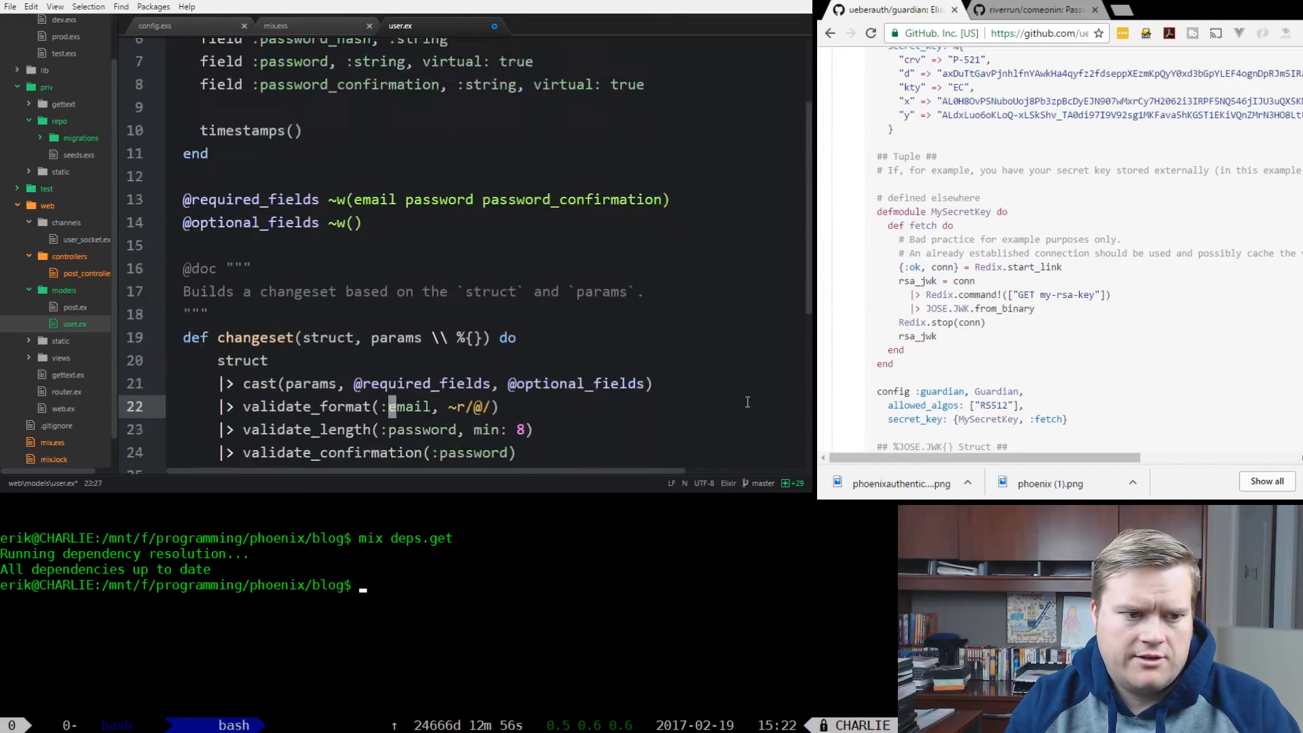
pyautogui.scroll(-3)
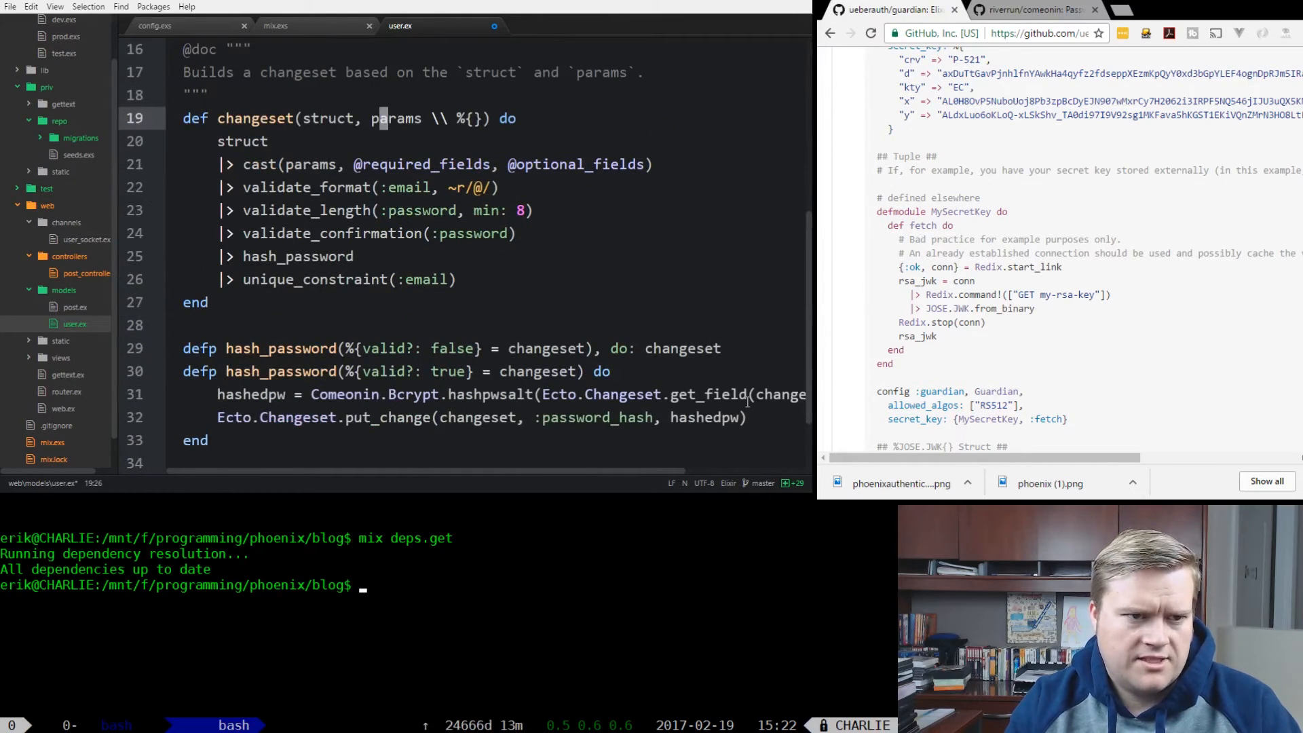
pyautogui.write('jm')
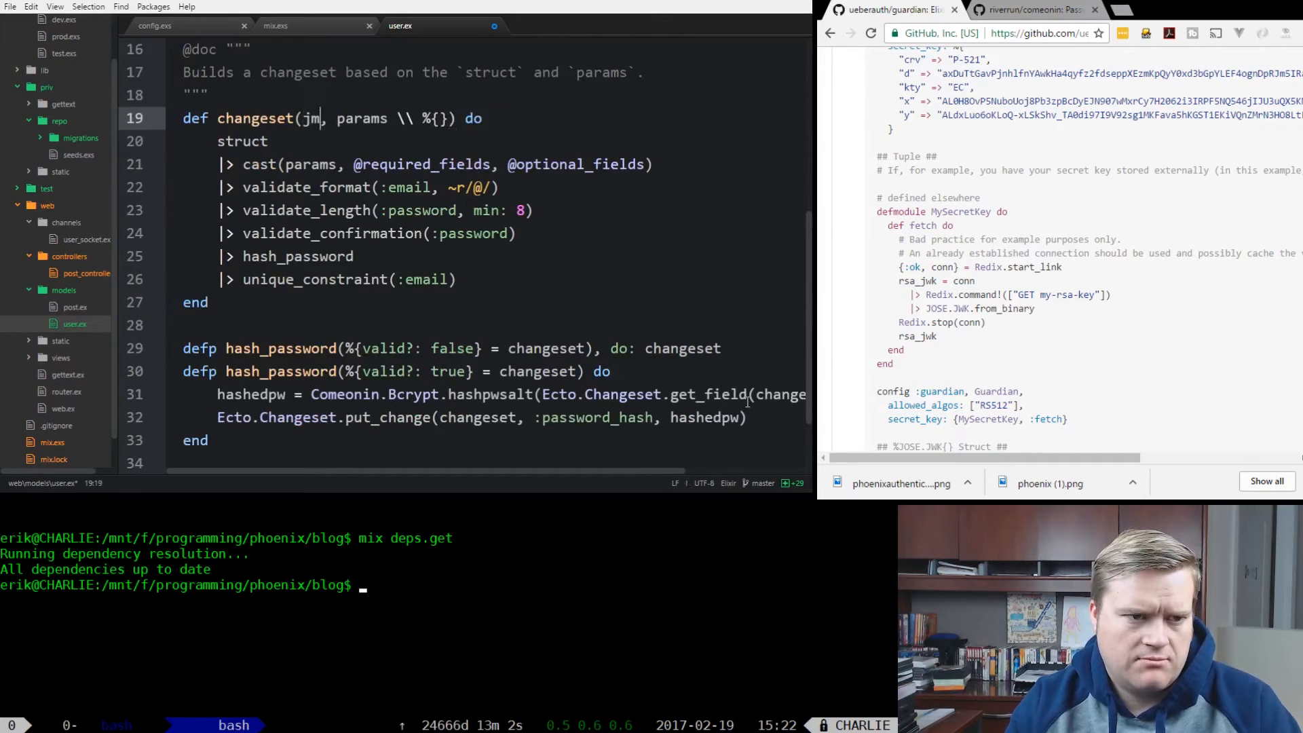
pyautogui.write('model')
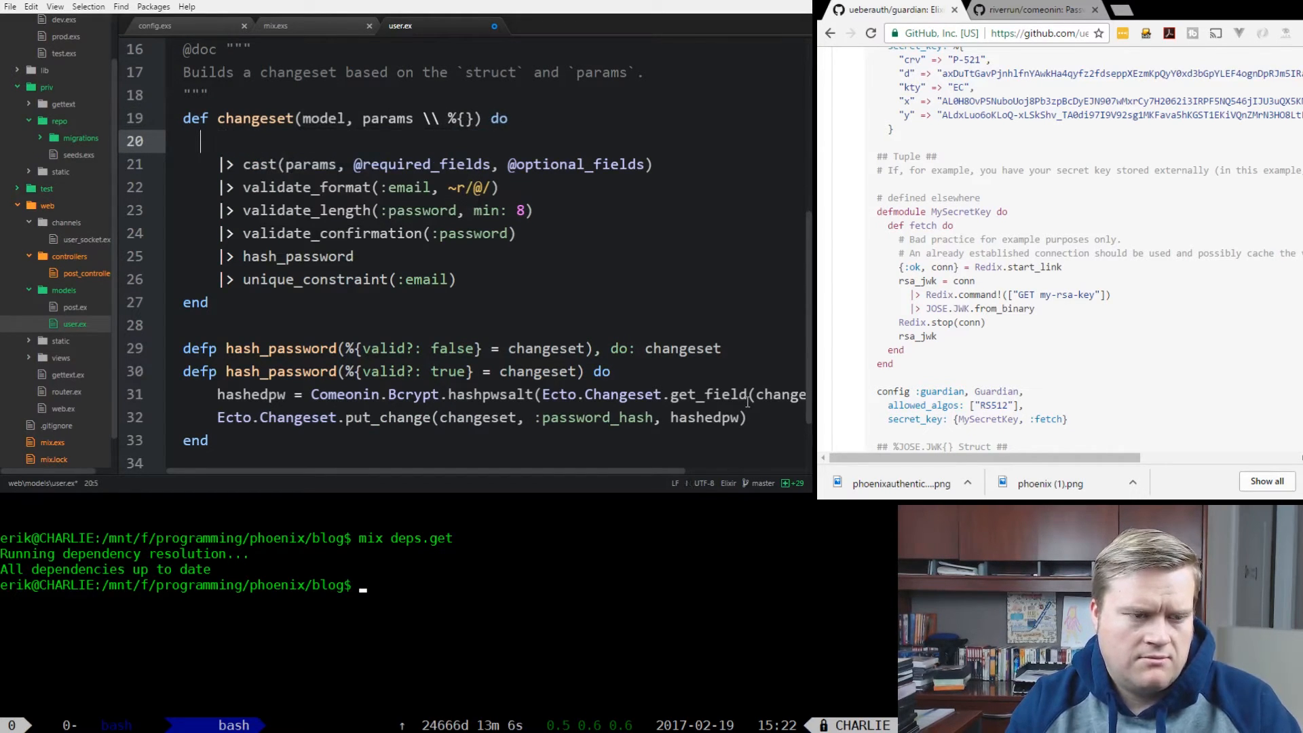
pyautogui.write('model')
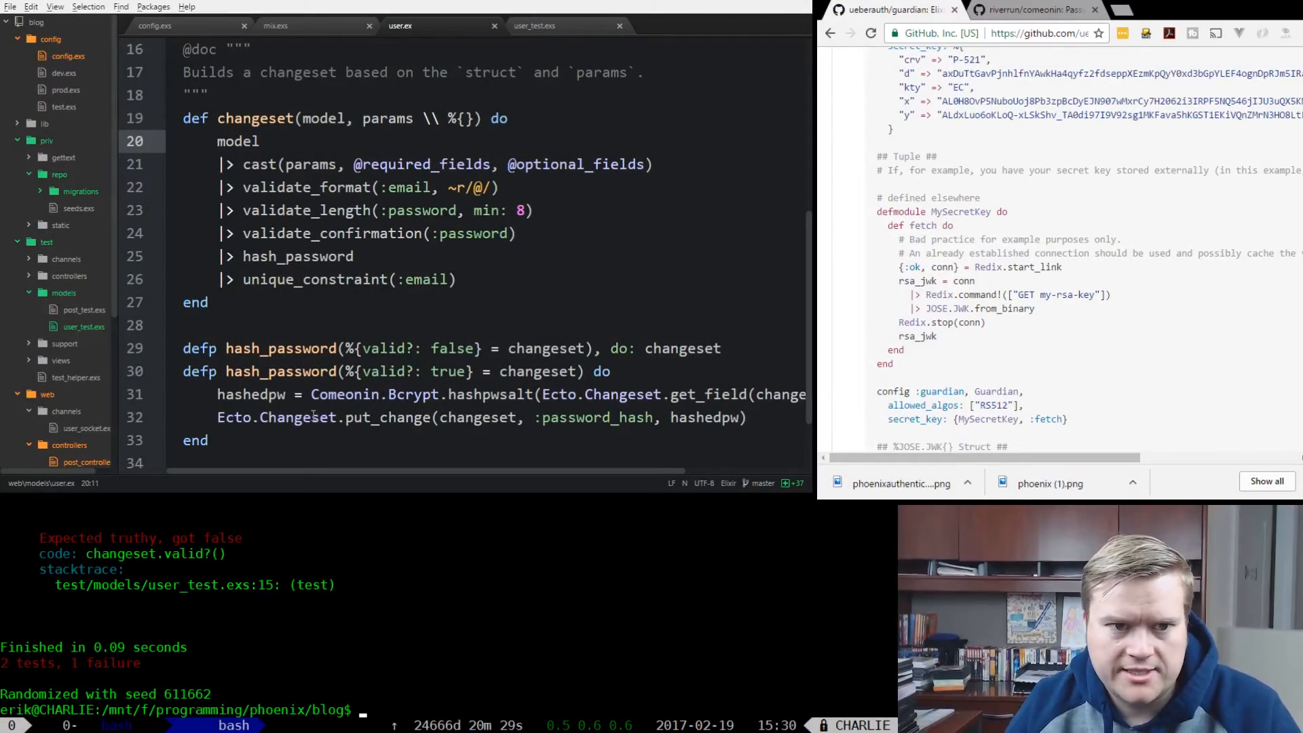
# Run mix test test/models/user_test.exs (2 tests, 1 failure), then clear the terminal
pyautogui.click(436, 325)
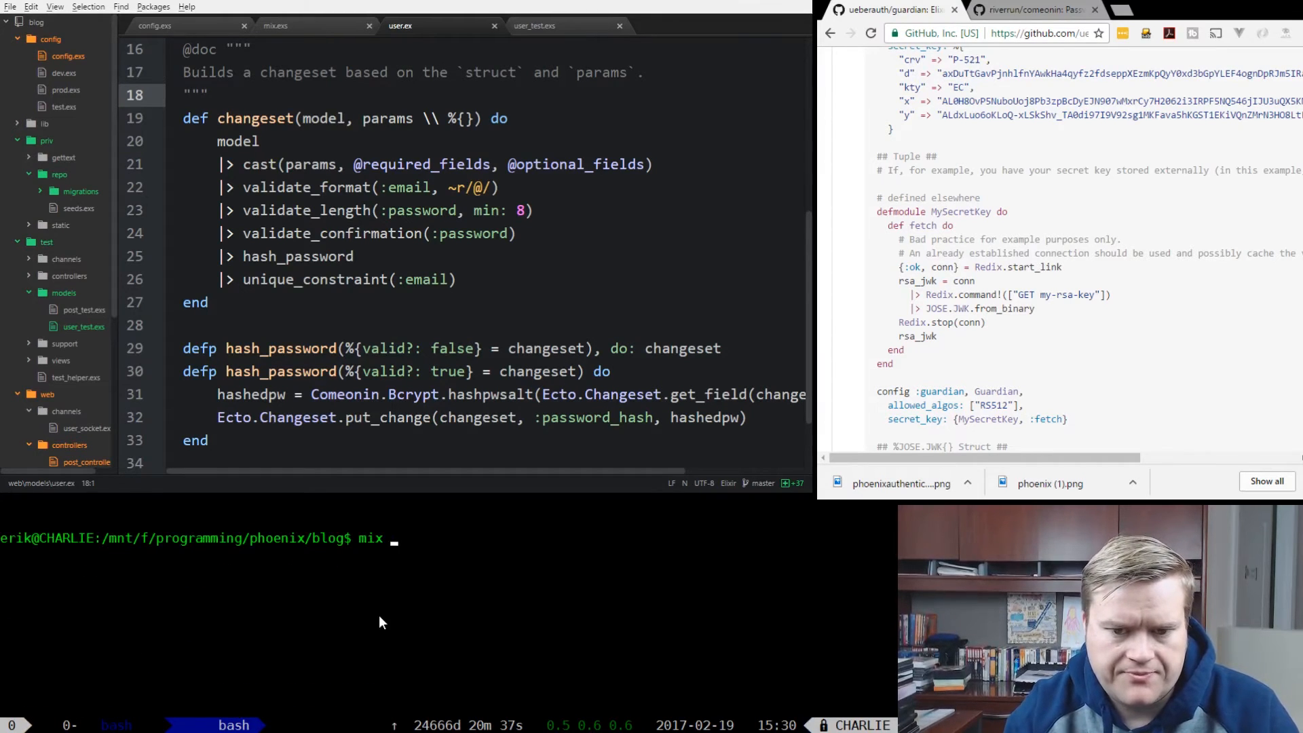
pyautogui.write('te')
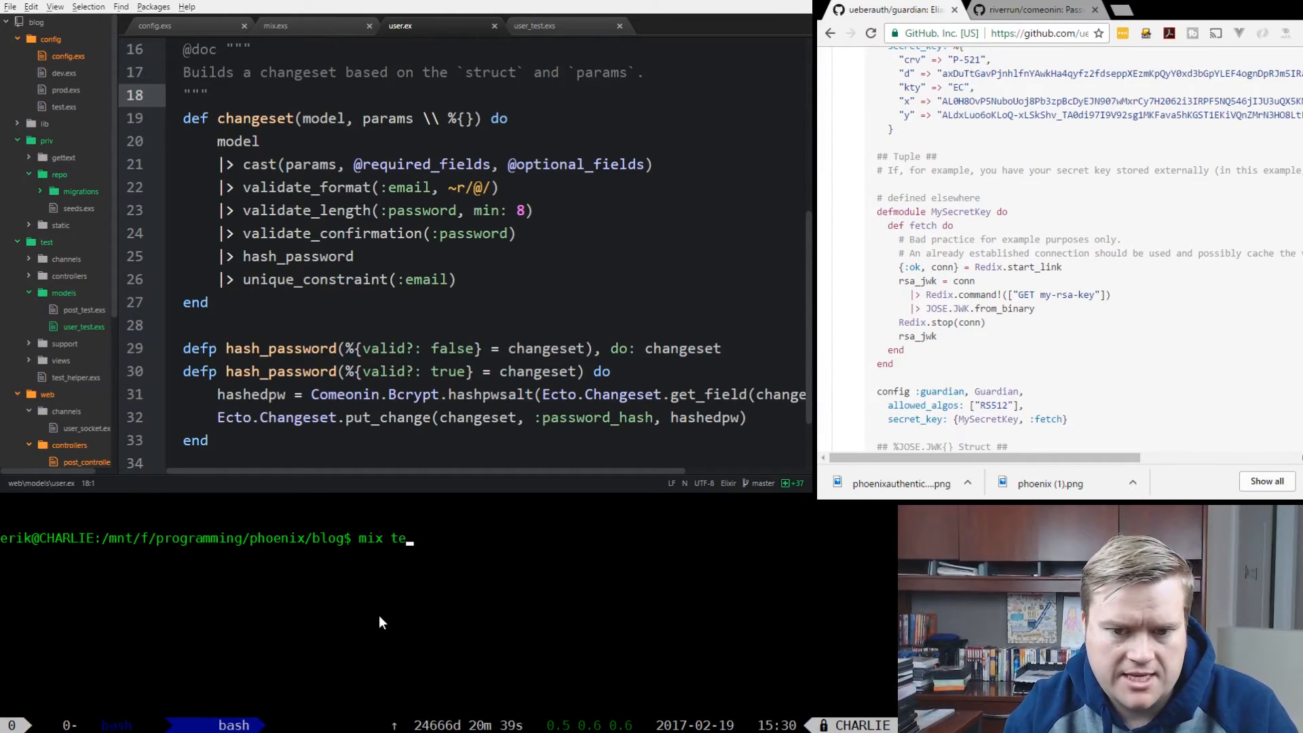
pyautogui.write('st test/m')
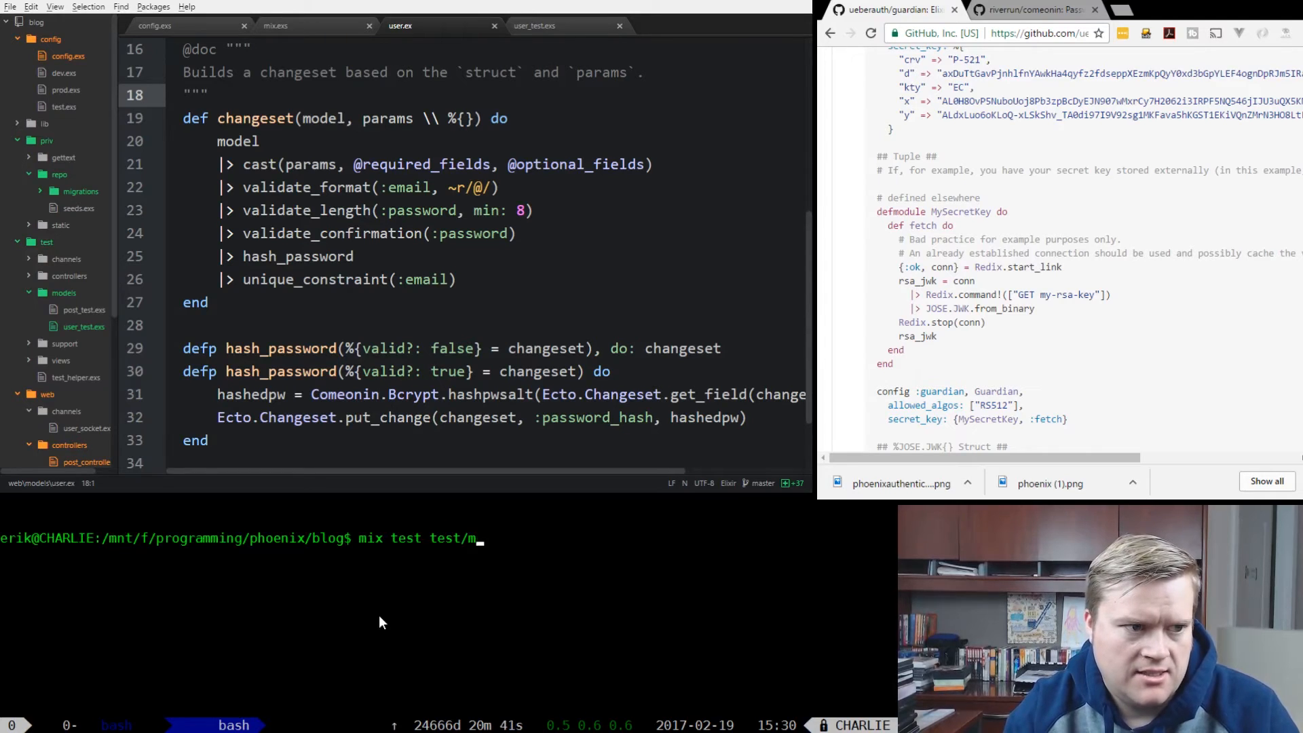
pyautogui.write('odels/')
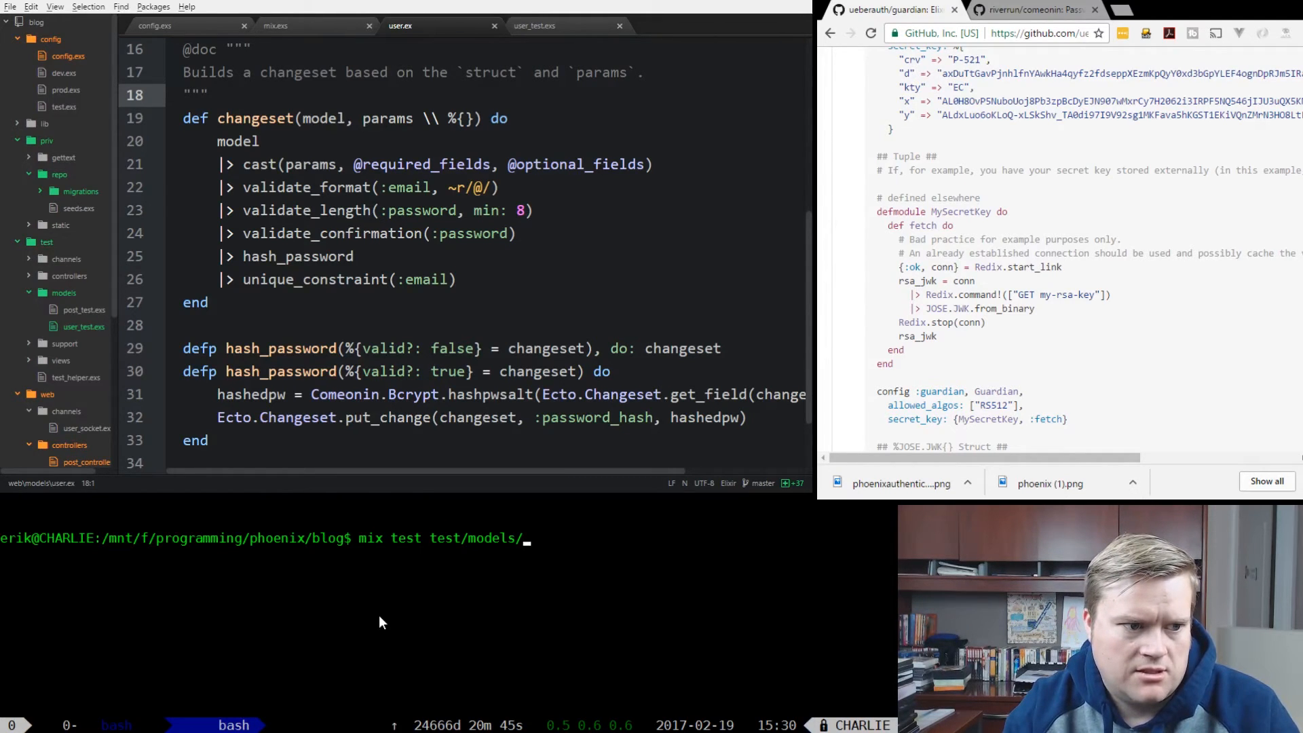
pyautogui.write('user_test.e')
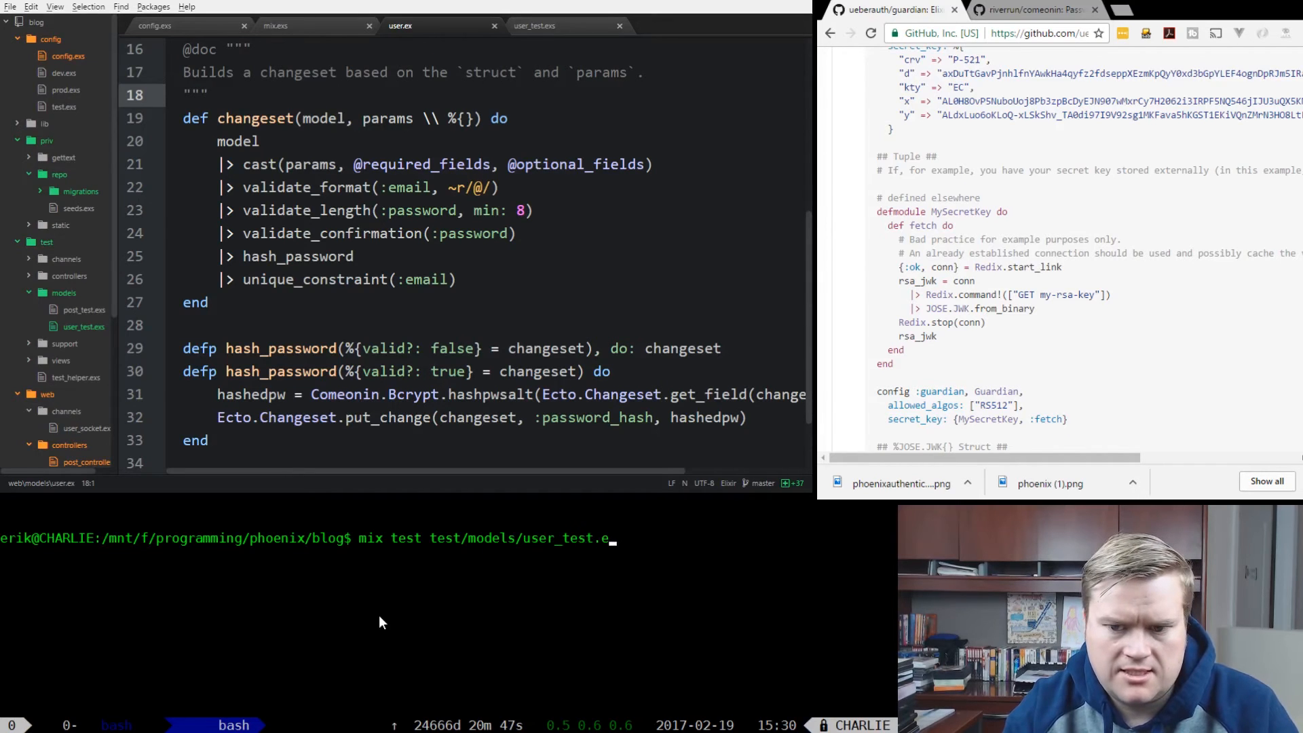
pyautogui.write('xs')
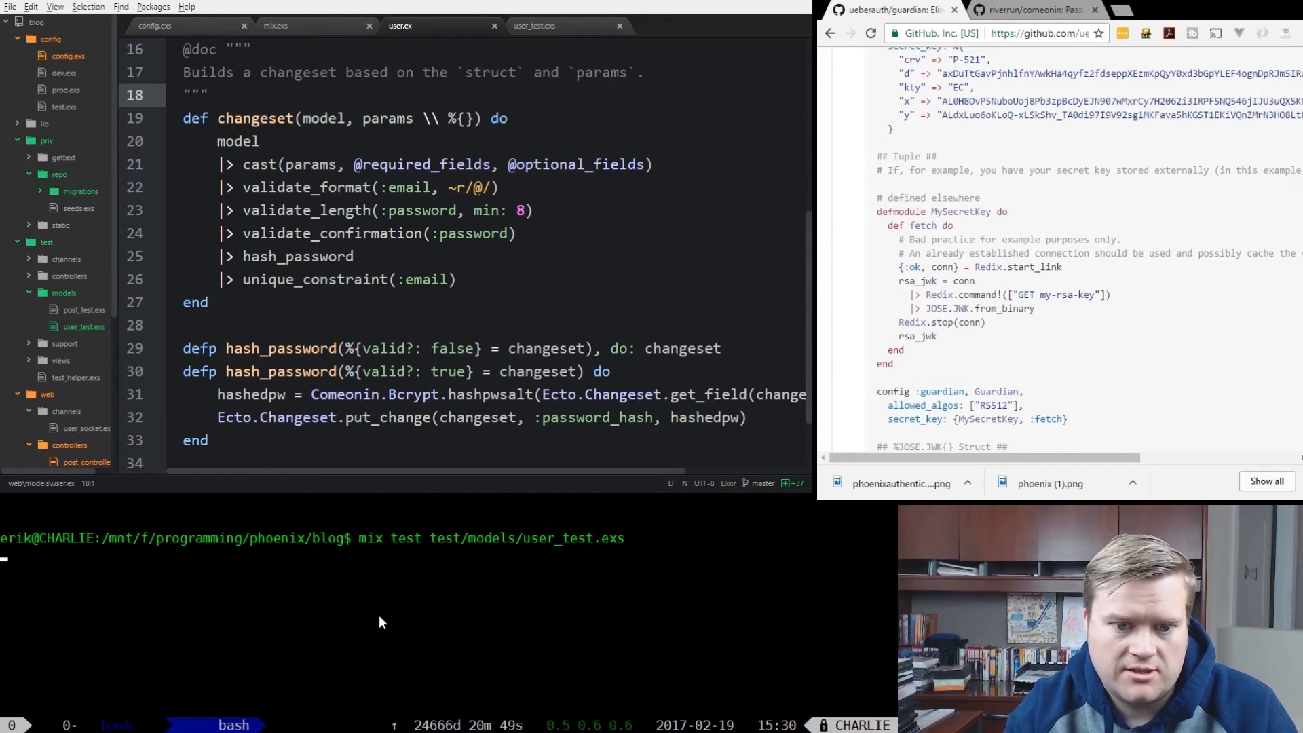
pyautogui.press('Return')
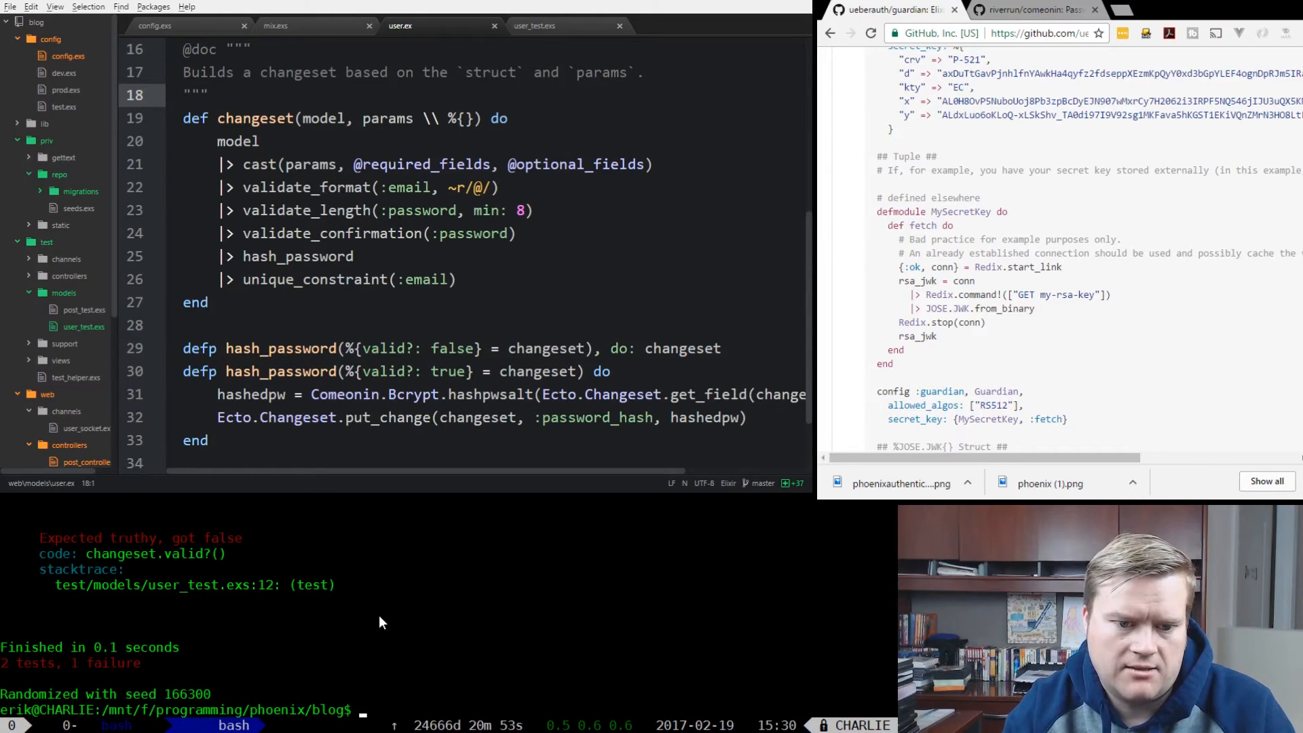
pyautogui.moveTo(151, 665)
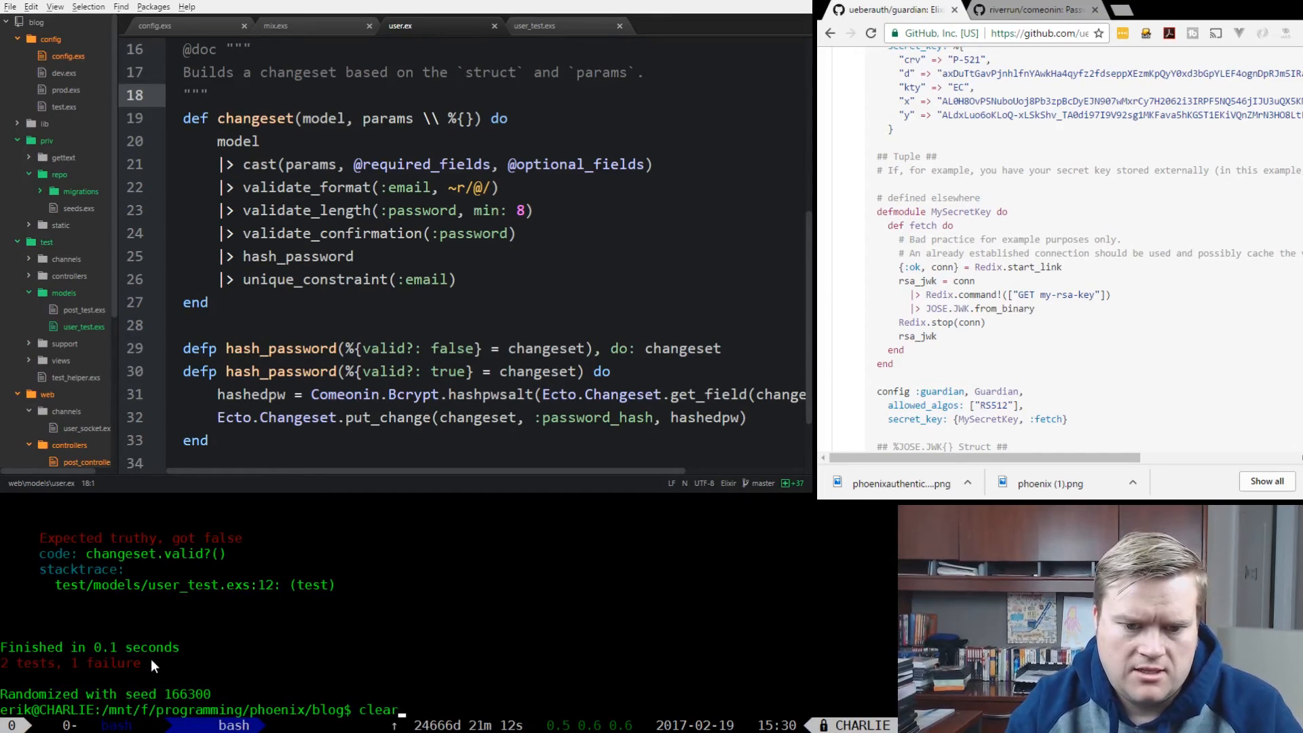
pyautogui.press('Return')
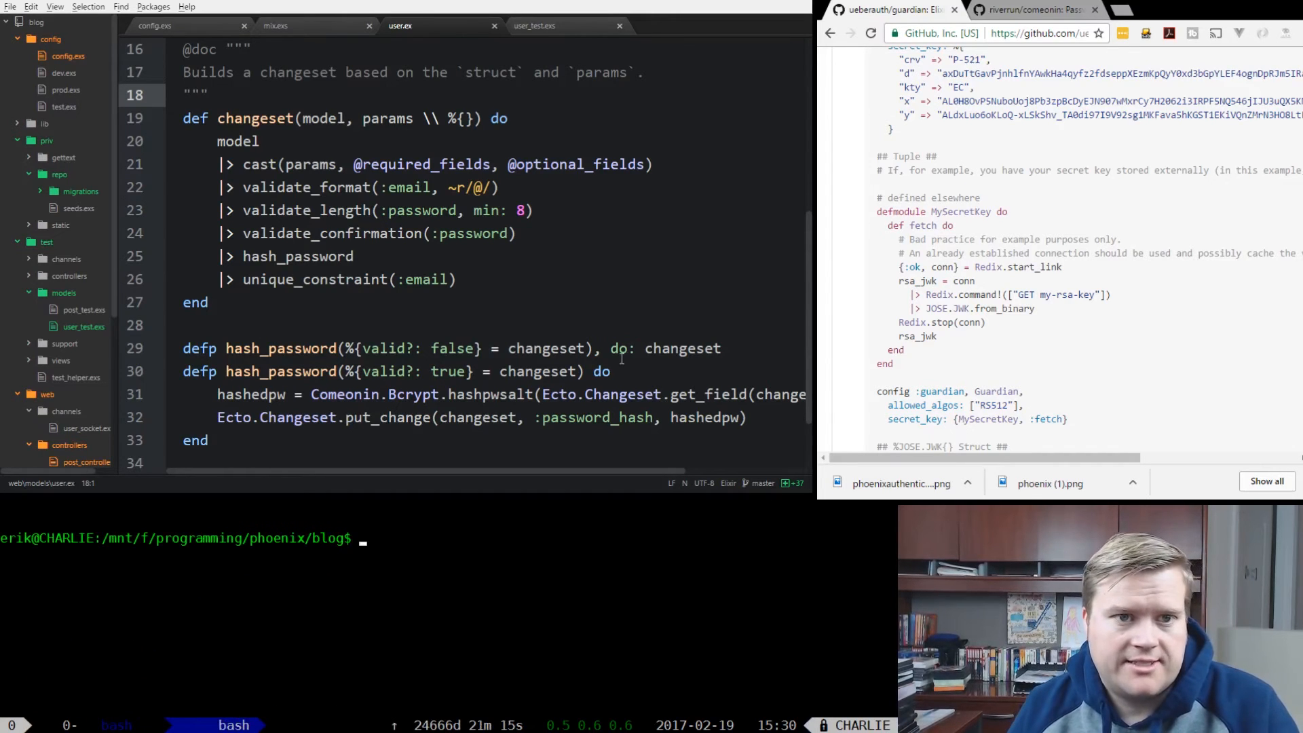
pyautogui.moveTo(525, 42)
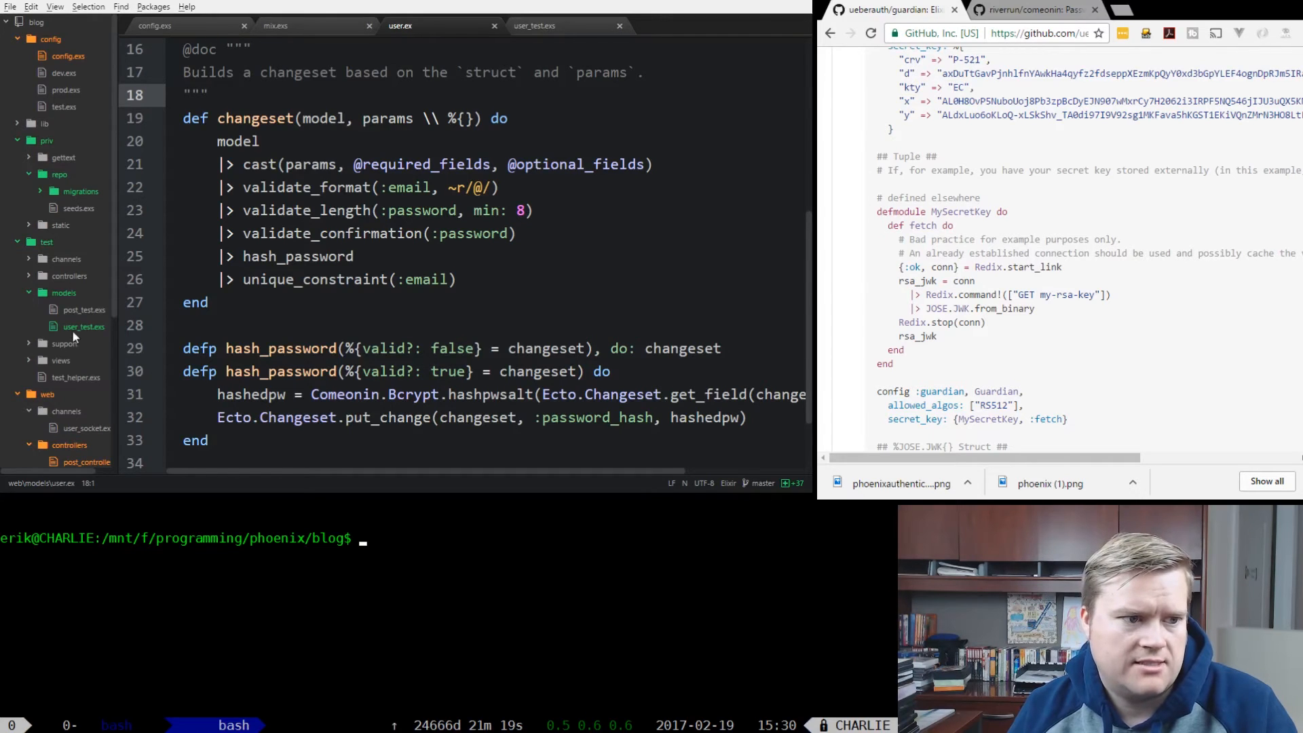
pyautogui.click(534, 25)
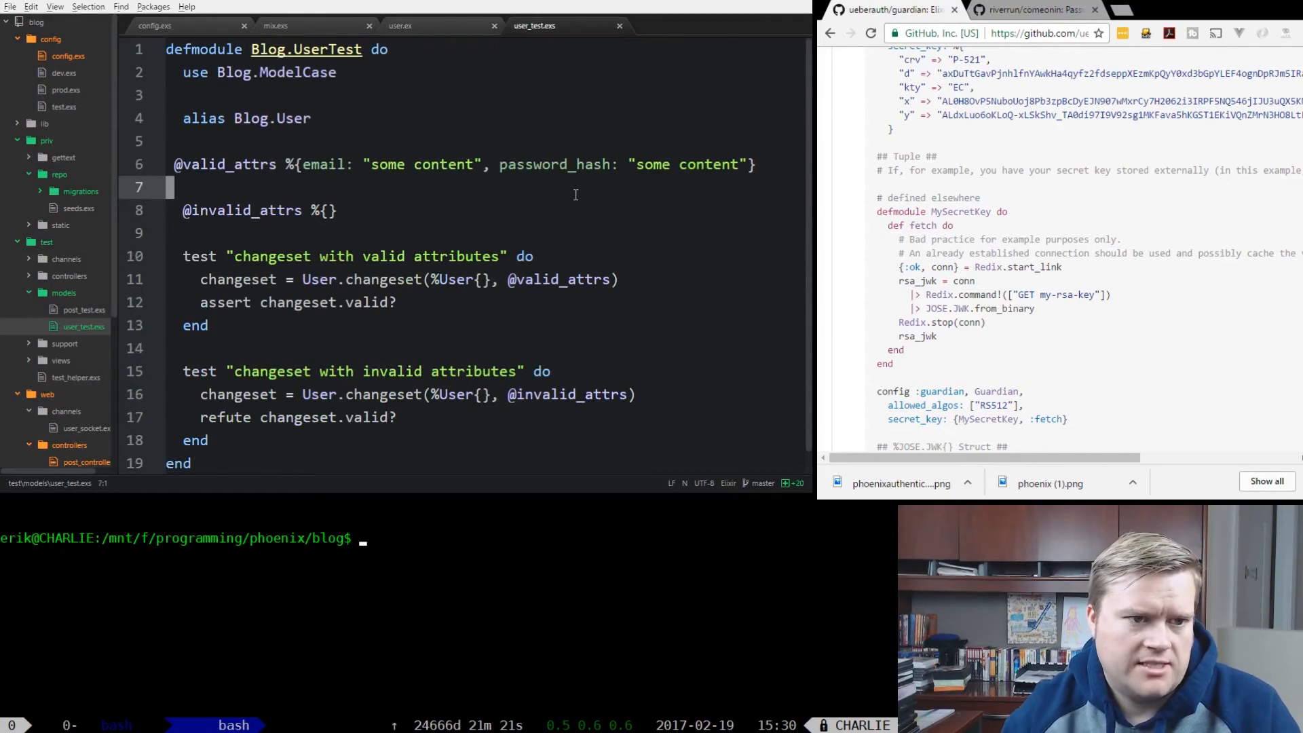
pyautogui.click(343, 163)
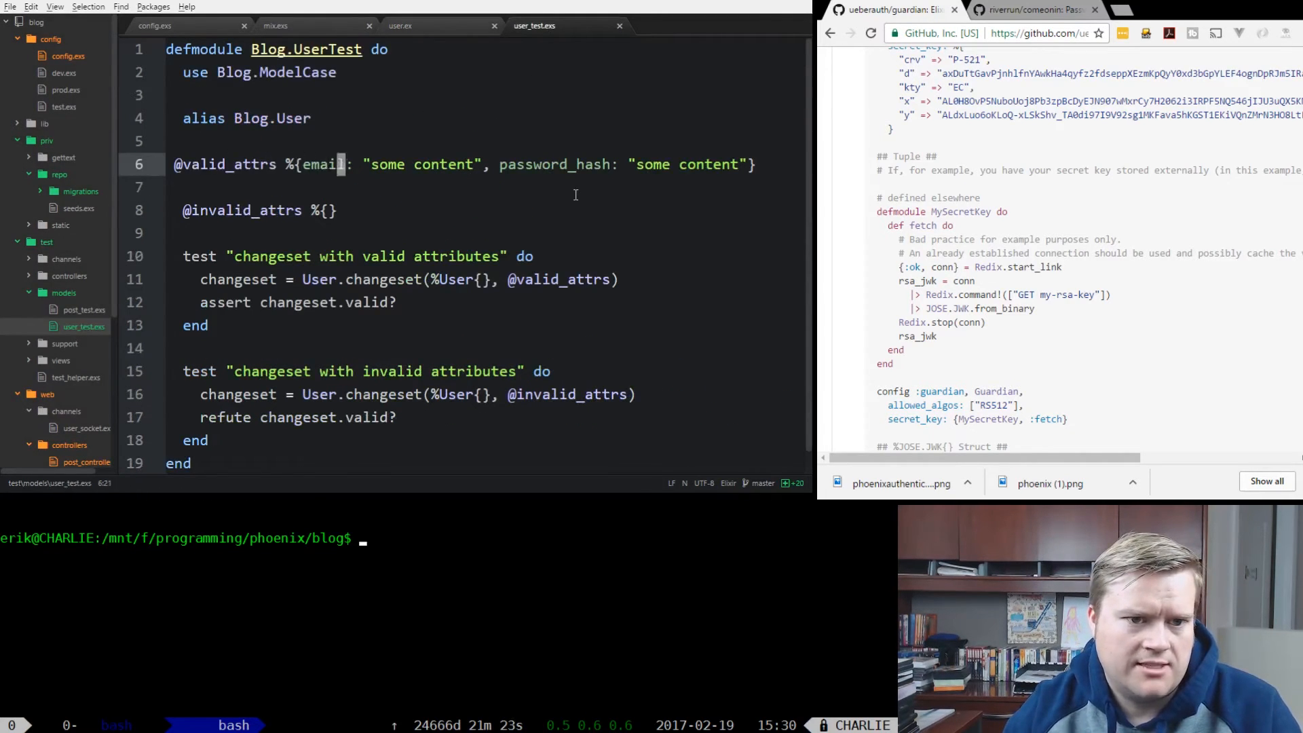
pyautogui.click(559, 164)
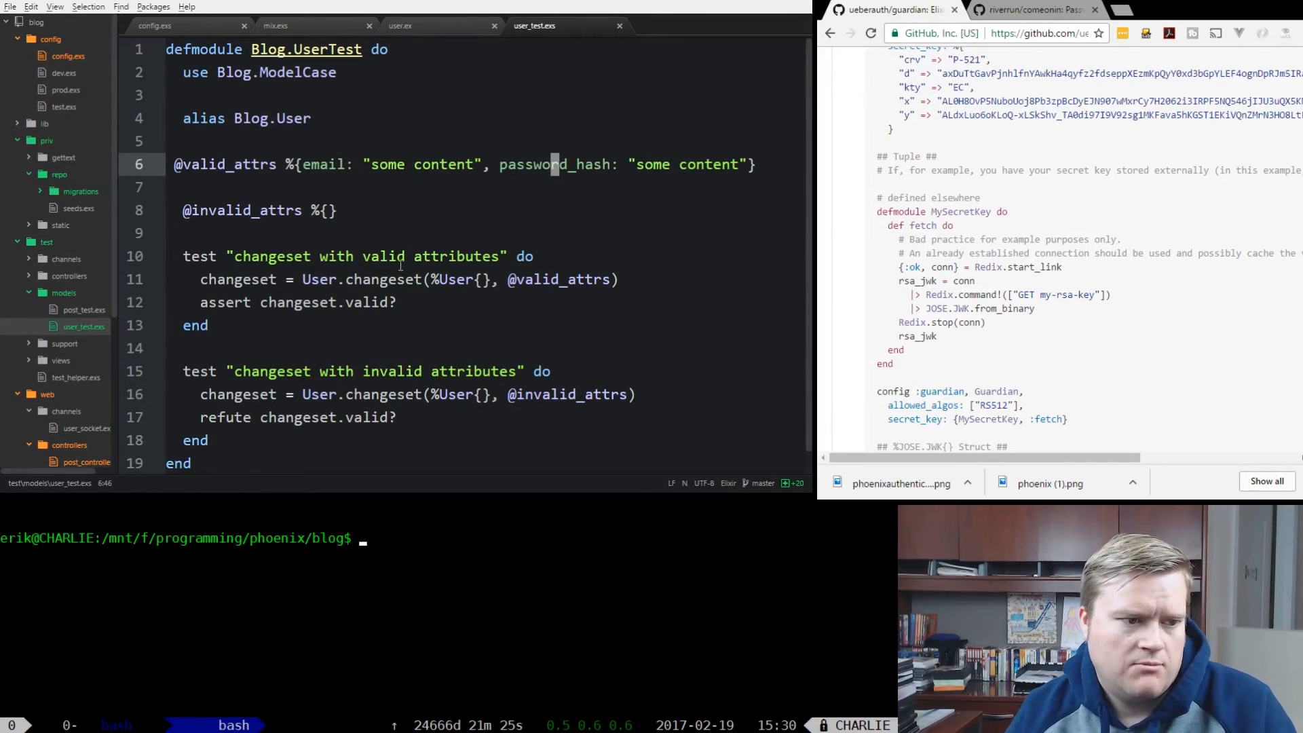
pyautogui.click(400, 25)
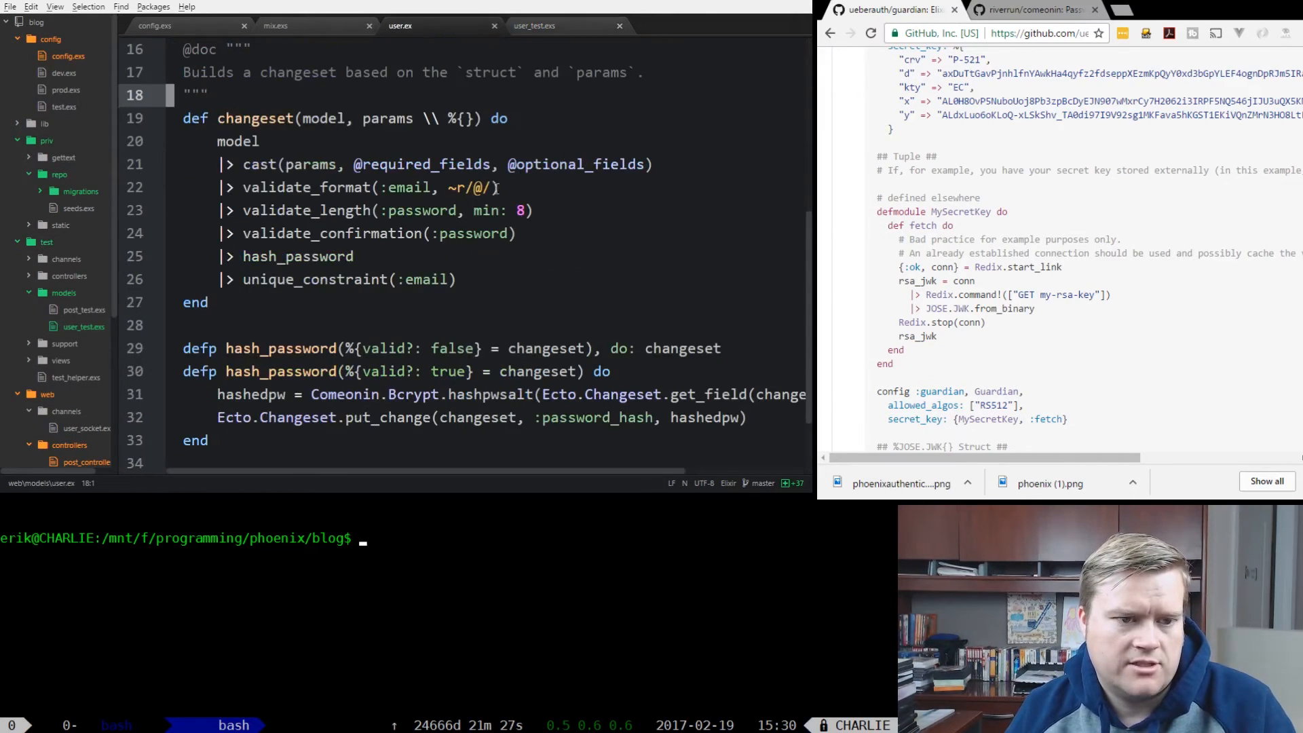
pyautogui.scroll(3)
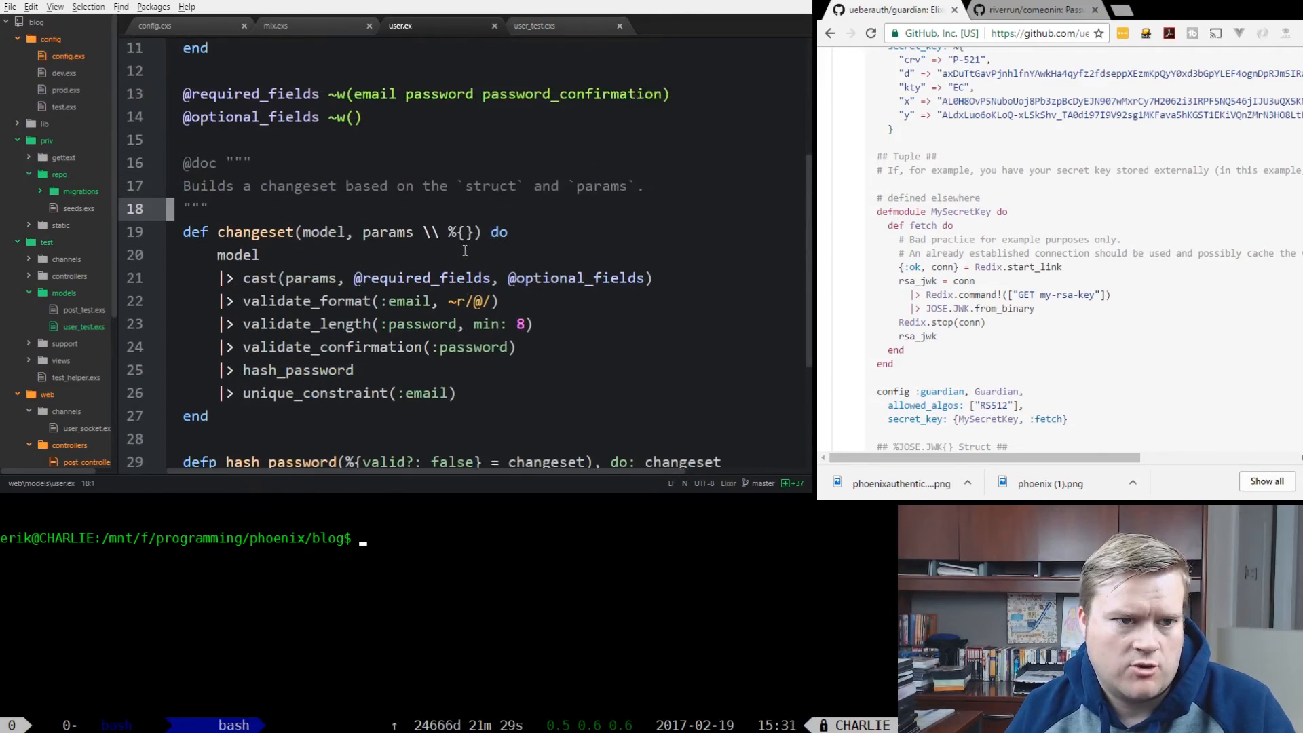
pyautogui.scroll(3)
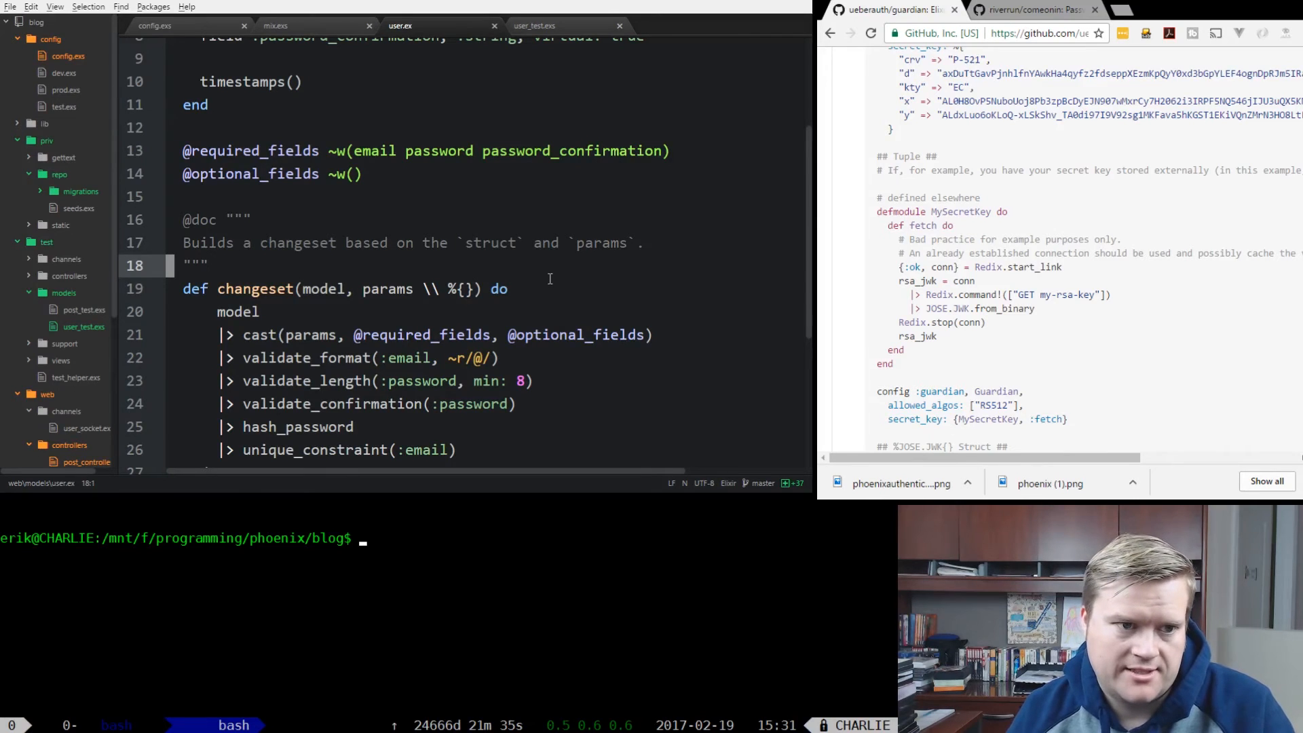
pyautogui.scroll(-3)
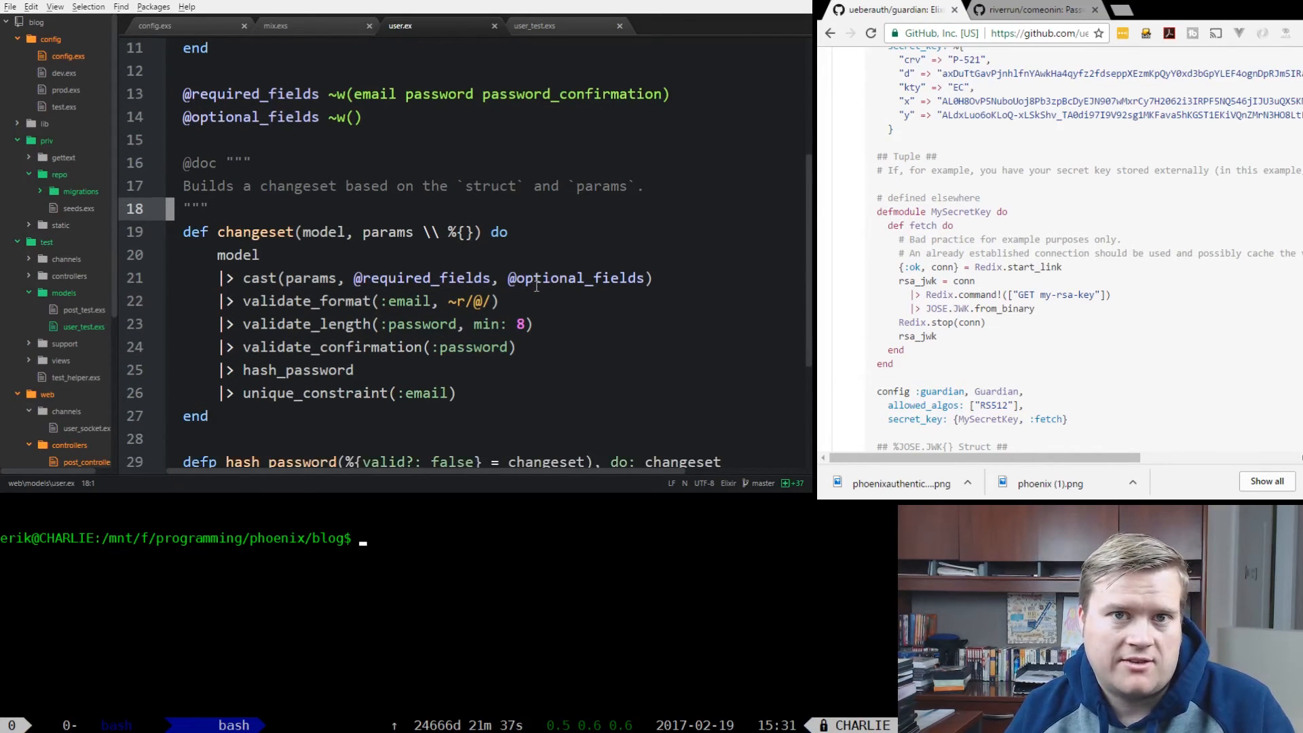
pyautogui.scroll(-3)
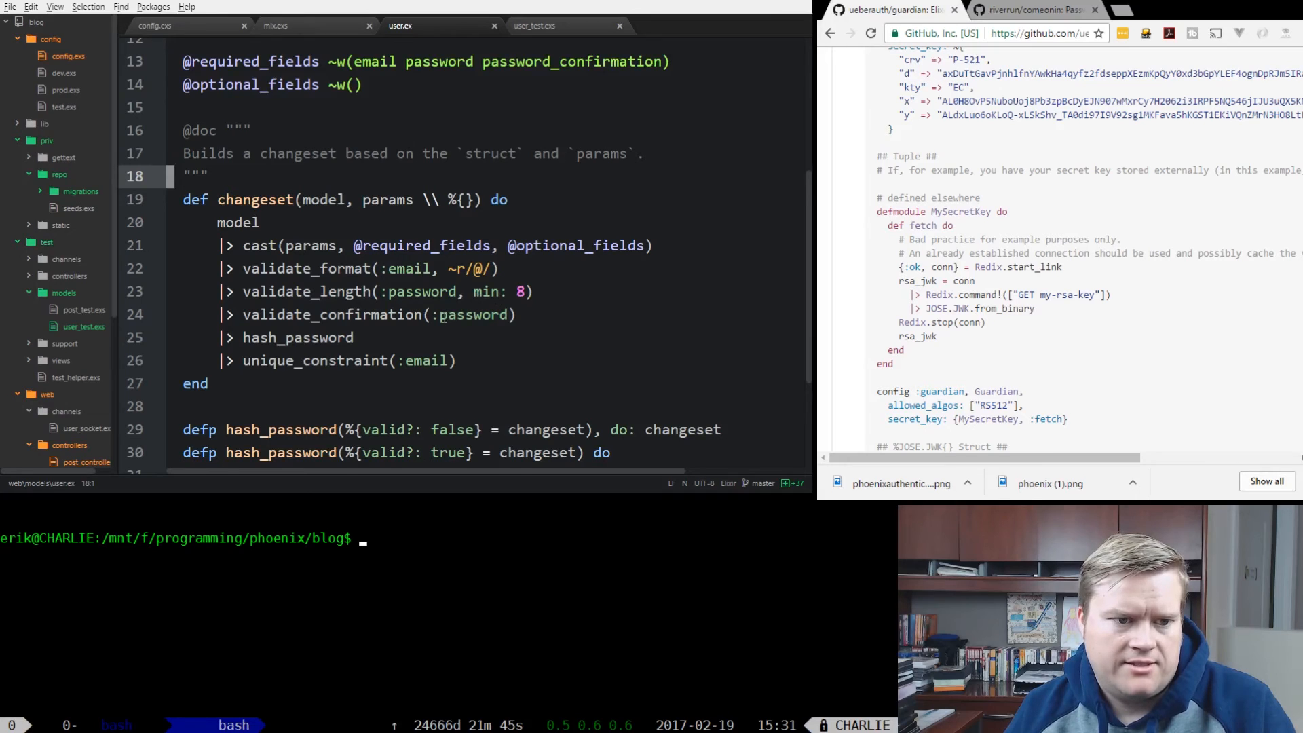
pyautogui.scroll(-3)
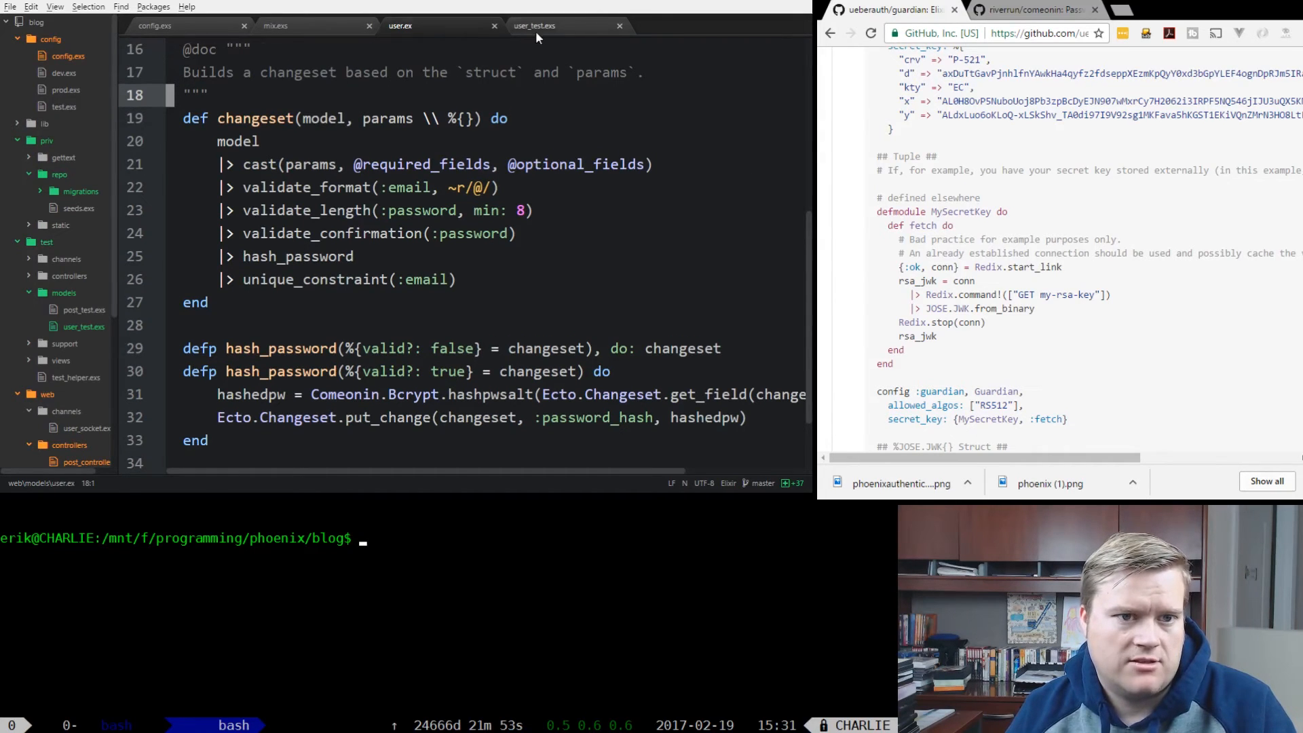
pyautogui.click(534, 25)
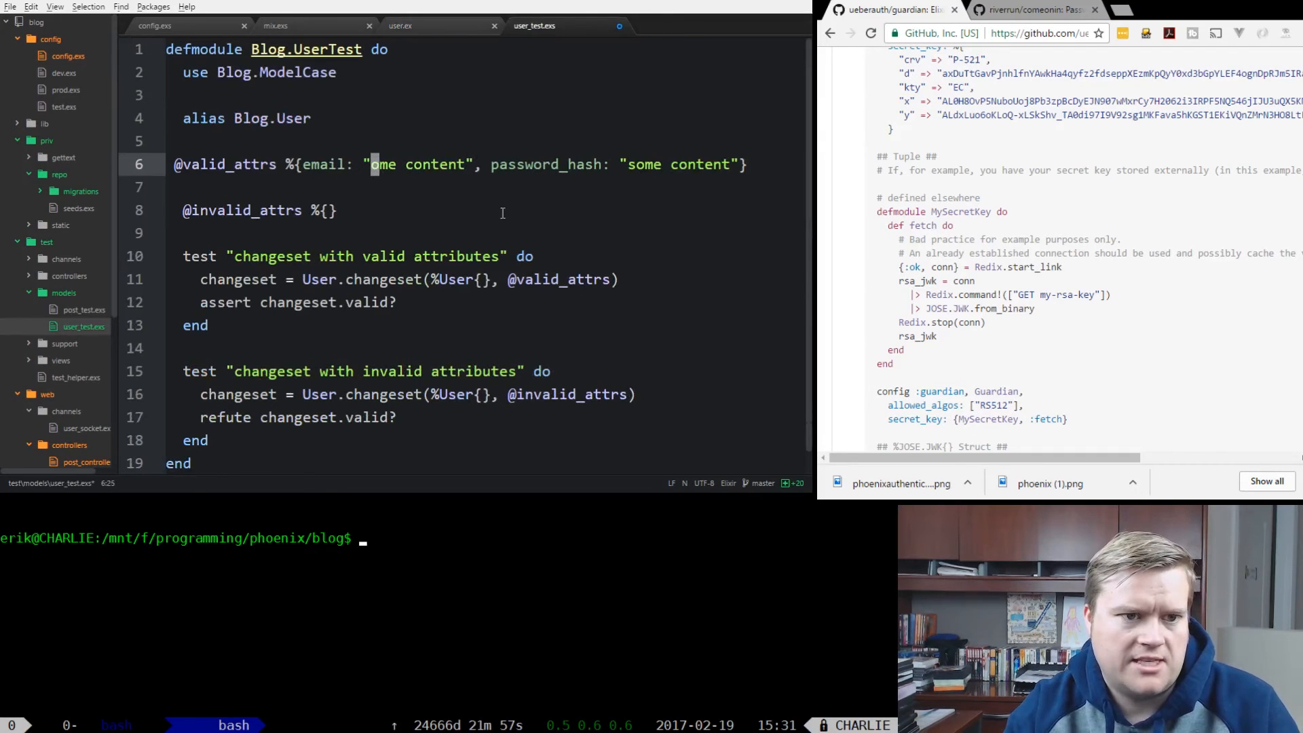
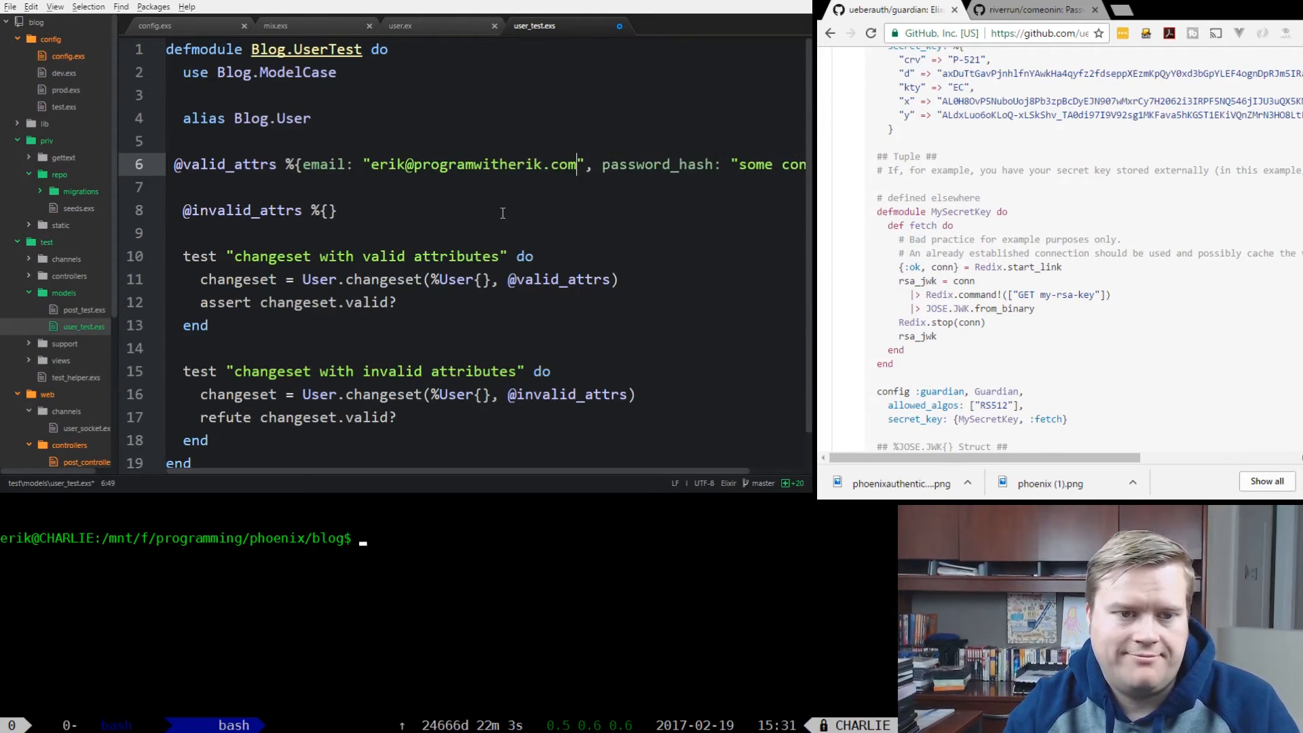
pyautogui.press('Enter')
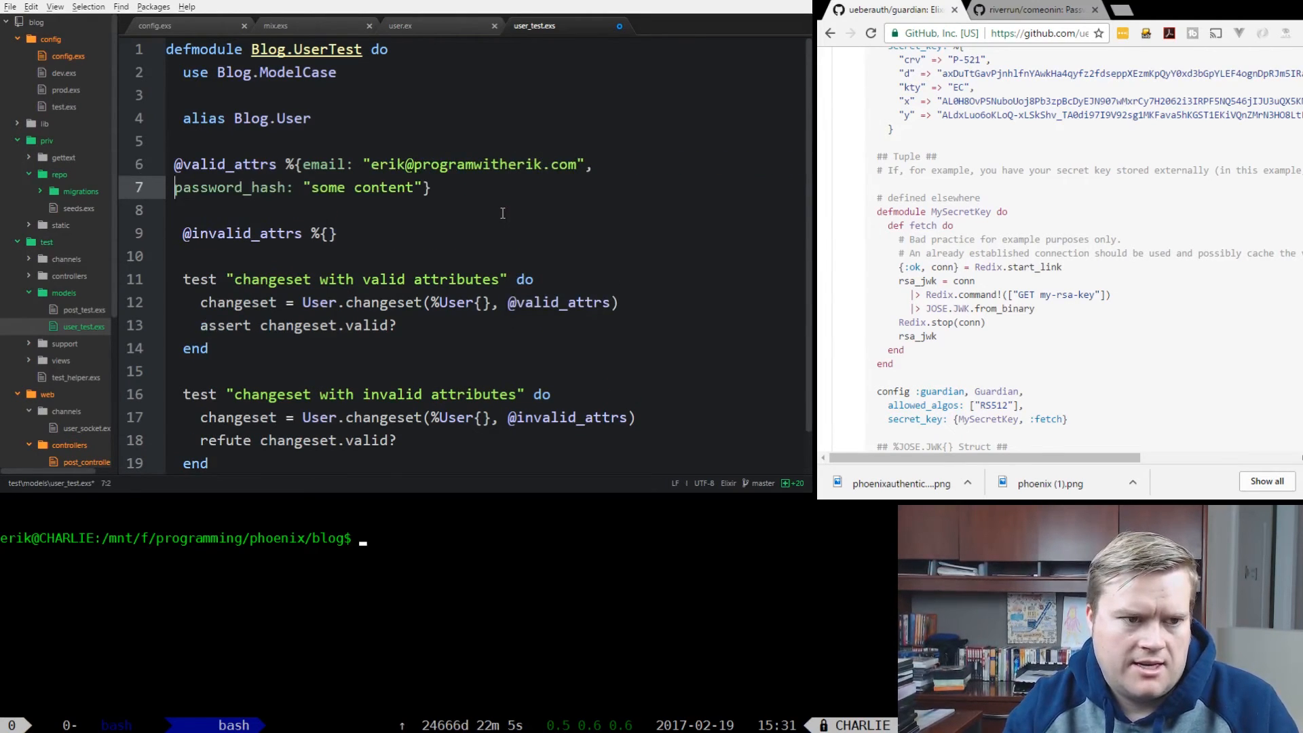
pyautogui.press('Tab')
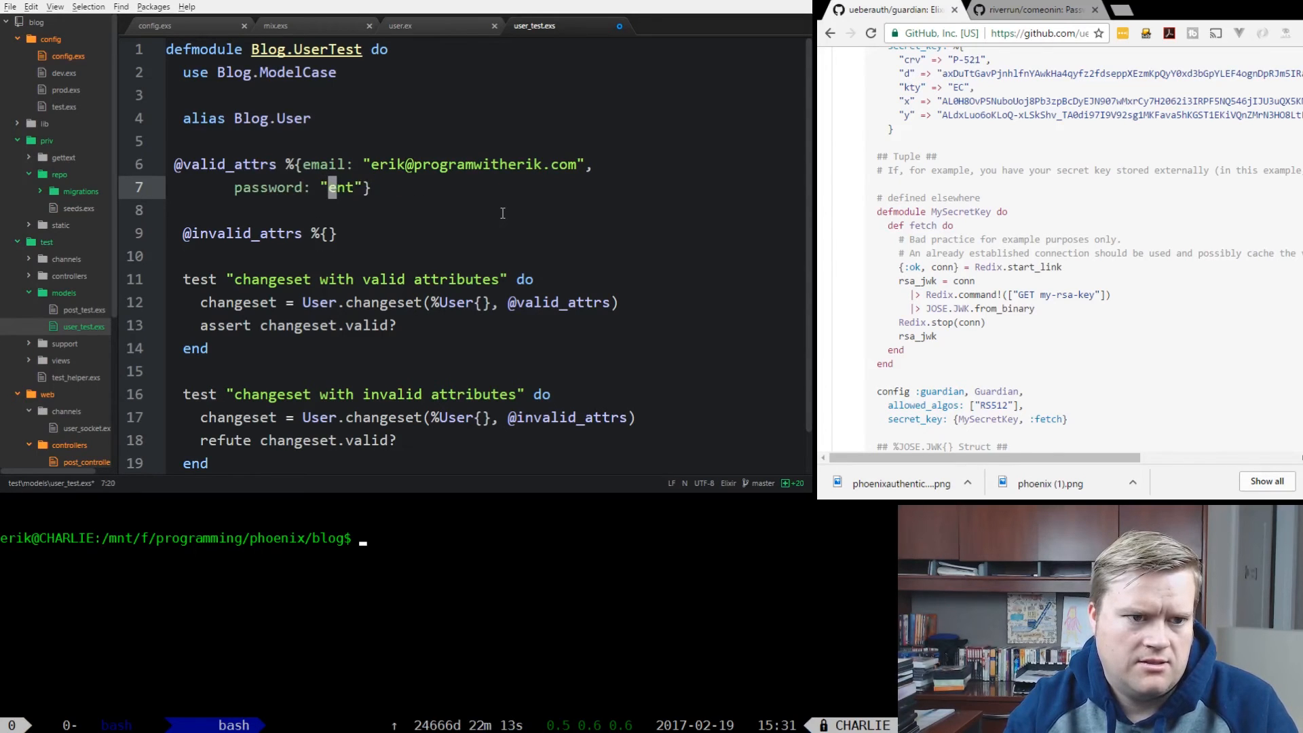
pyautogui.write('1234')
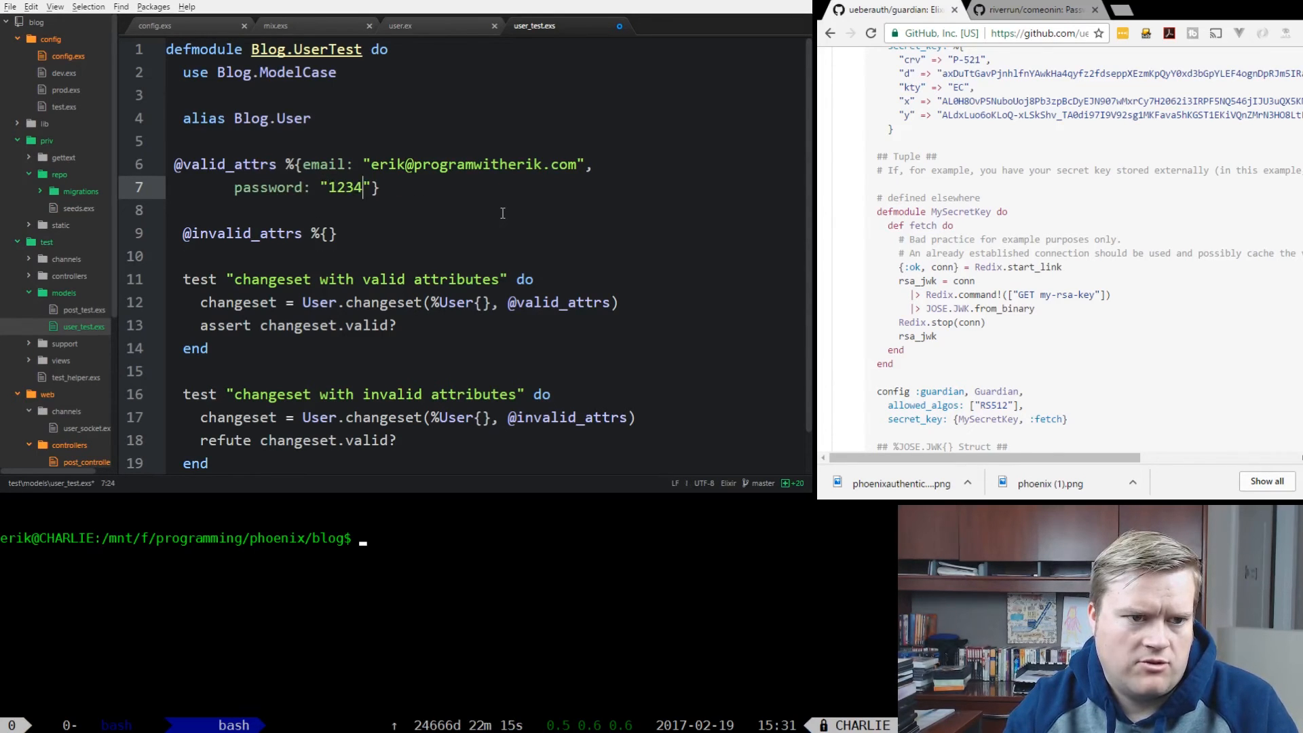
pyautogui.write('5678", password_confirmation: "123')
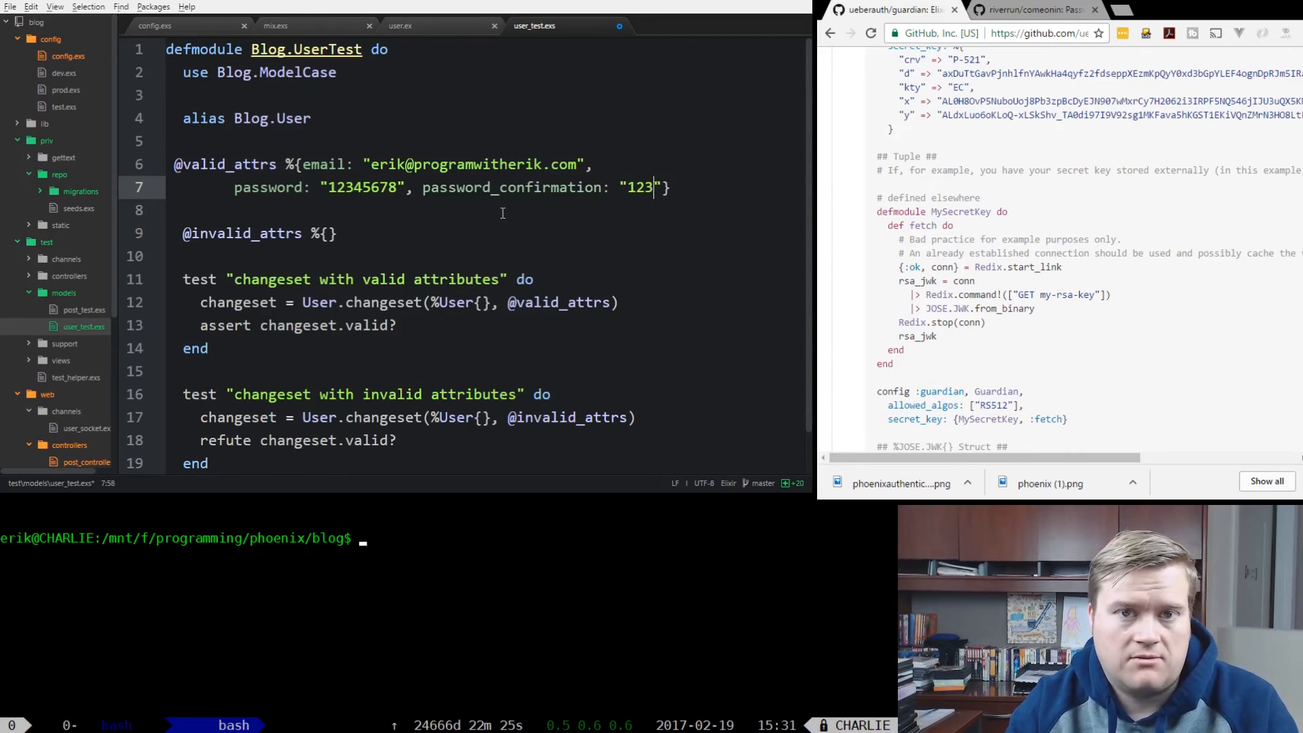
pyautogui.write('45678')
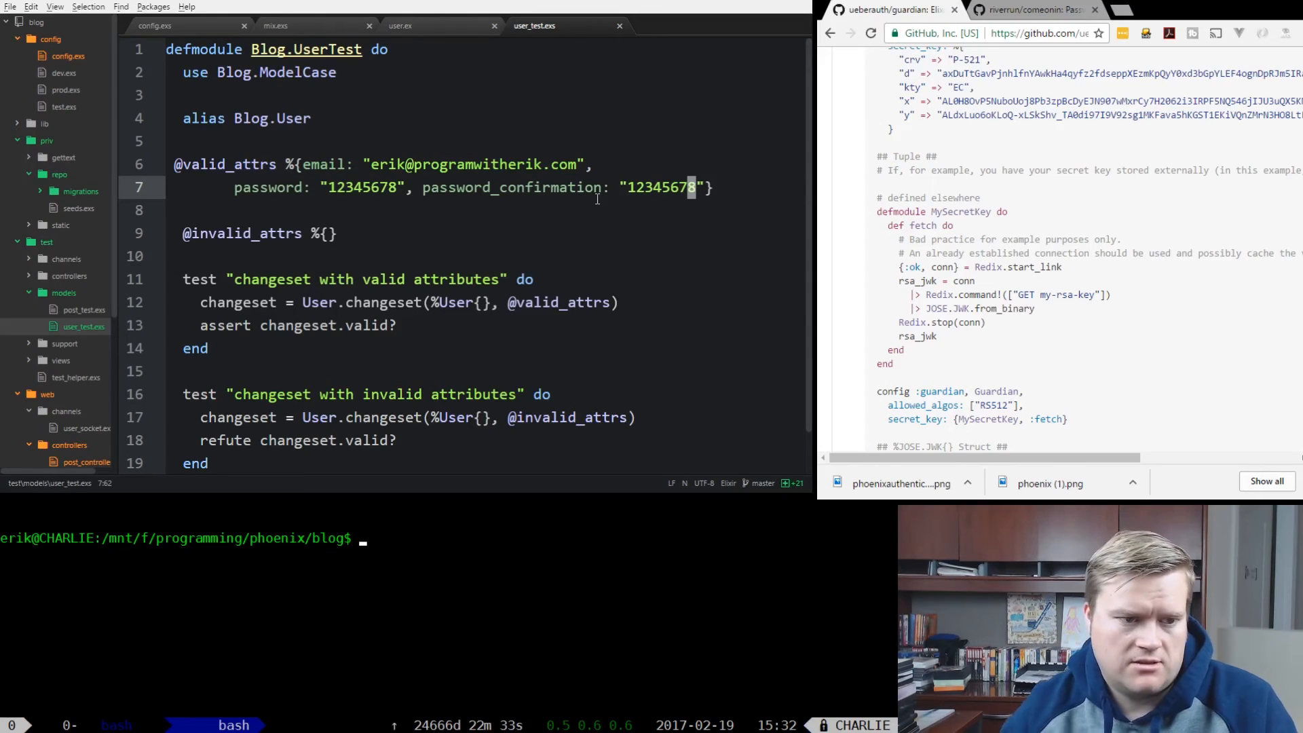
# Walk through the valid-attributes test's changeset call and validity assertion
pyautogui.click(612, 301)
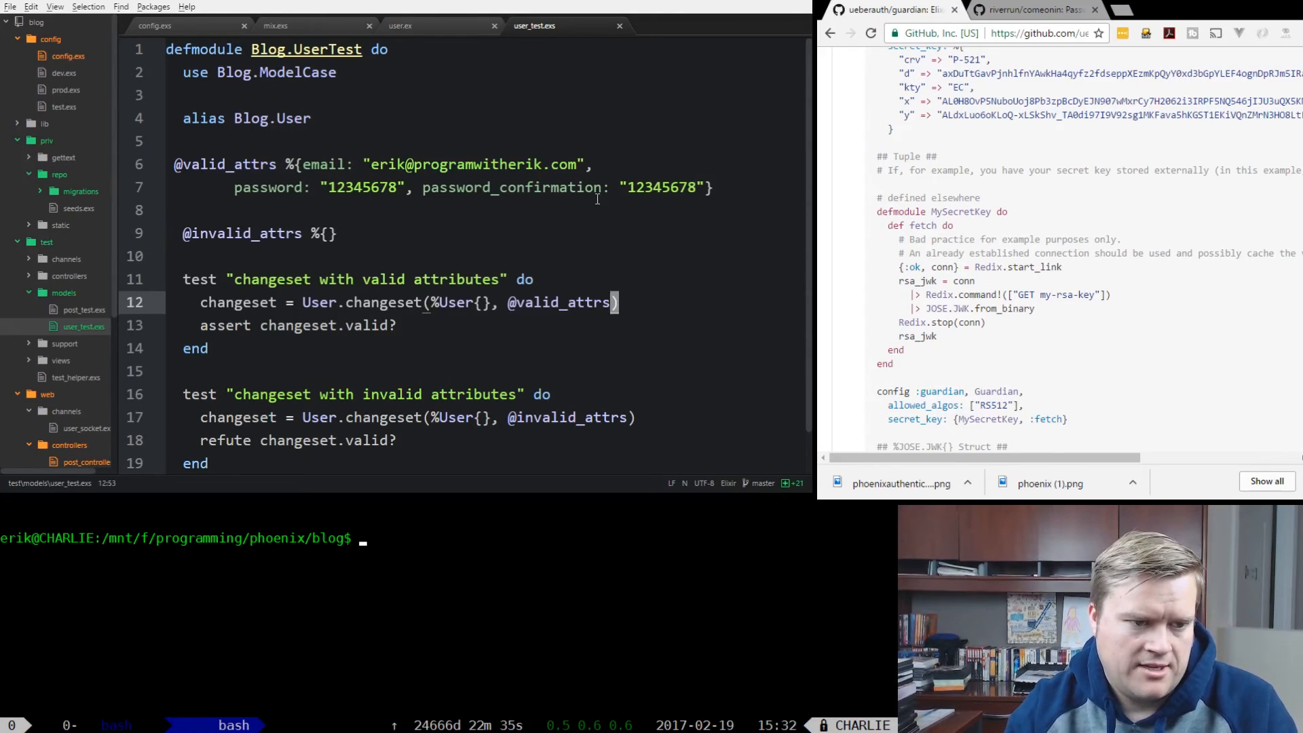
pyautogui.click(389, 325)
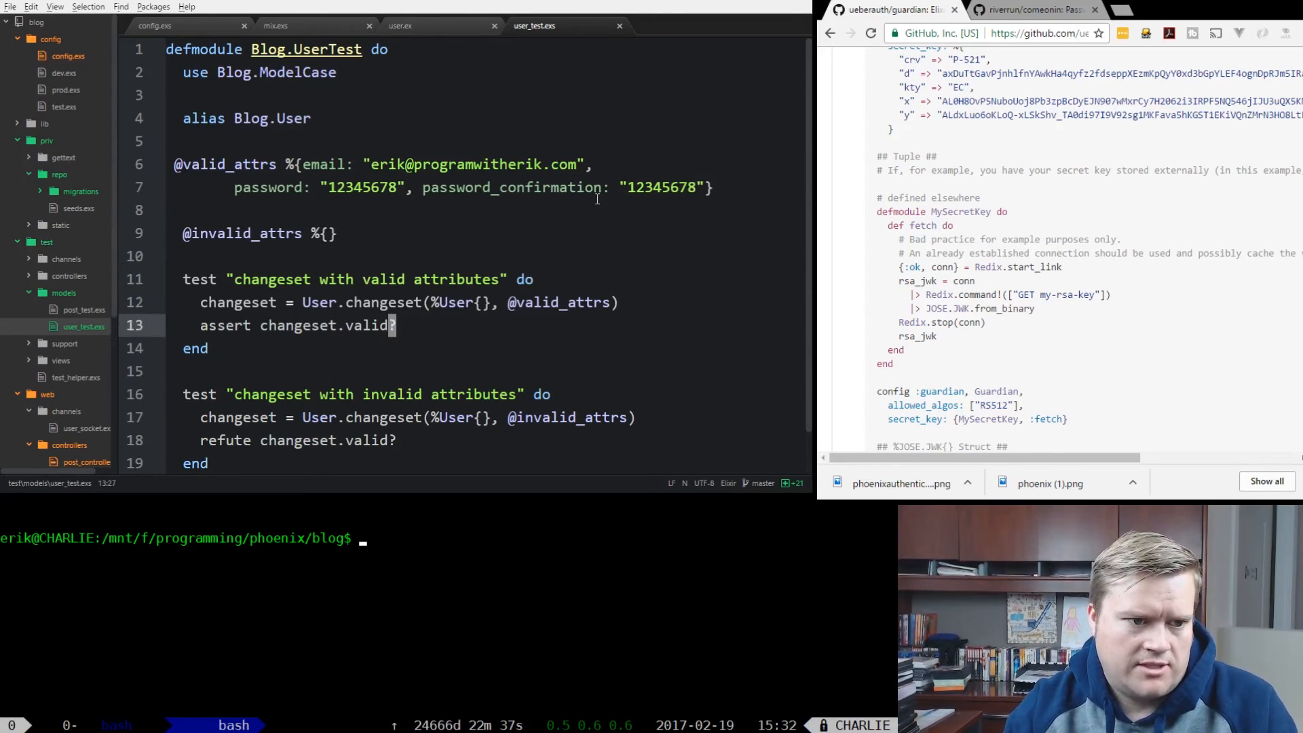
pyautogui.click(374, 301)
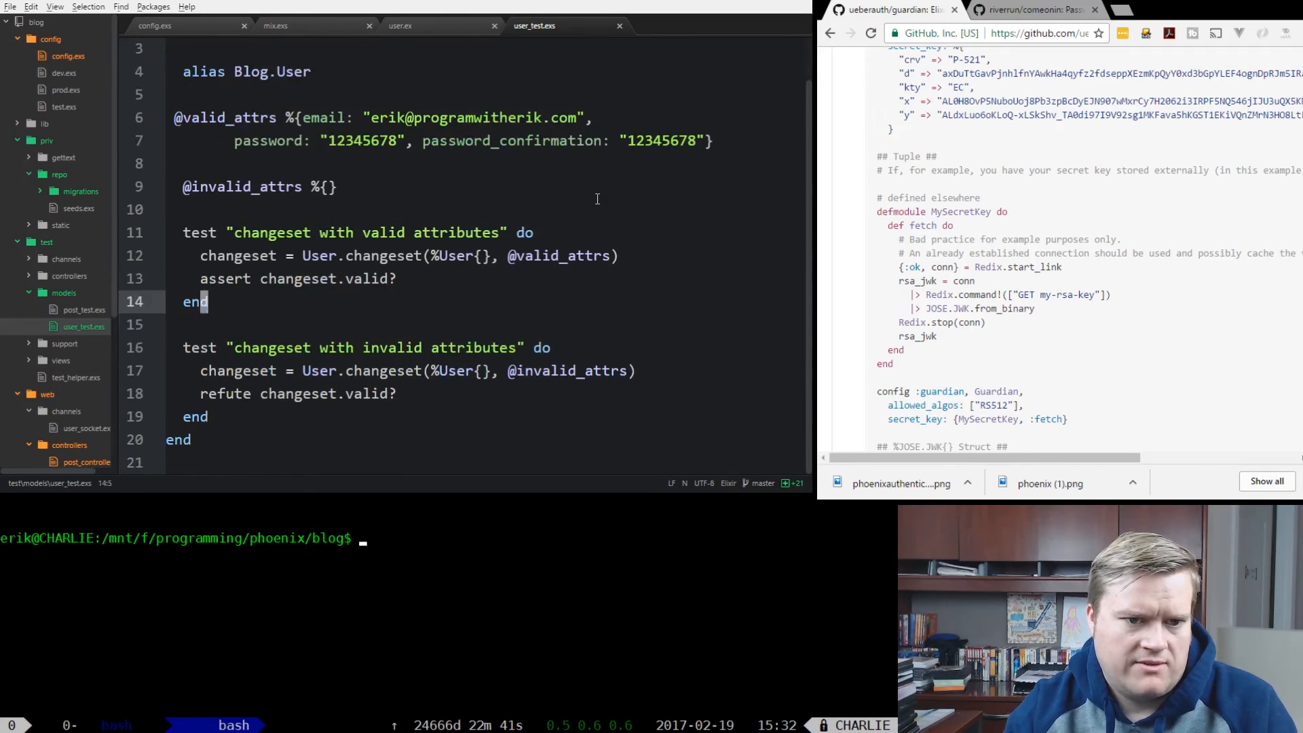
pyautogui.scroll(3)
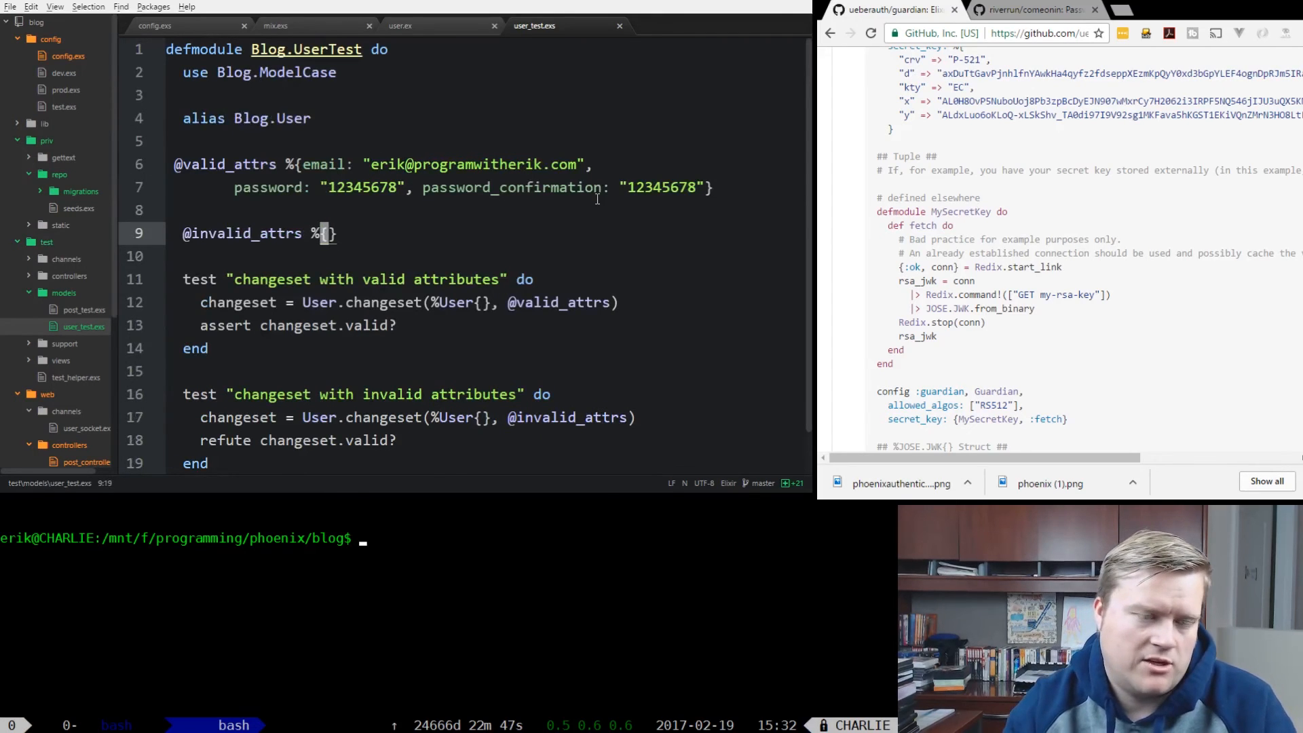
pyautogui.write('email: "erik')
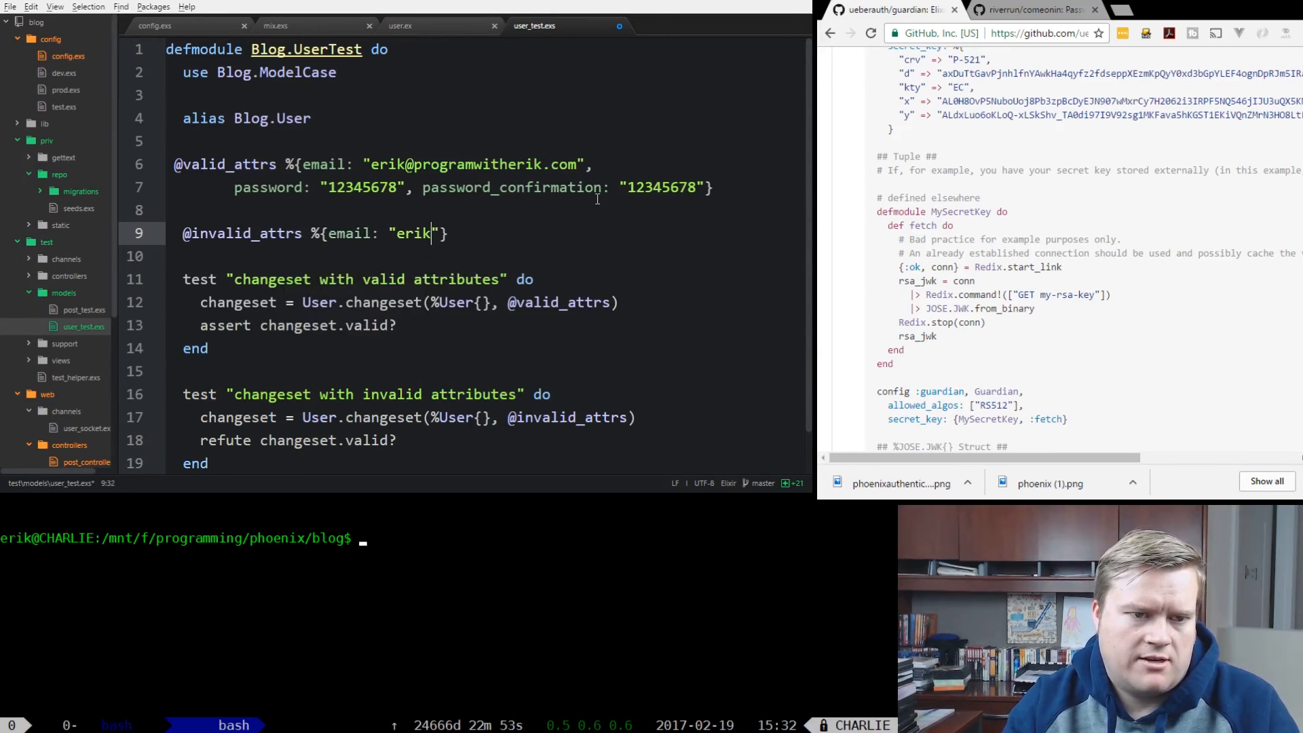
pyautogui.write('123')
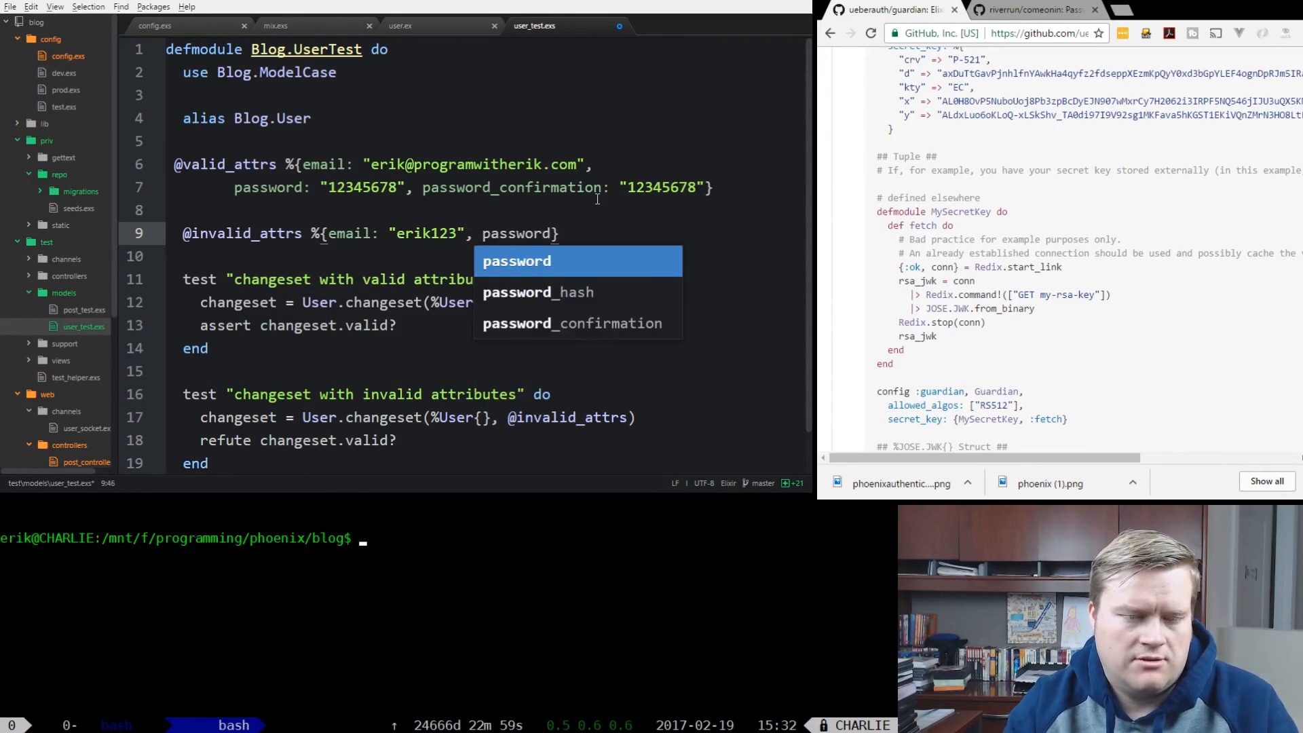
pyautogui.write(': "123"')
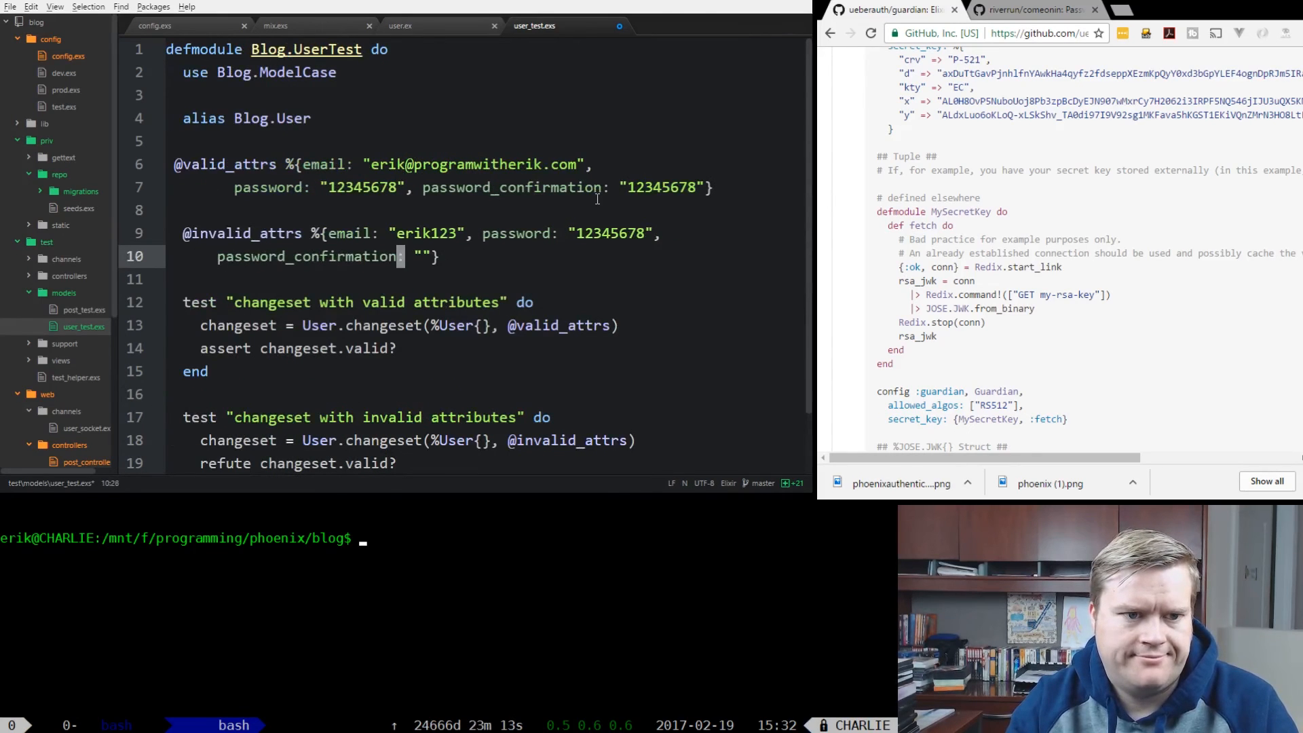
pyautogui.write('123456')
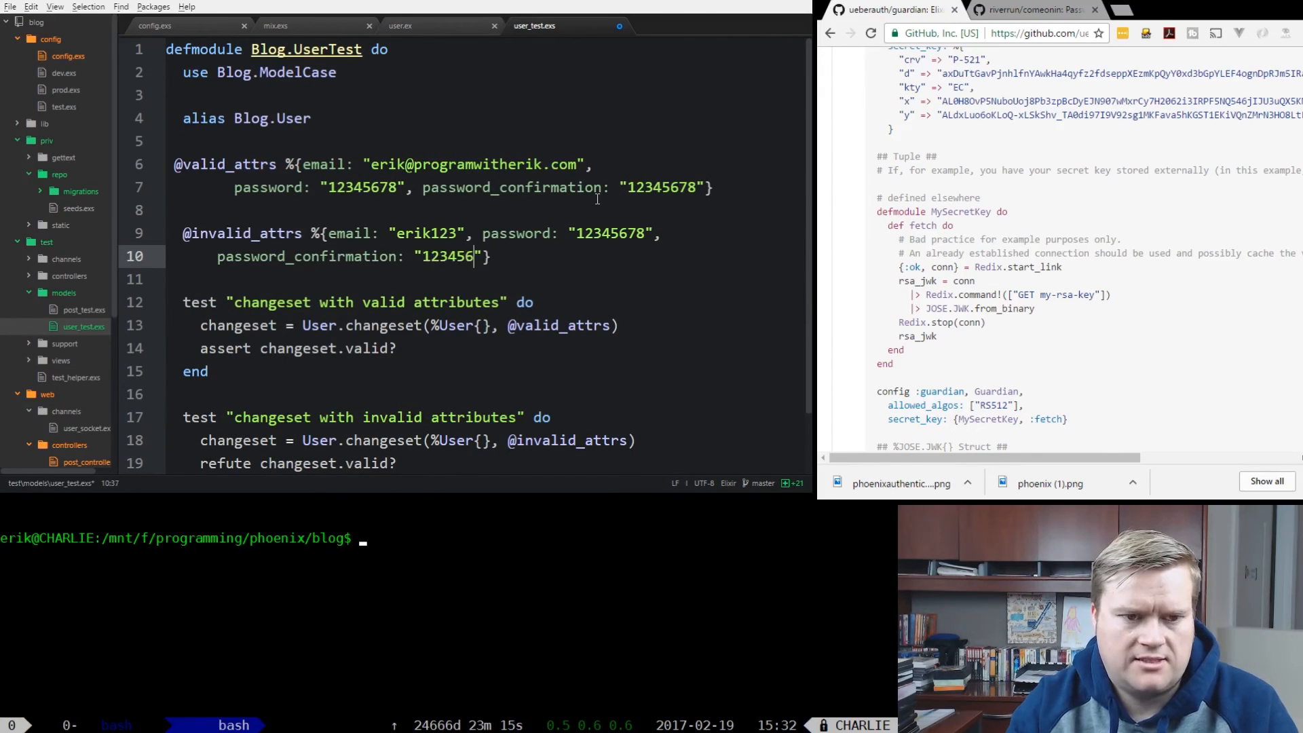
pyautogui.write('78')
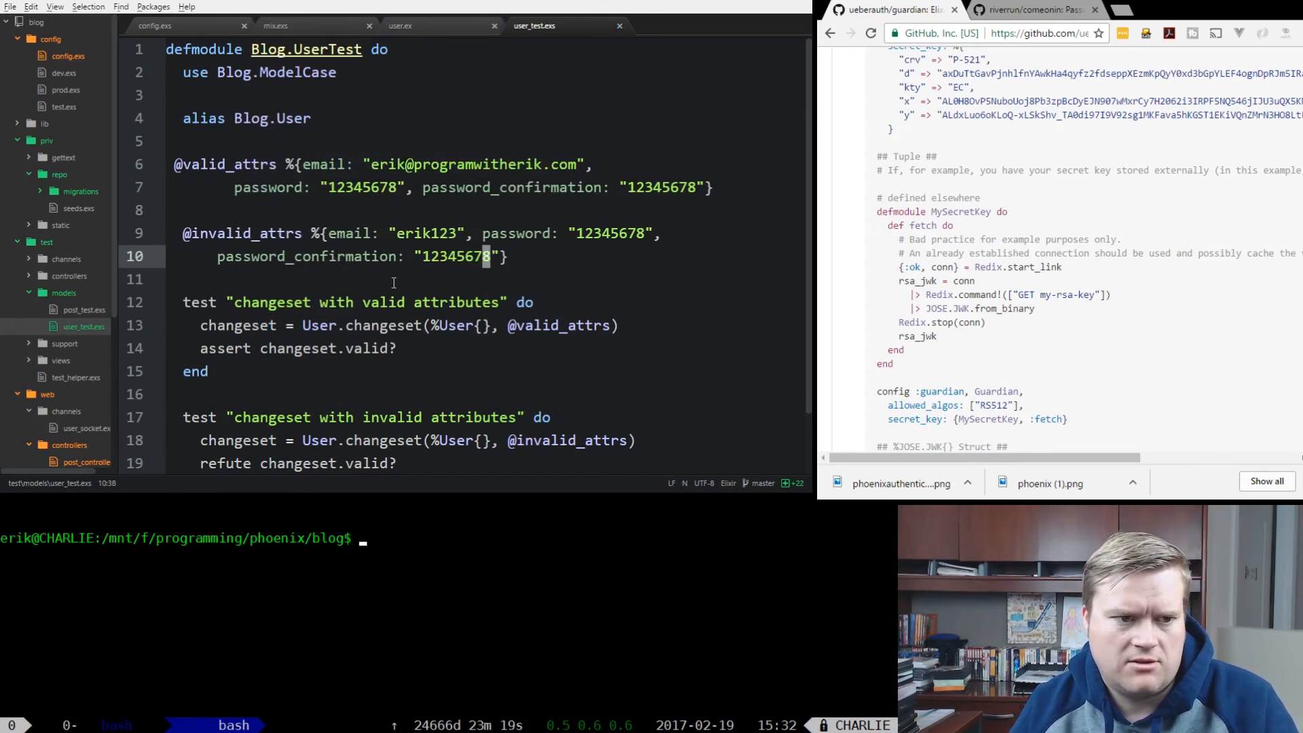
pyautogui.write('clear')
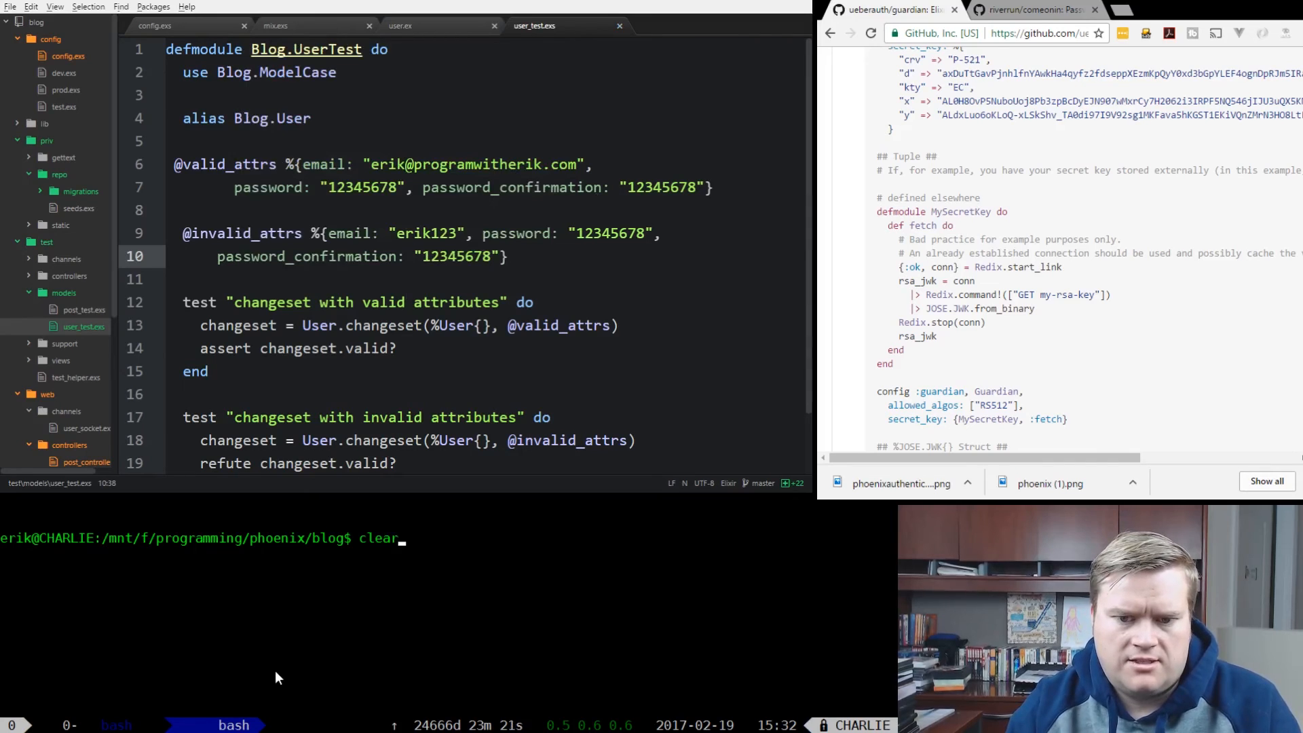
# Run mix test test/models/user_test.exs, now reporting 2 tests, 0 failures
pyautogui.write('mix test test/models/user_test.exs')
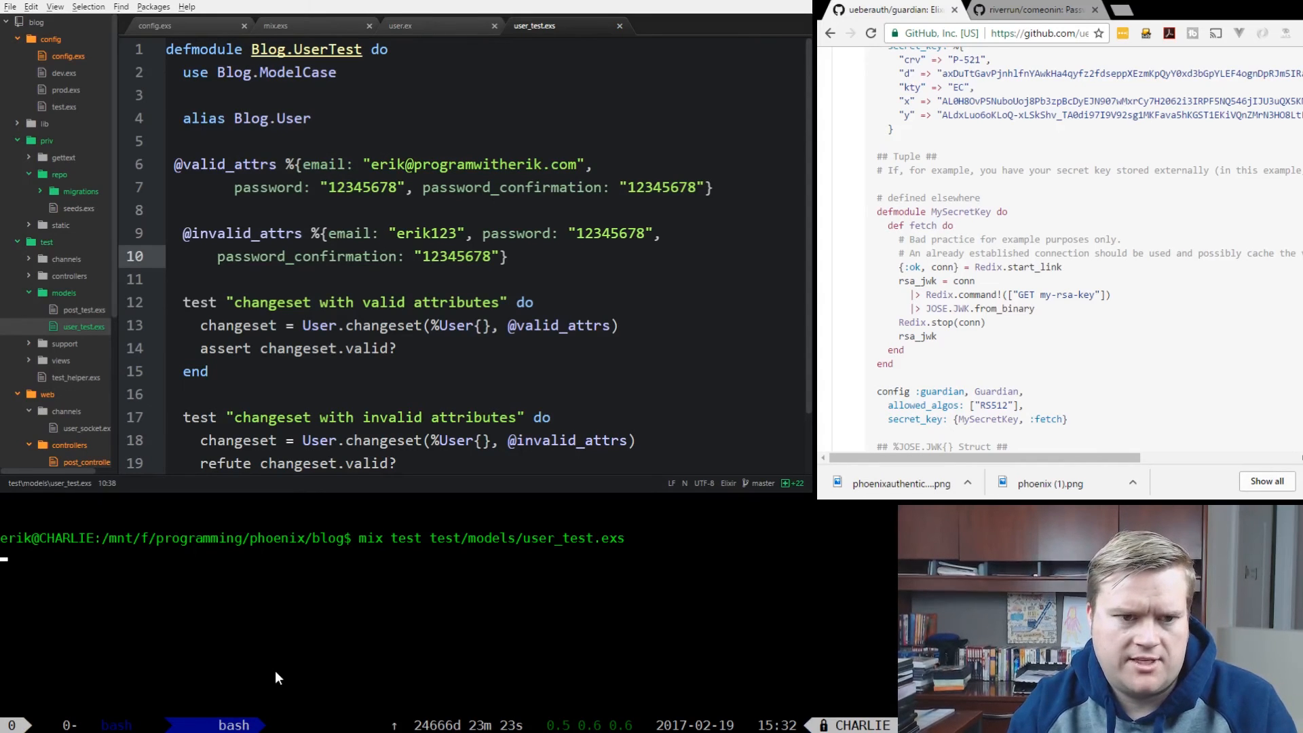
pyautogui.press('Return')
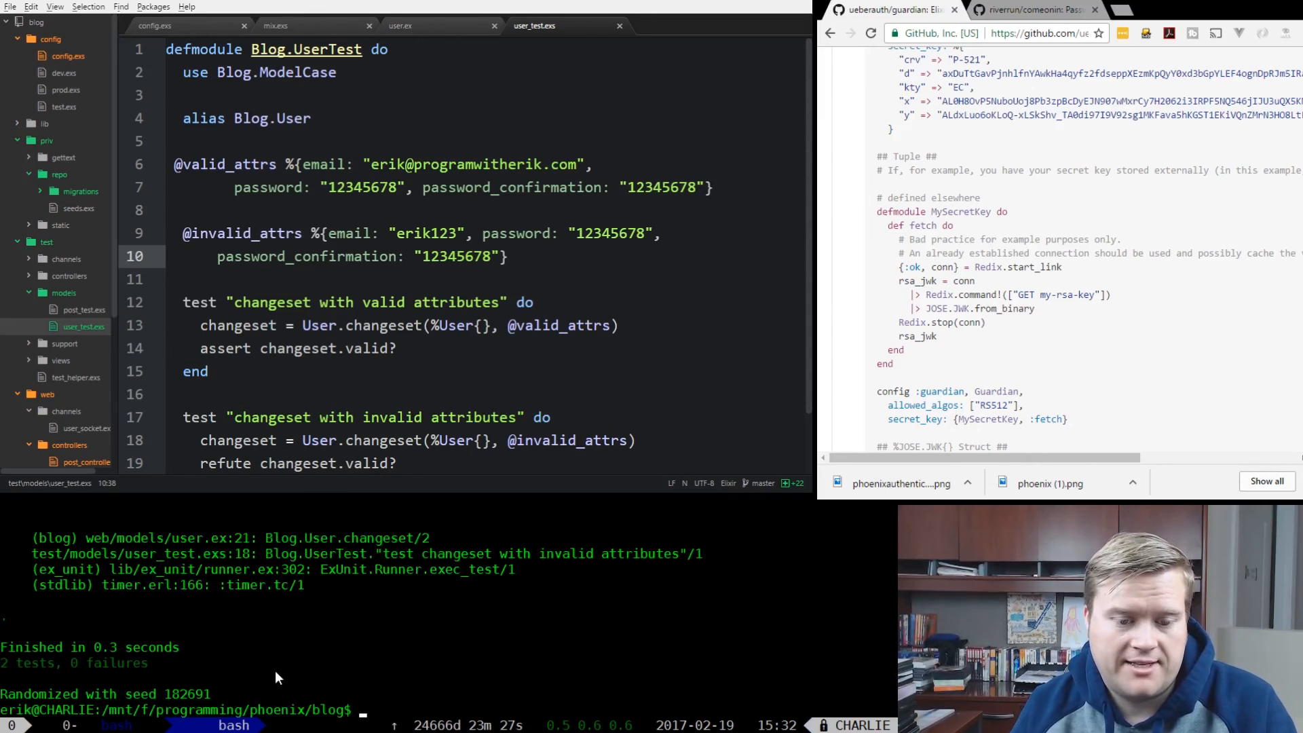
pyautogui.click(174, 209)
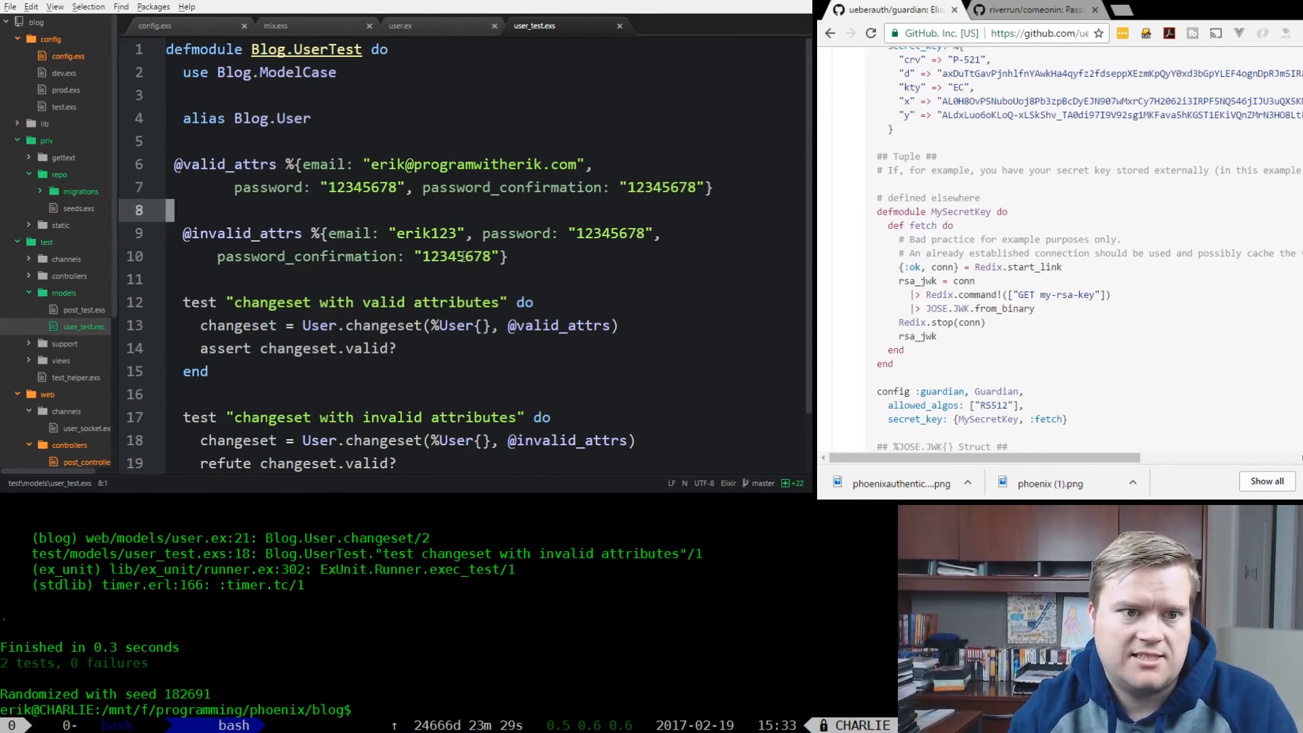
# Walk through the valid email, valid changeset call, and invalid email and confirmation values
pyautogui.click(469, 163)
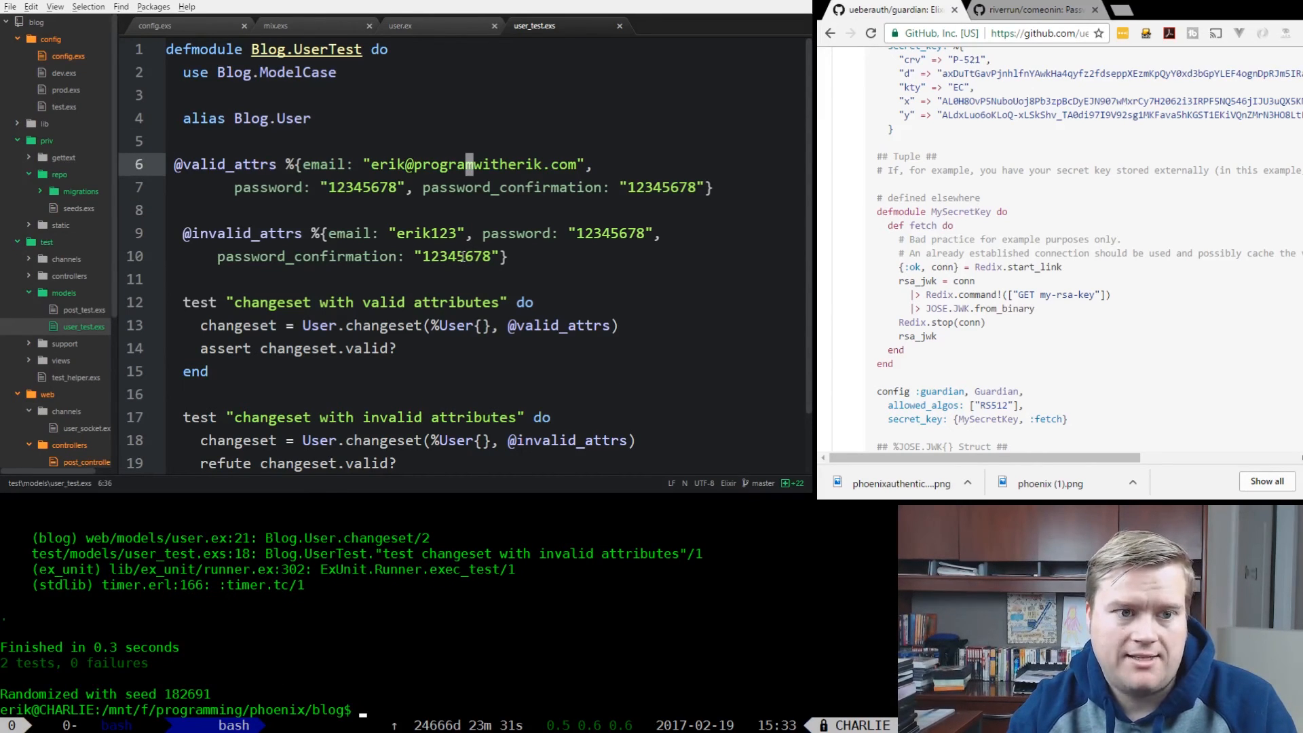
pyautogui.click(472, 325)
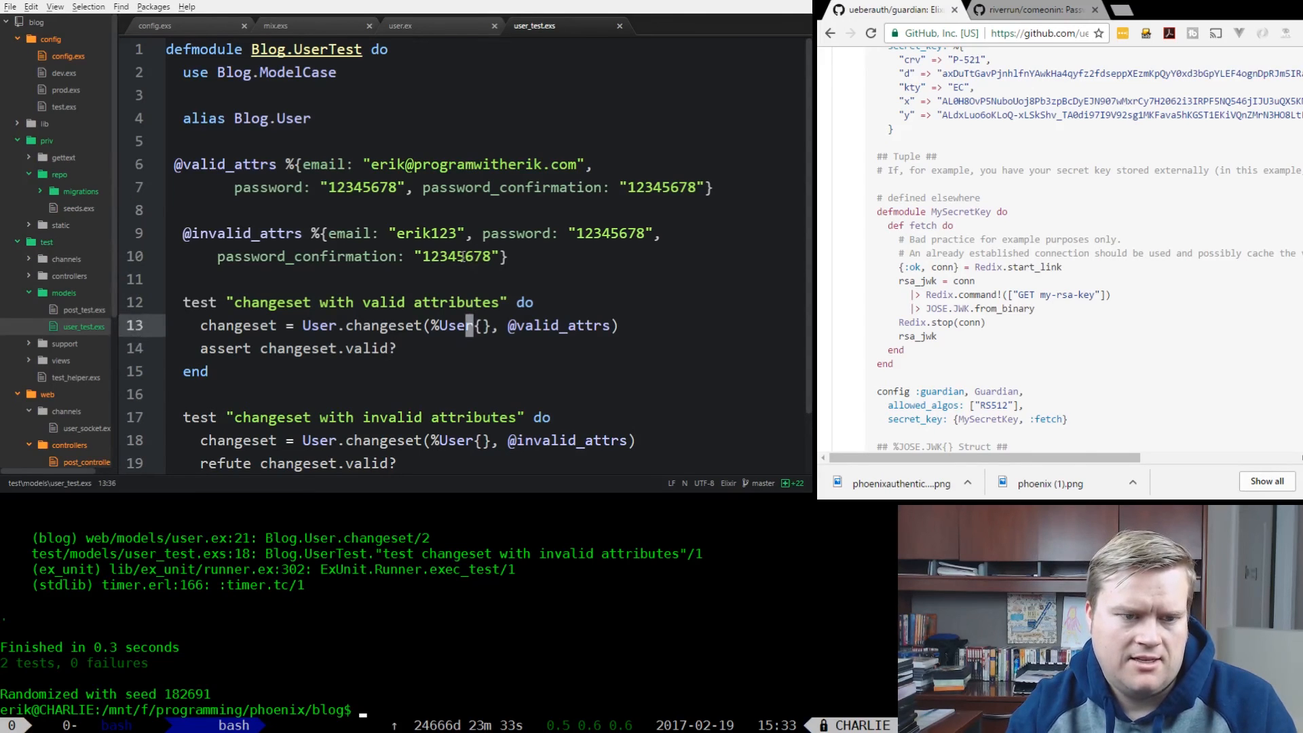
pyautogui.click(468, 233)
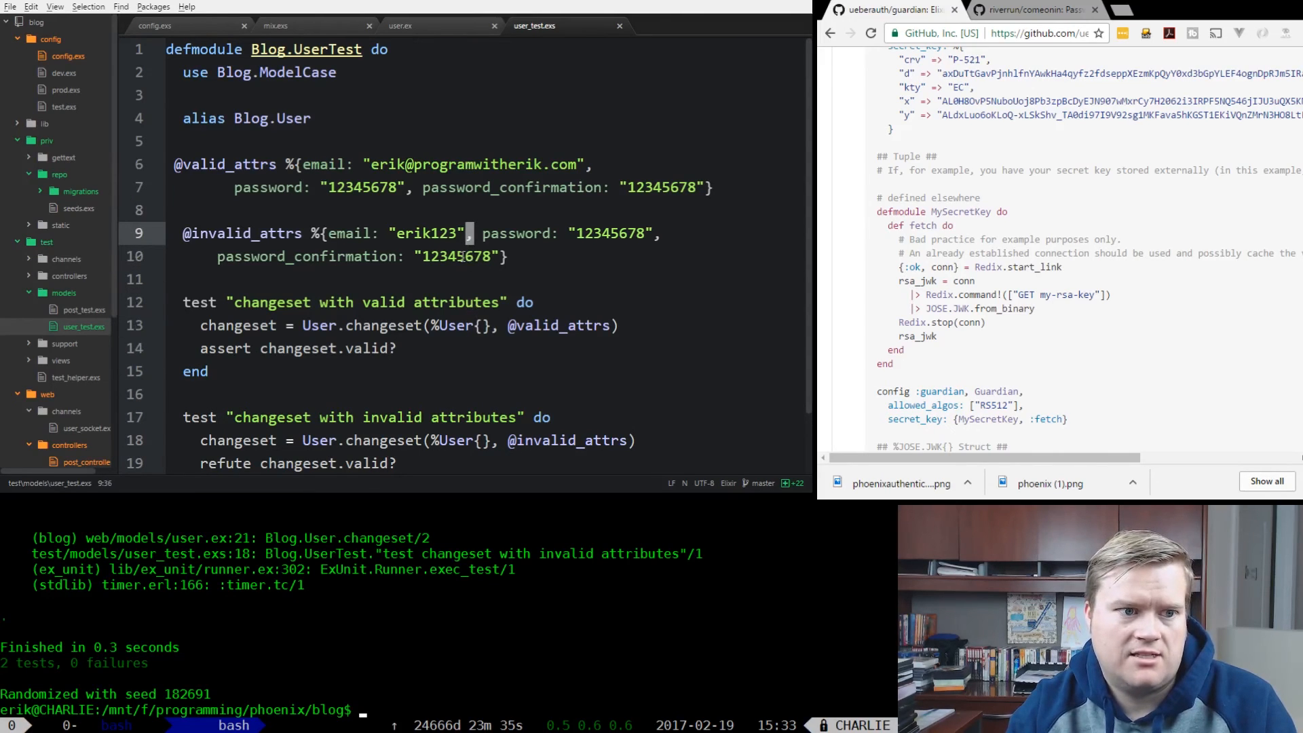
pyautogui.click(467, 256)
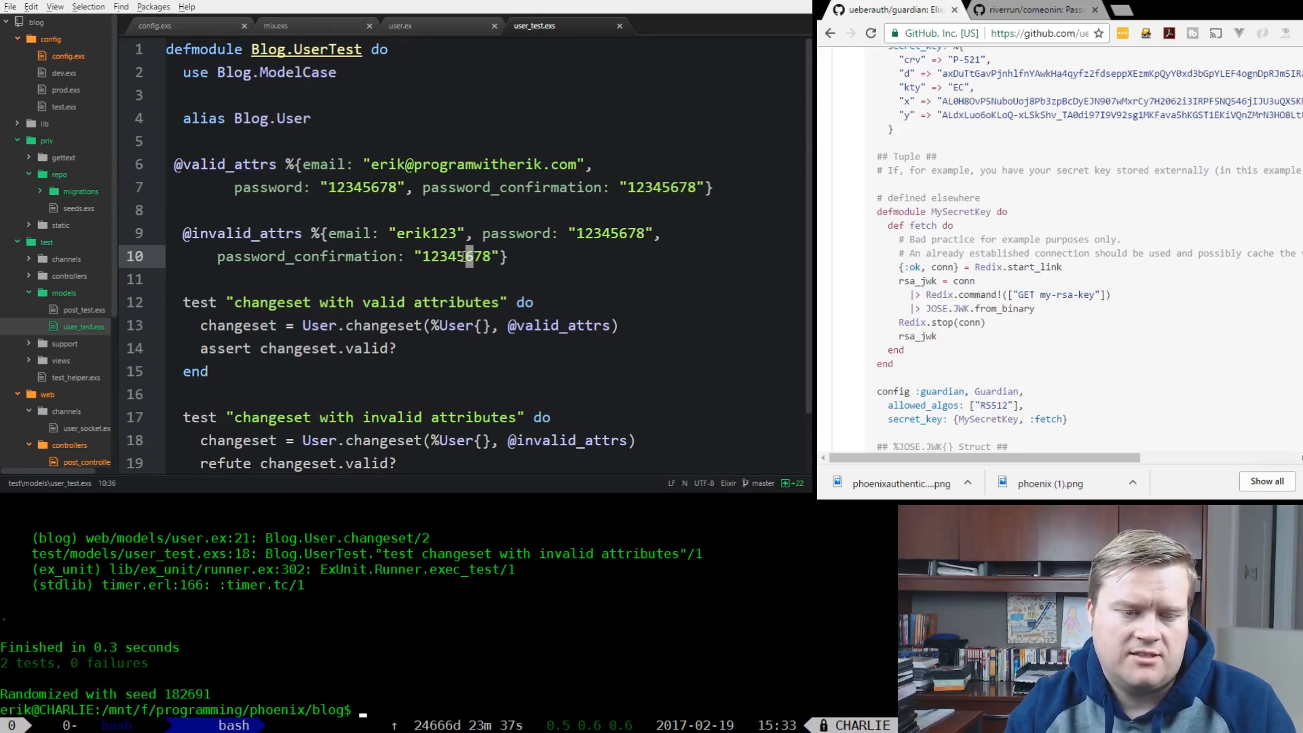
pyautogui.scroll(-3)
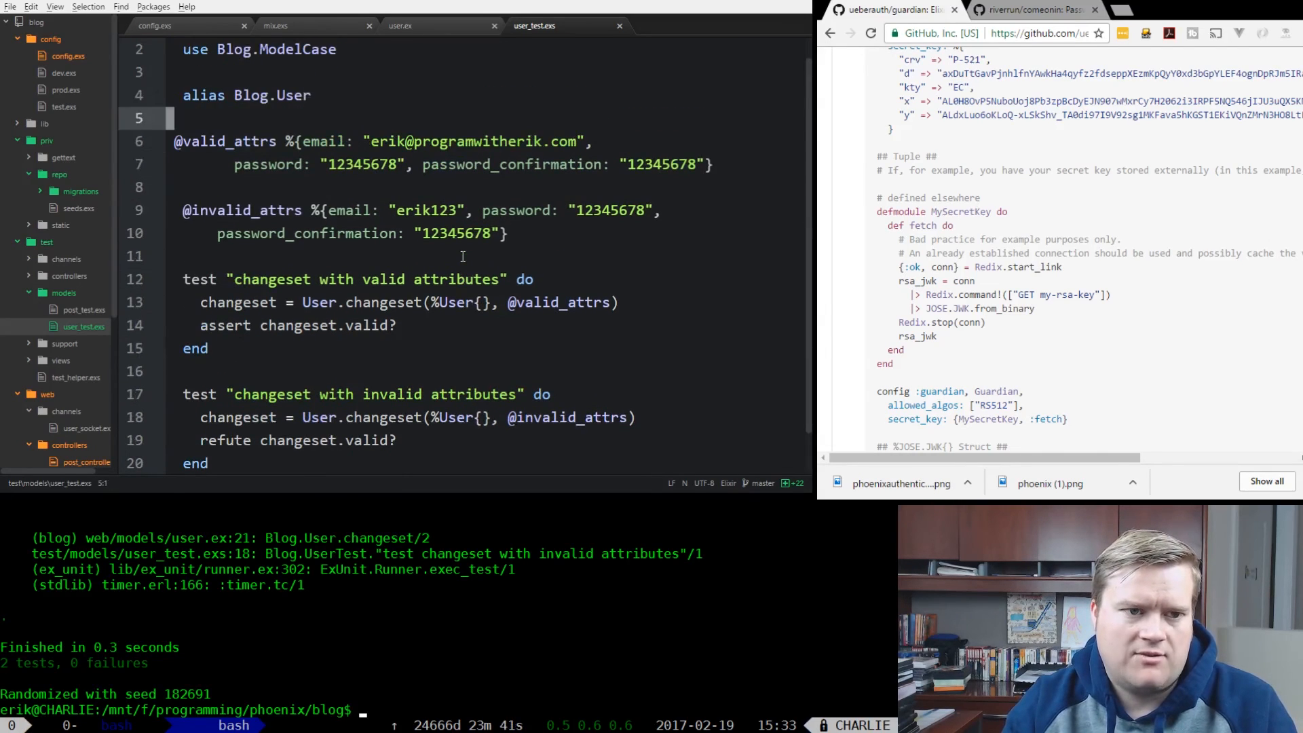
pyautogui.click(434, 210)
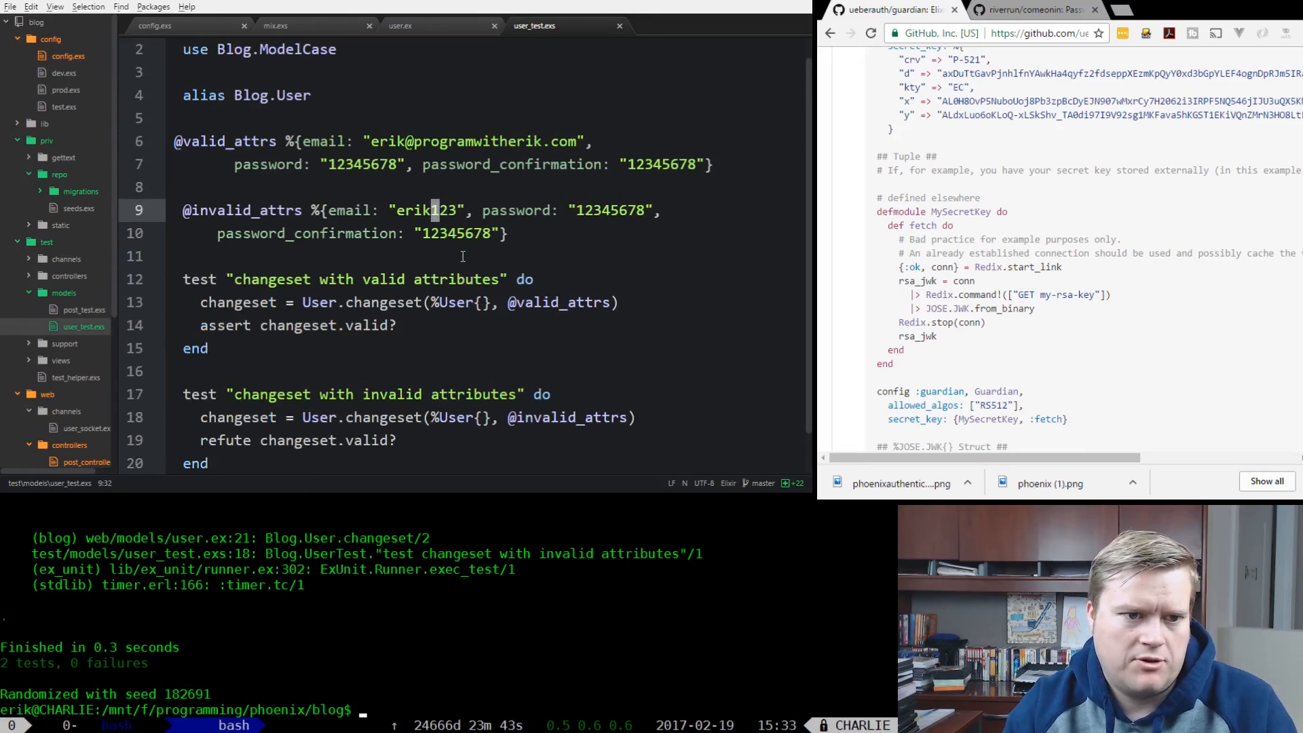
# Temporarily add @ to the invalid email, rerun tests for 1 failure, then restore it
pyautogui.write('@')
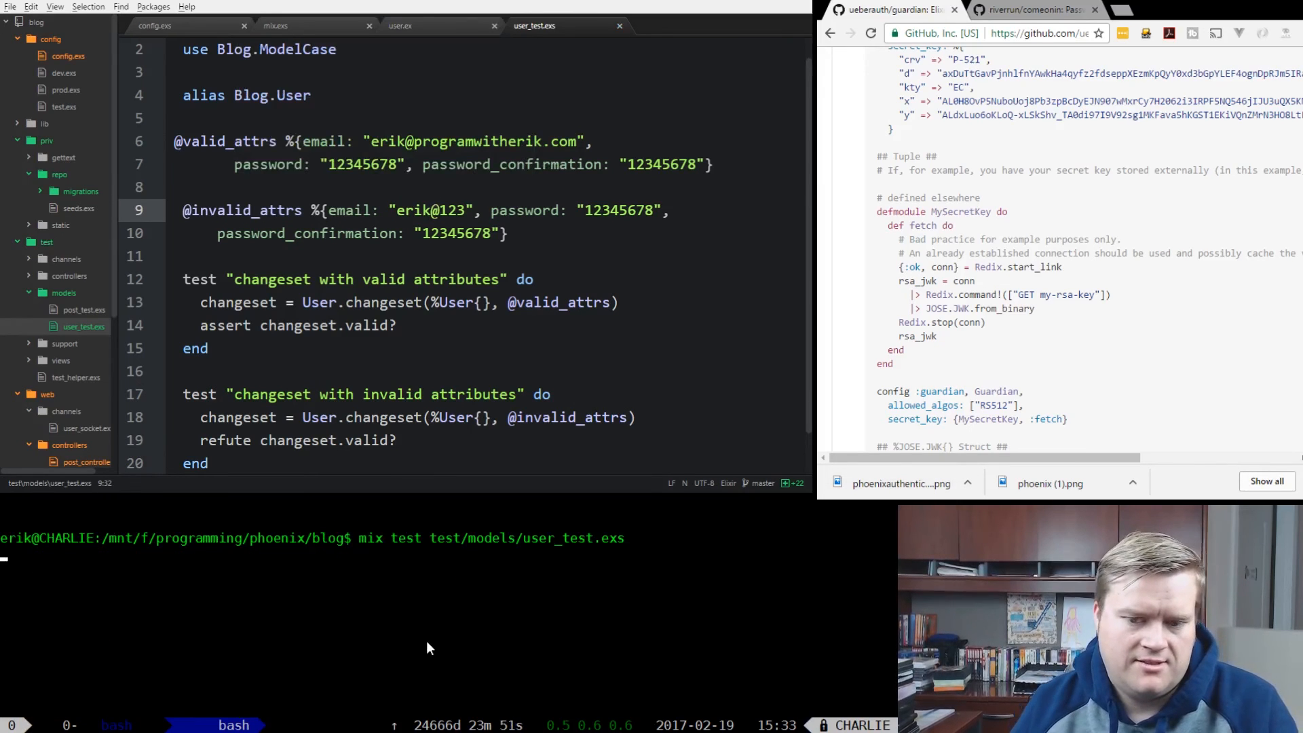
pyautogui.press('Return')
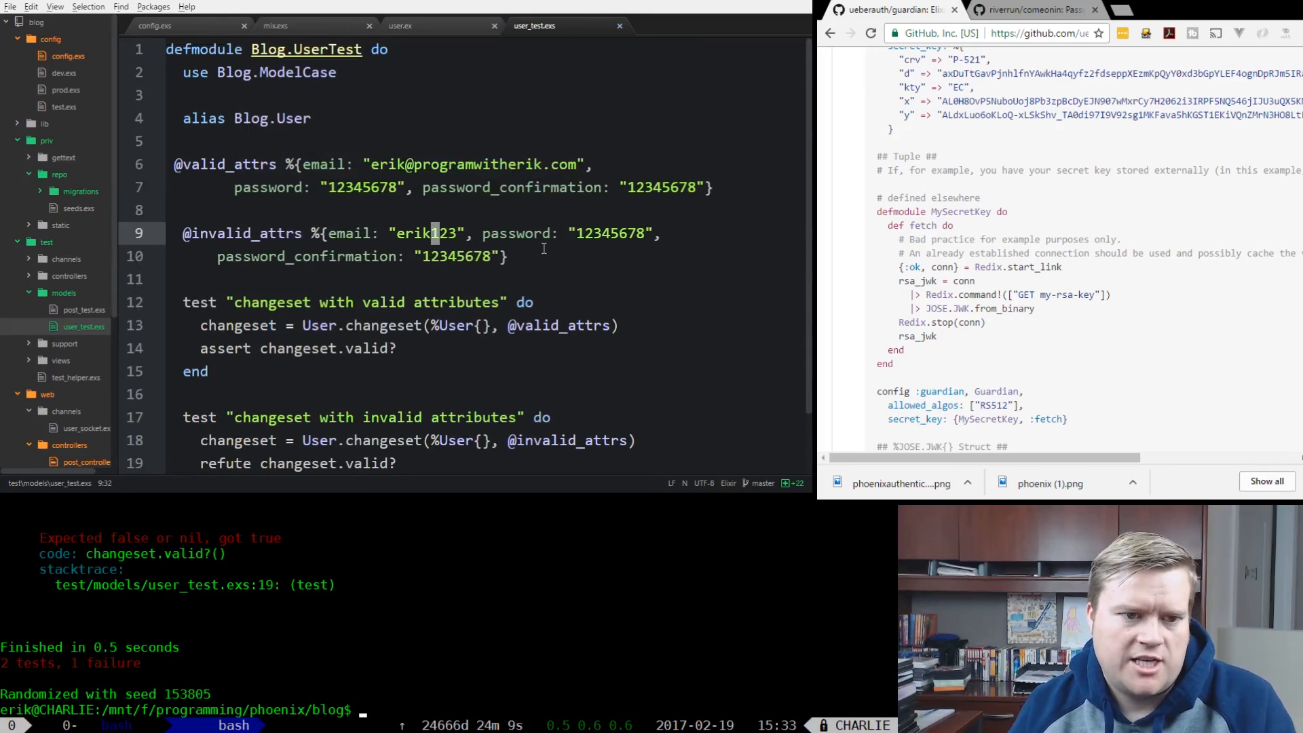
pyautogui.click(496, 256)
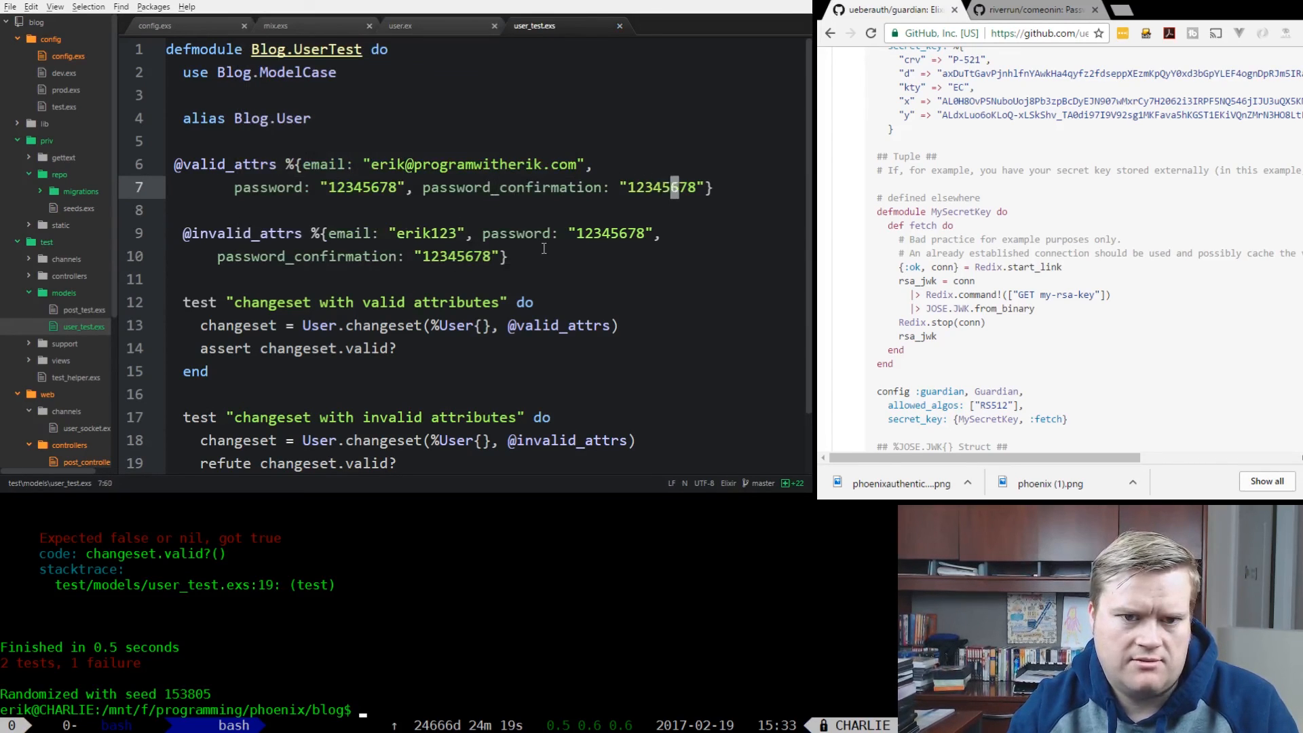
# Change the valid password_confirmation to 1234567, rerun the user tests (1 failure), then return to mix.exs
pyautogui.press('Backspace')
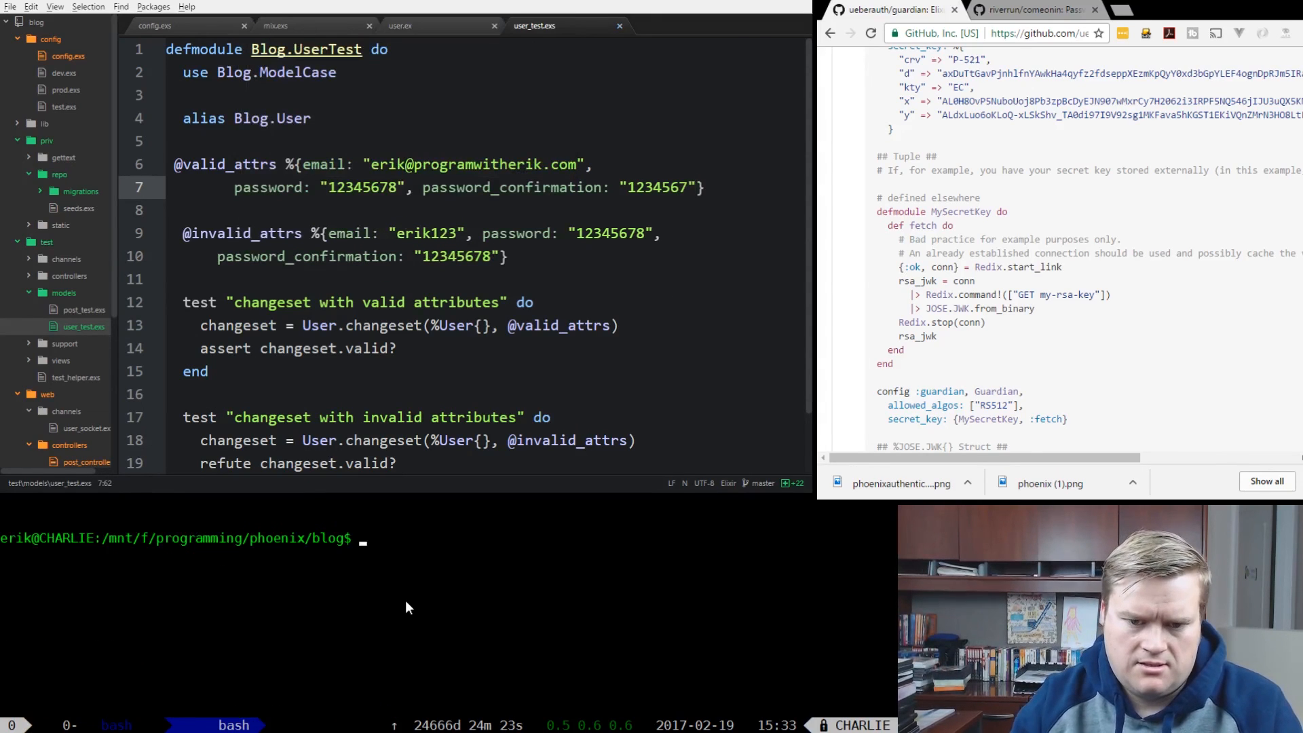
pyautogui.write('mix test test/models/user_test.exs')
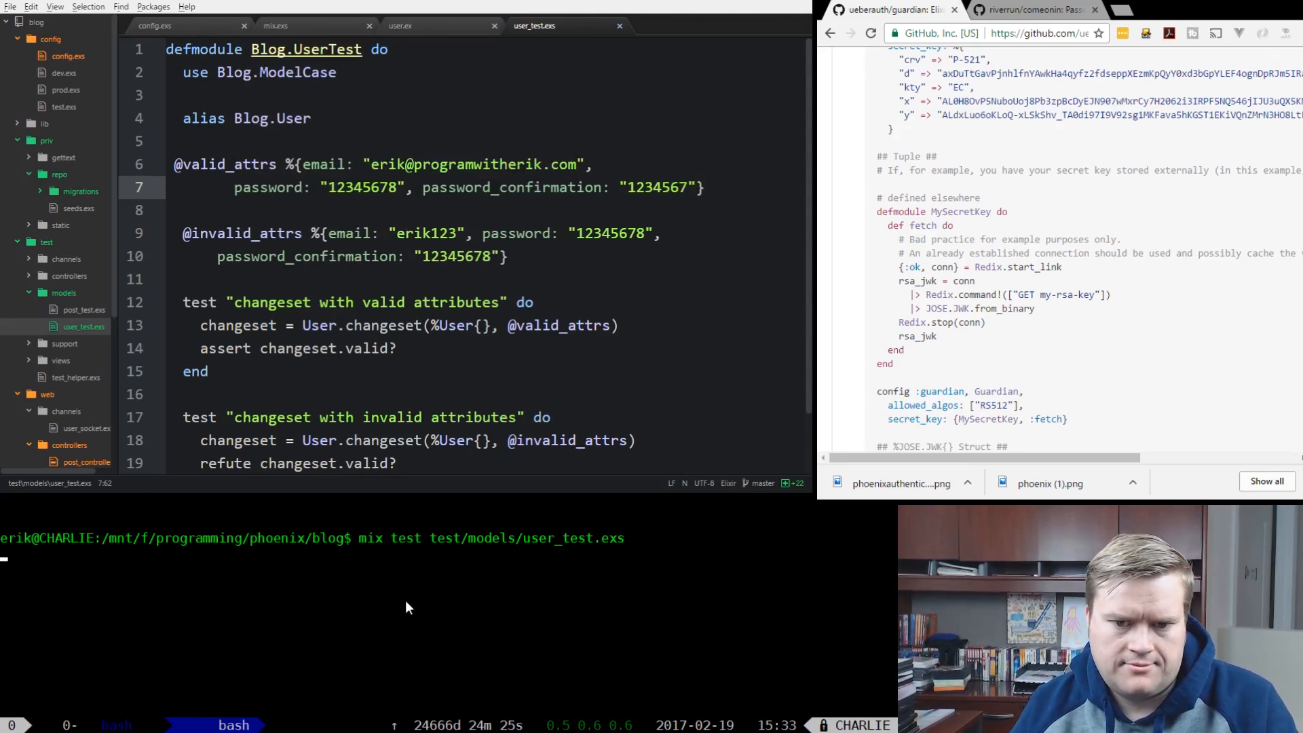
pyautogui.press('Return')
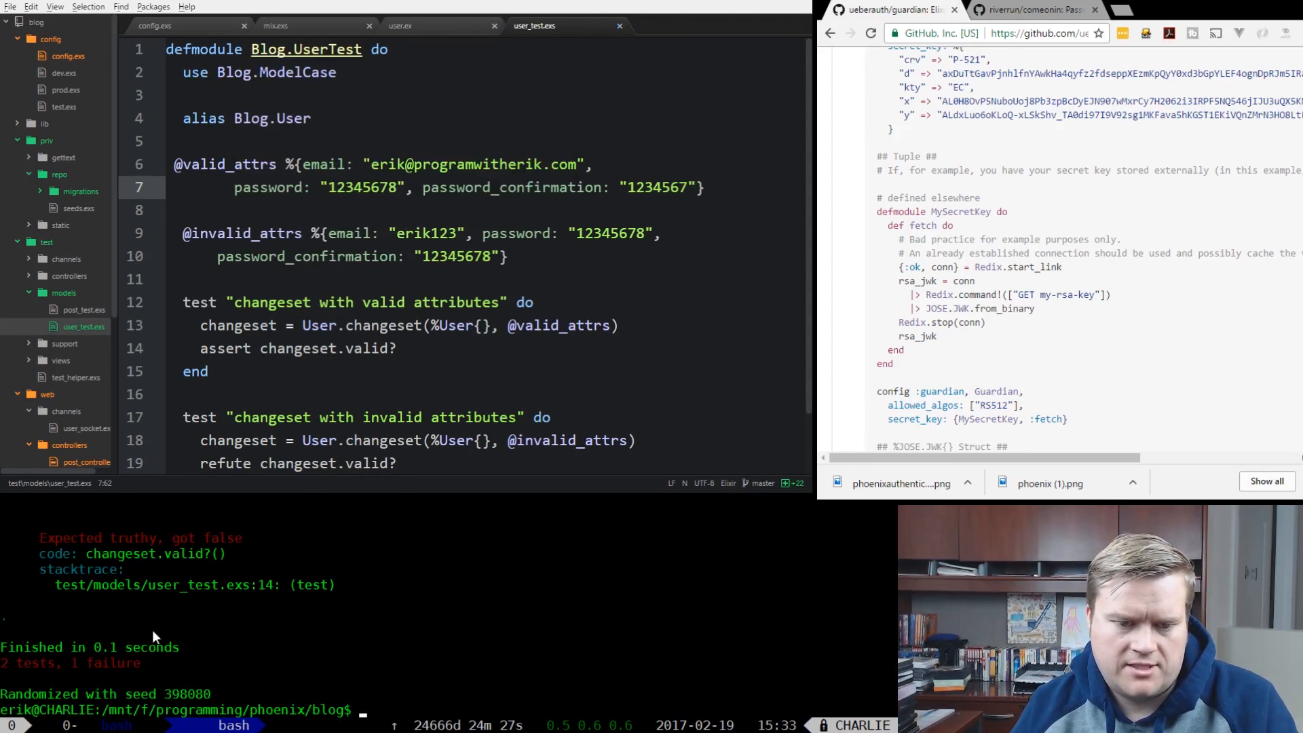
pyautogui.moveTo(299, 650)
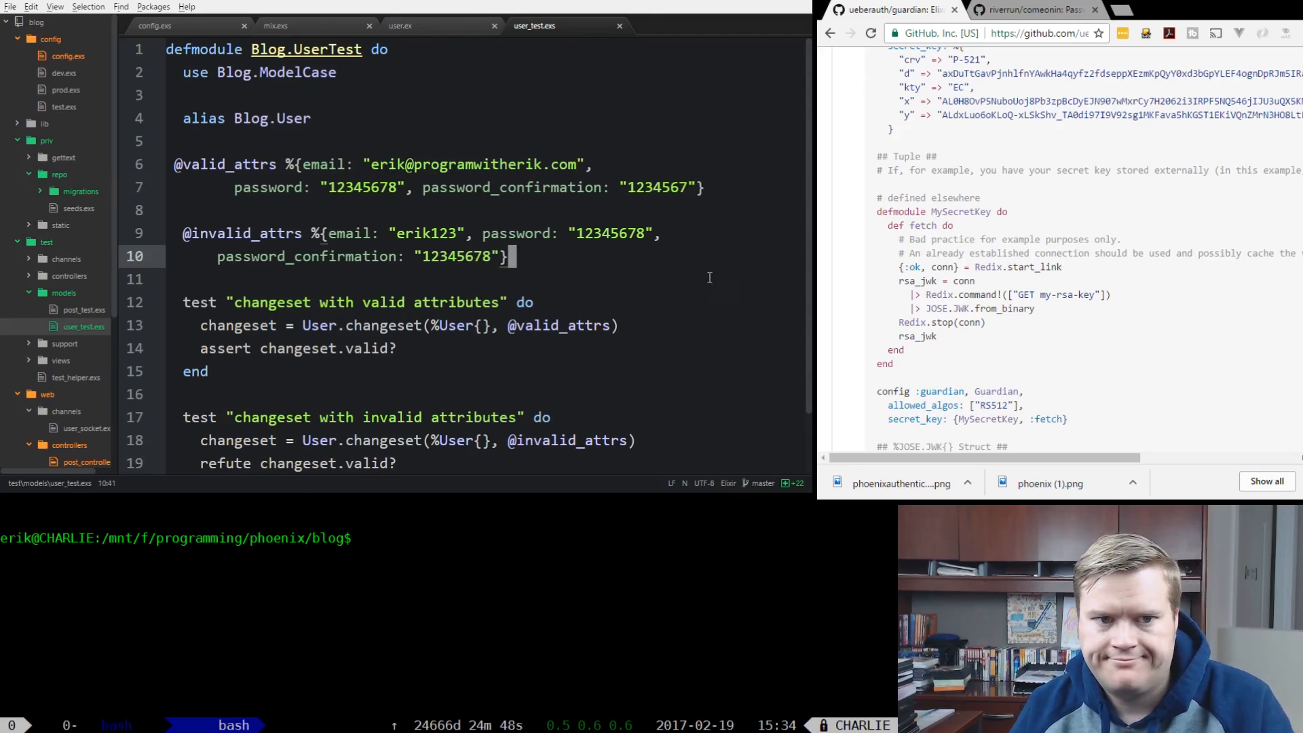
pyautogui.click(275, 25)
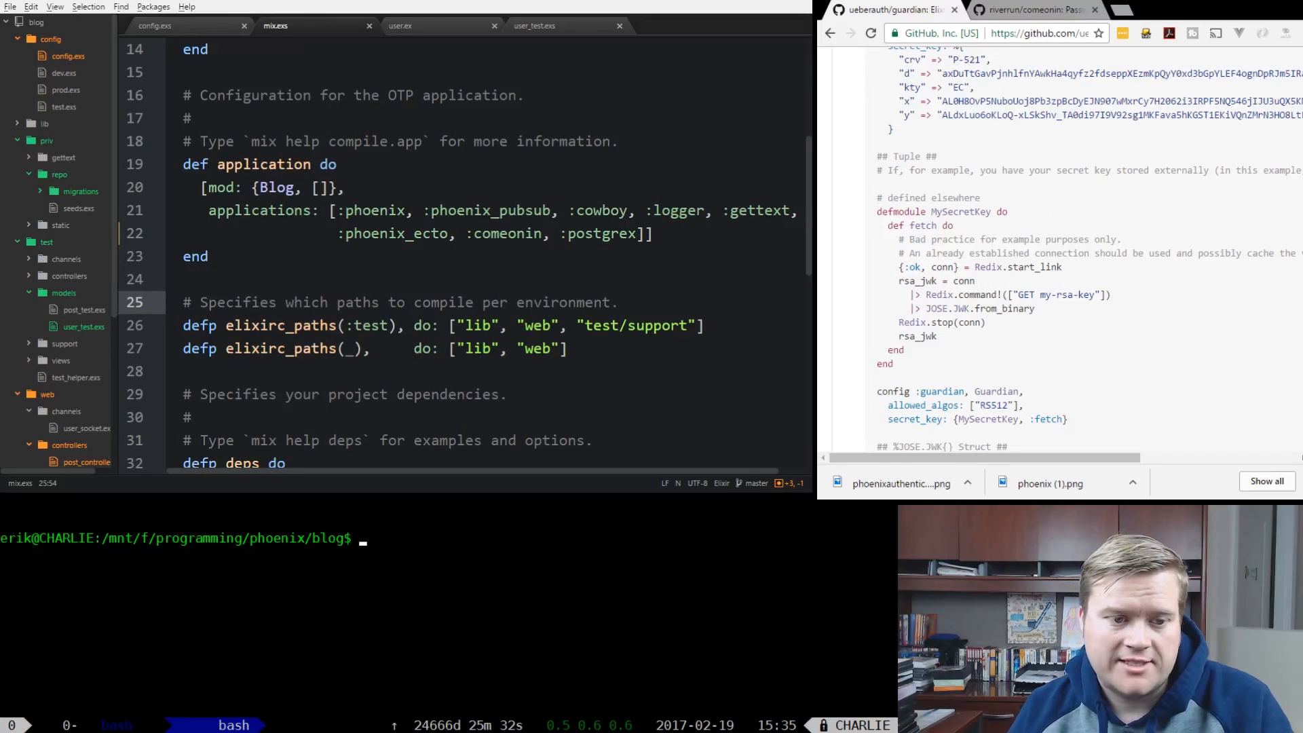